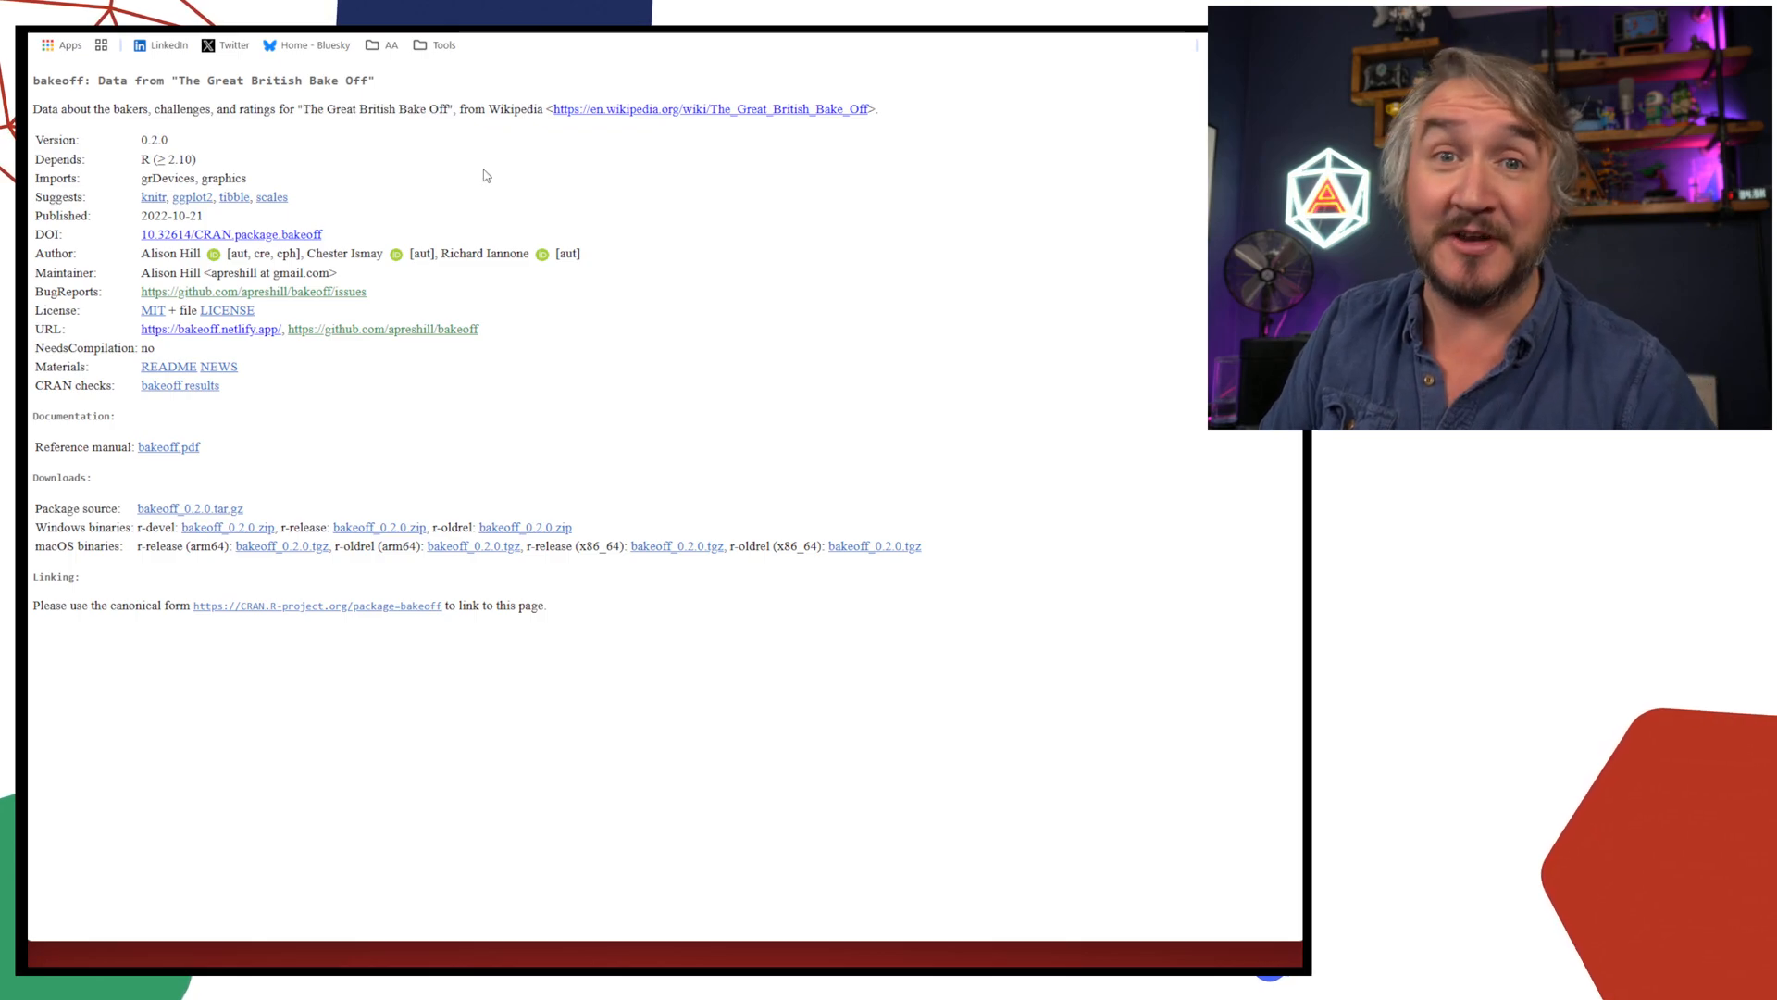
pyautogui.moveTo(548, 229)
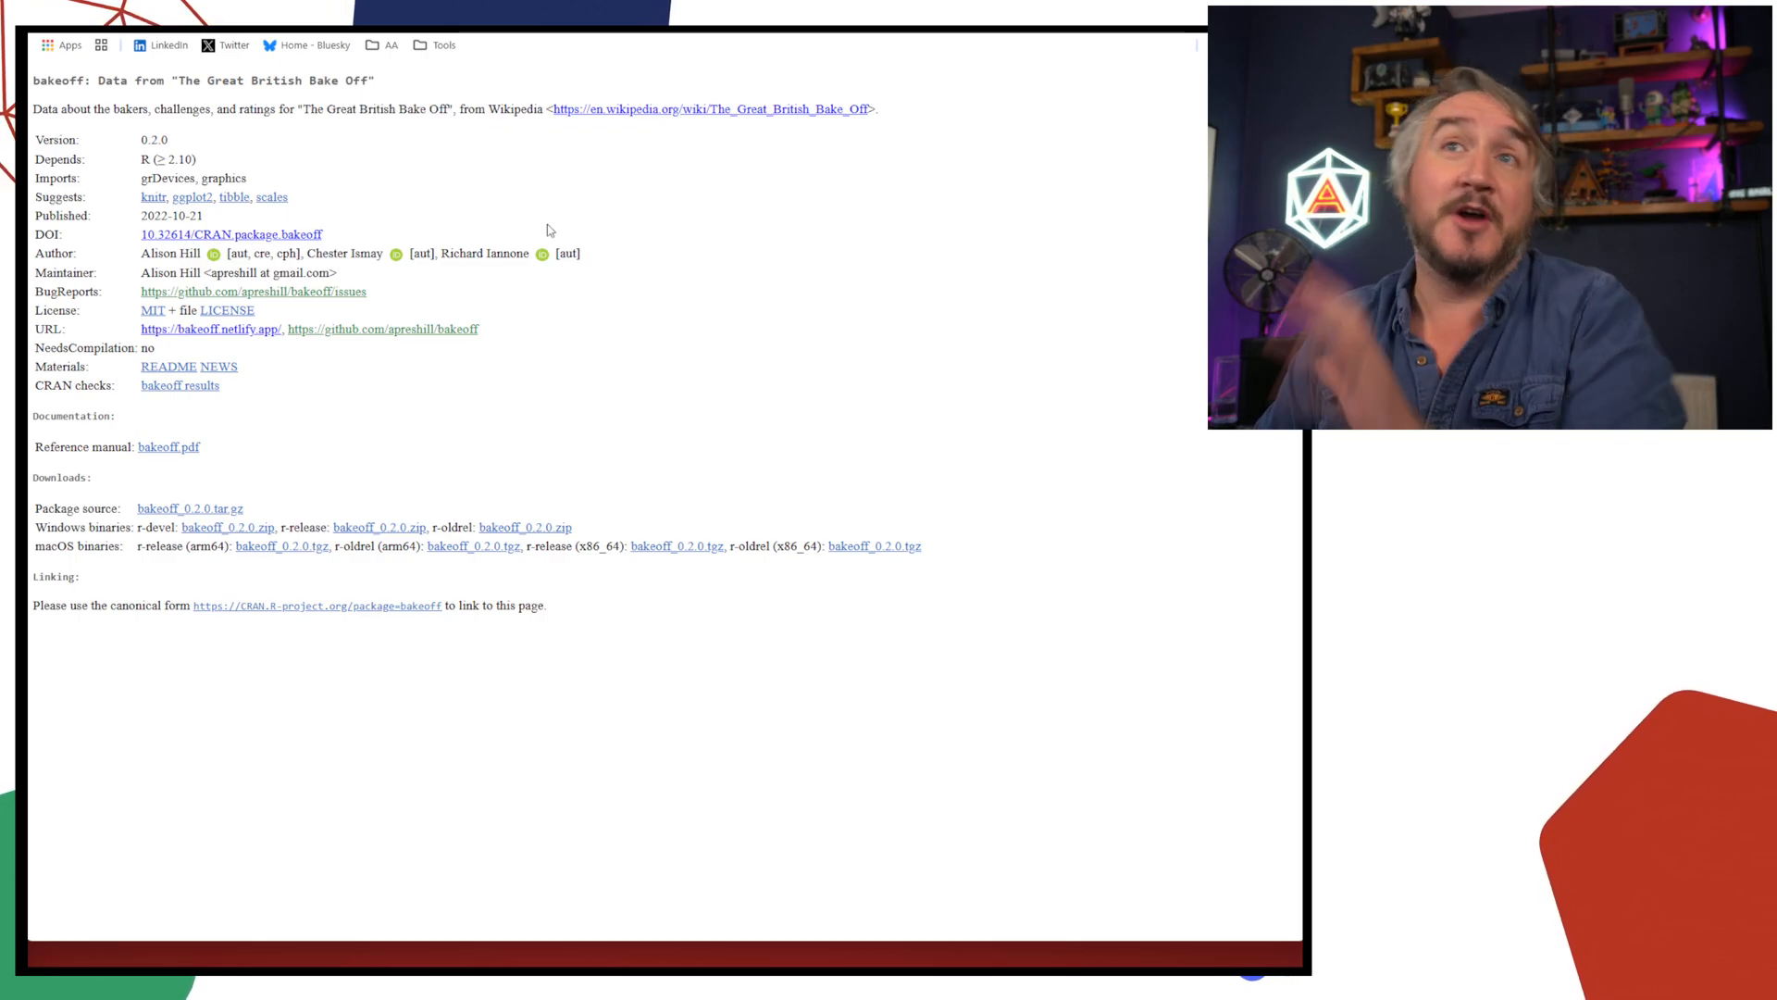
pyautogui.moveTo(517, 234)
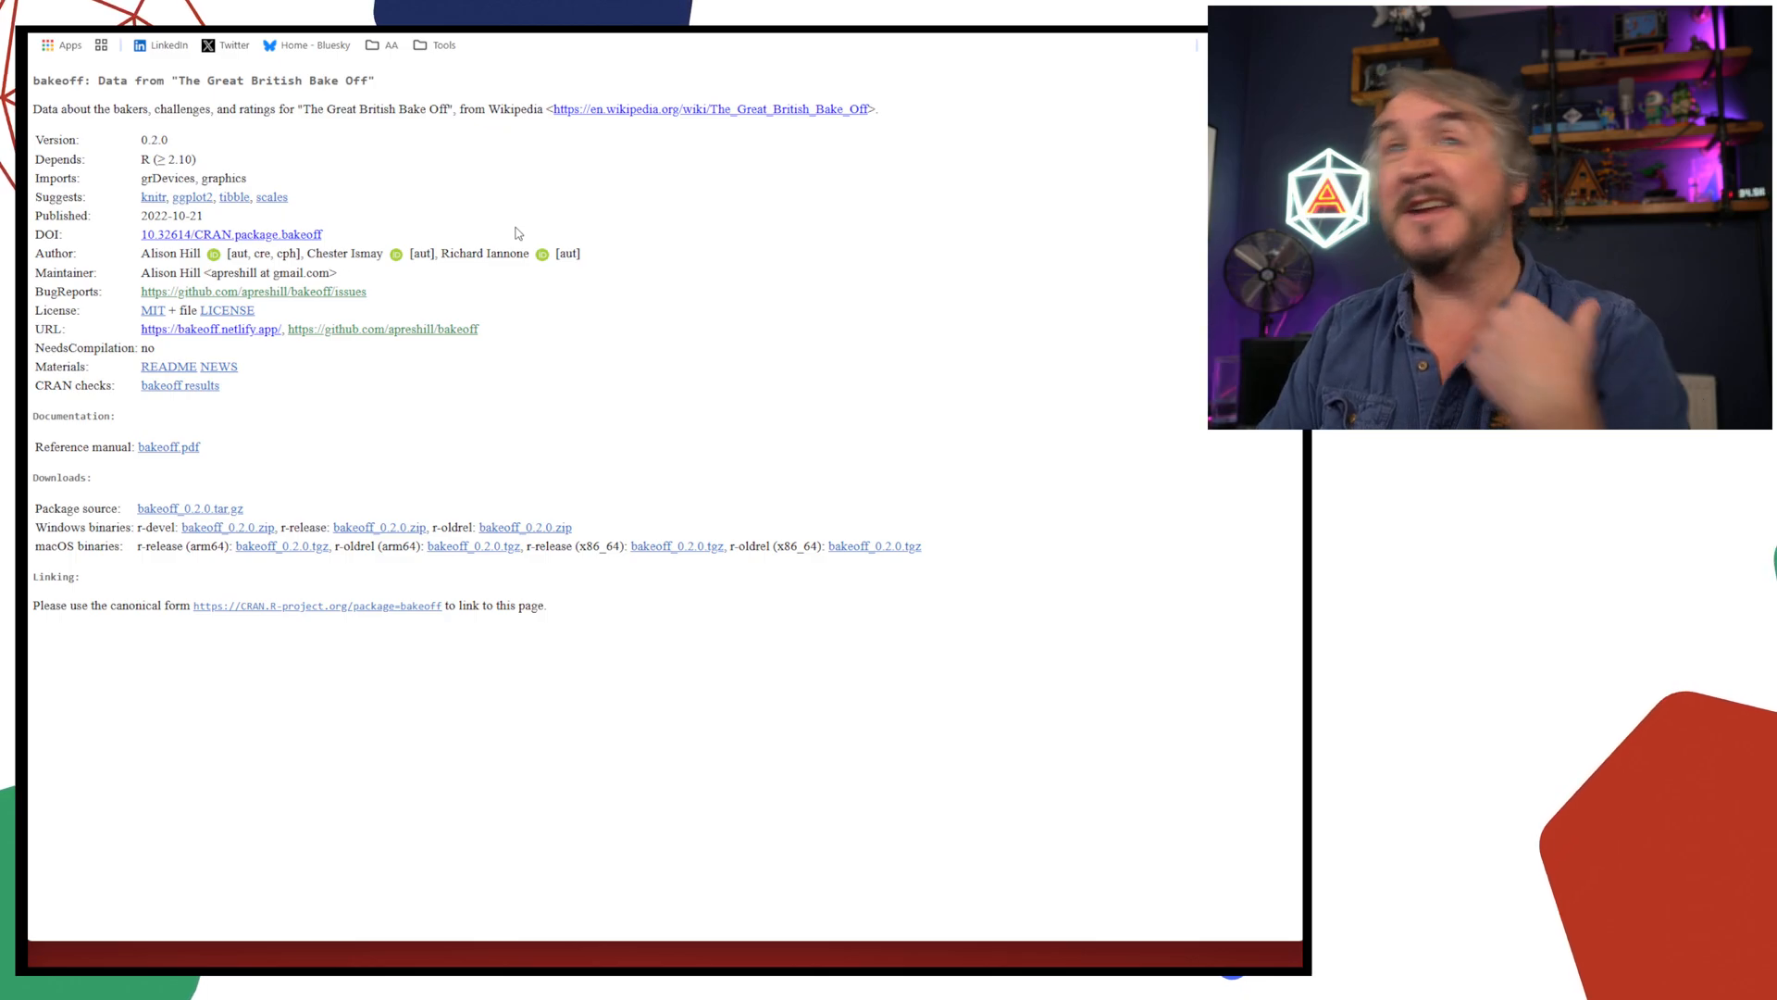
pyautogui.moveTo(524, 191)
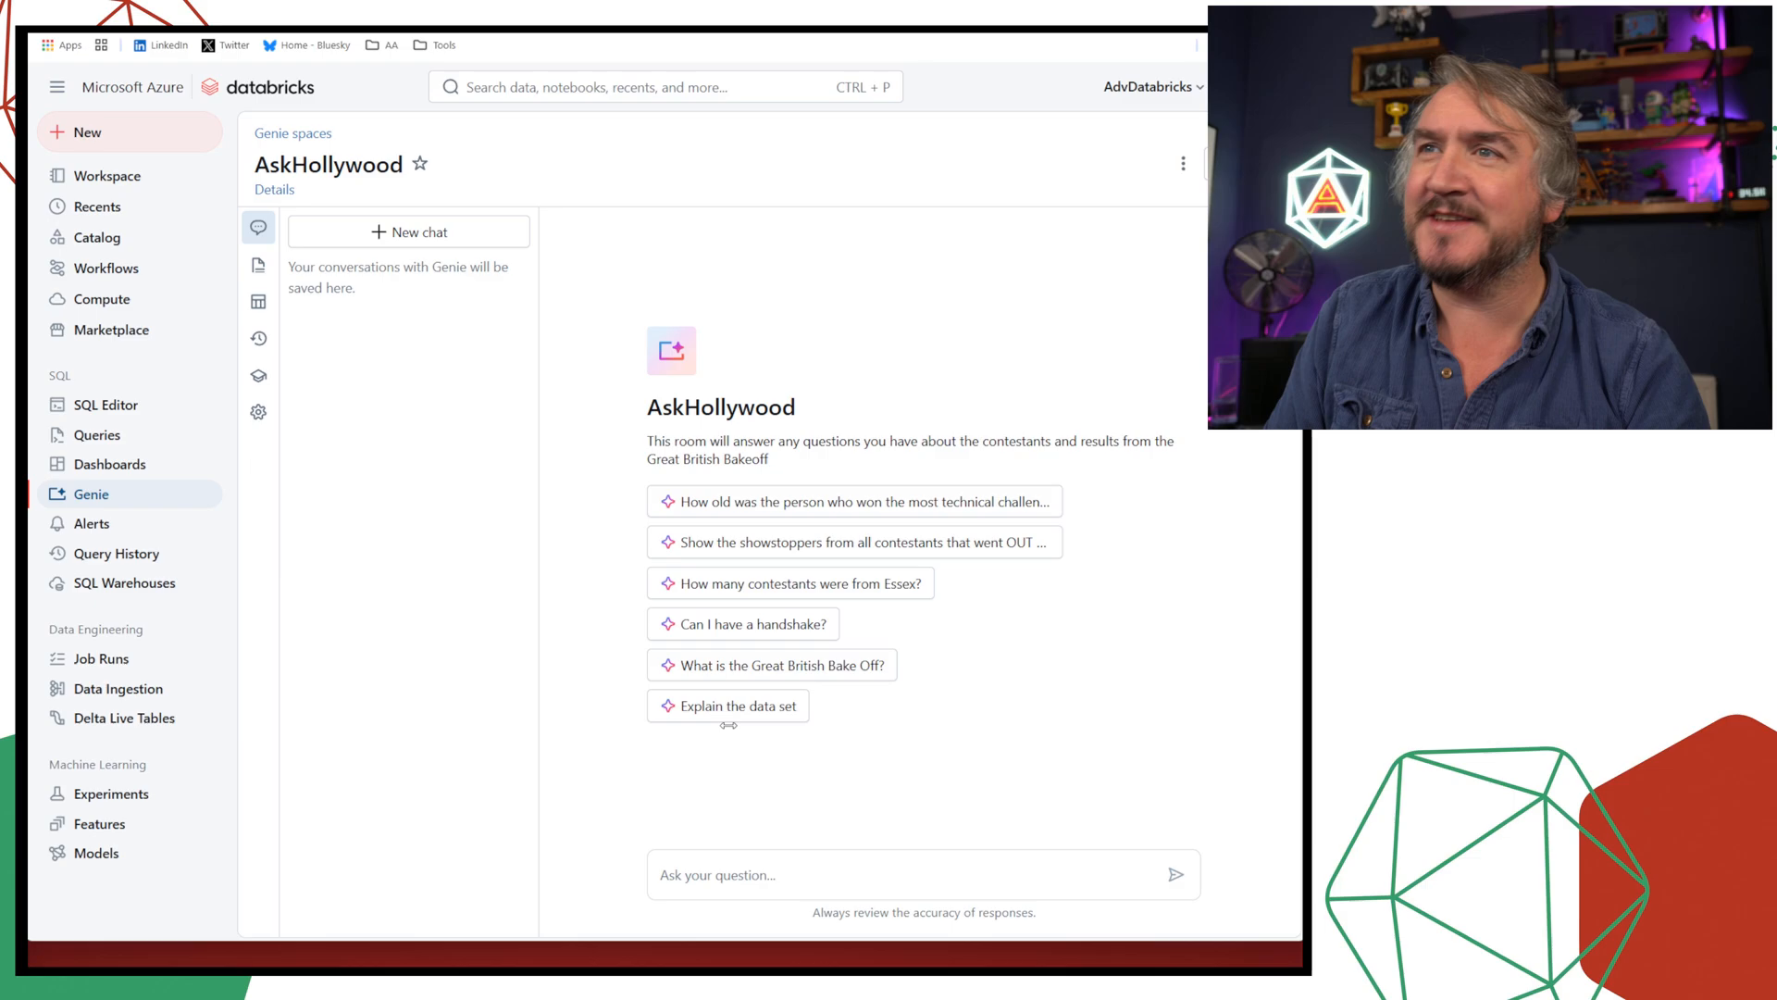
# Ask what the Great British Bake Off is, then ask Genie 'Who are you?'
pyautogui.click(772, 665)
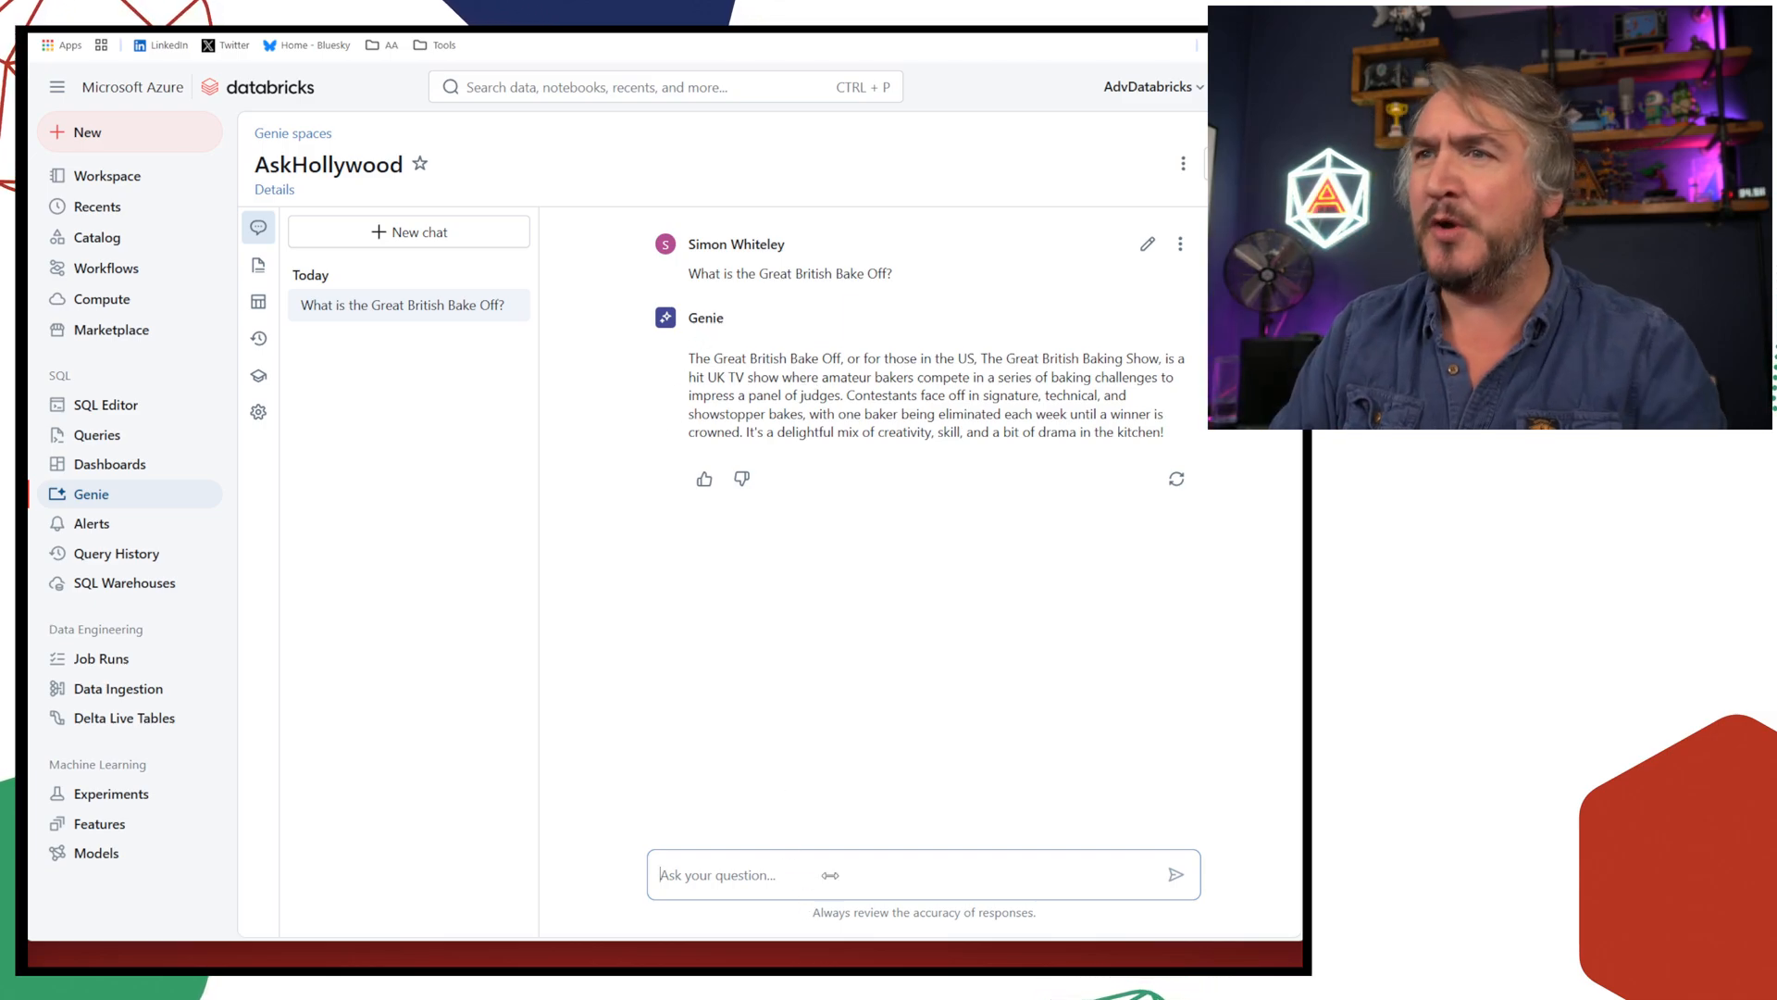
pyautogui.write('Who are you?')
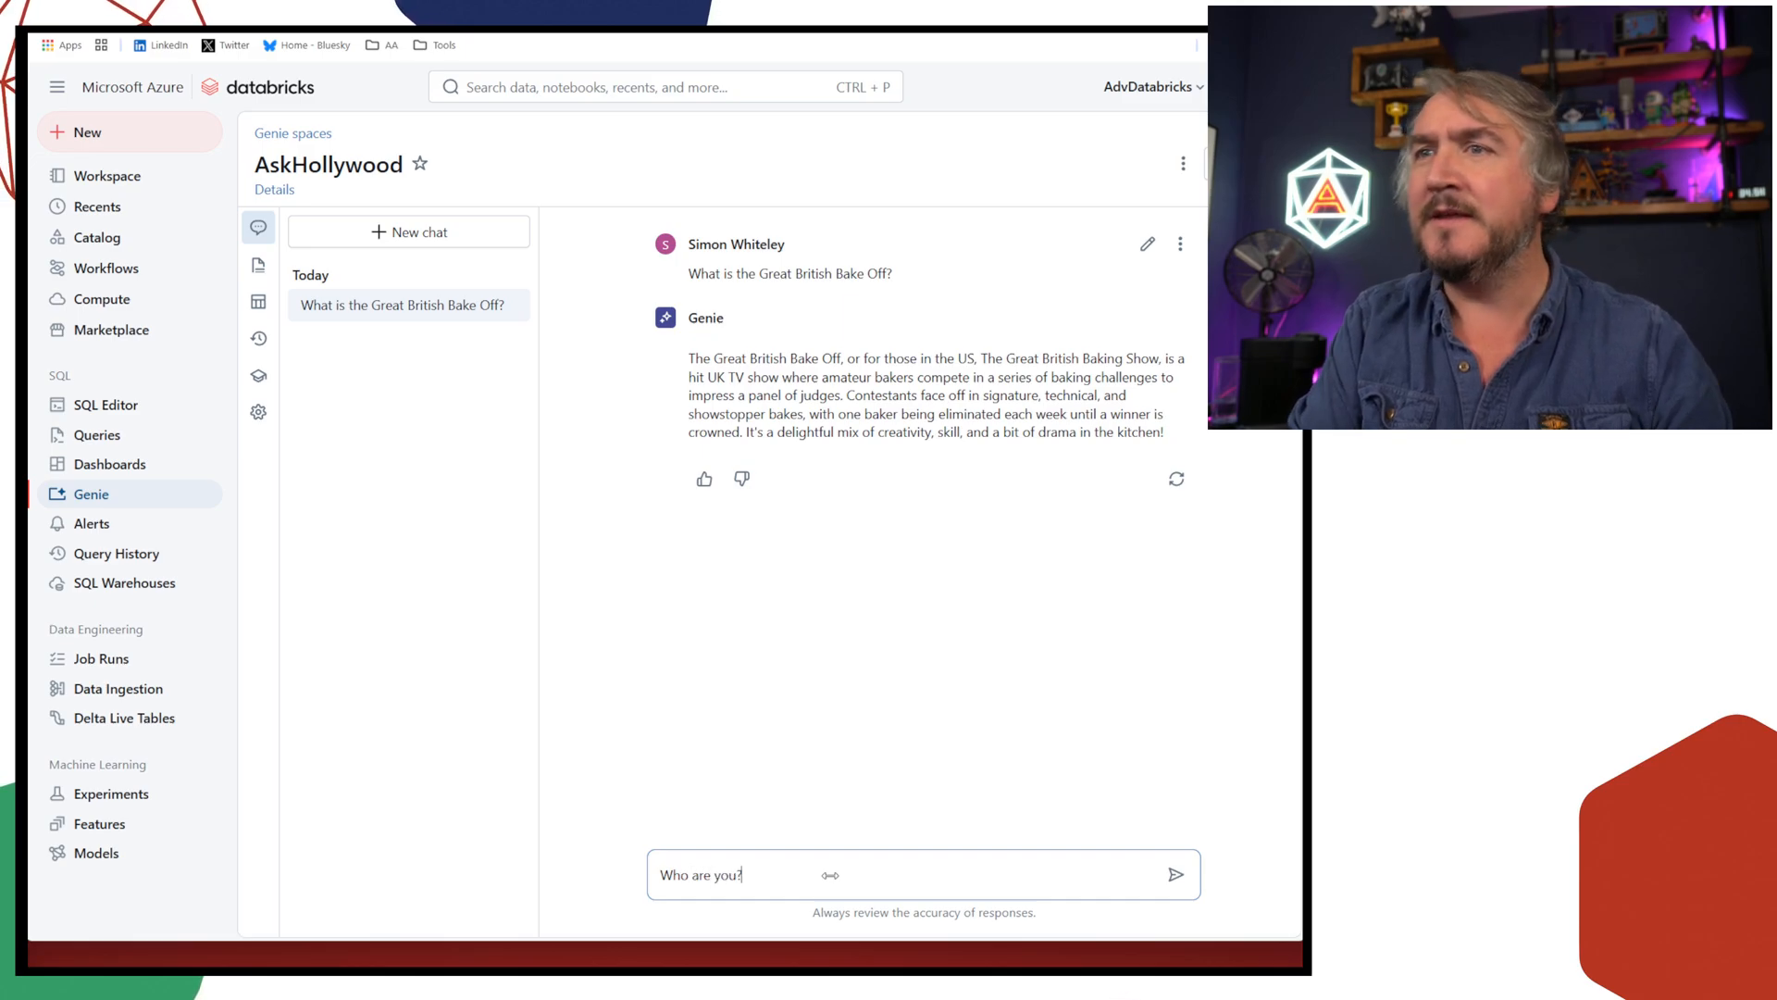
pyautogui.click(1176, 874)
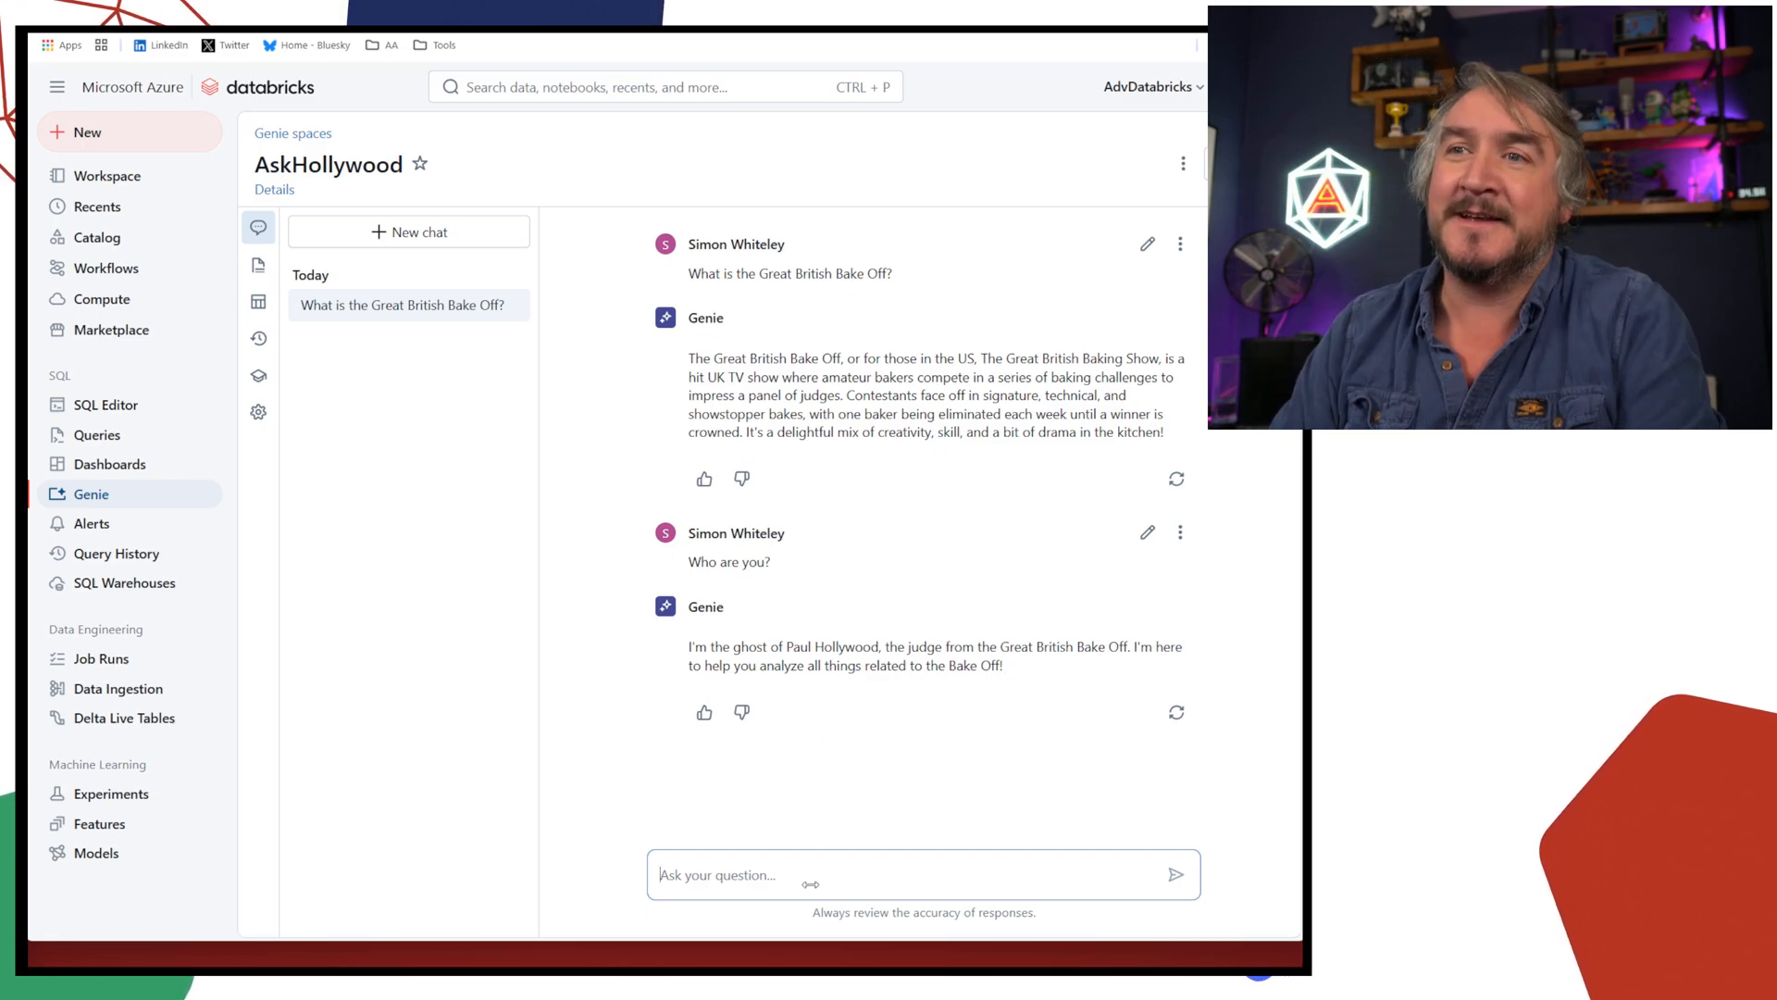
# Ask 'Tell us about the data' and read the four Bake Off tables Genie describes
pyautogui.write('Tell us')
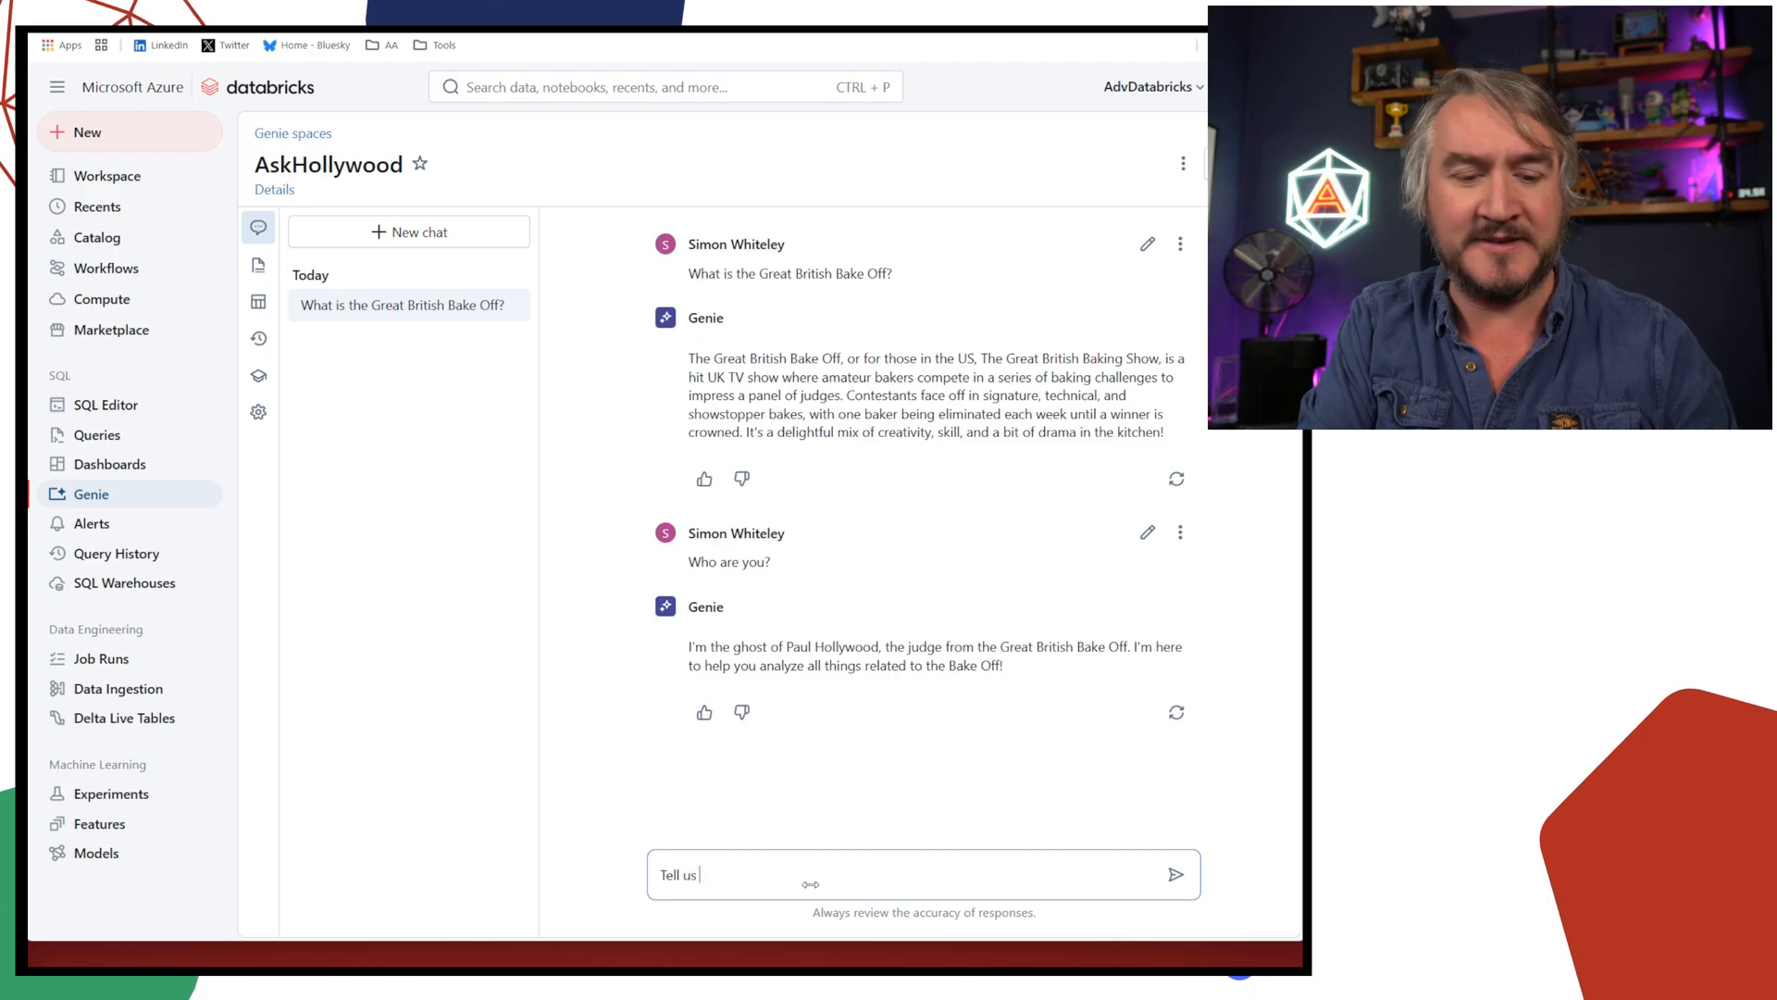
pyautogui.click(1176, 874)
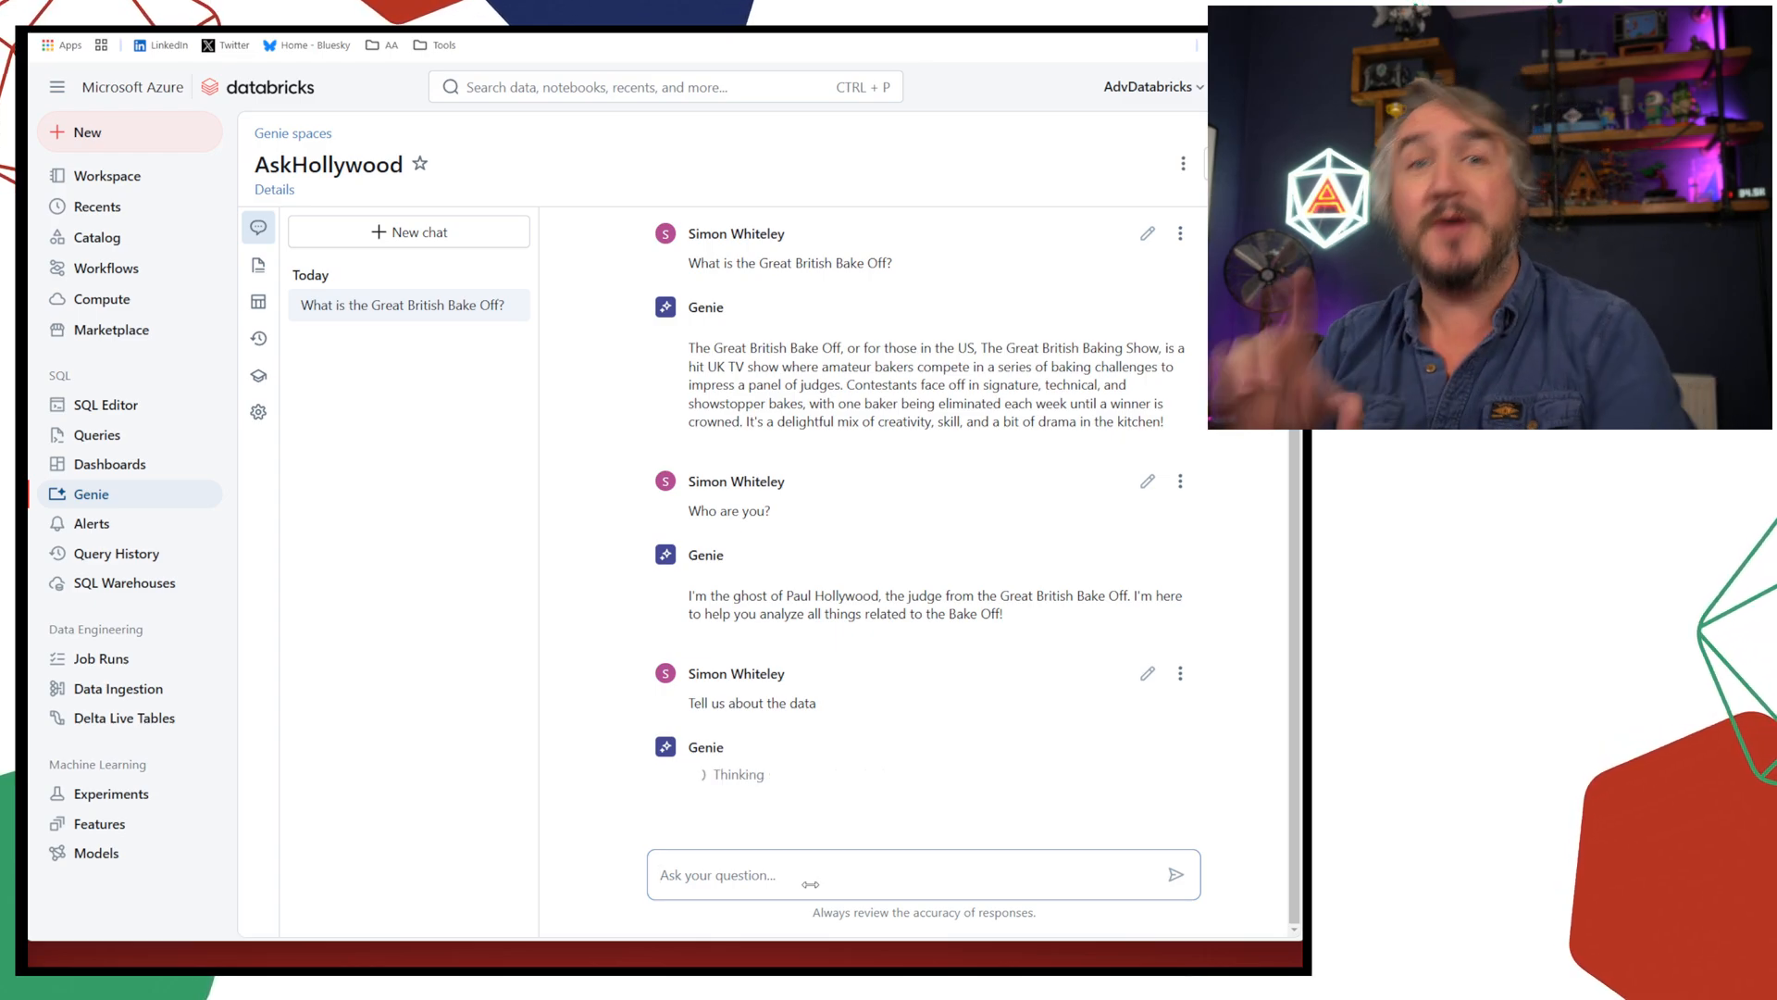
pyautogui.scroll(-3)
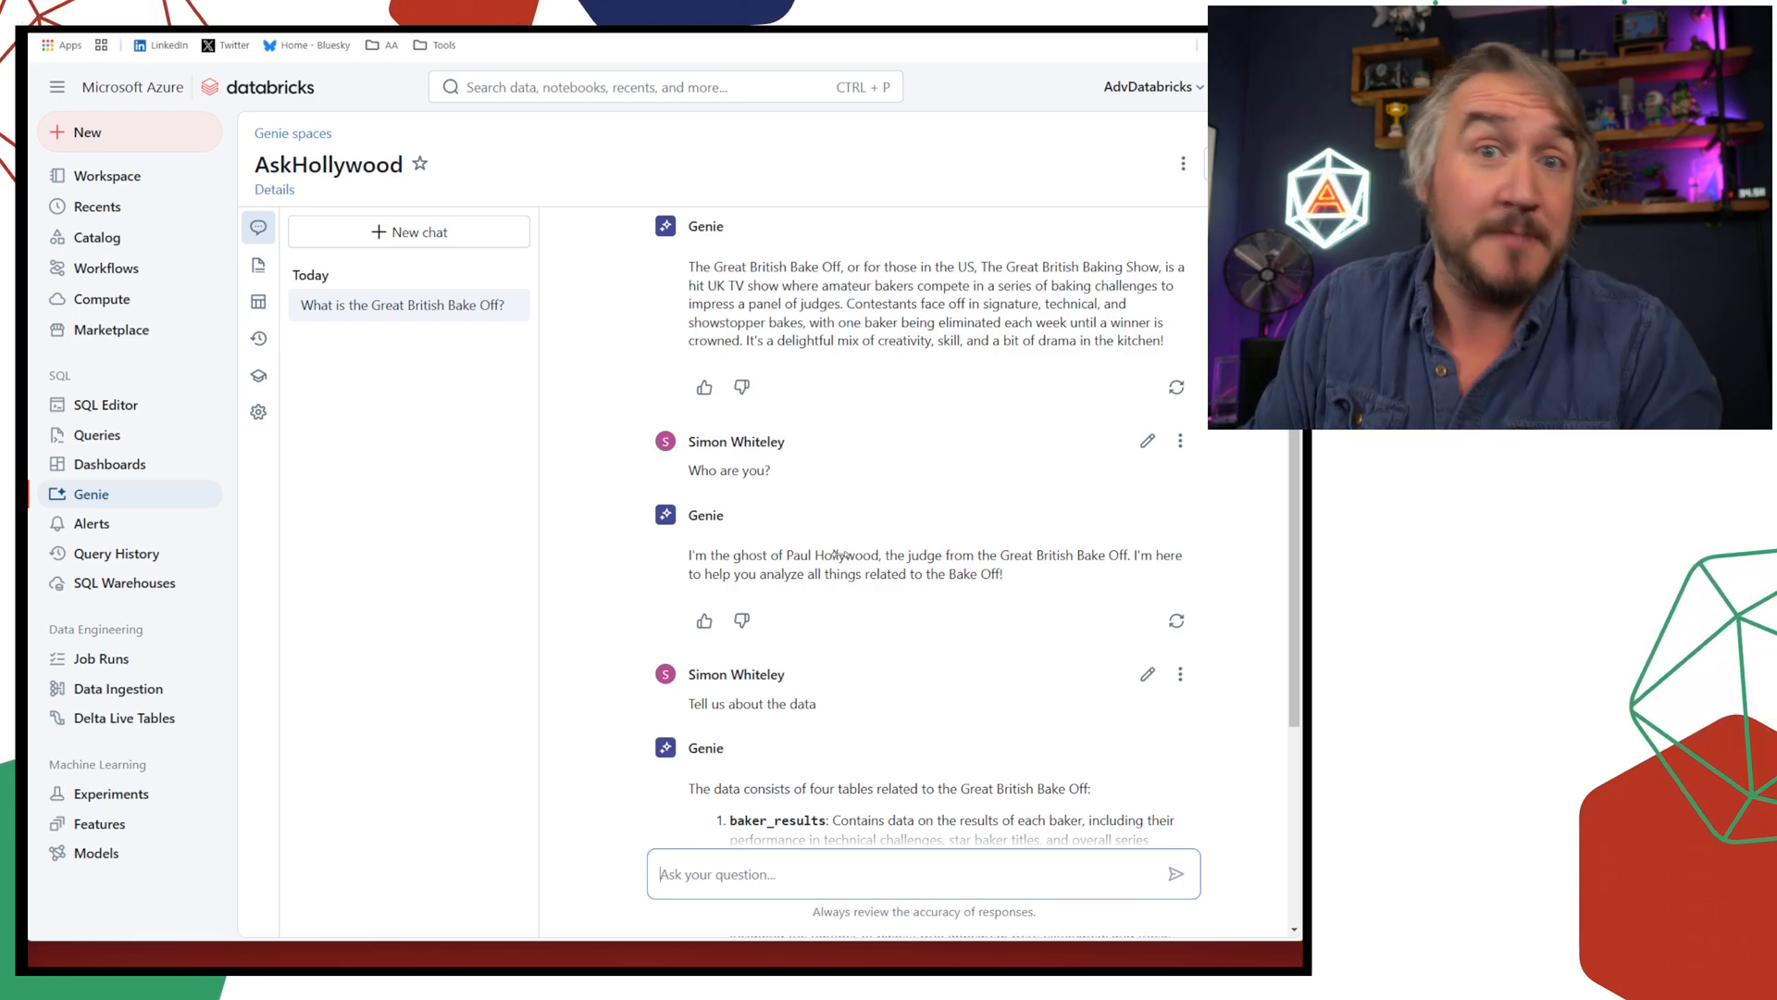
pyautogui.scroll(-3)
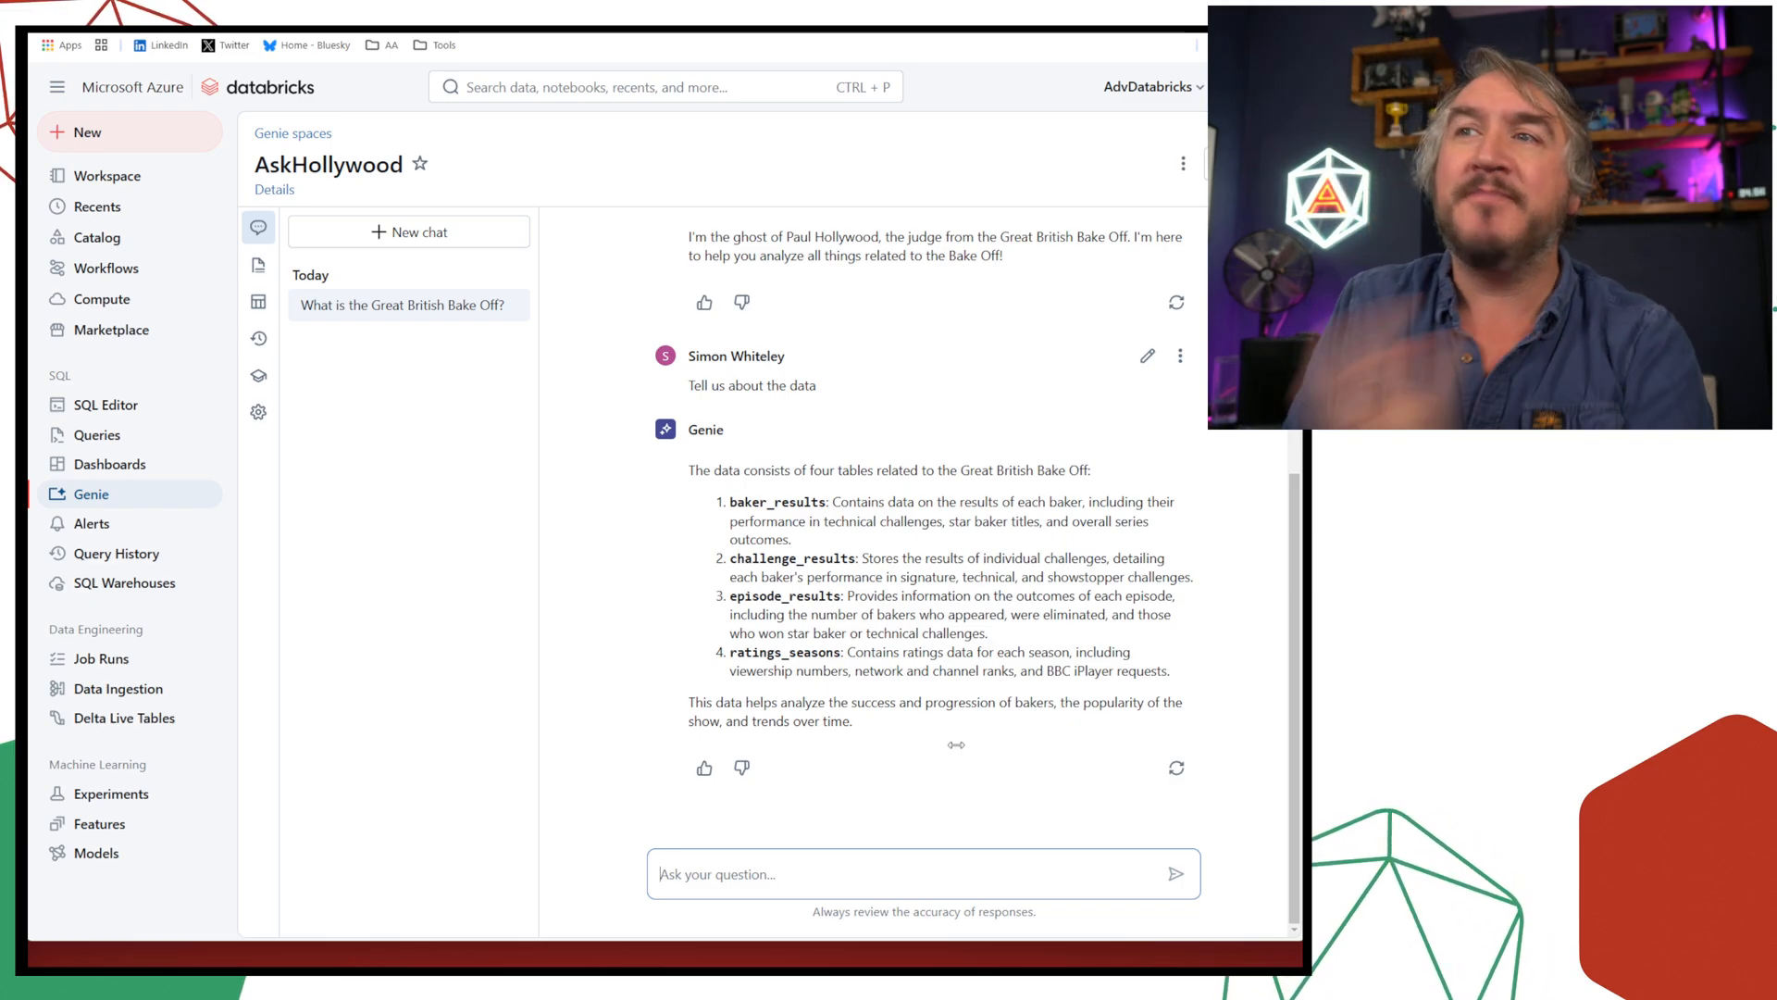
pyautogui.moveTo(1168, 674)
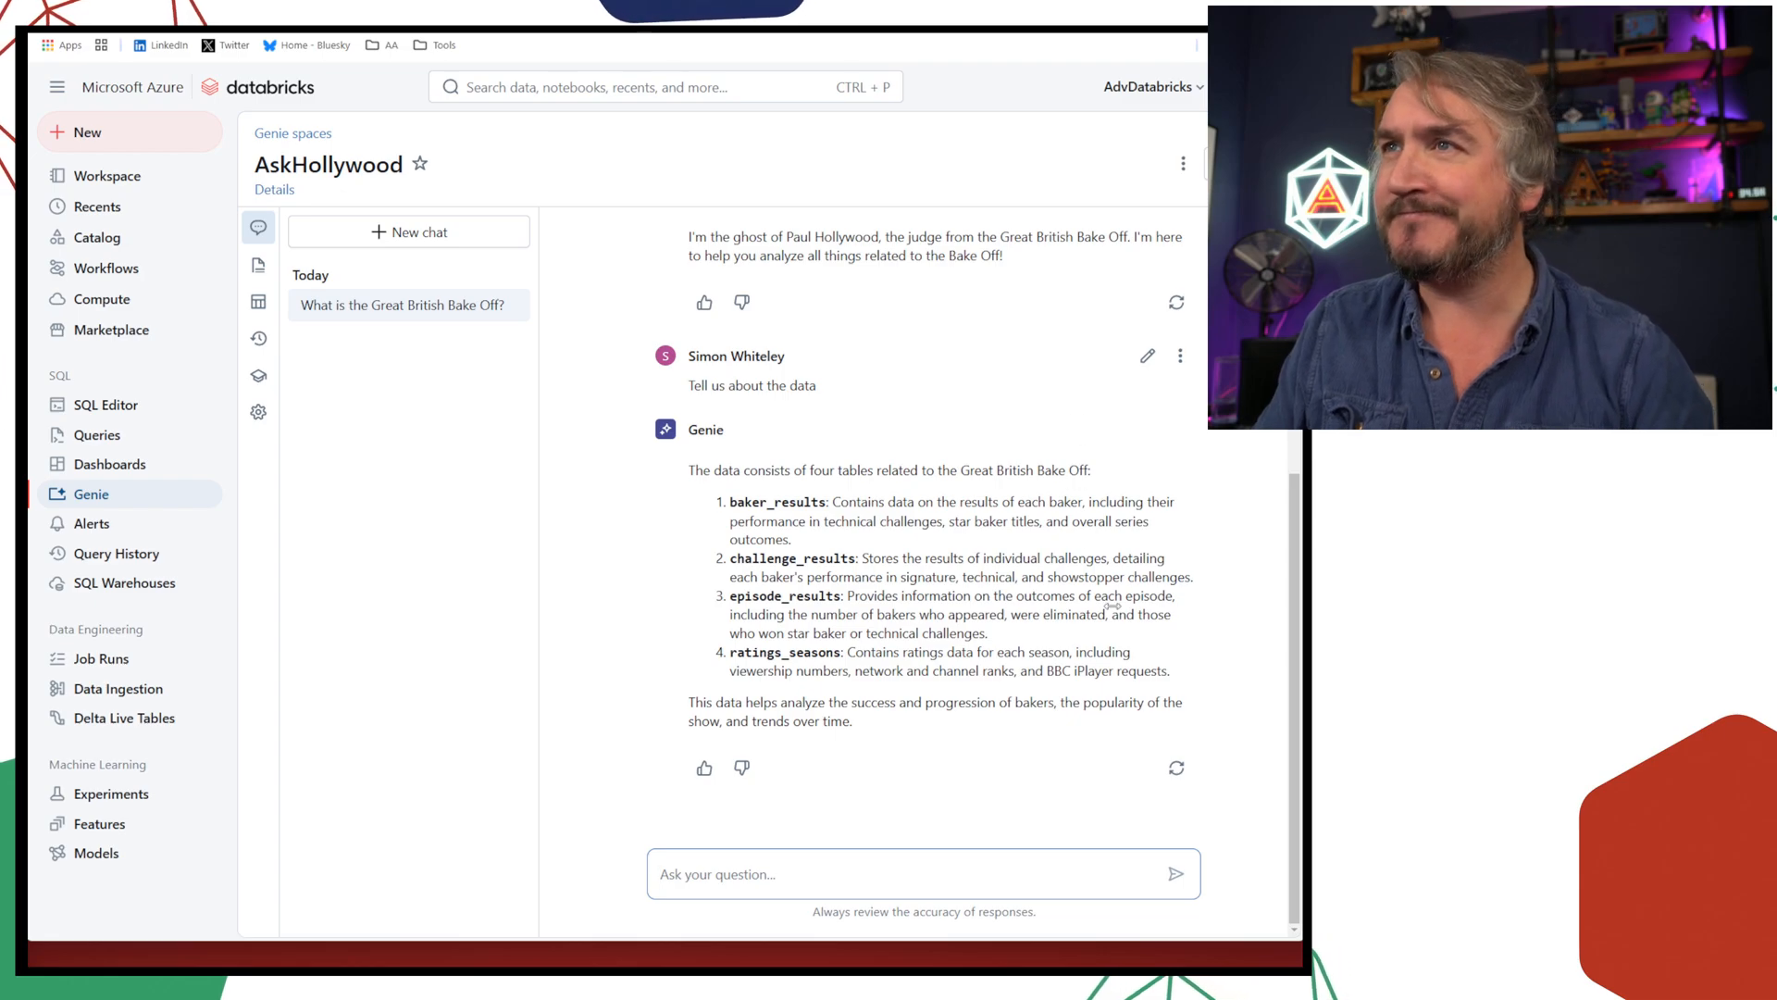
pyautogui.moveTo(1192, 659)
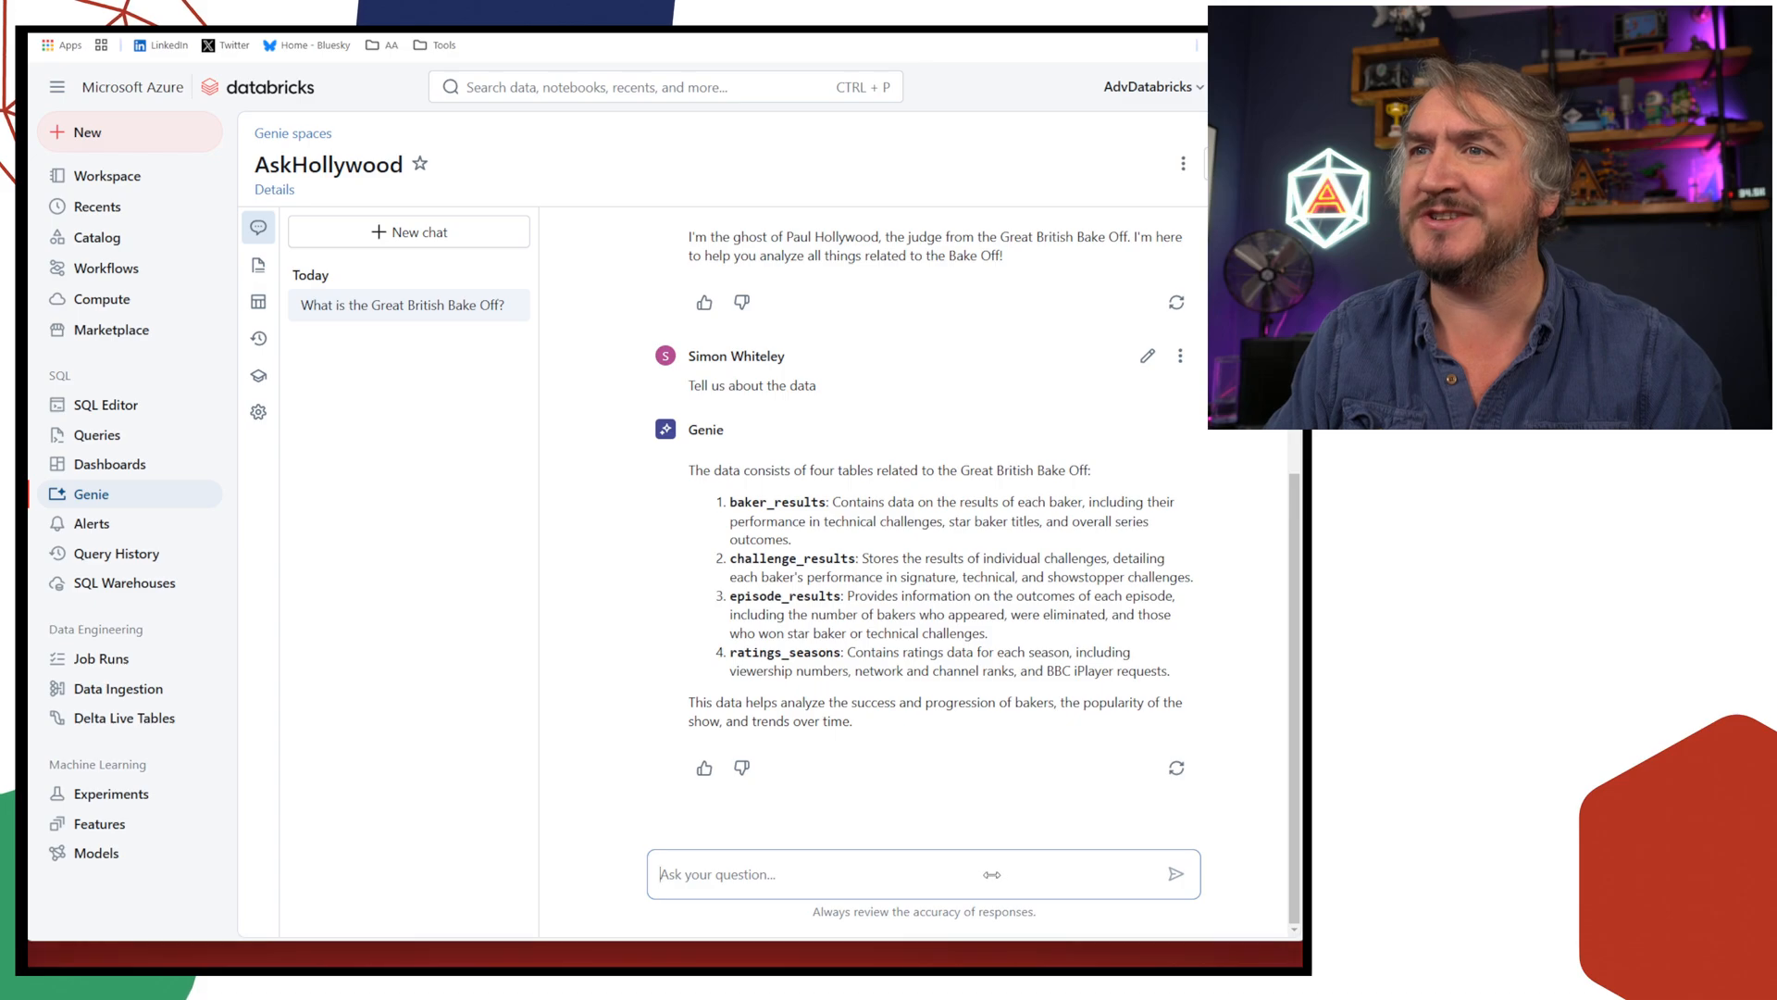
# Ask how many contestants are from Essex, listing name, age, job and hometown
pyautogui.write('How many contestants are from Essex? Show me a list which includes their name, age, job and location.')
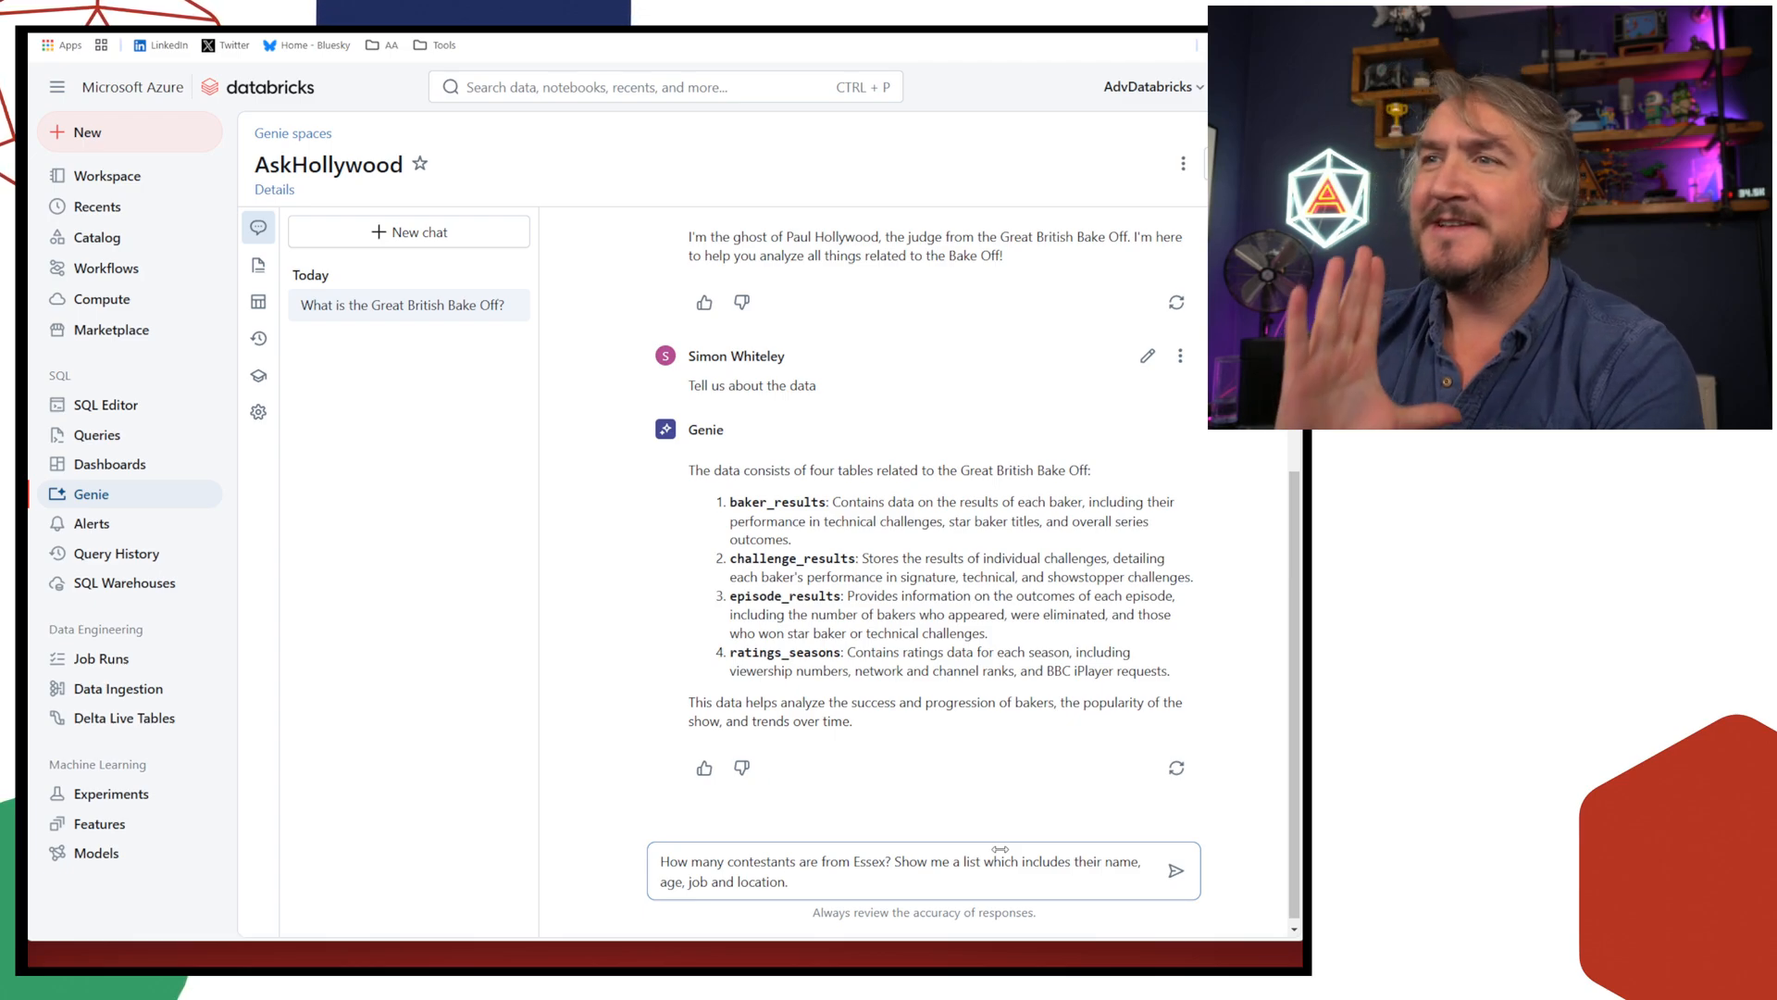
pyautogui.click(1176, 871)
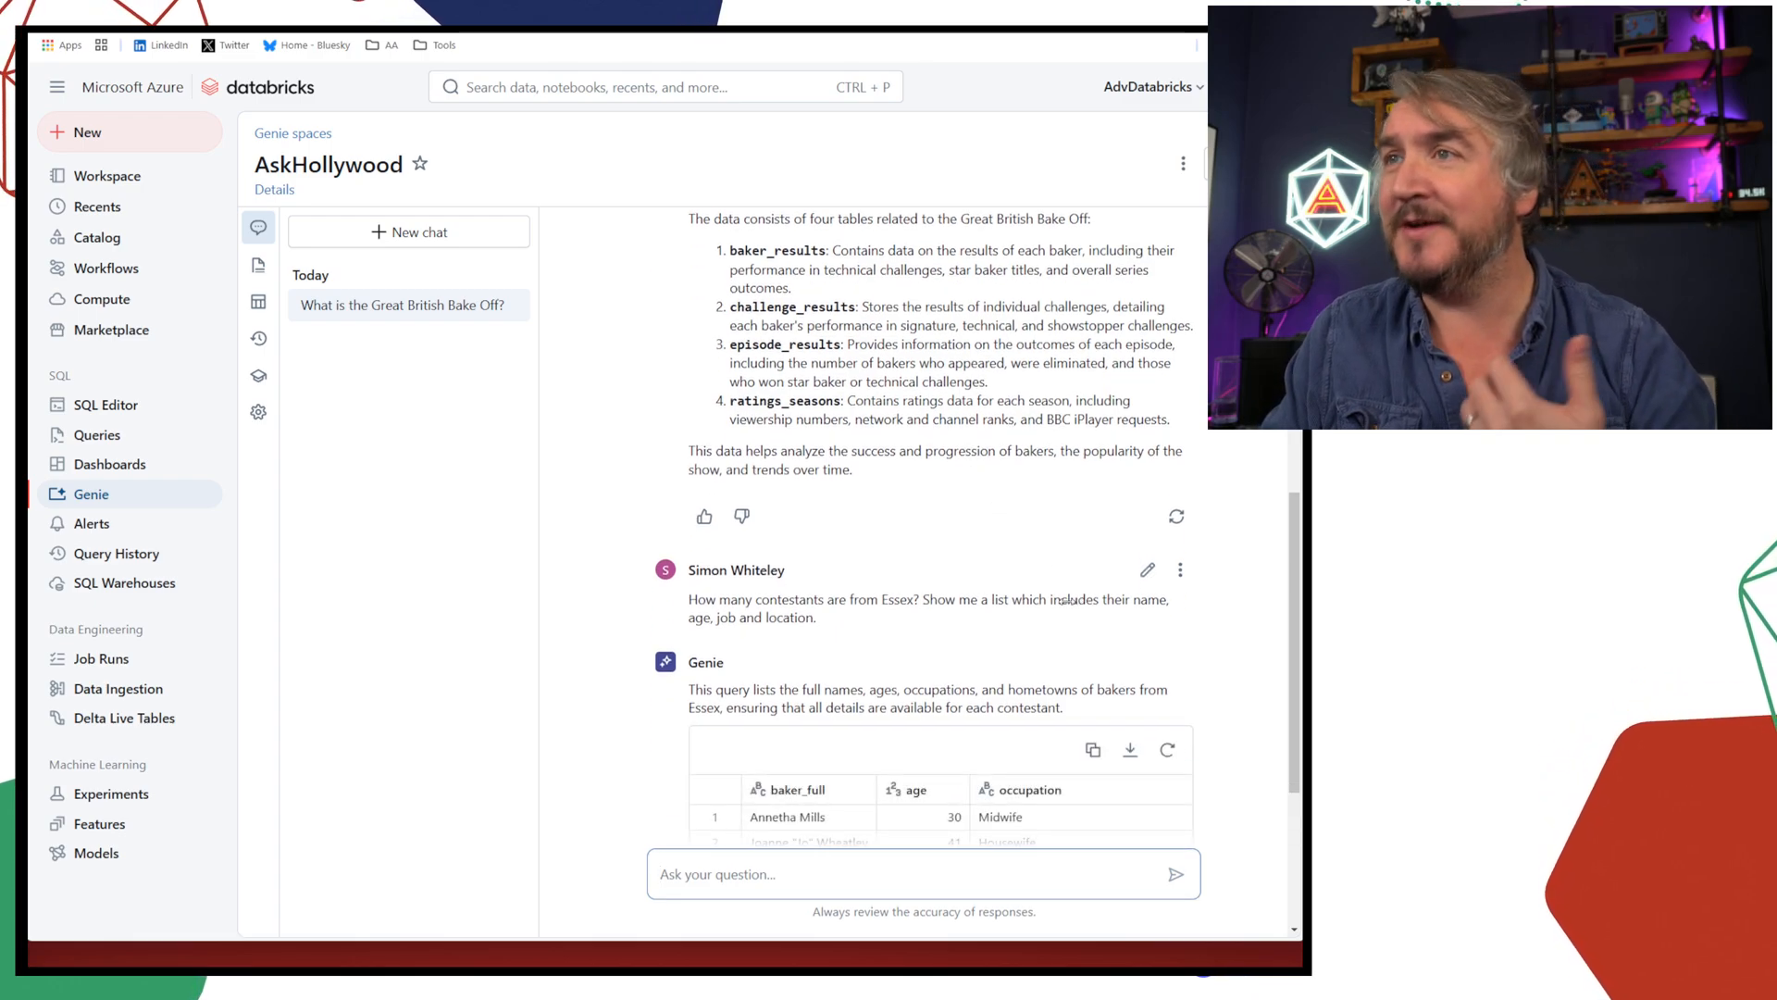
pyautogui.scroll(-3)
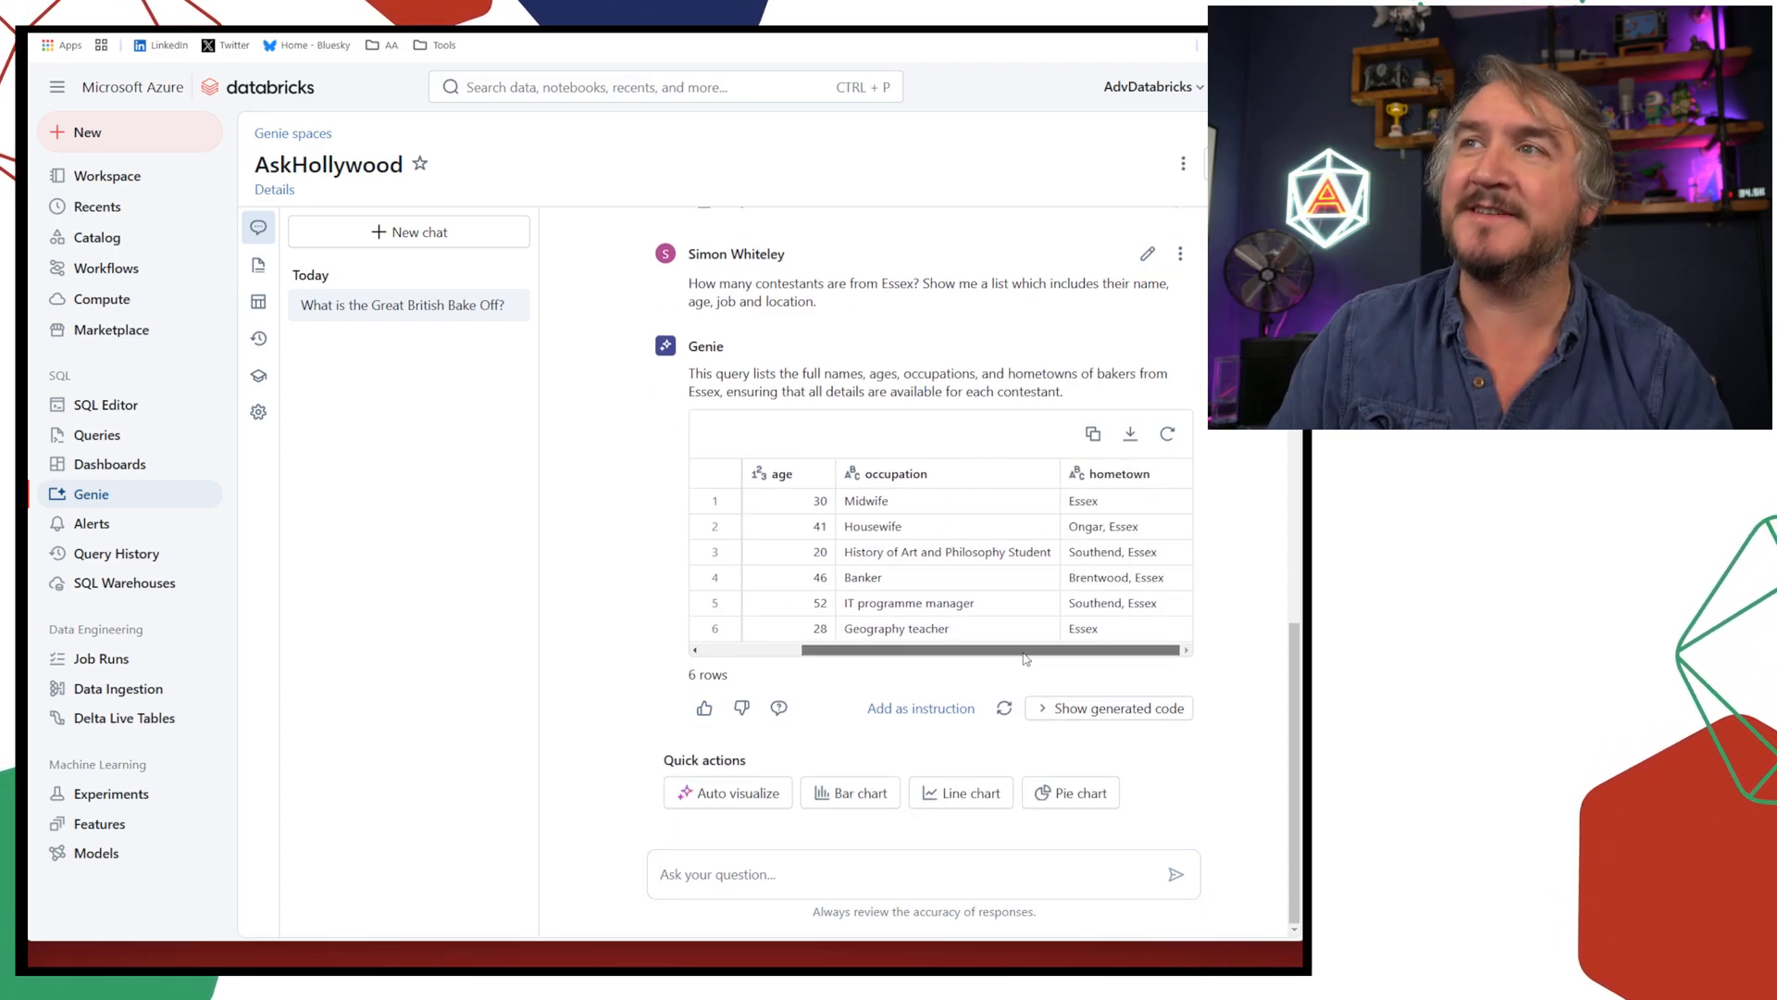
pyautogui.hscroll(-3)
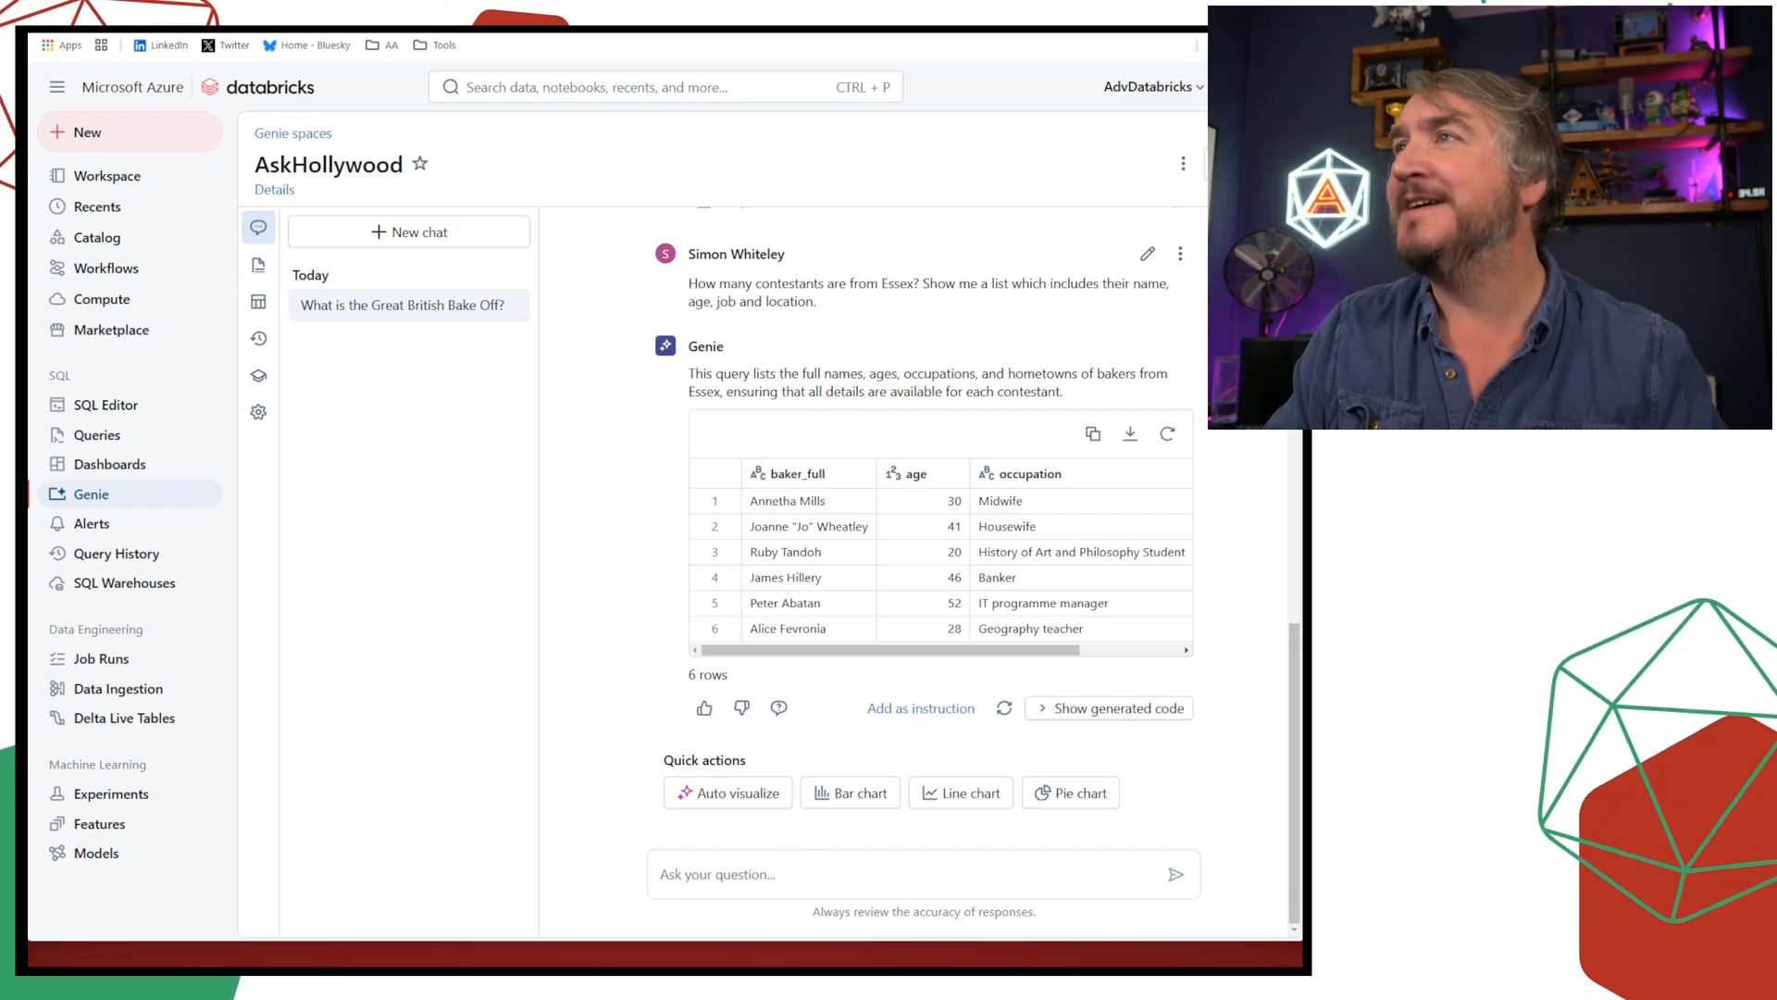
# Follow up with 'What about the Wirral?' and read the single Wirral baker result
pyautogui.click(919, 873)
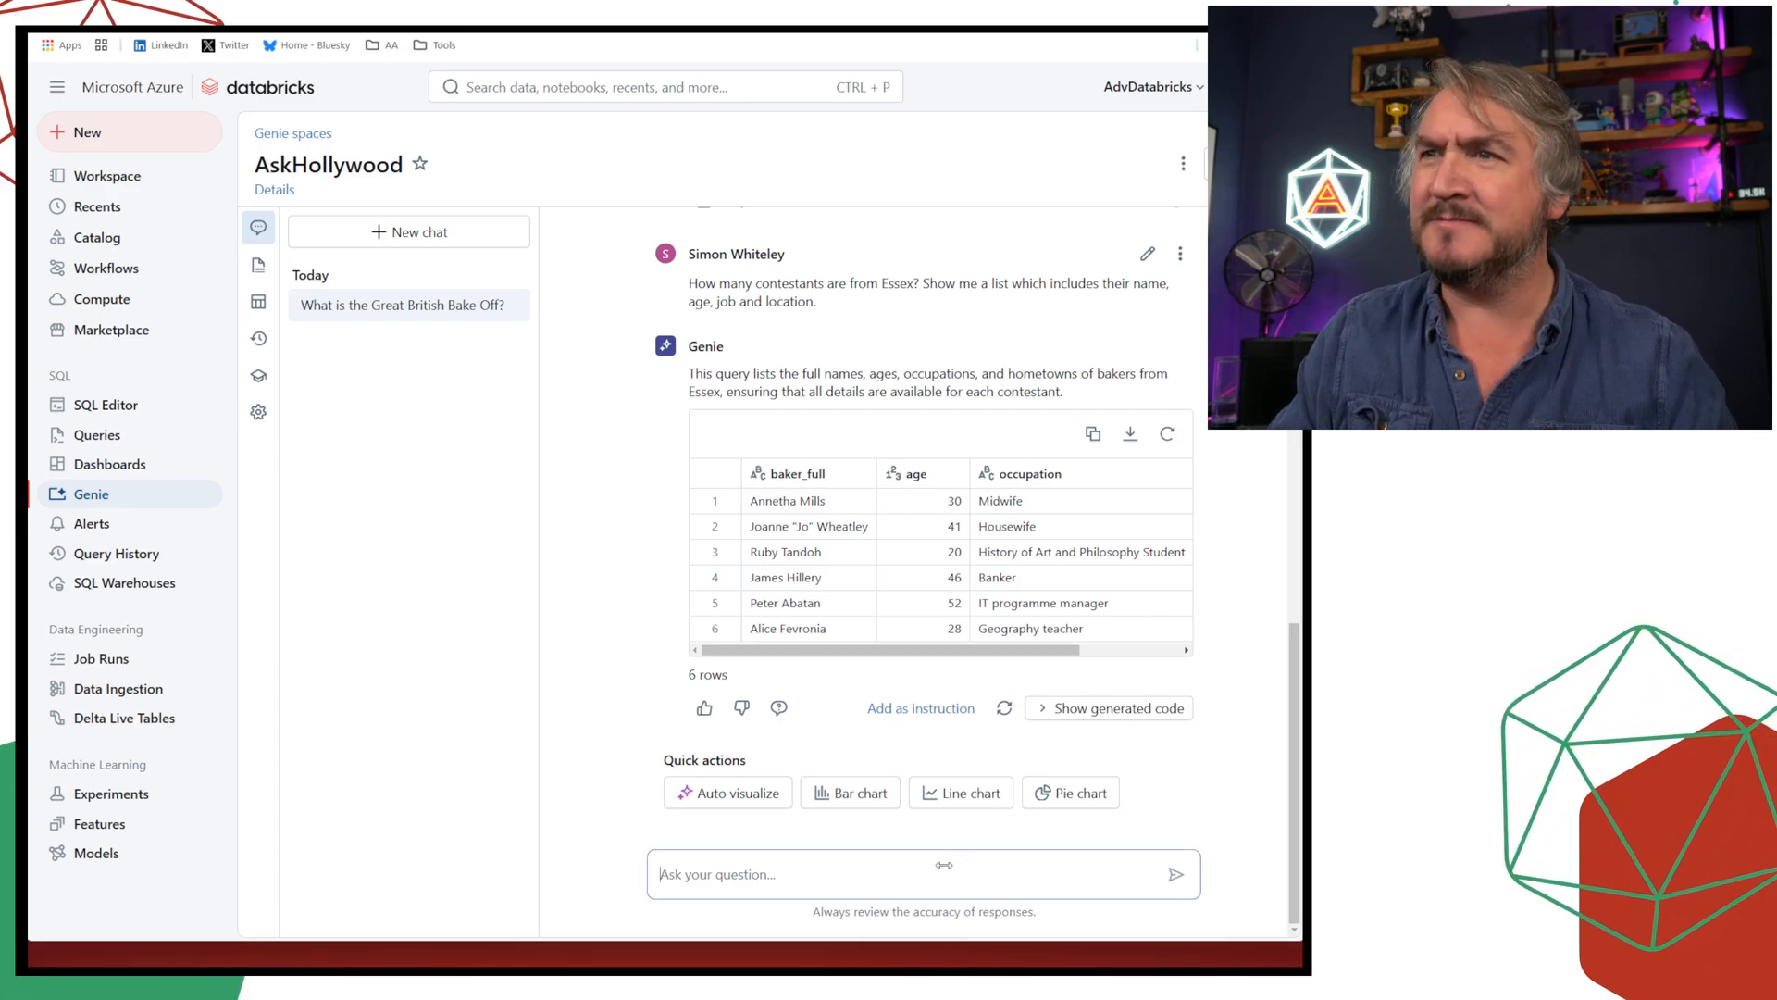
pyautogui.click(1177, 873)
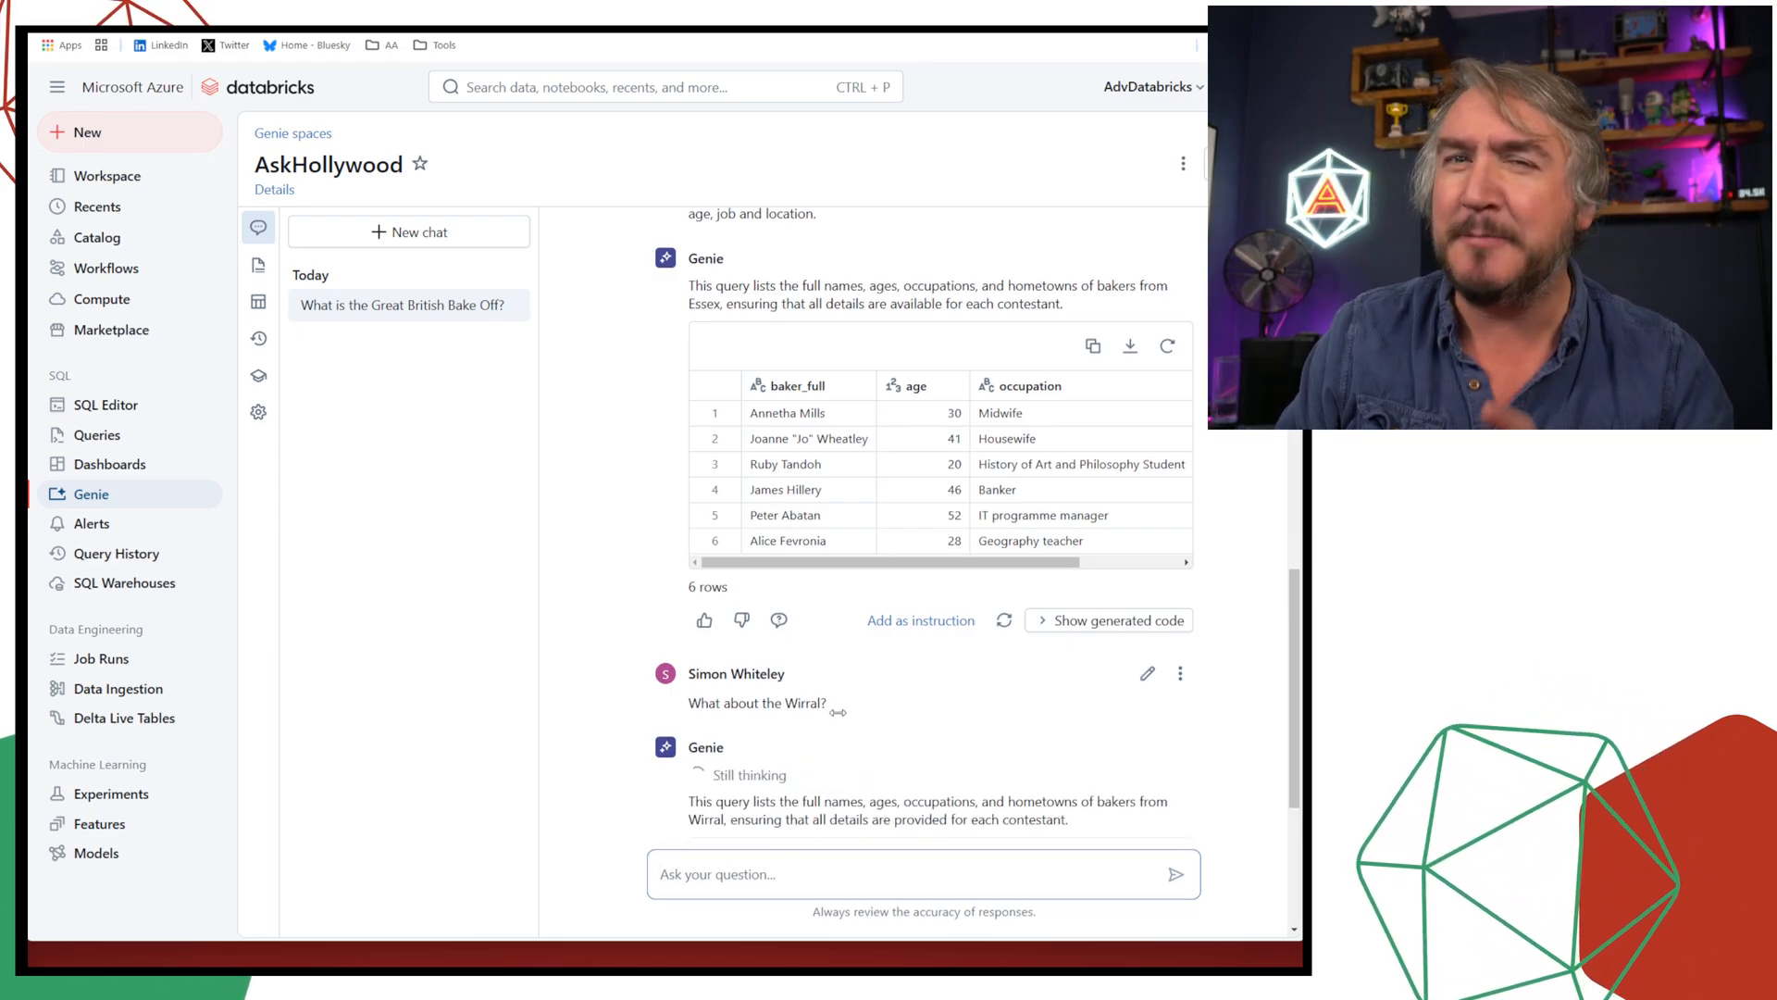
pyautogui.scroll(-3)
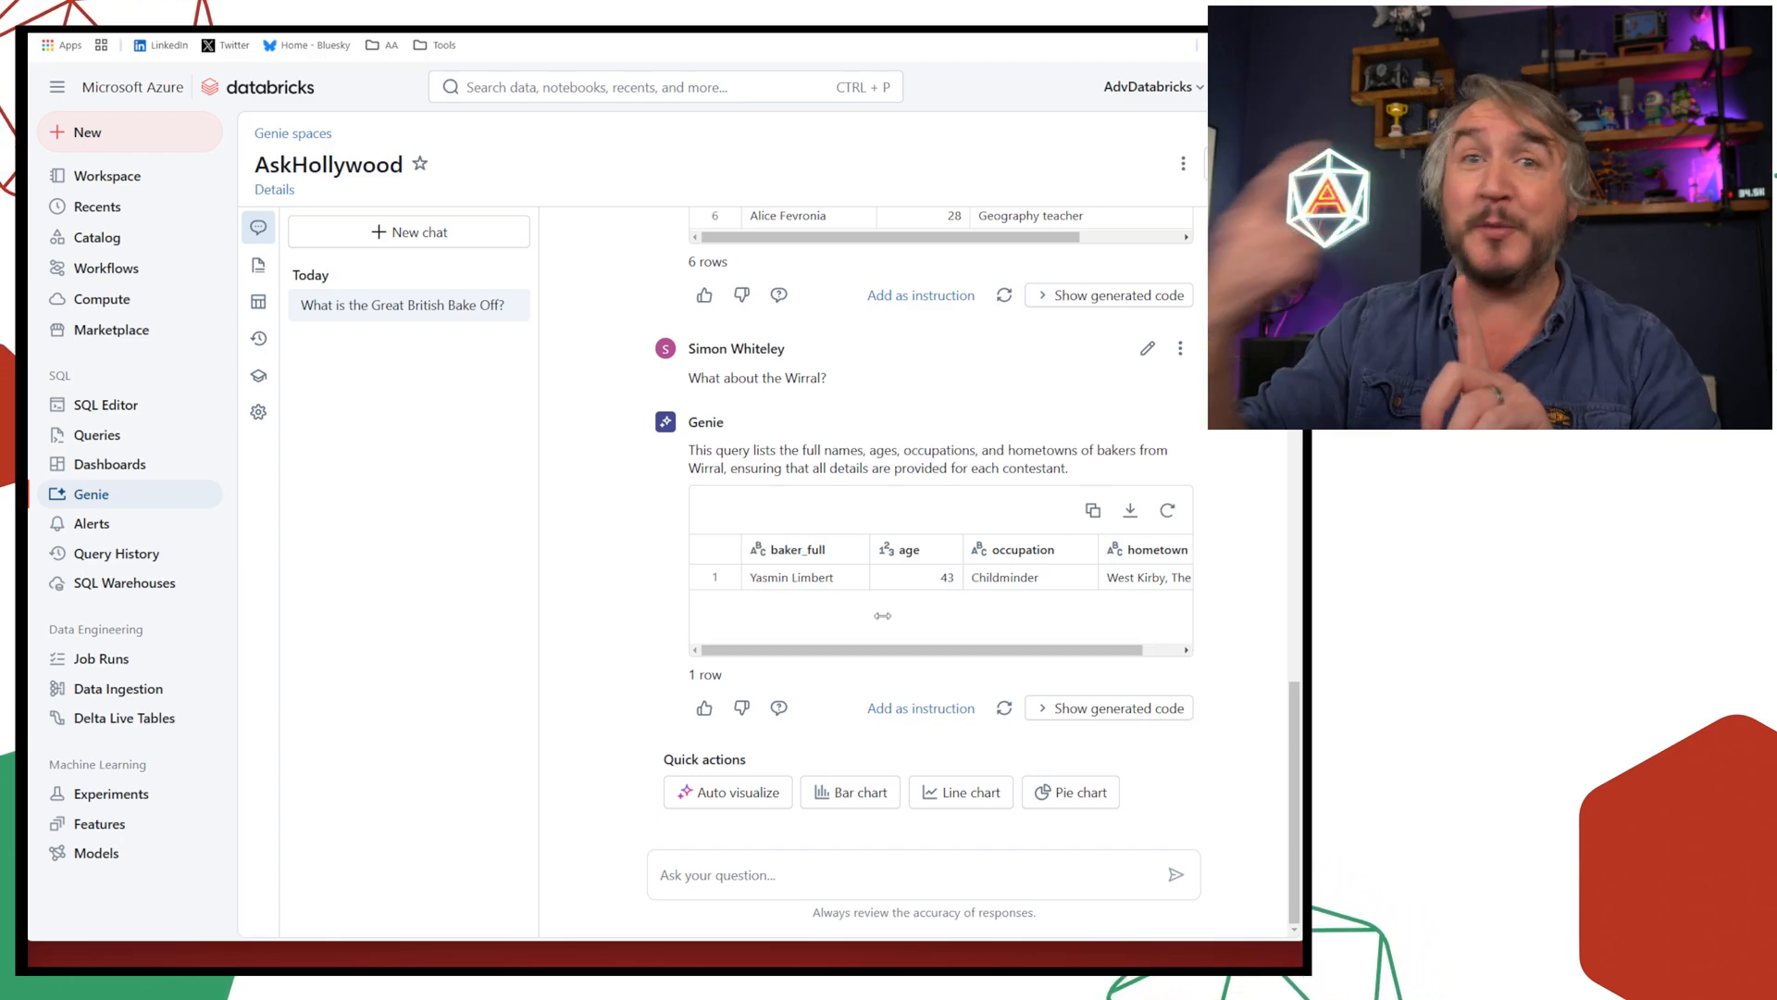
pyautogui.scroll(-3)
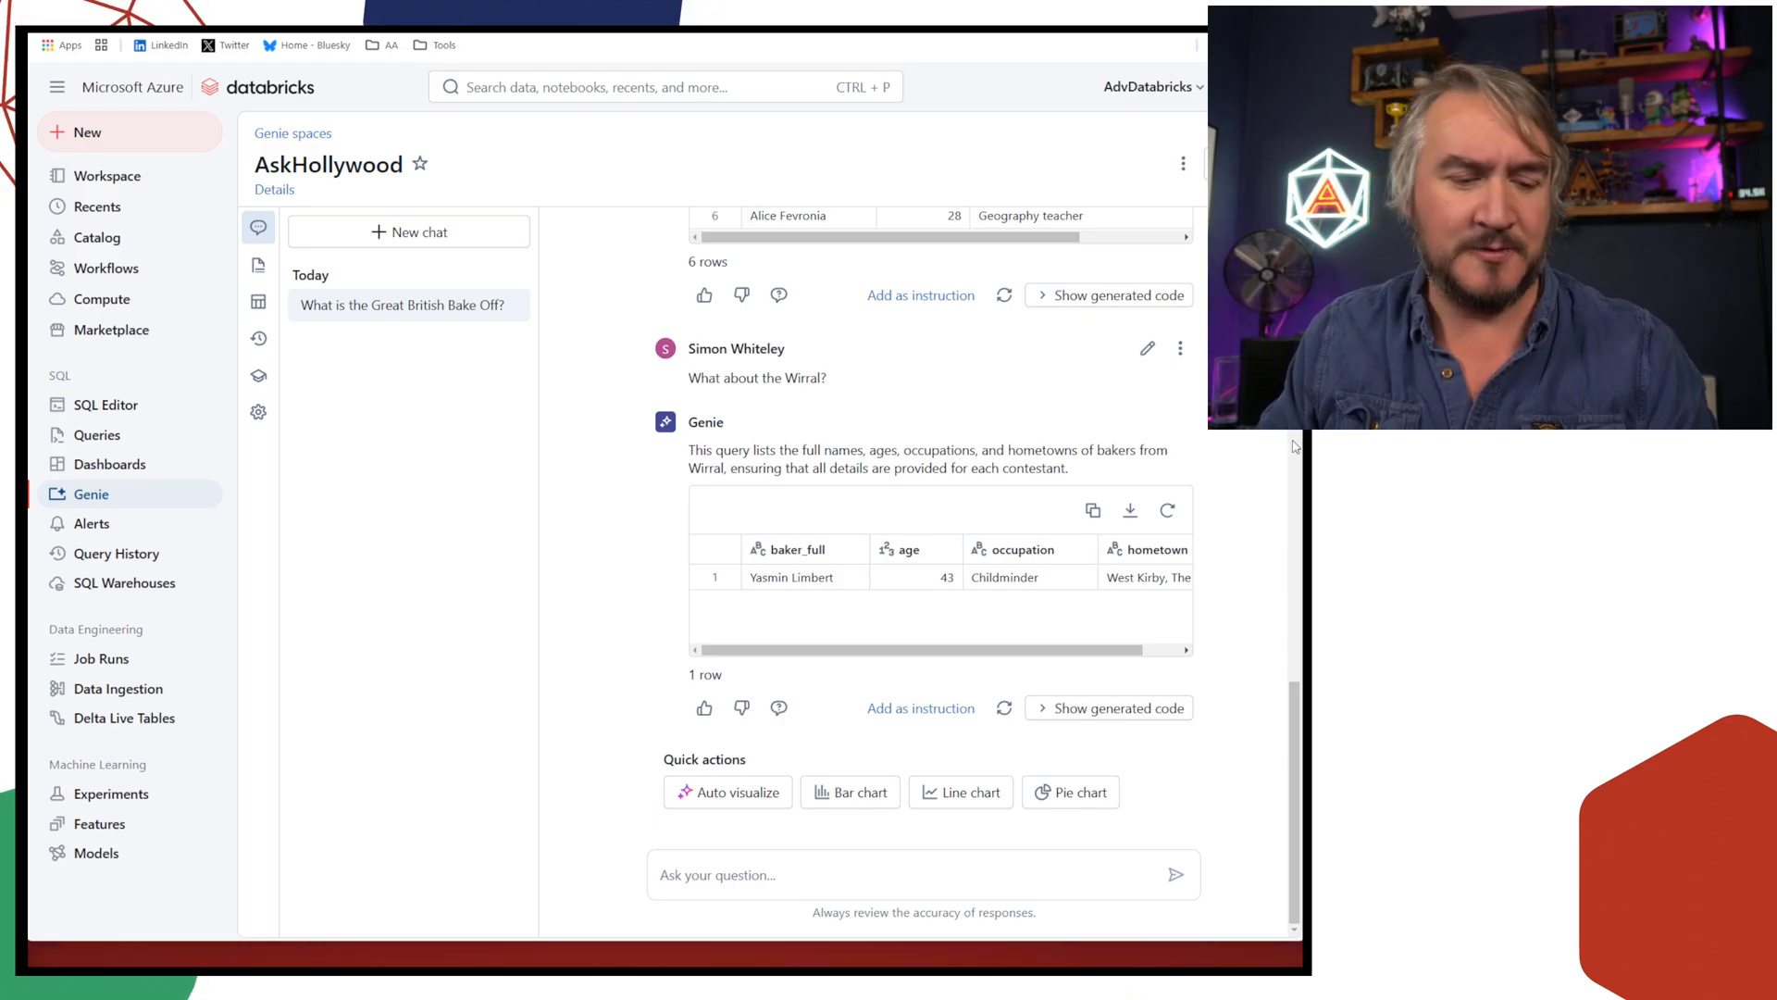
# Ask who won the most technical challenges in each series and review the table and bar chart
pyautogui.click(918, 873)
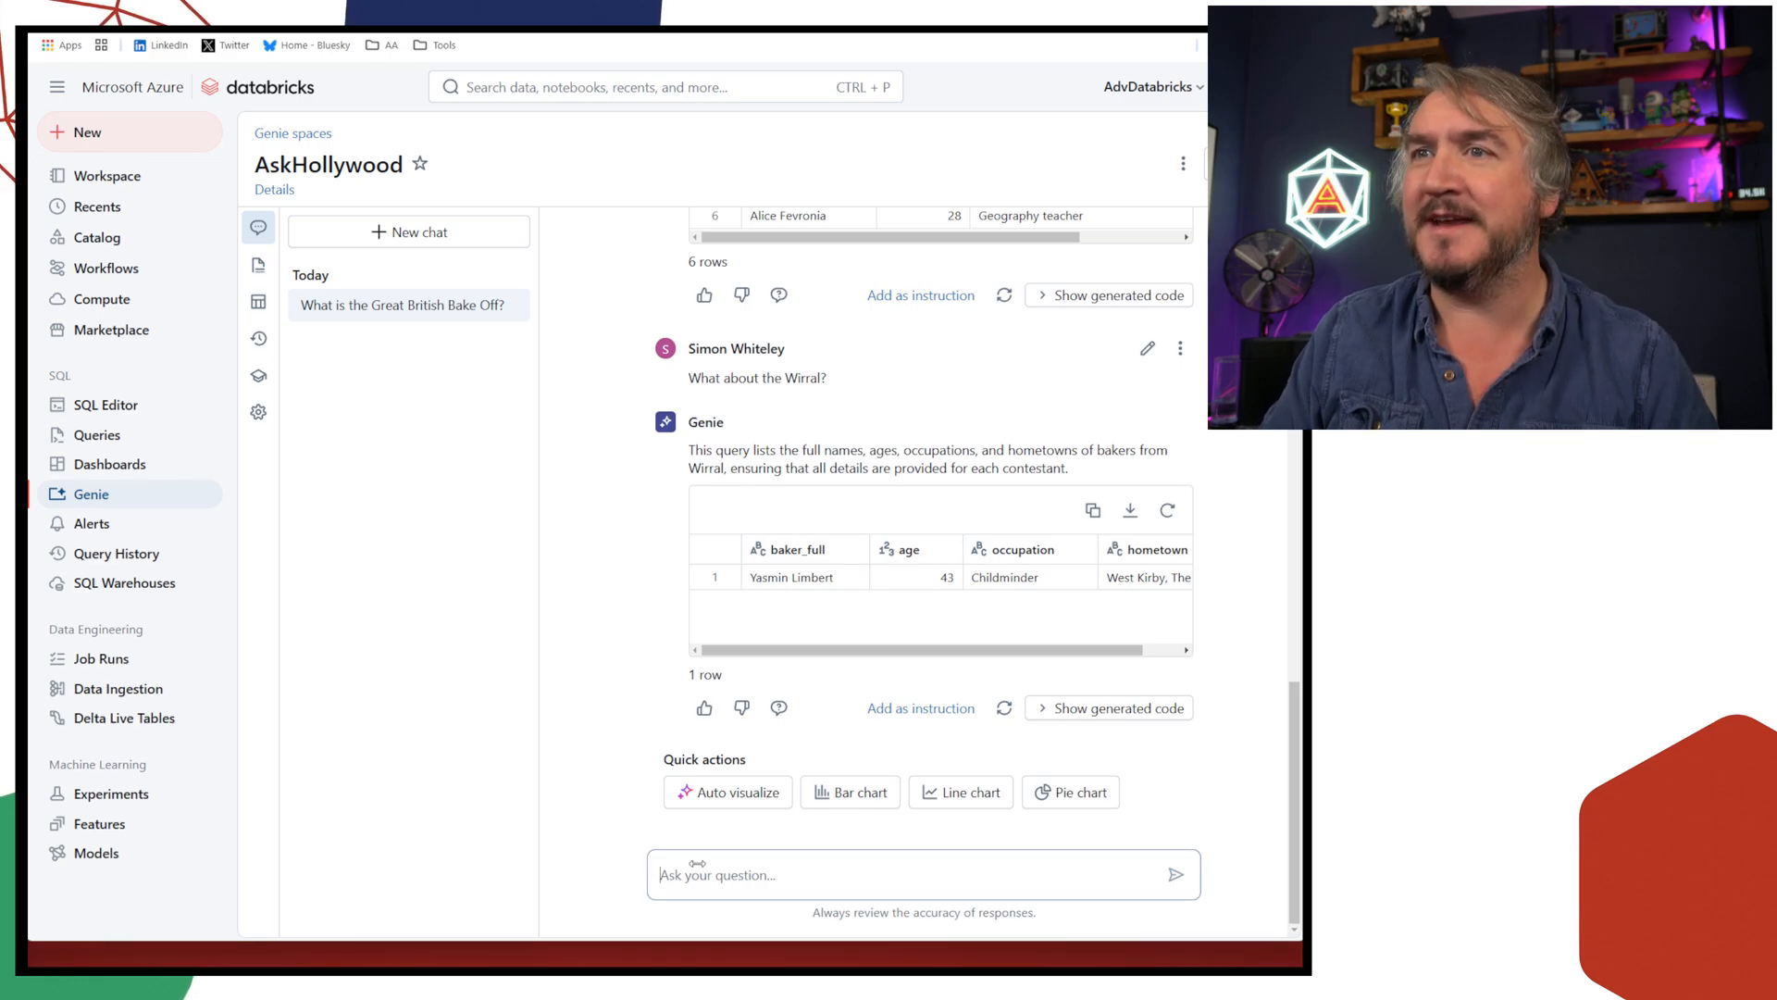
pyautogui.click(1176, 873)
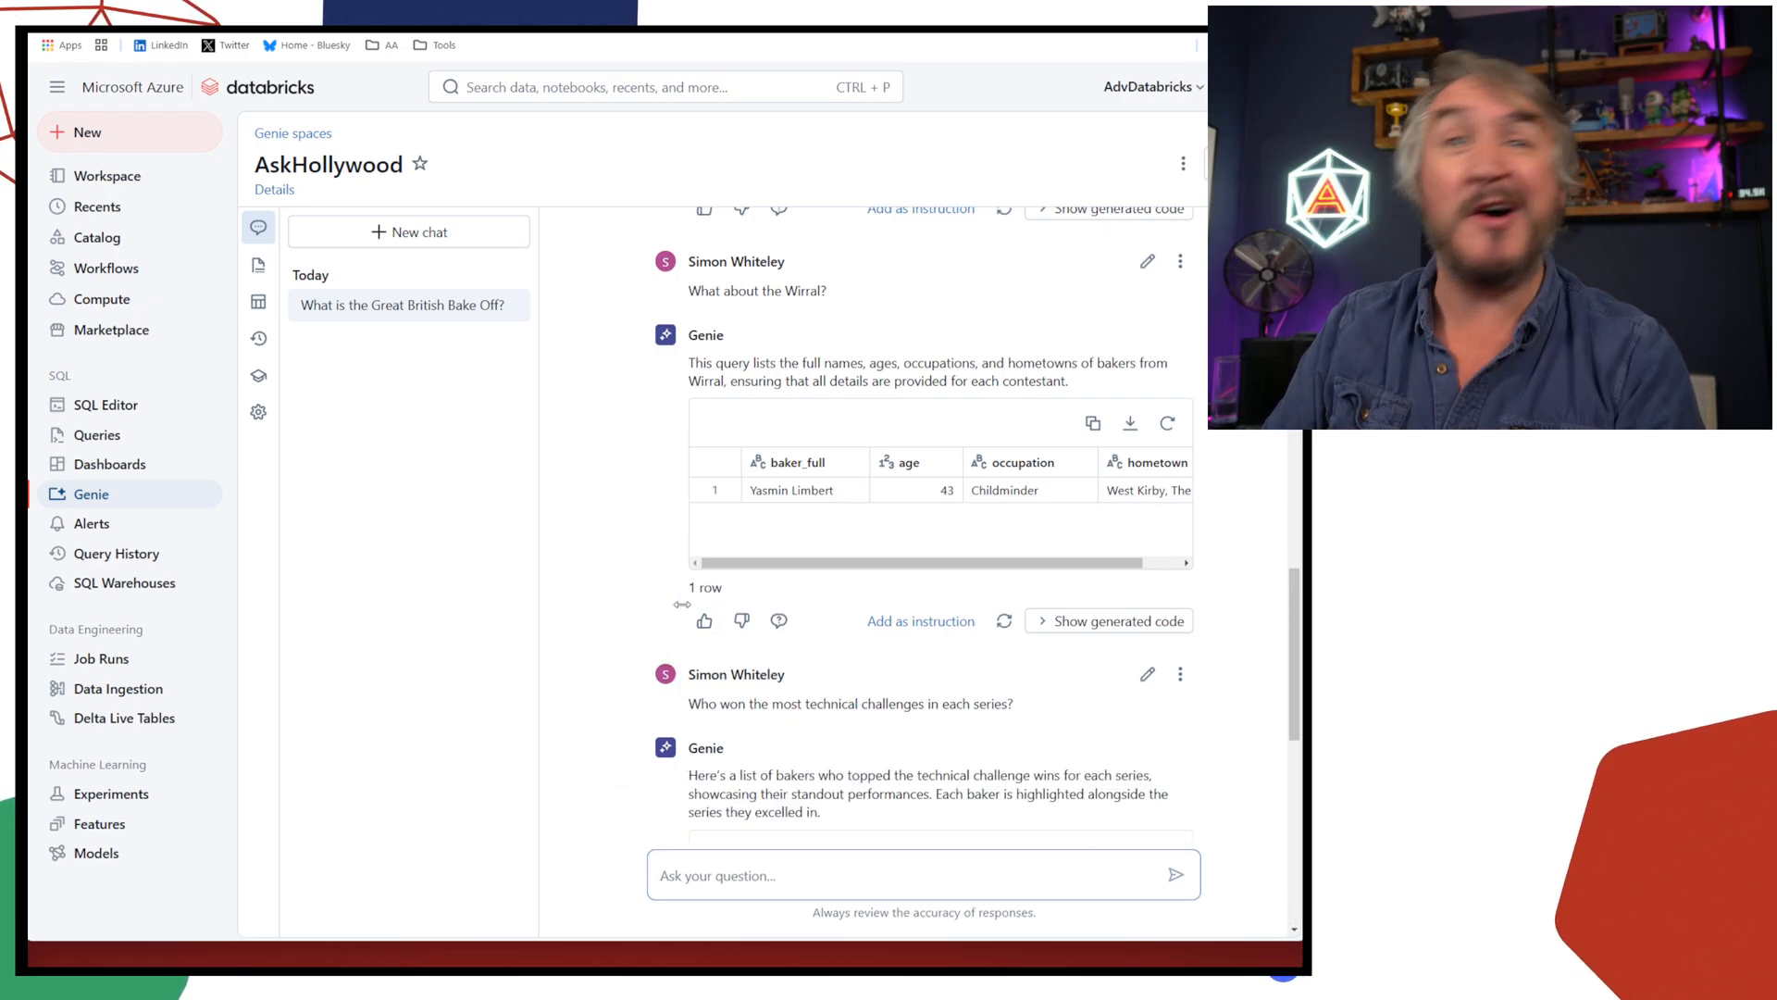
pyautogui.scroll(-3)
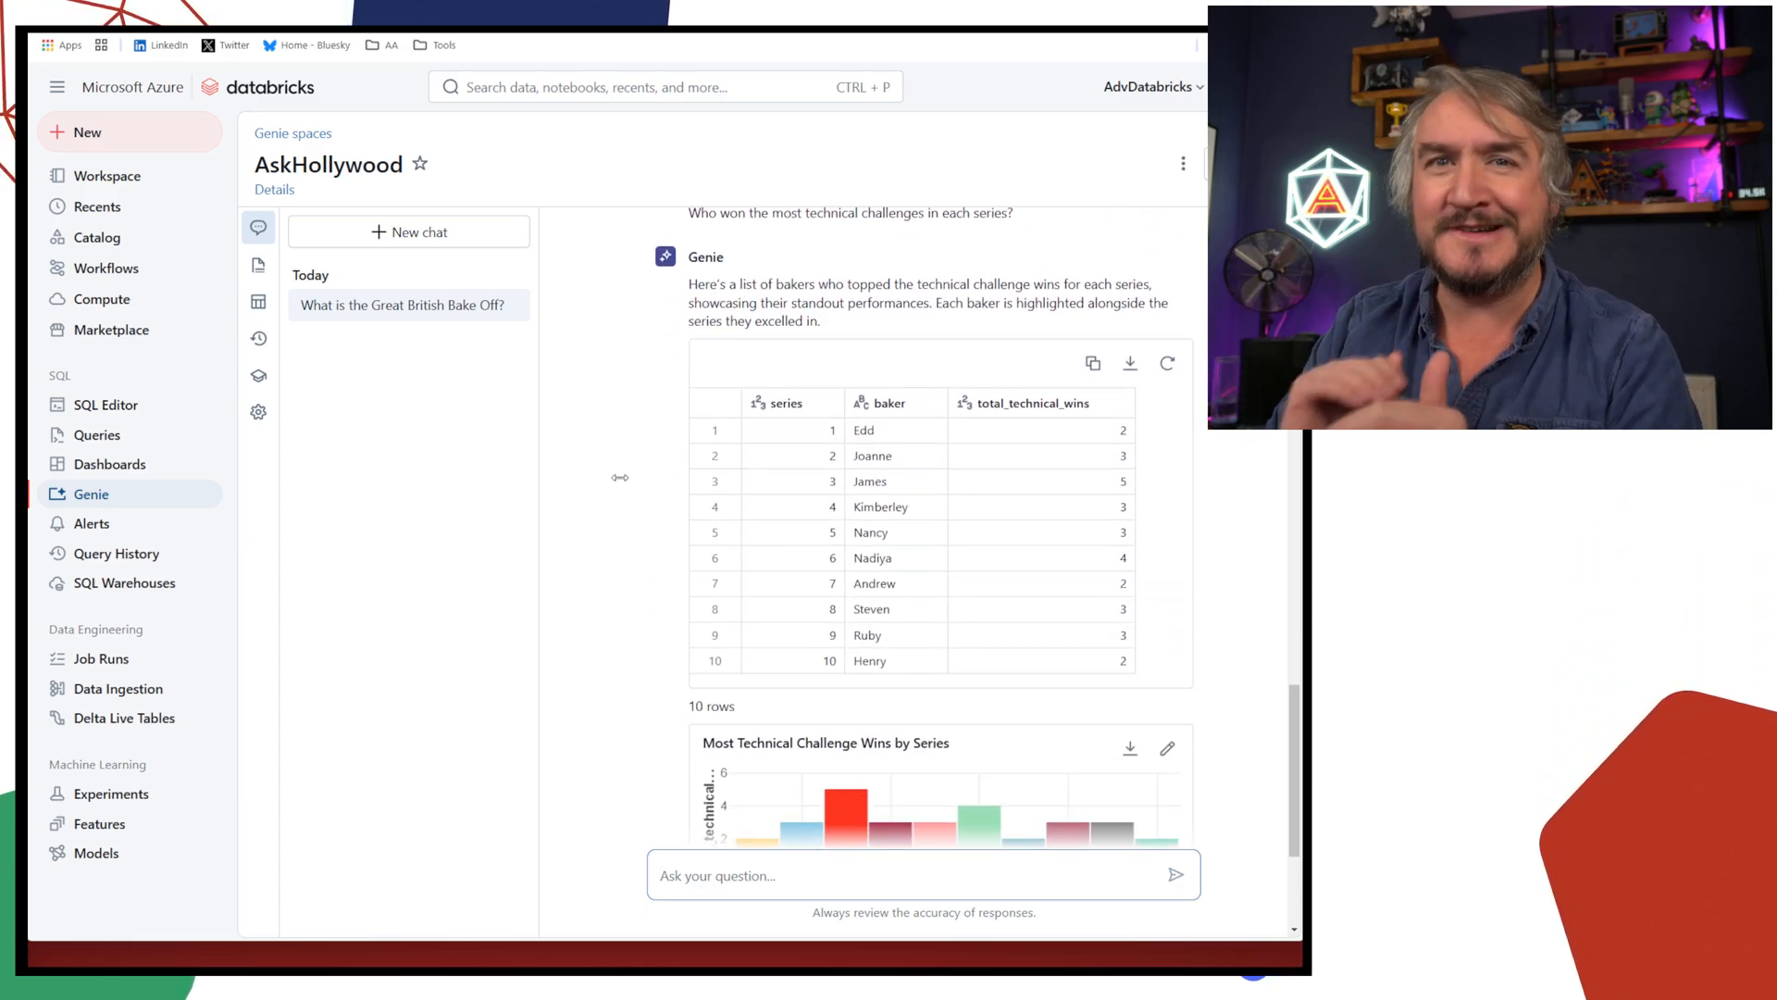
pyautogui.scroll(-3)
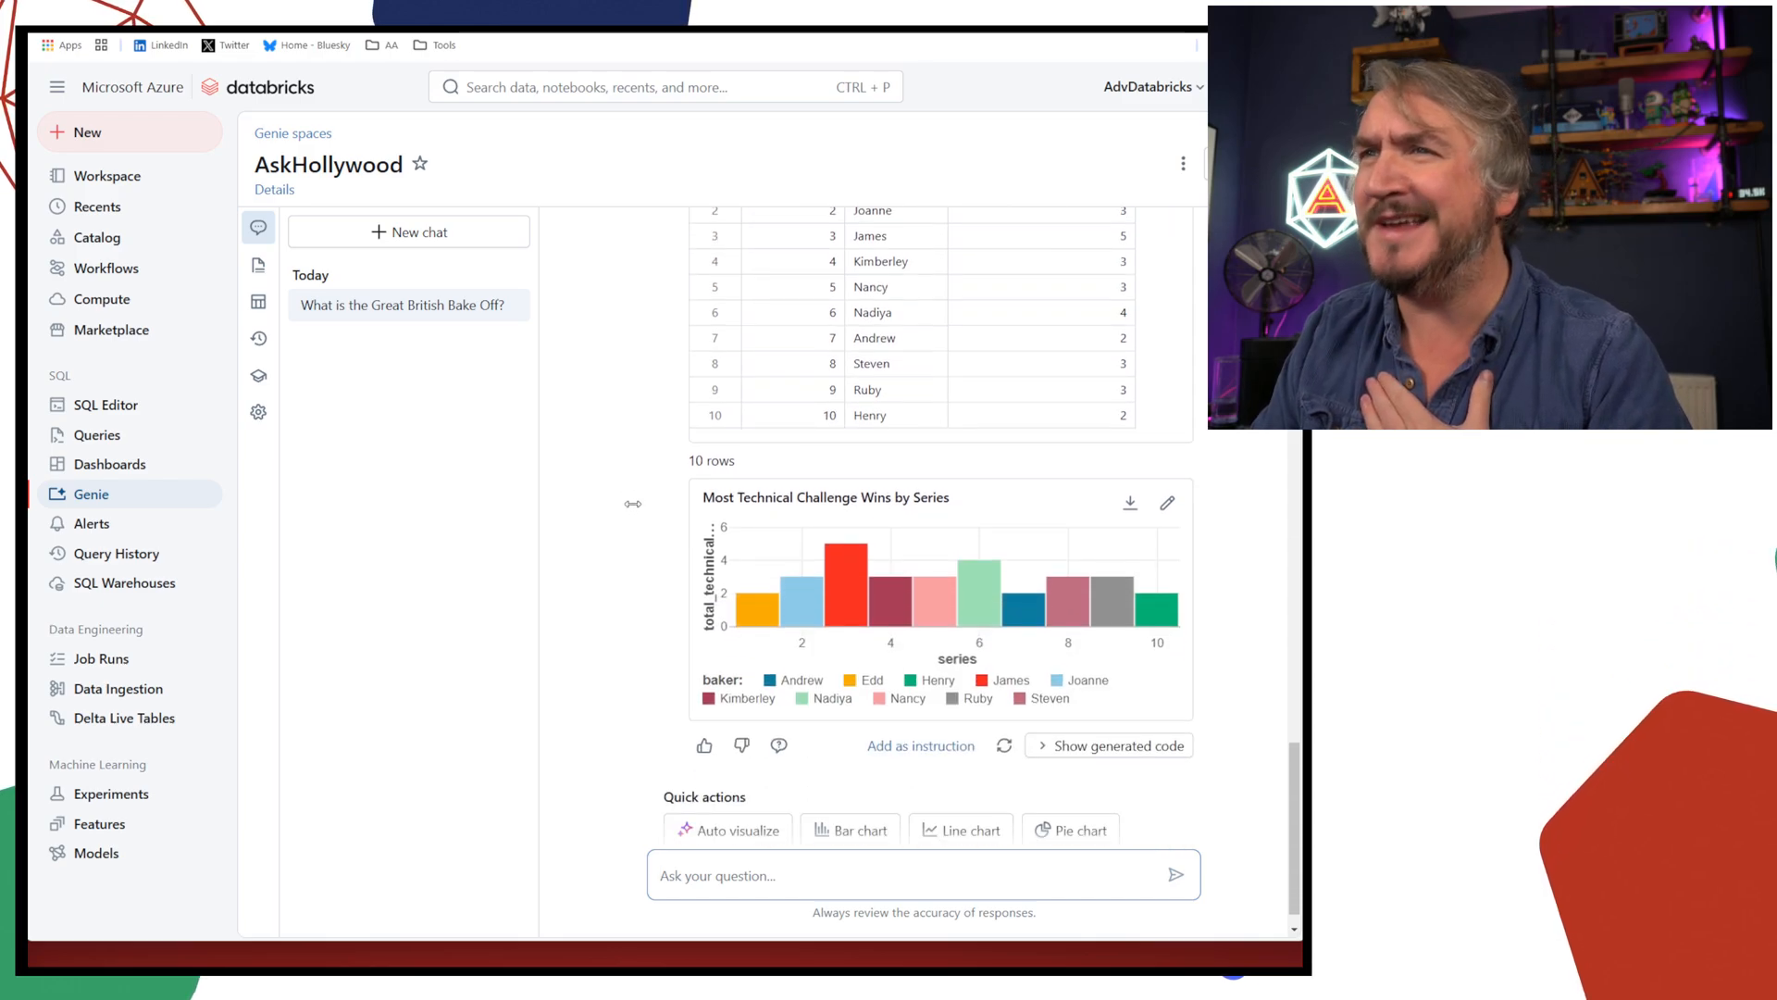
pyautogui.scroll(3)
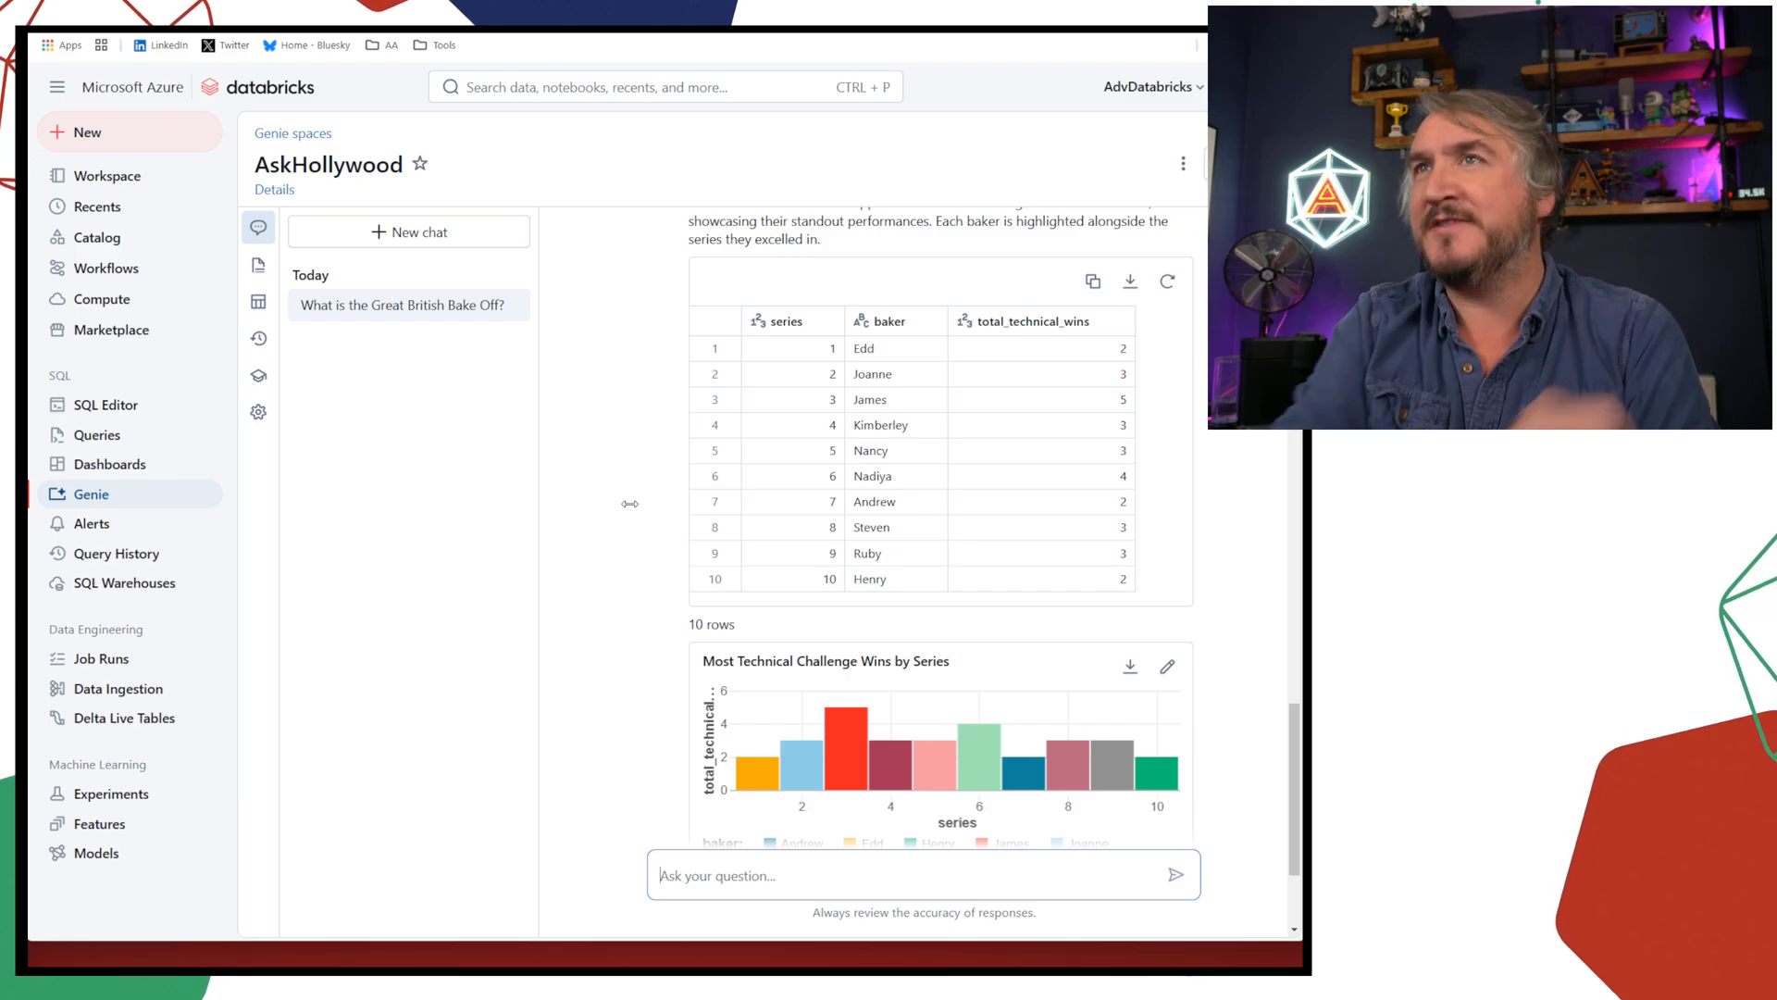
pyautogui.scroll(3)
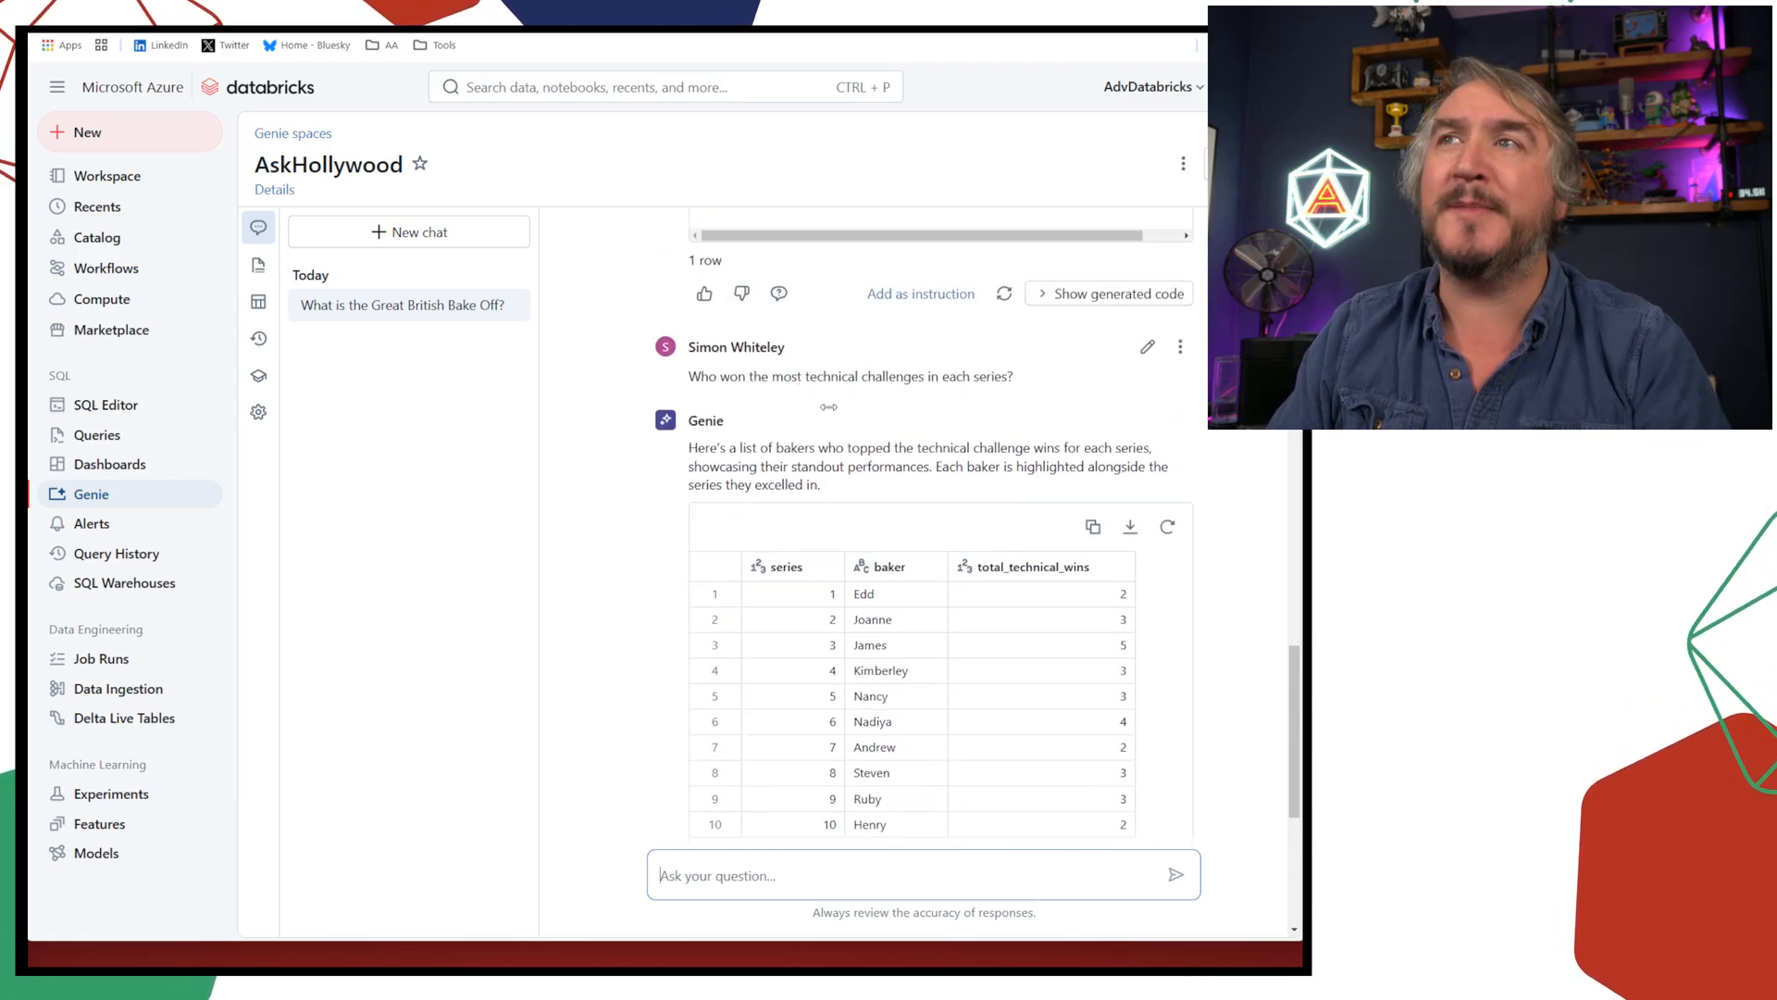
pyautogui.scroll(-3)
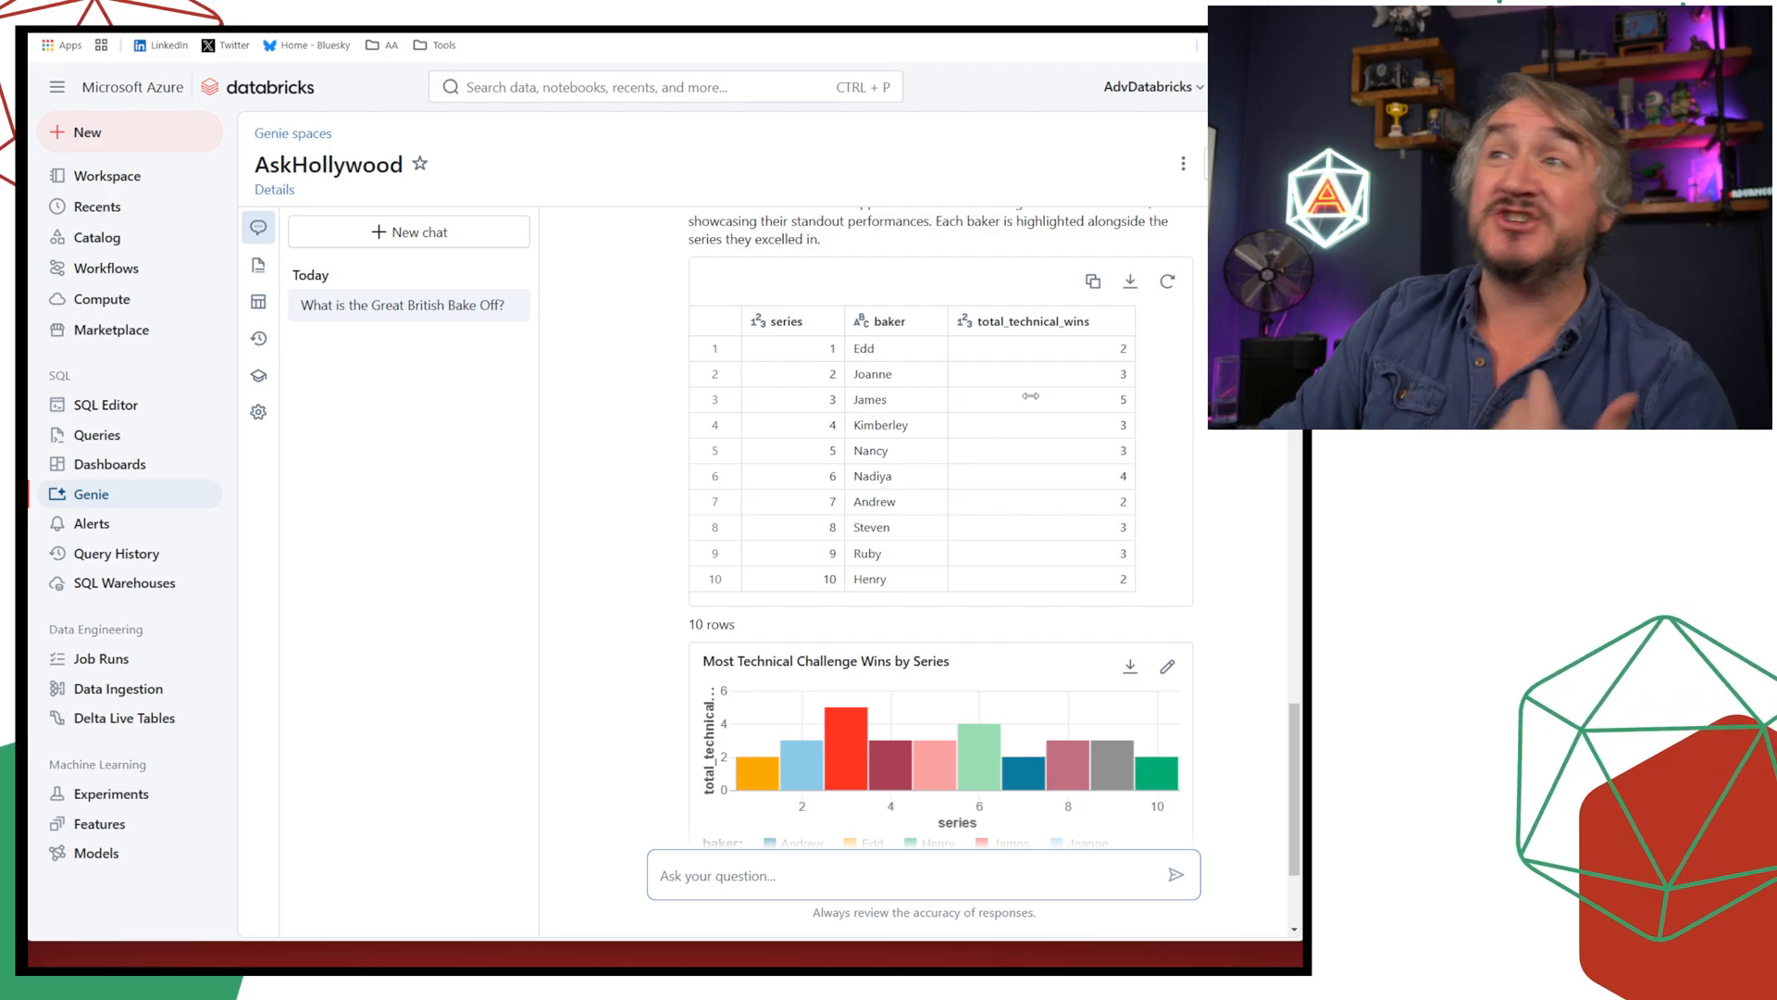
pyautogui.moveTo(848, 748)
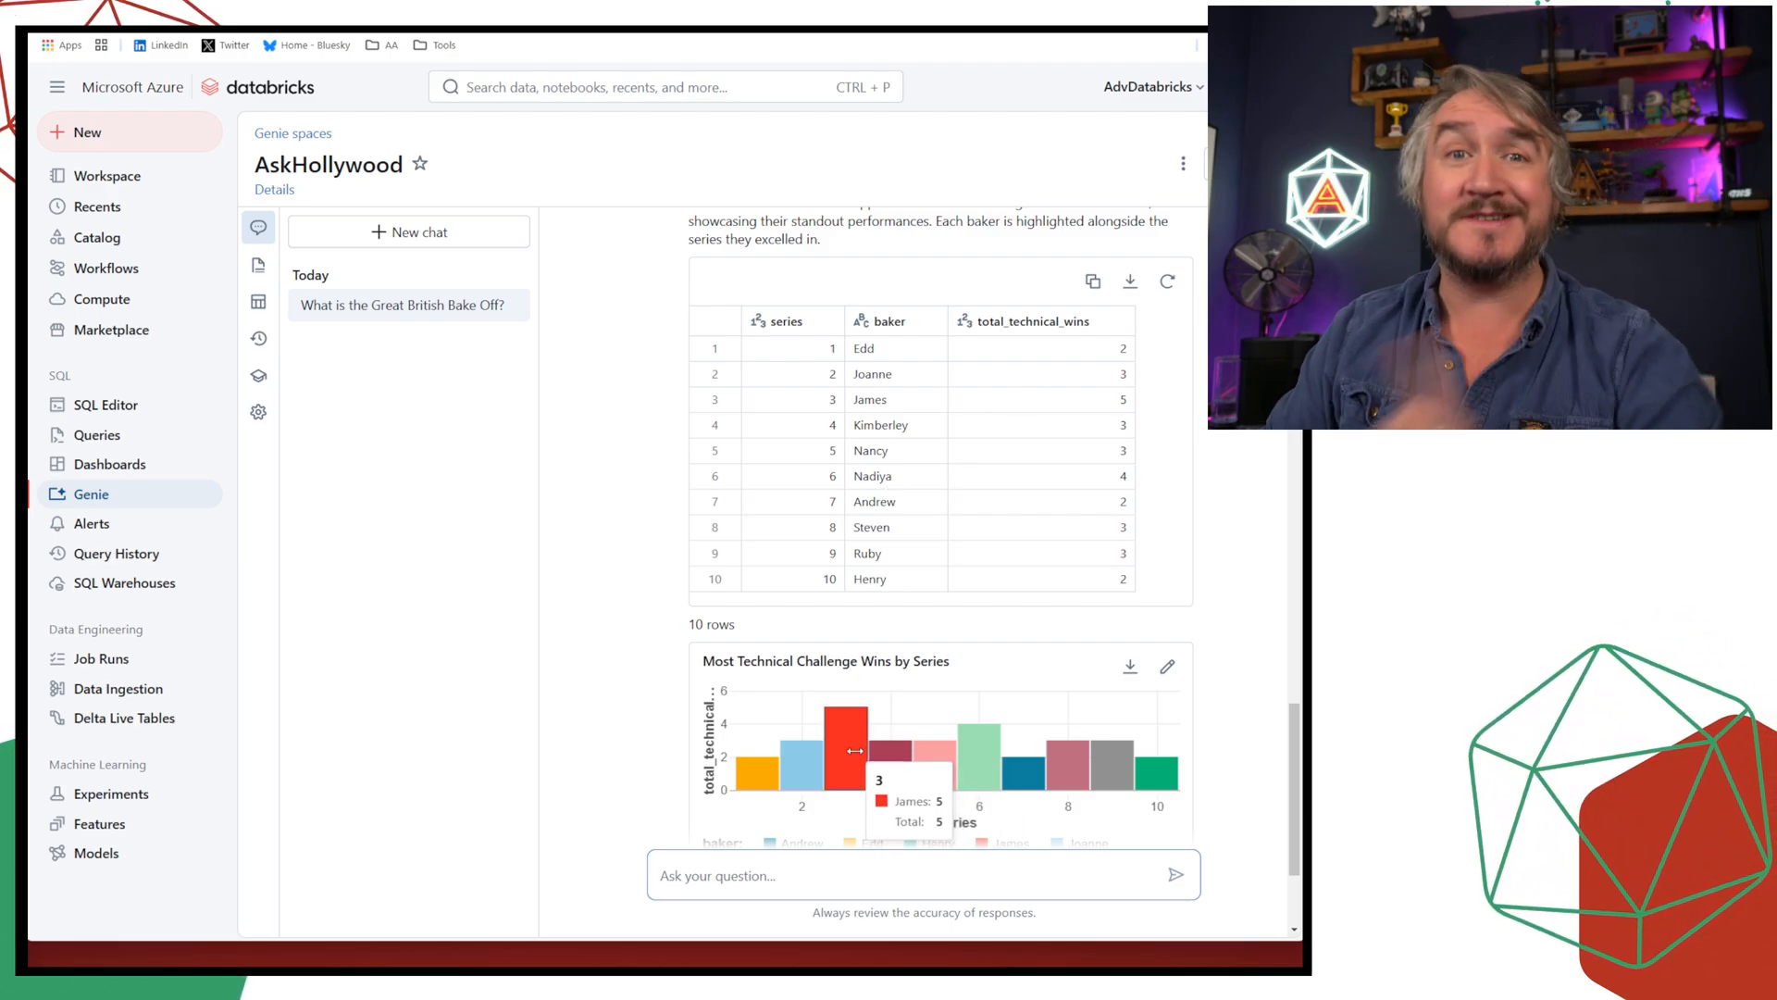
pyautogui.moveTo(609, 674)
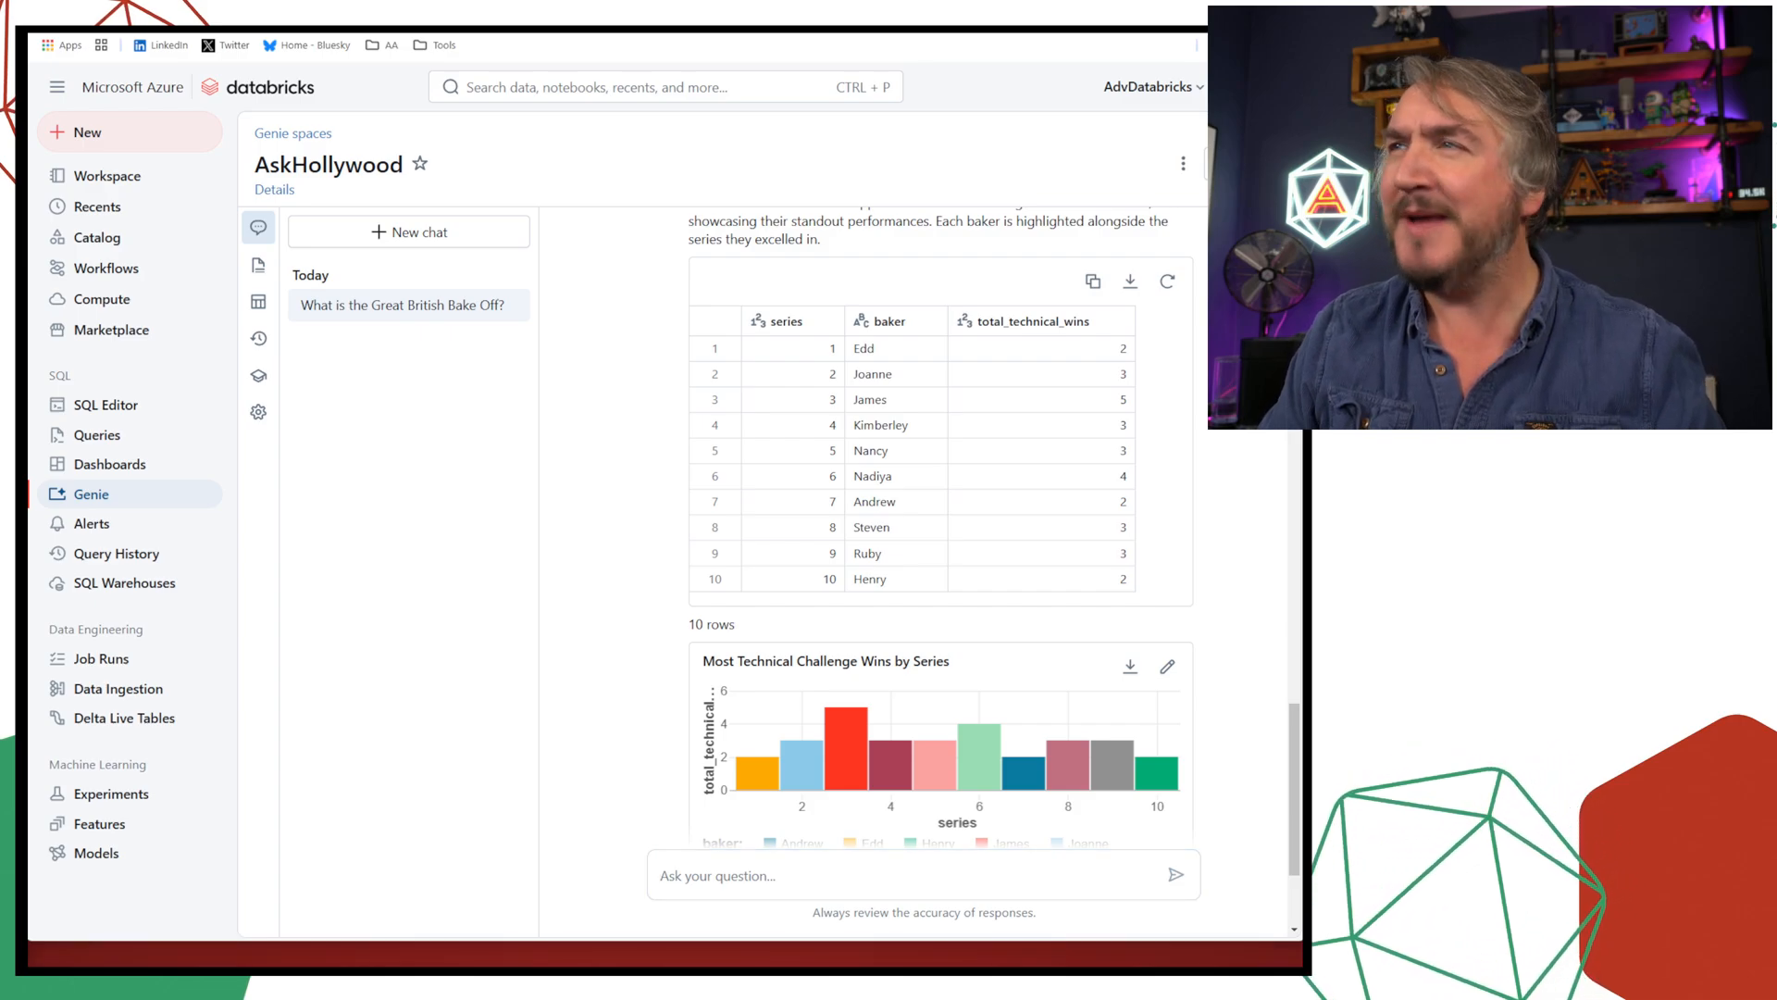
pyautogui.scroll(3)
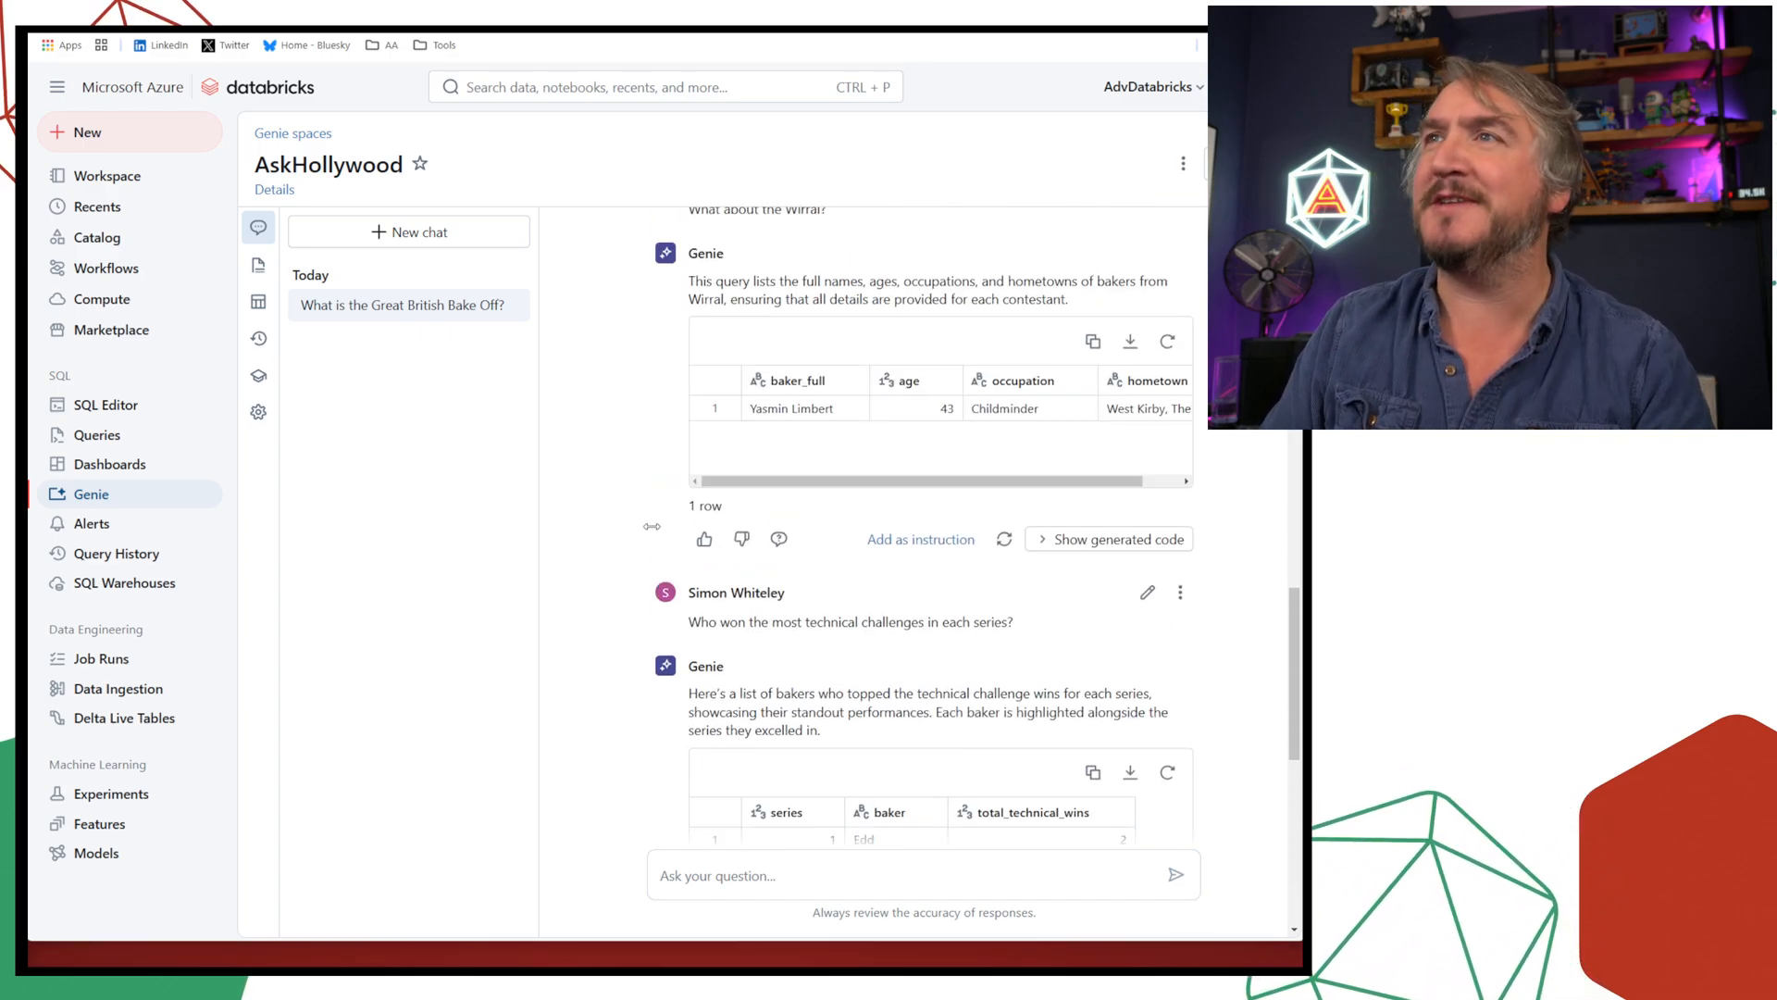
pyautogui.scroll(3)
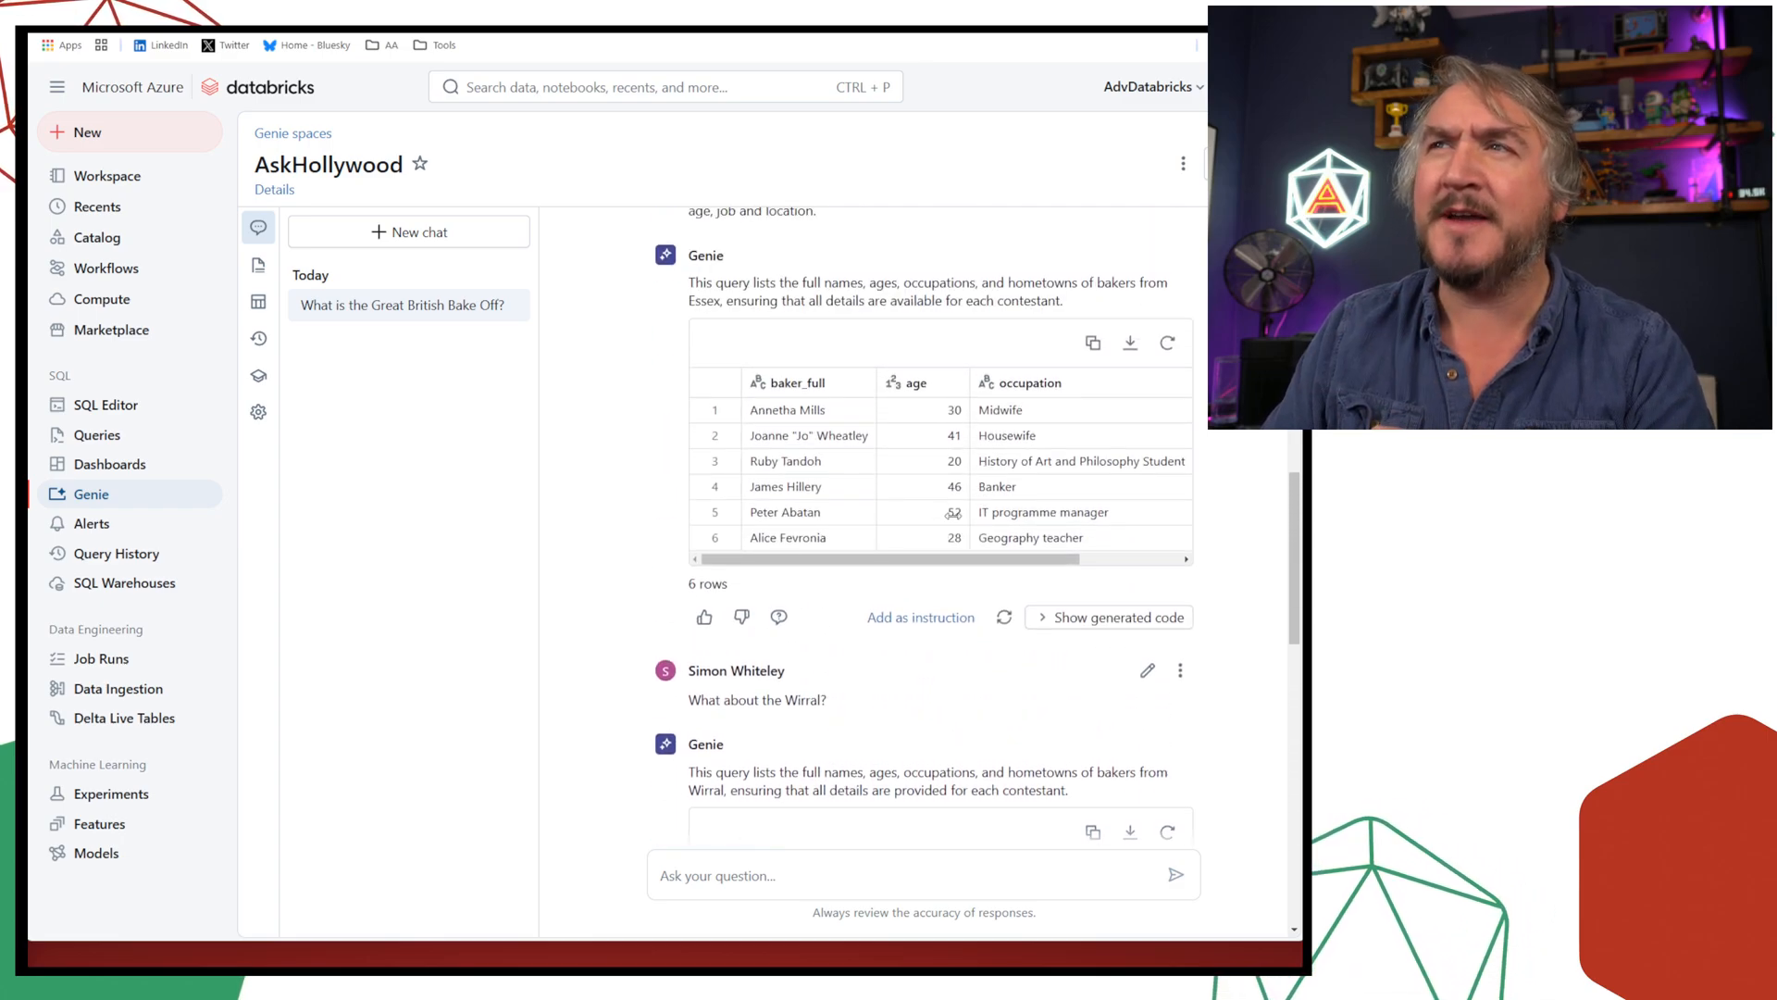
pyautogui.scroll(-3)
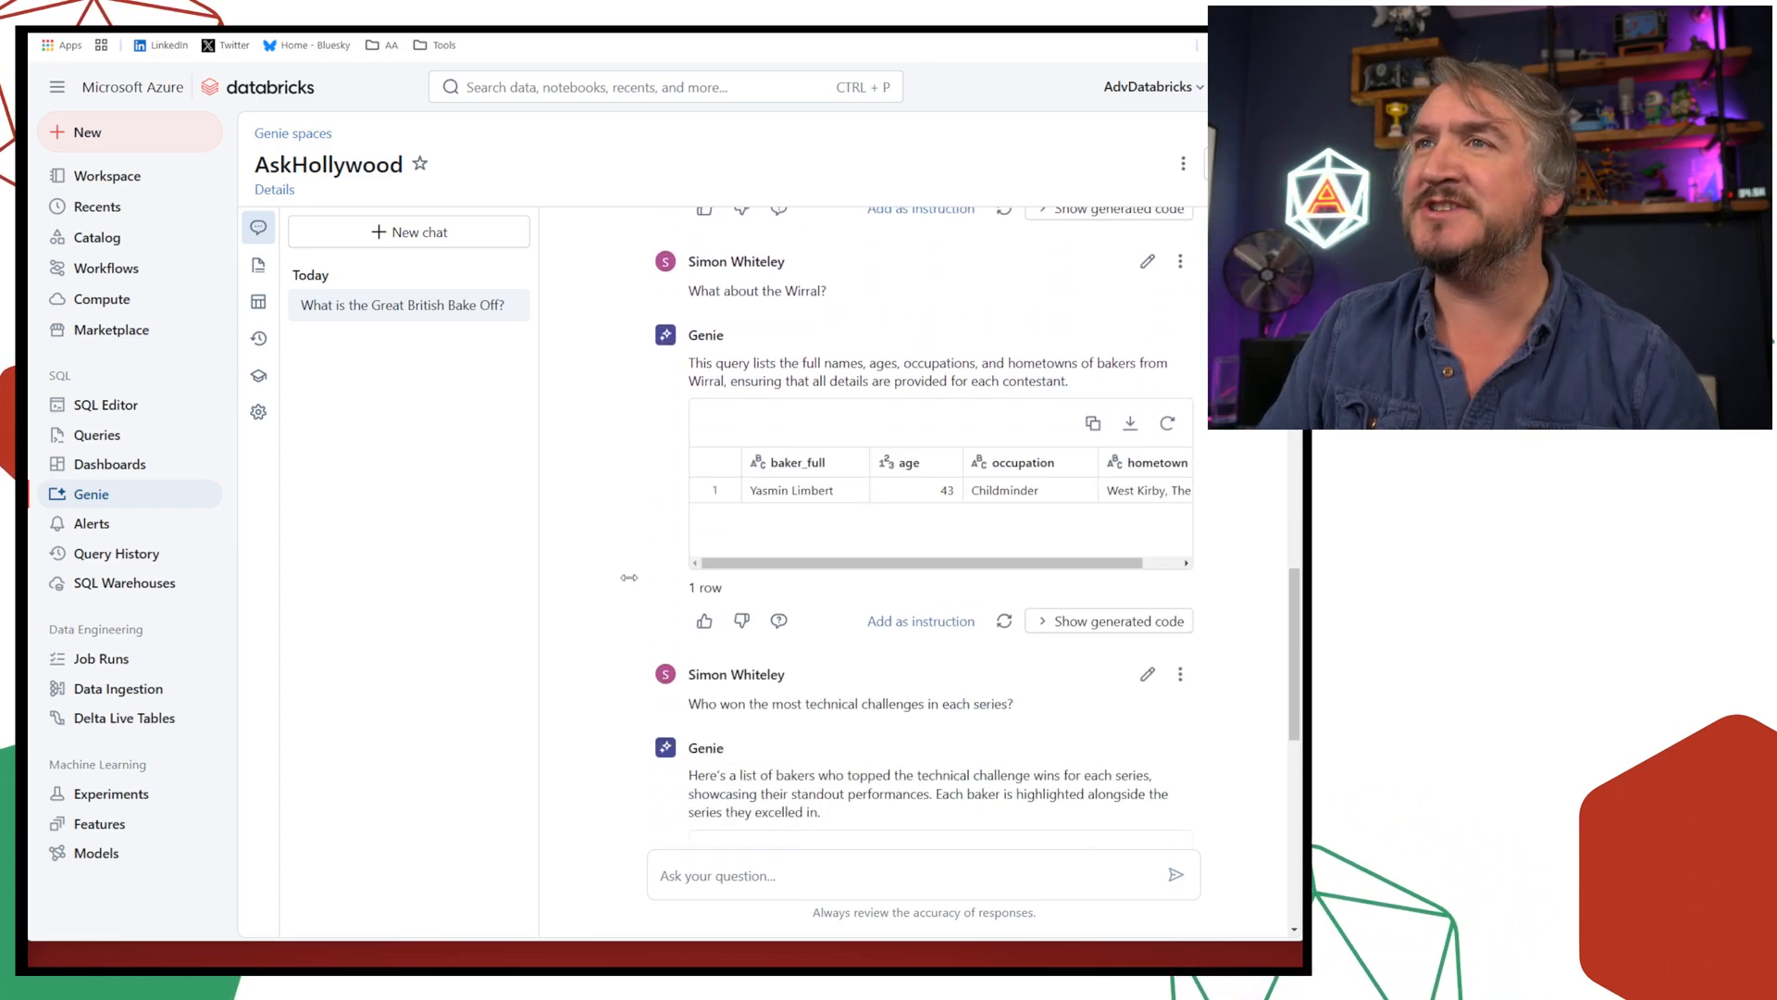
pyautogui.scroll(-3)
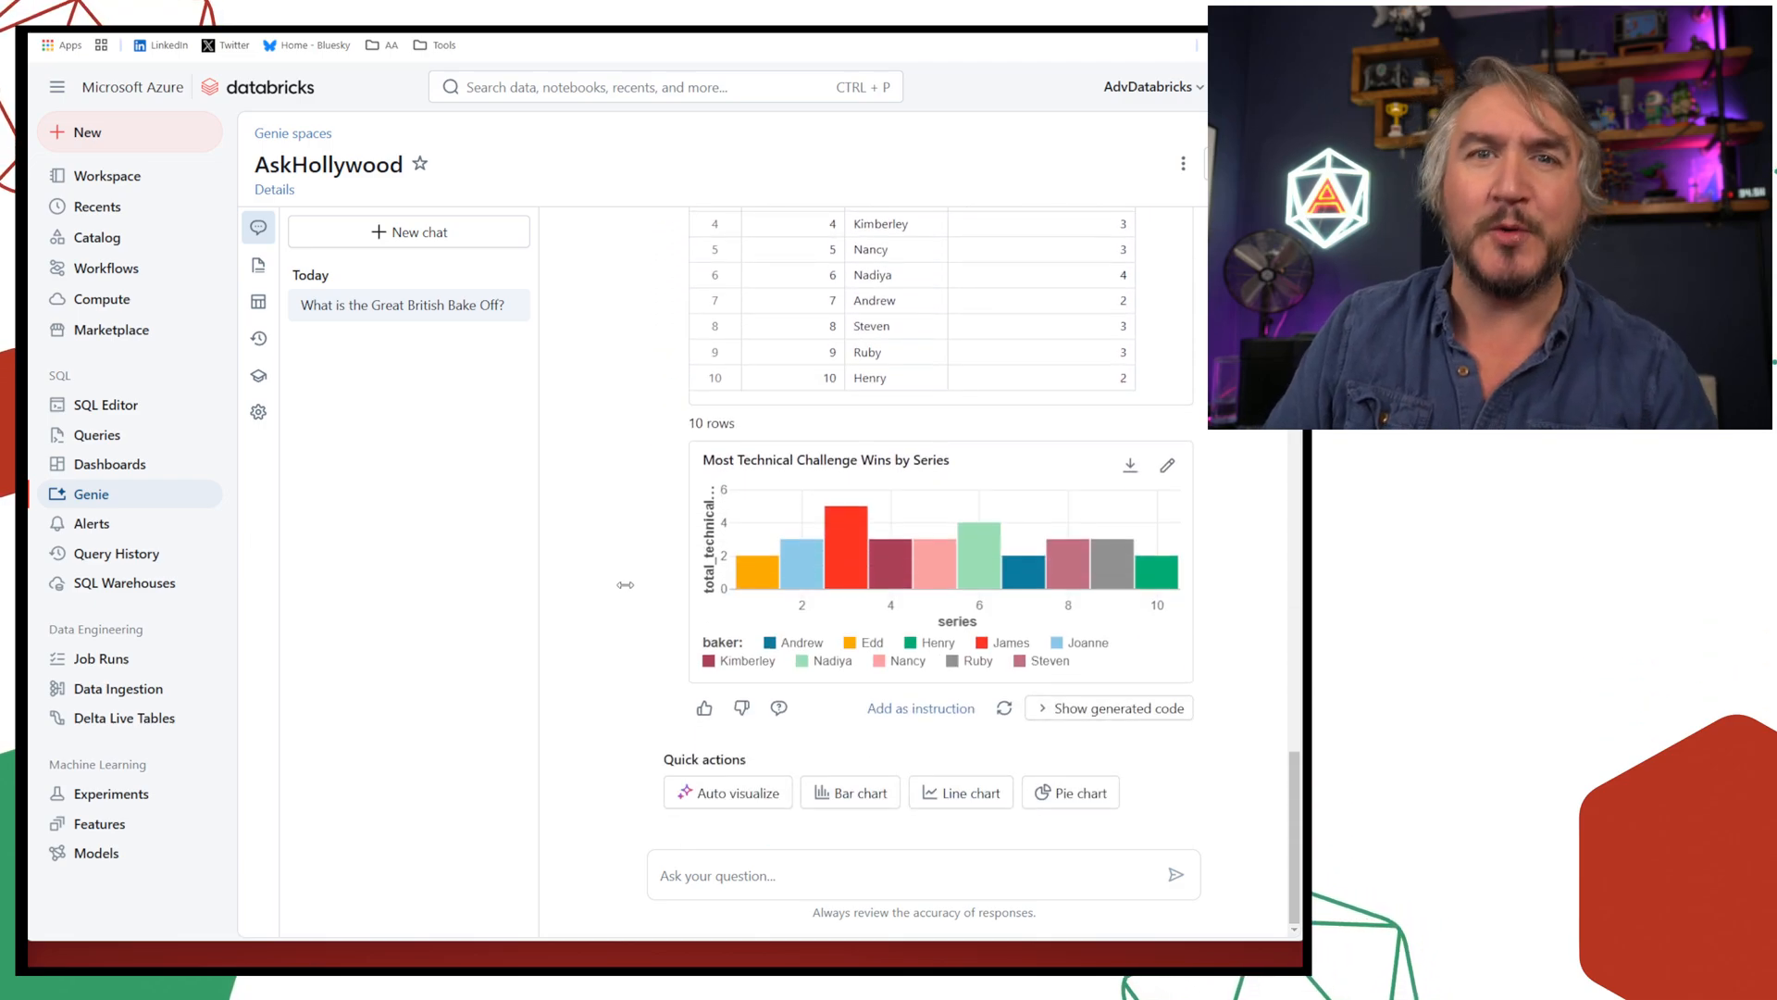
# Ask Genie to bucket baker ages in blocks of ten (0-10, 11-20, 21-30 etc)
pyautogui.write('Create buckets of ages in blocks of ten. For example 0-10,11-20,21-30 etc')
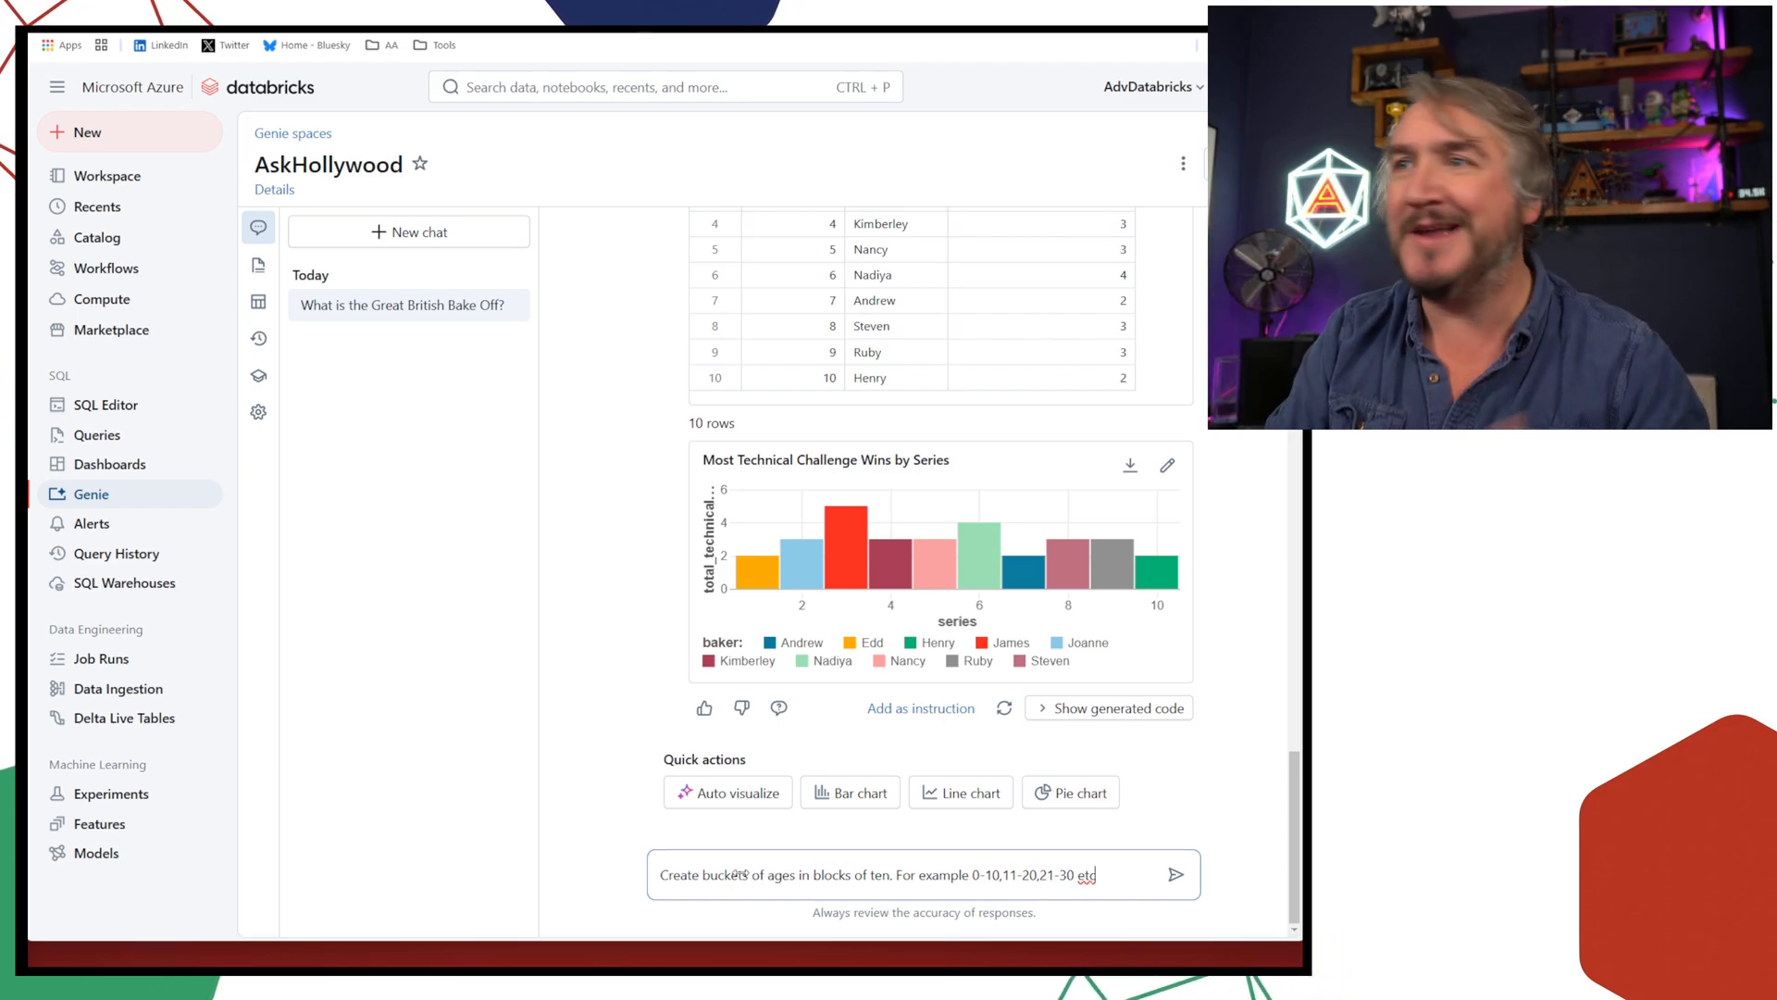
pyautogui.click(1176, 874)
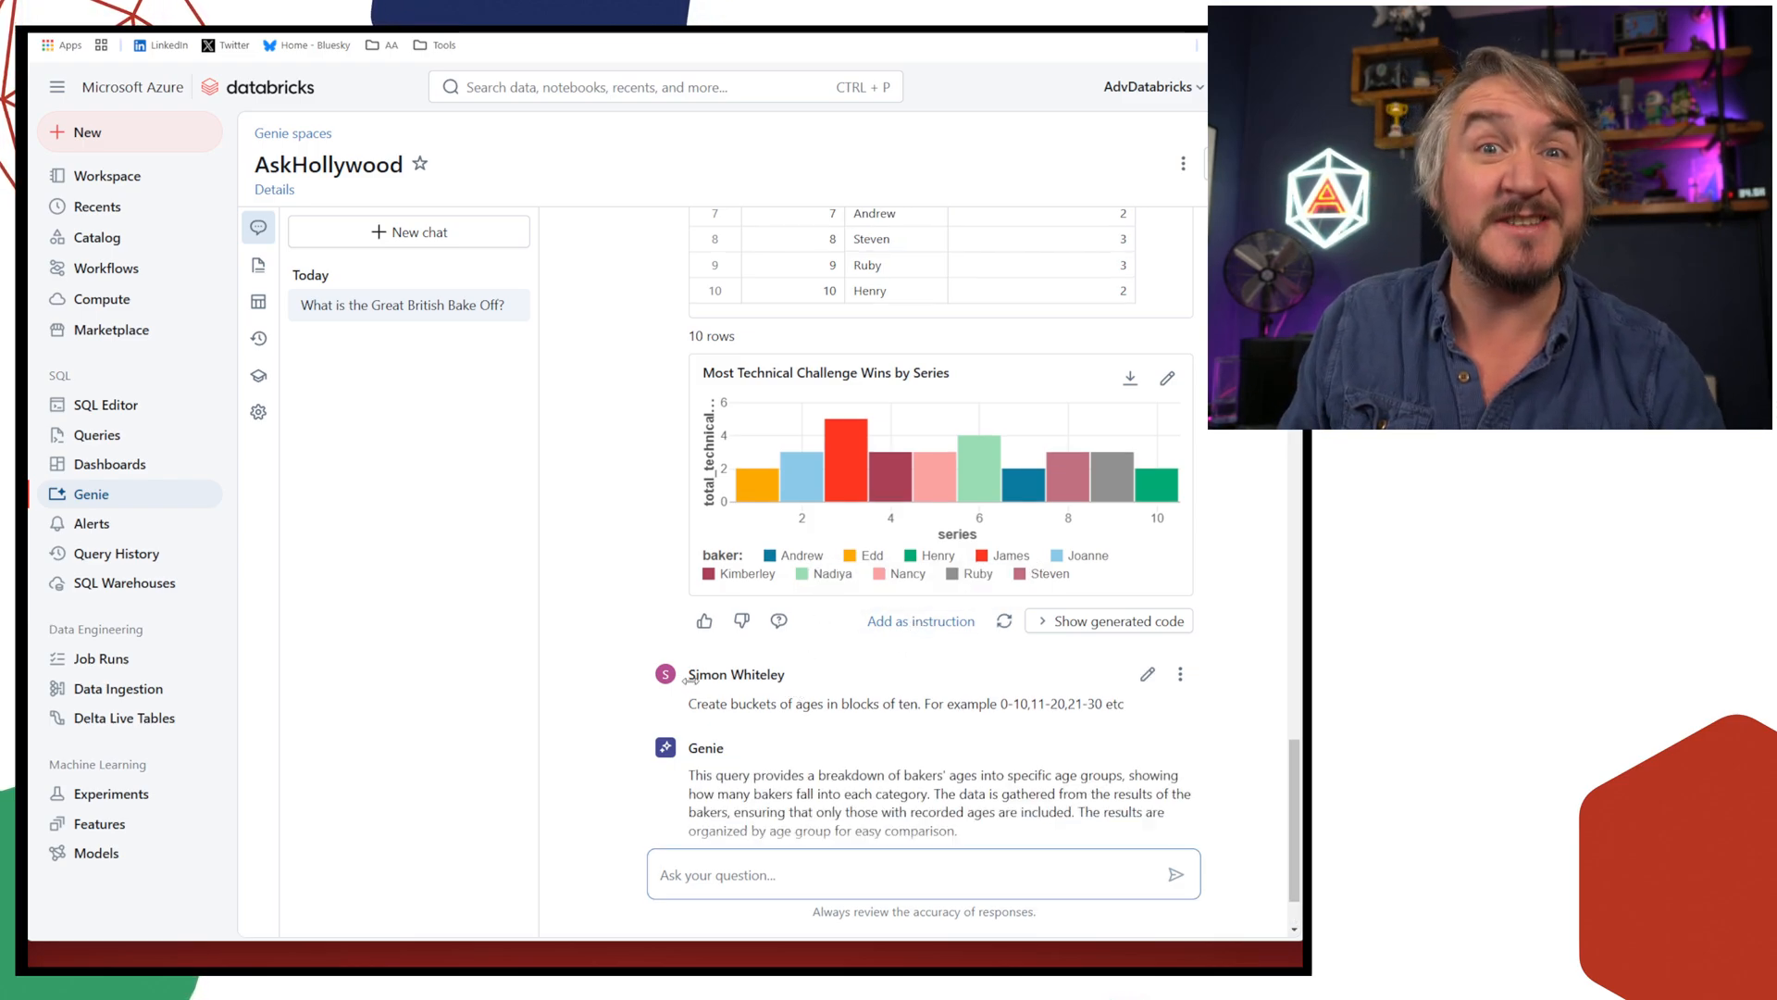
pyautogui.scroll(-3)
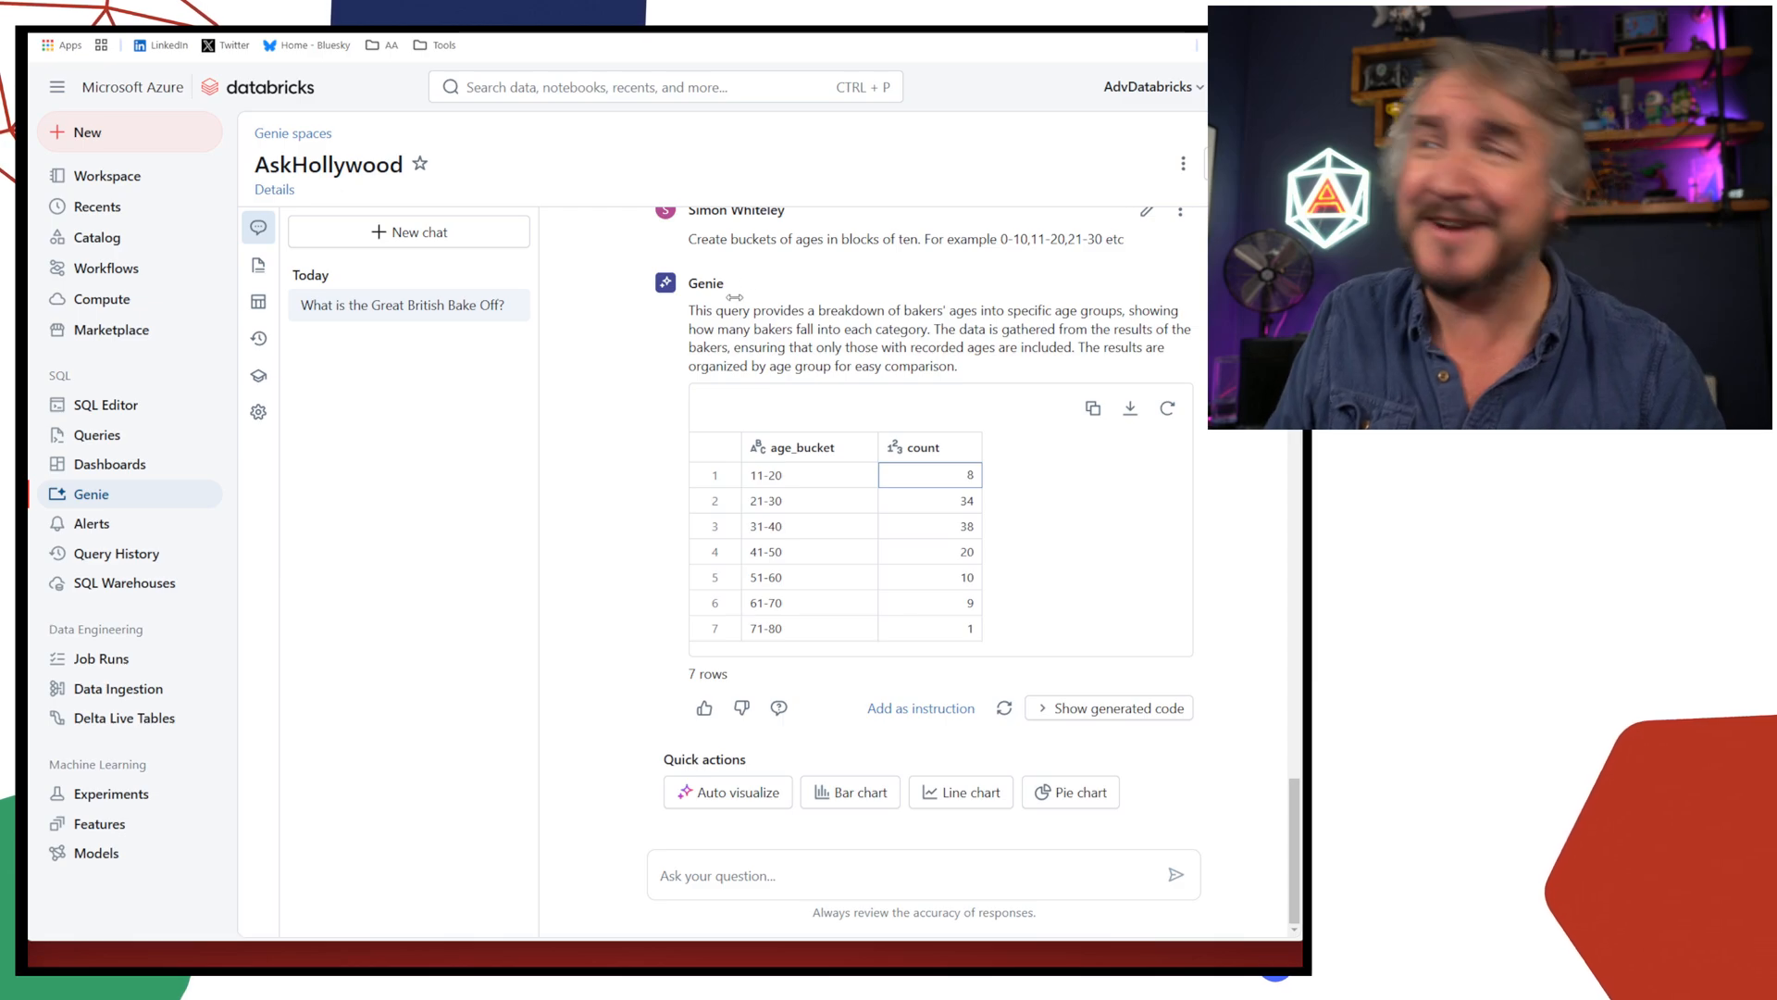
# Point out the counts for the 31-40, 51-60 and single-baker 71-80 groups
pyautogui.click(930, 500)
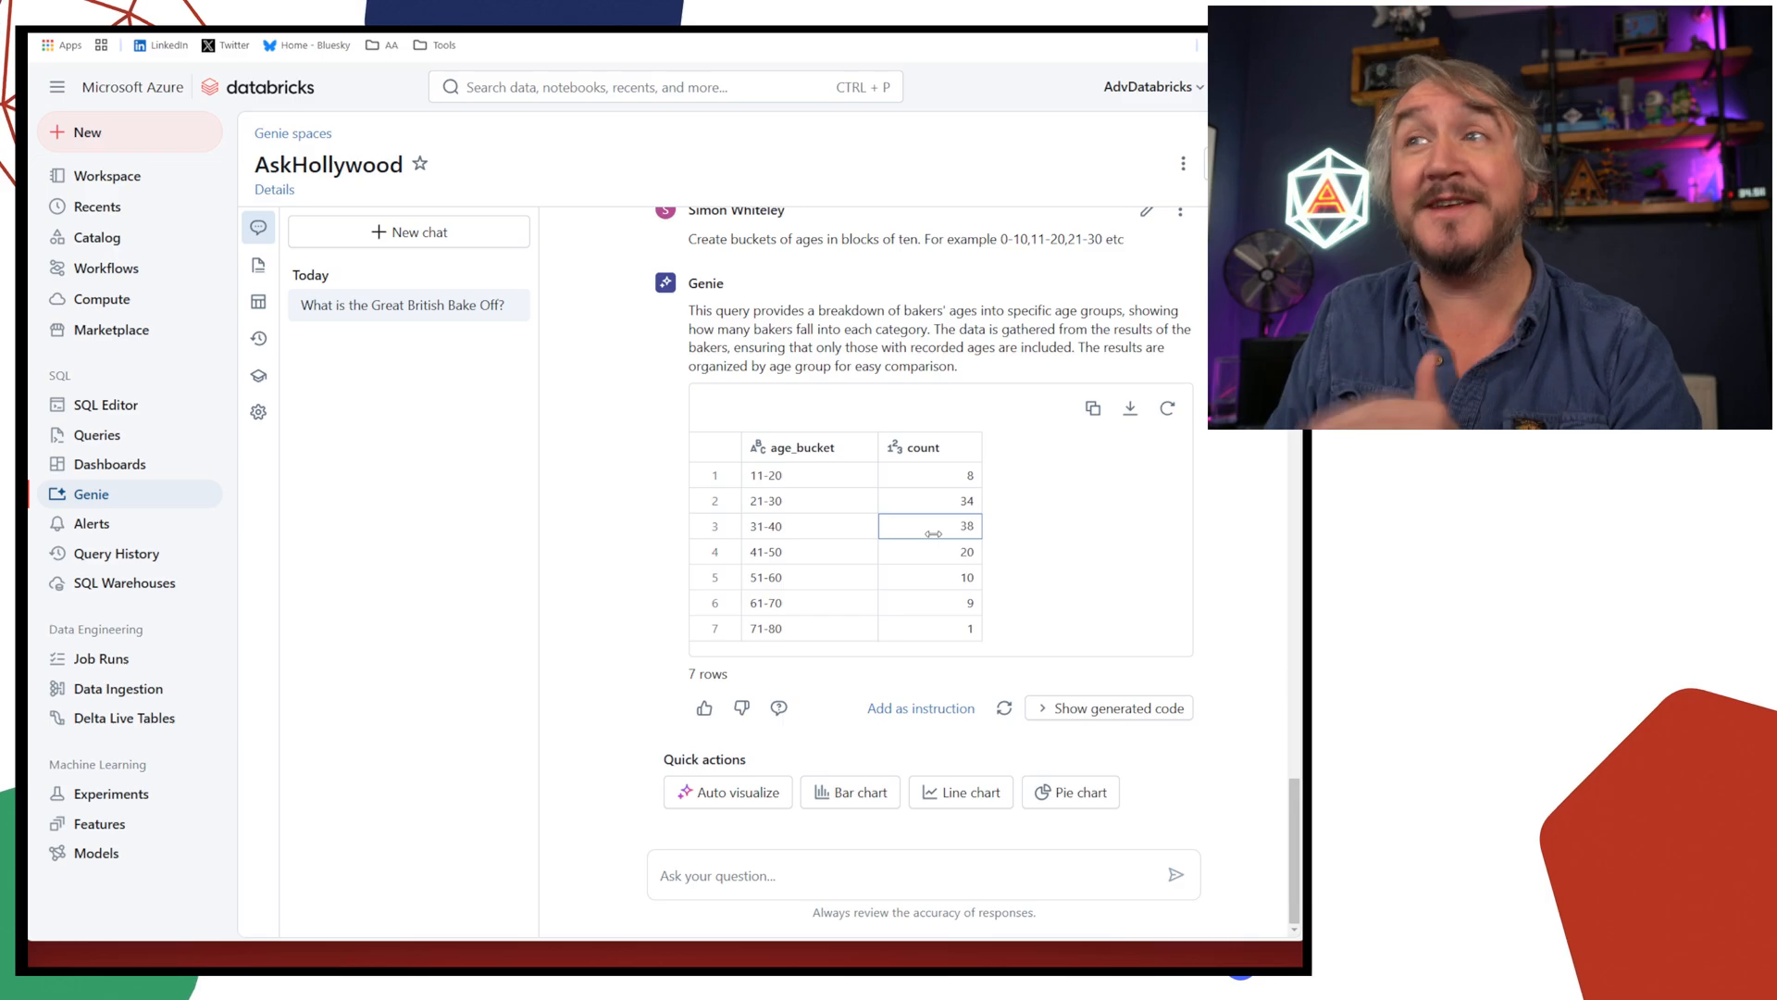
pyautogui.click(929, 578)
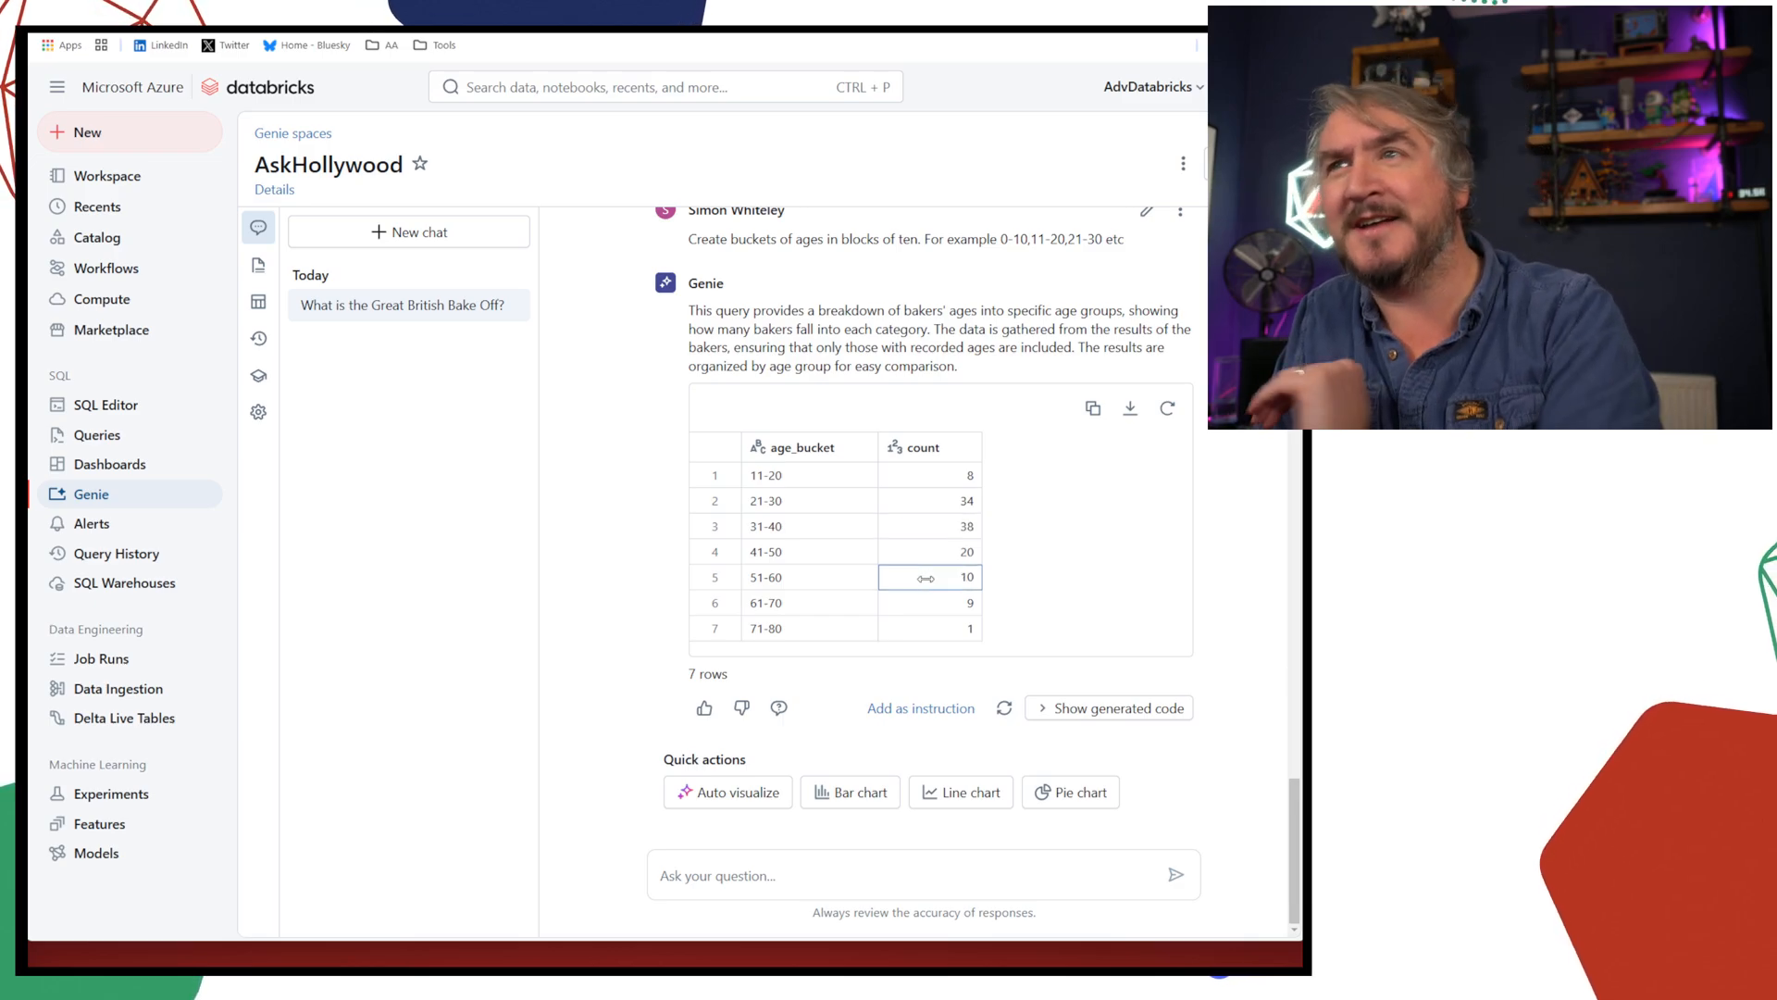
pyautogui.click(928, 628)
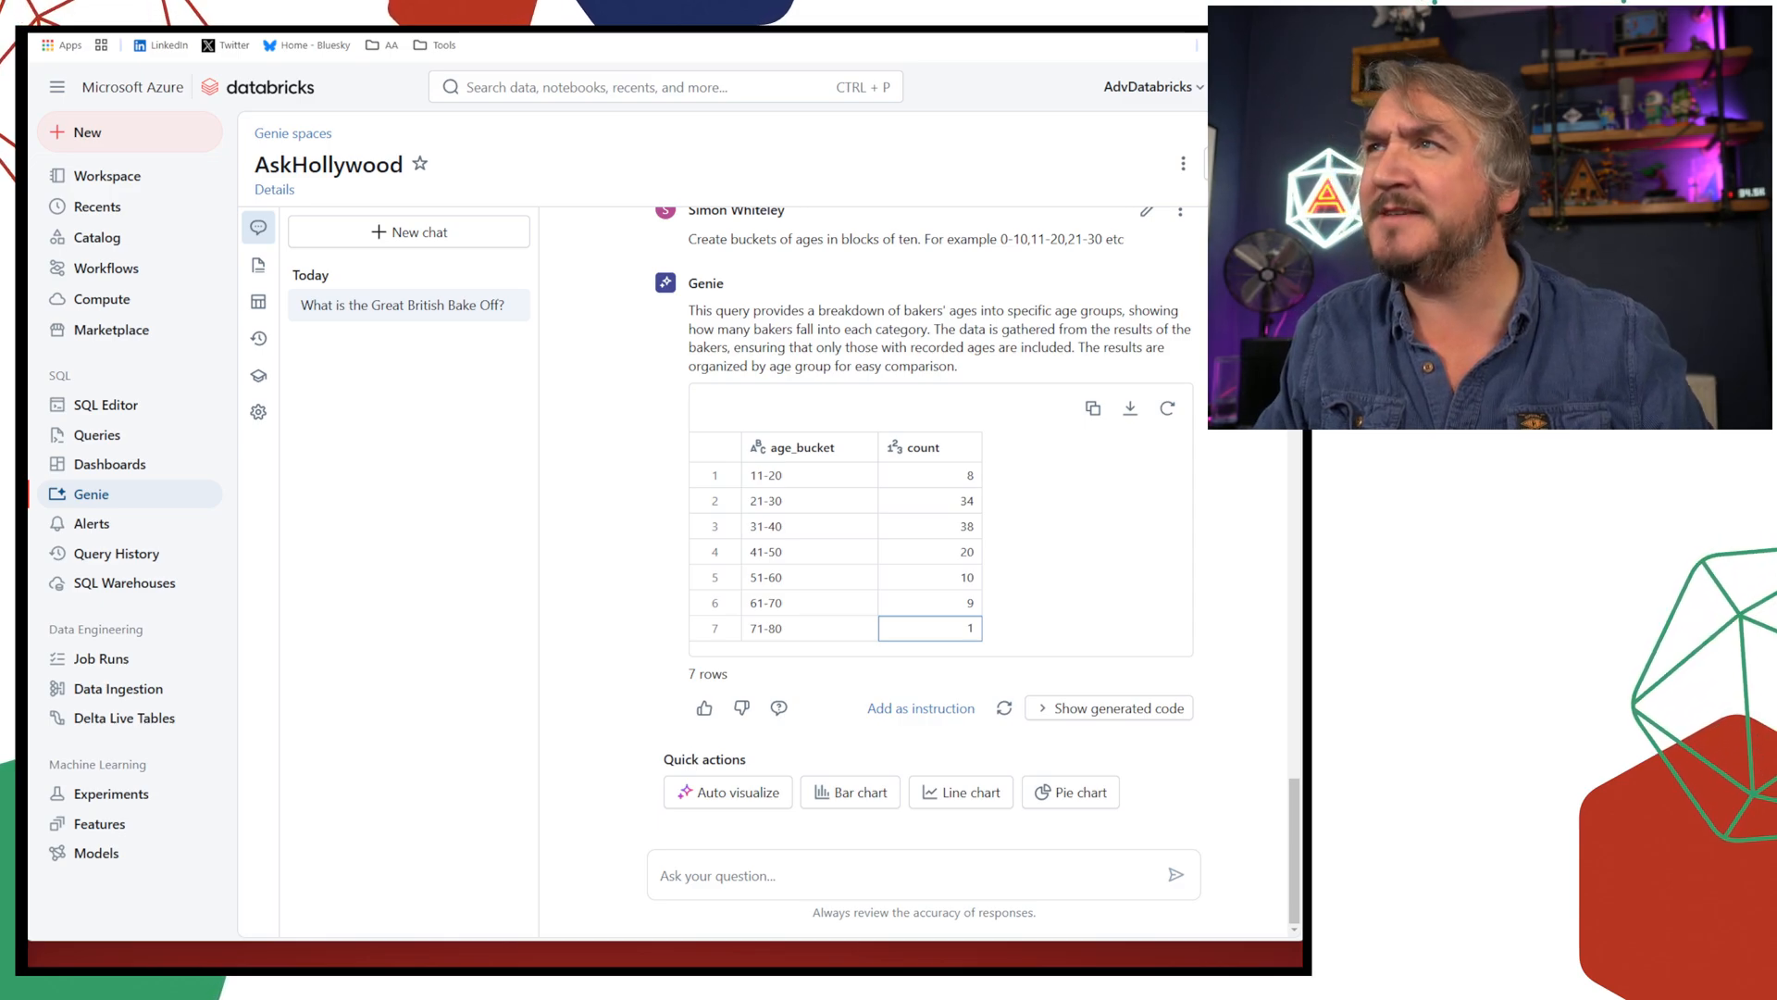
# Add a column with the average number of episodes per age bucket and note the 71-80 group's value
pyautogui.write('Add a column which shows the average number of episodes they appear in')
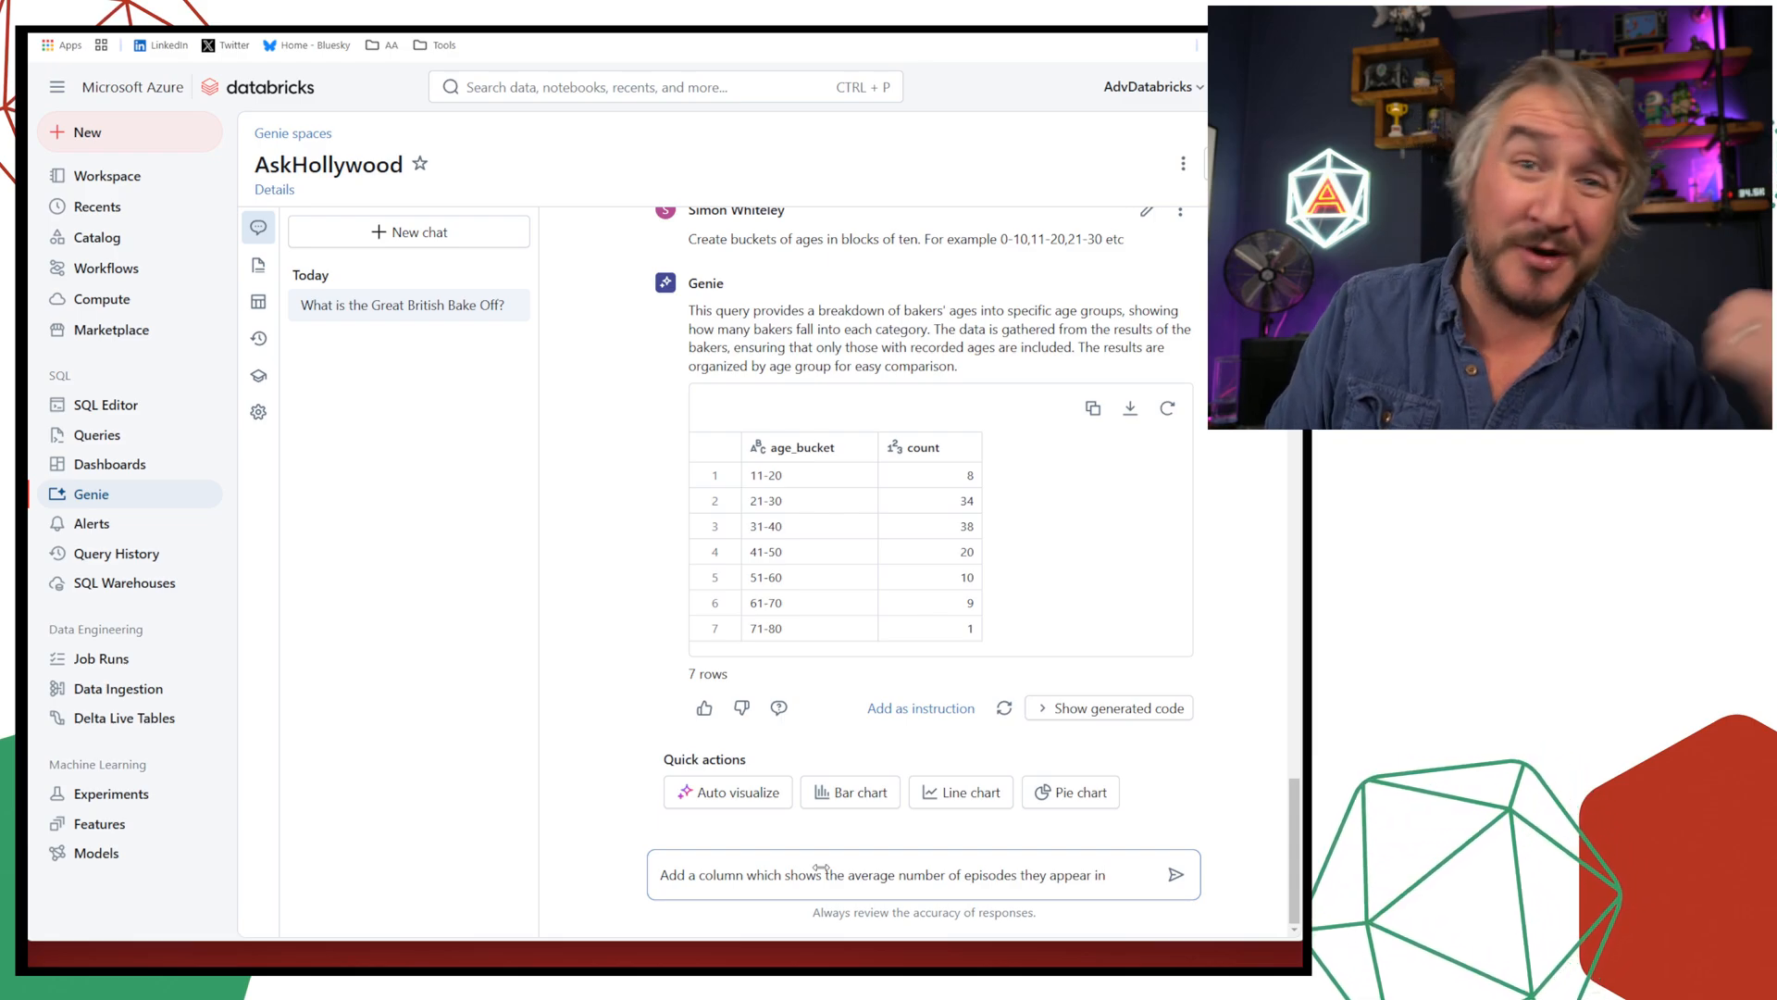
pyautogui.click(1176, 874)
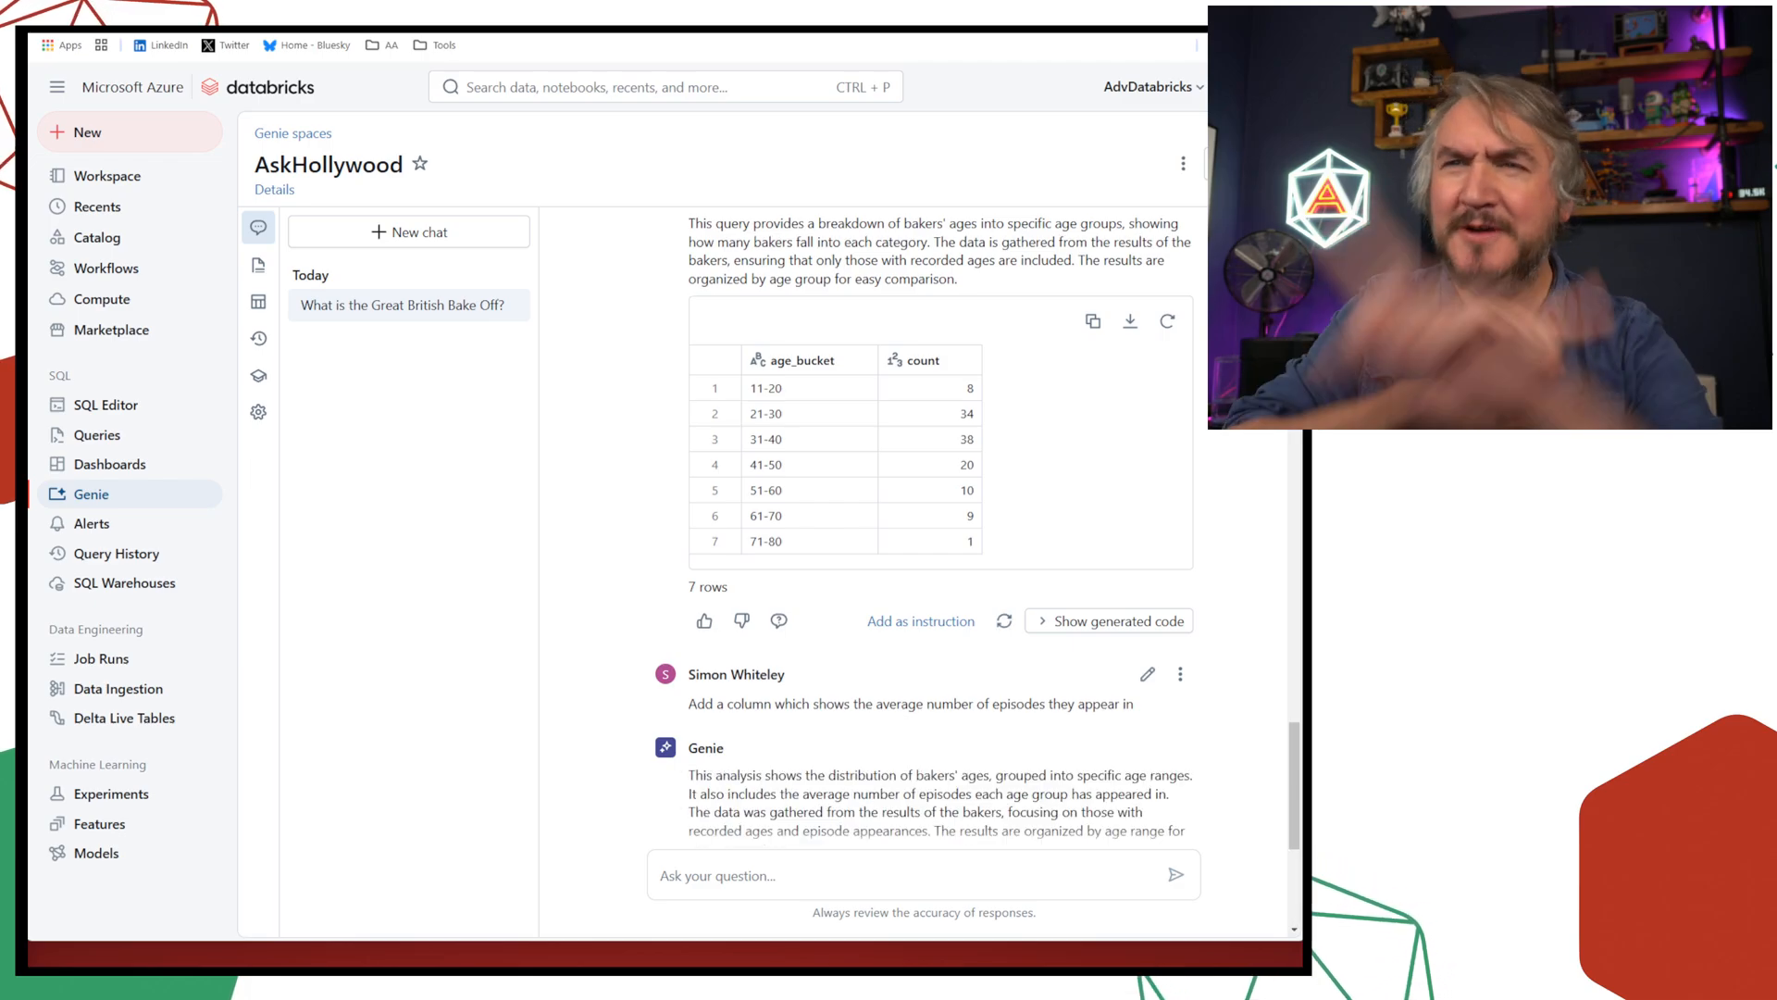
pyautogui.scroll(-3)
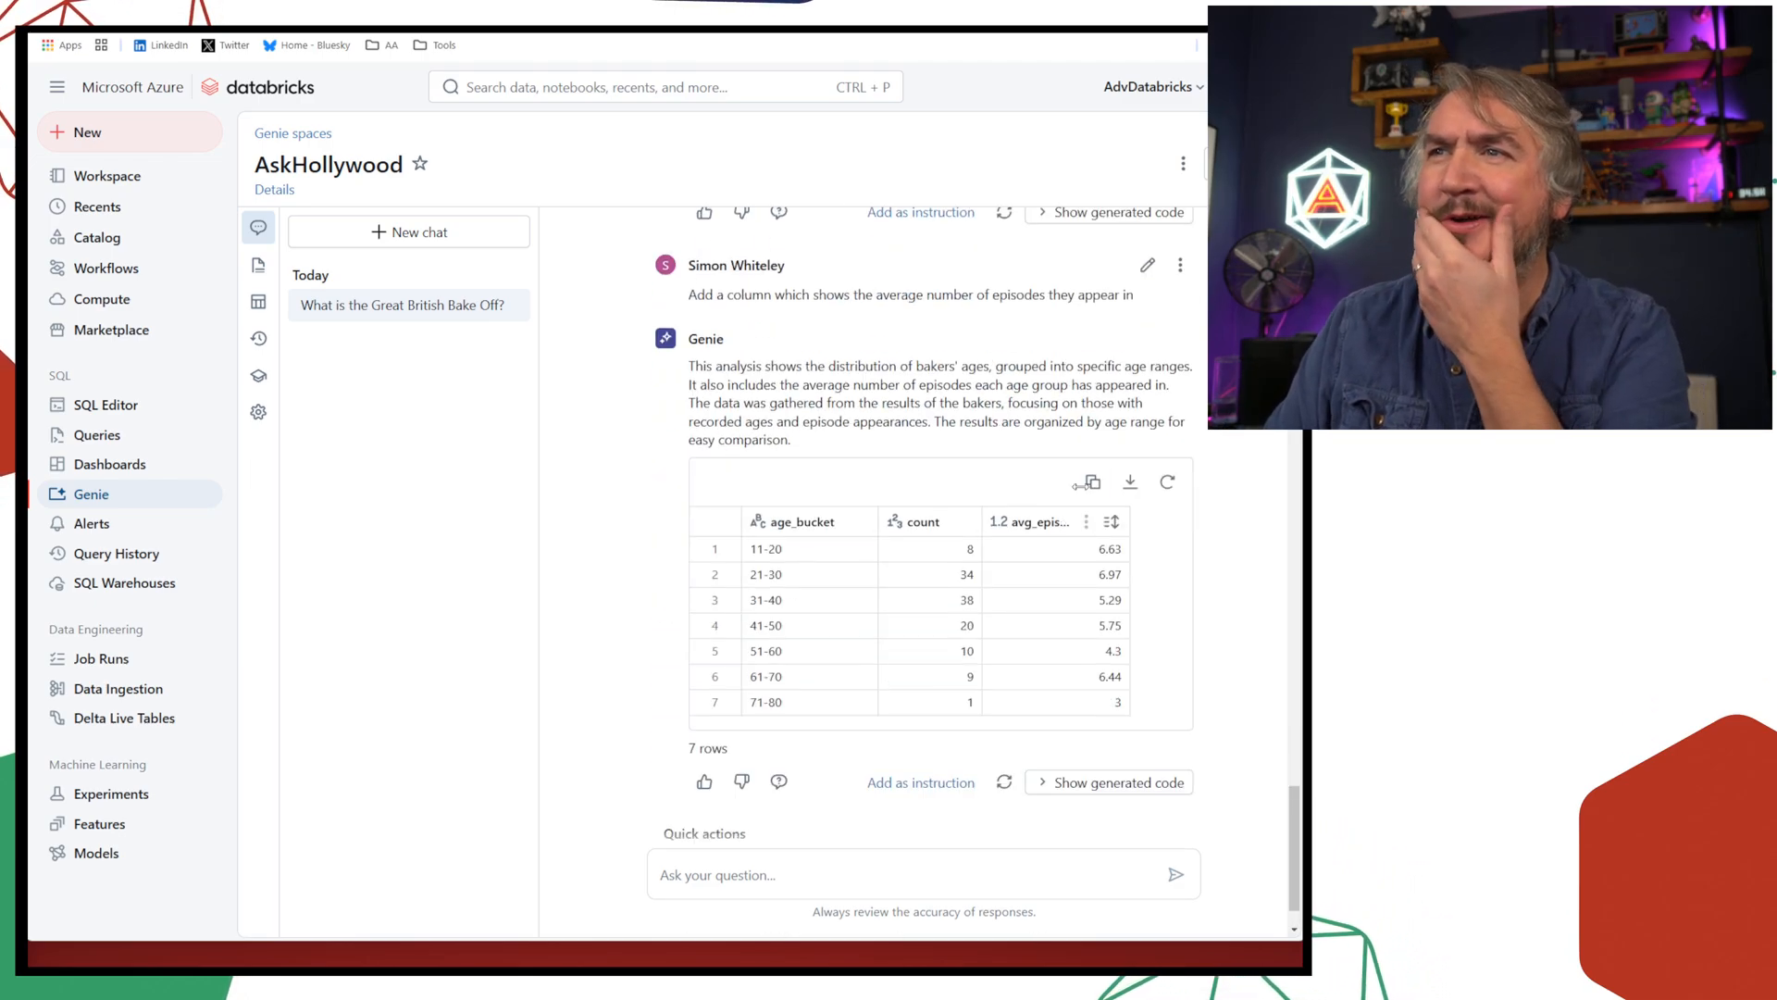
pyautogui.scroll(-3)
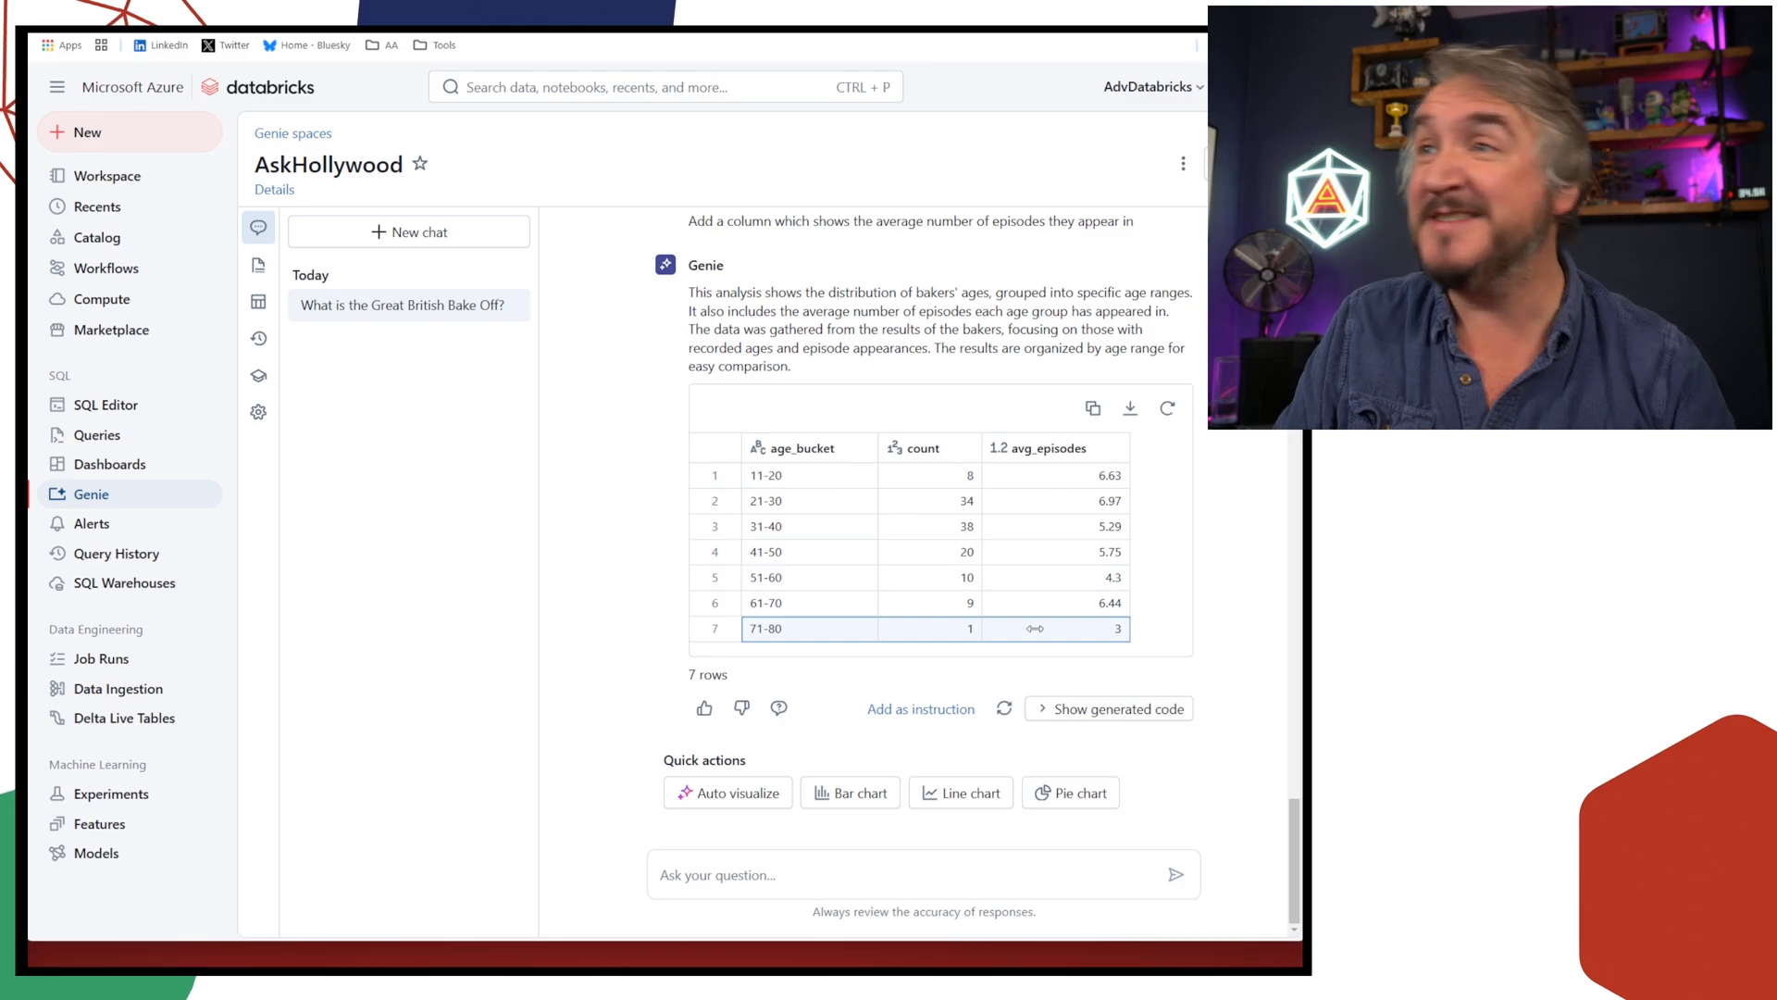
pyautogui.click(929, 500)
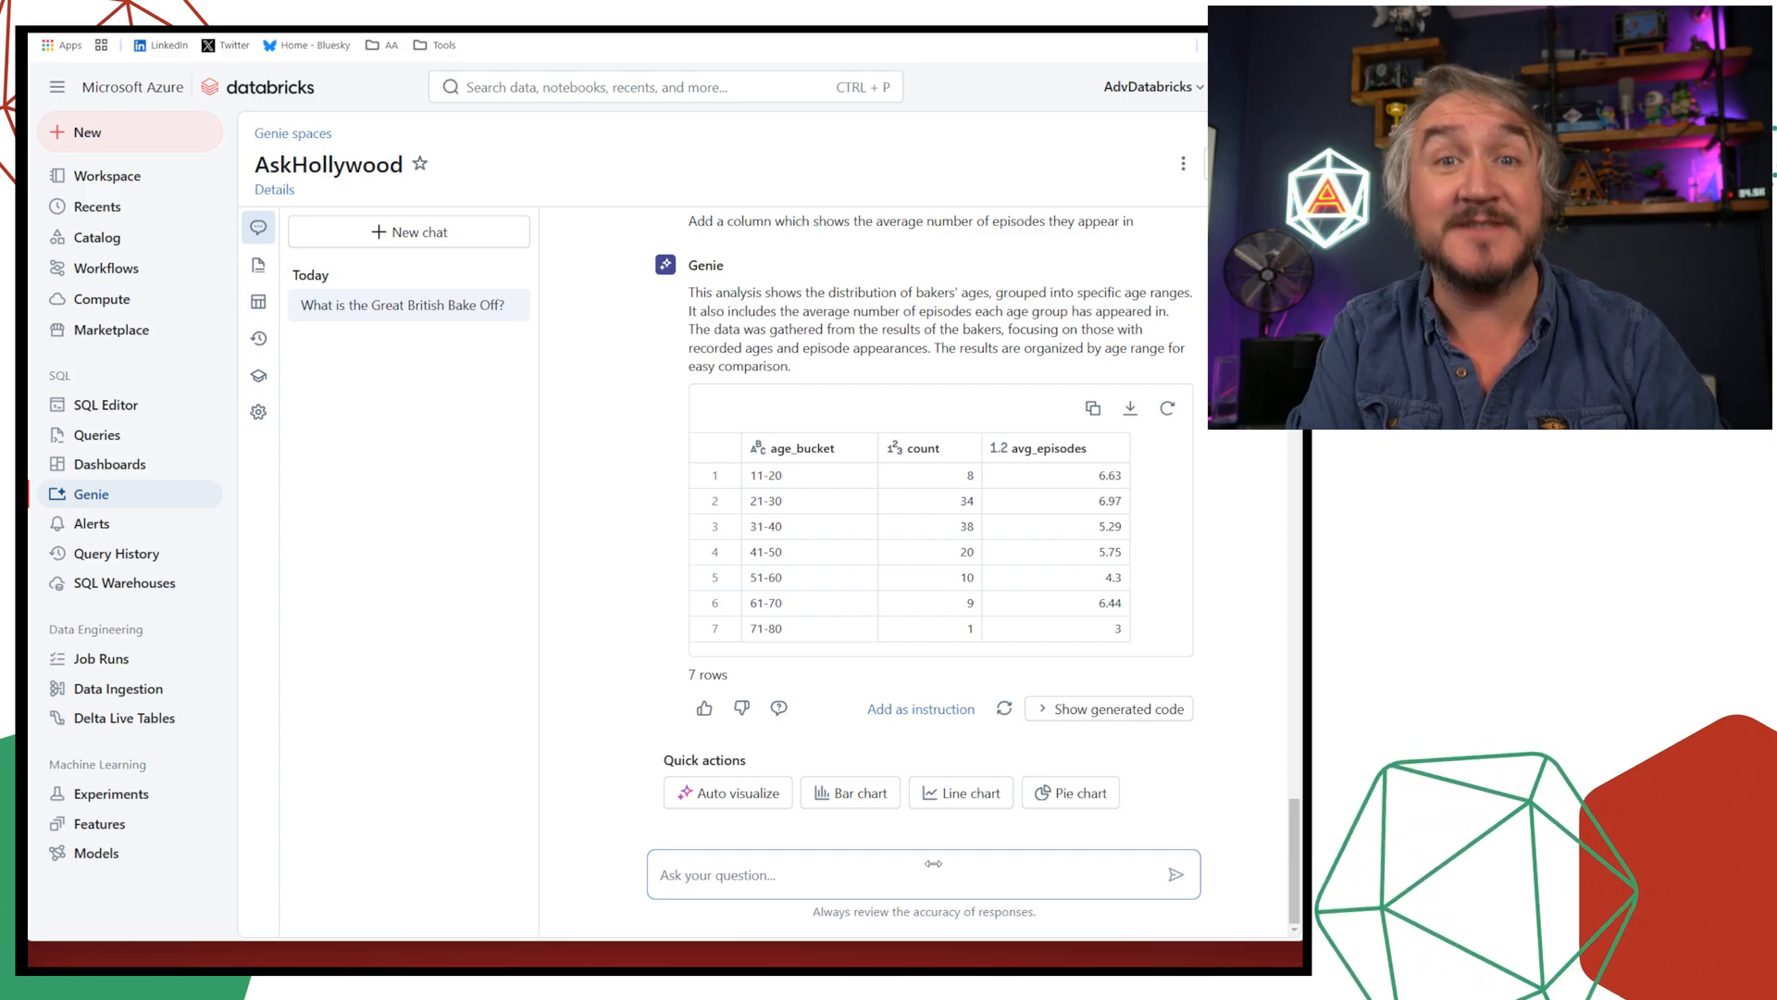
# Ask for every showstopper that is a pie and scroll through the 49-row table
pyautogui.write('Show me every showstopper which is a pie')
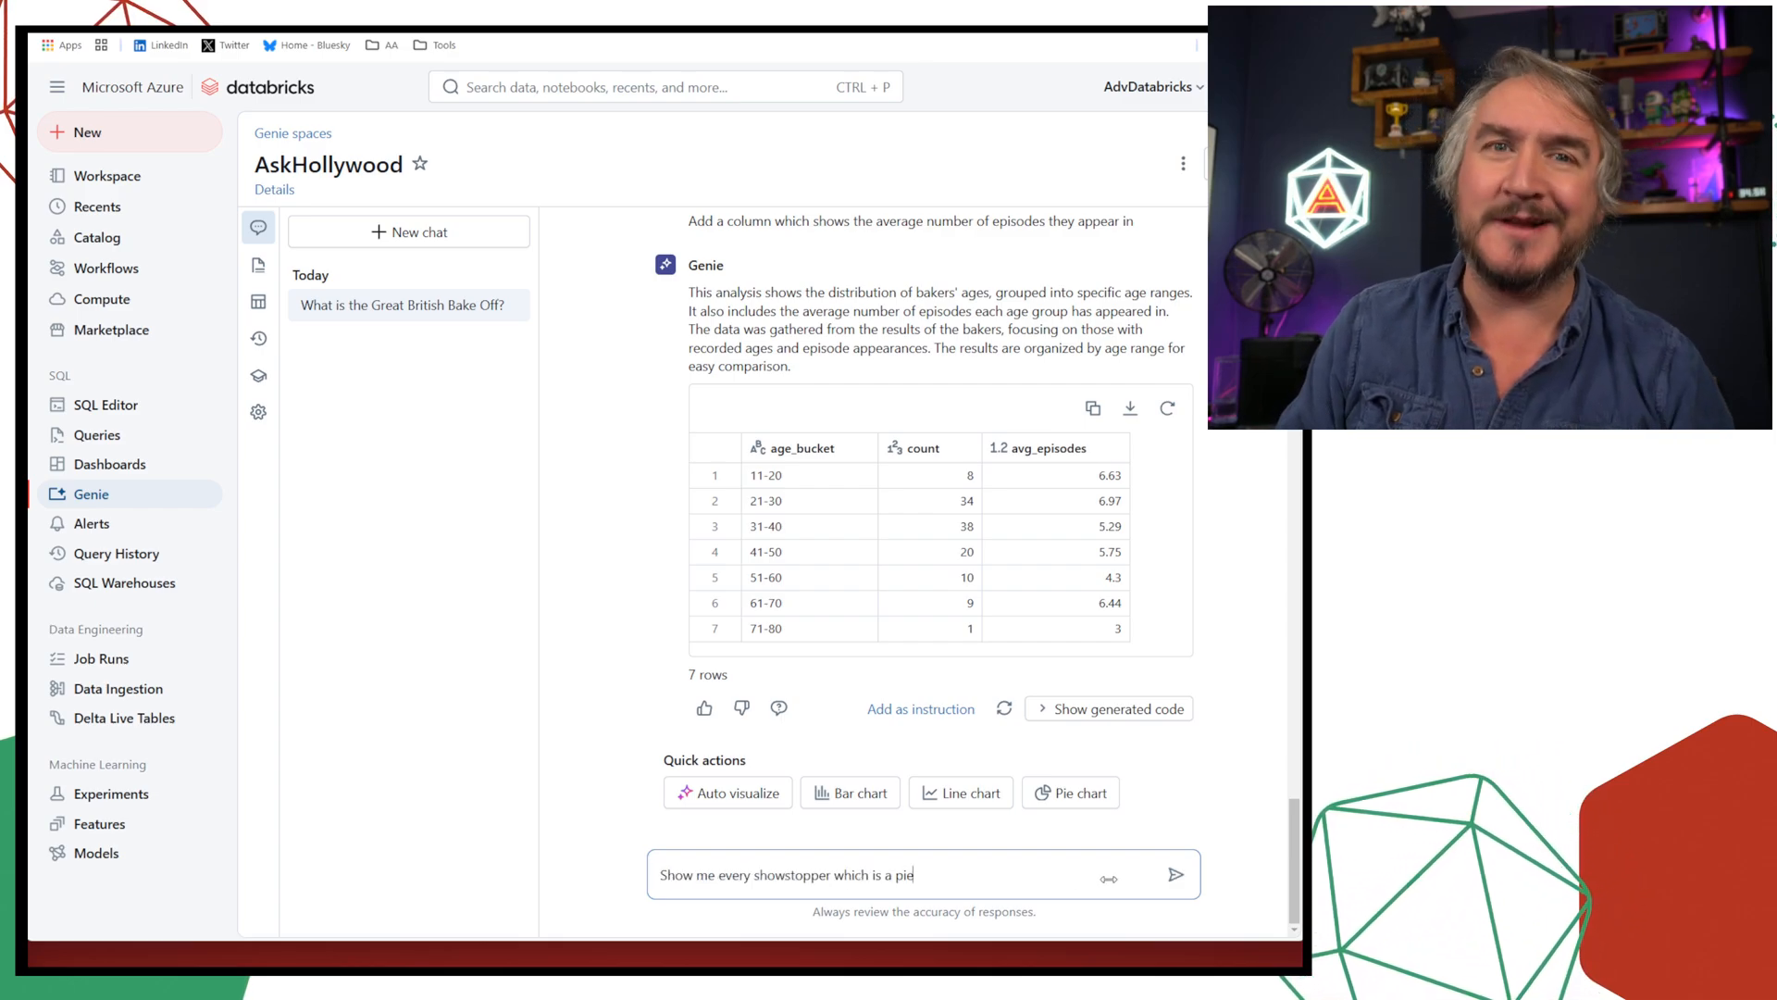
pyautogui.click(1176, 874)
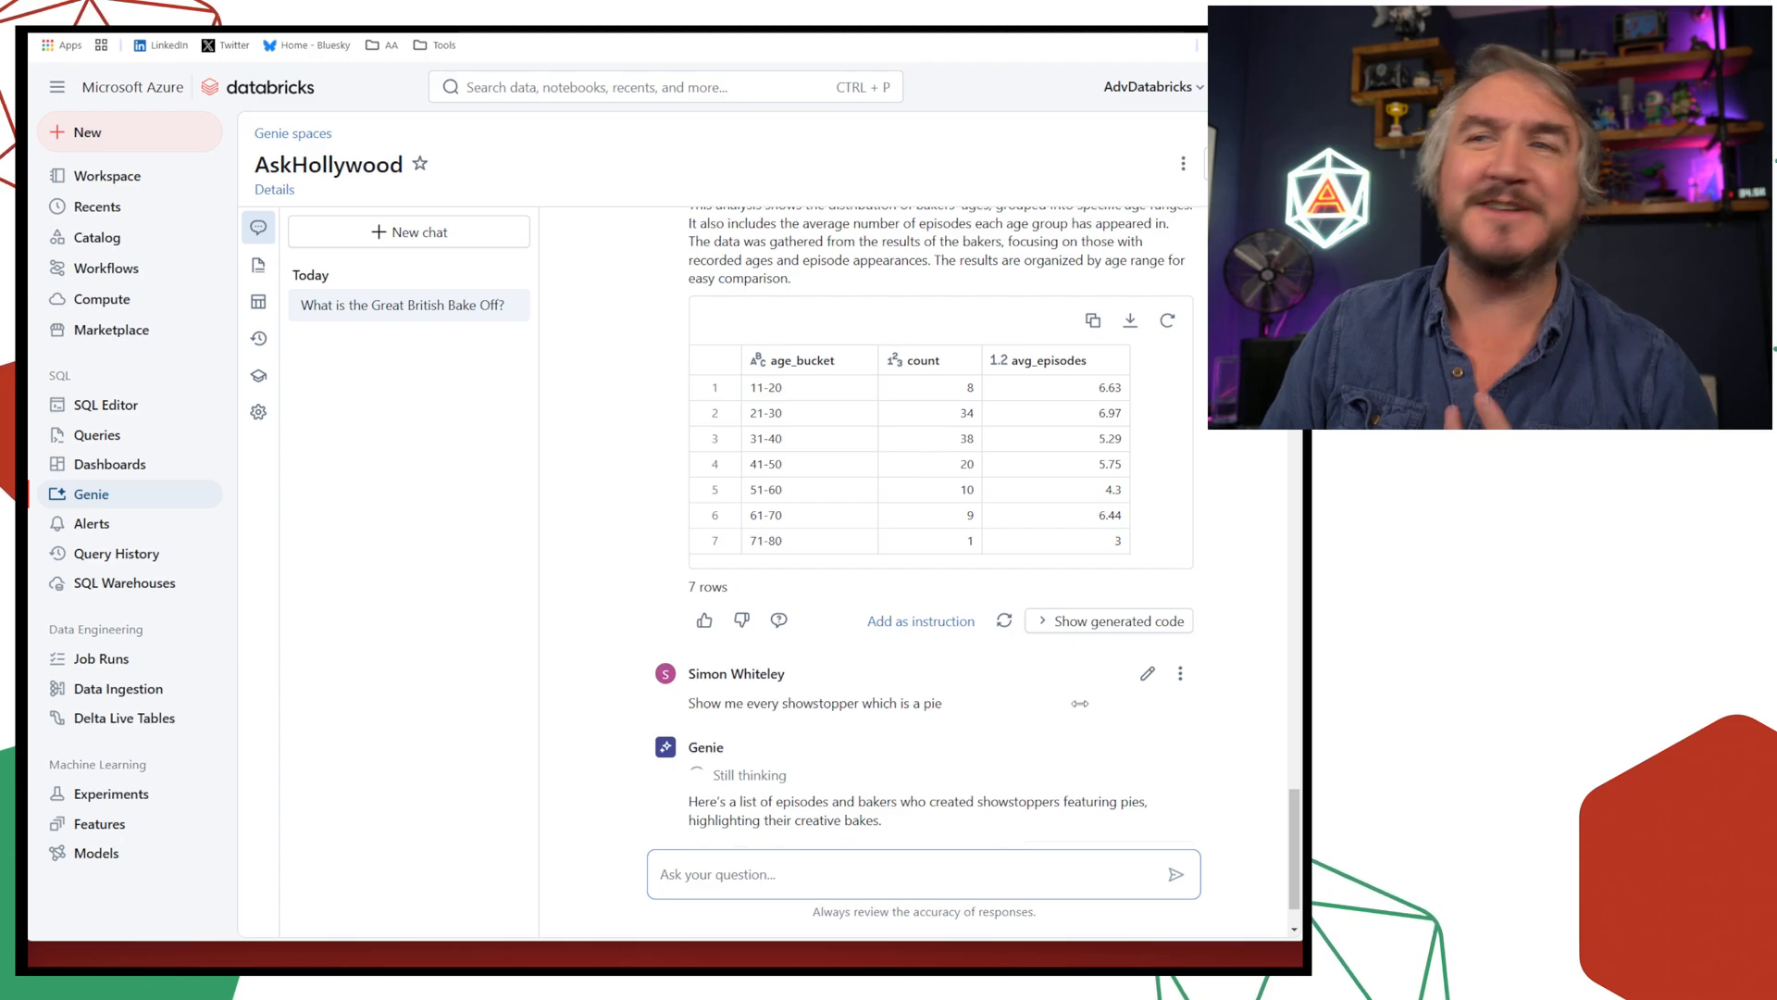
pyautogui.scroll(-3)
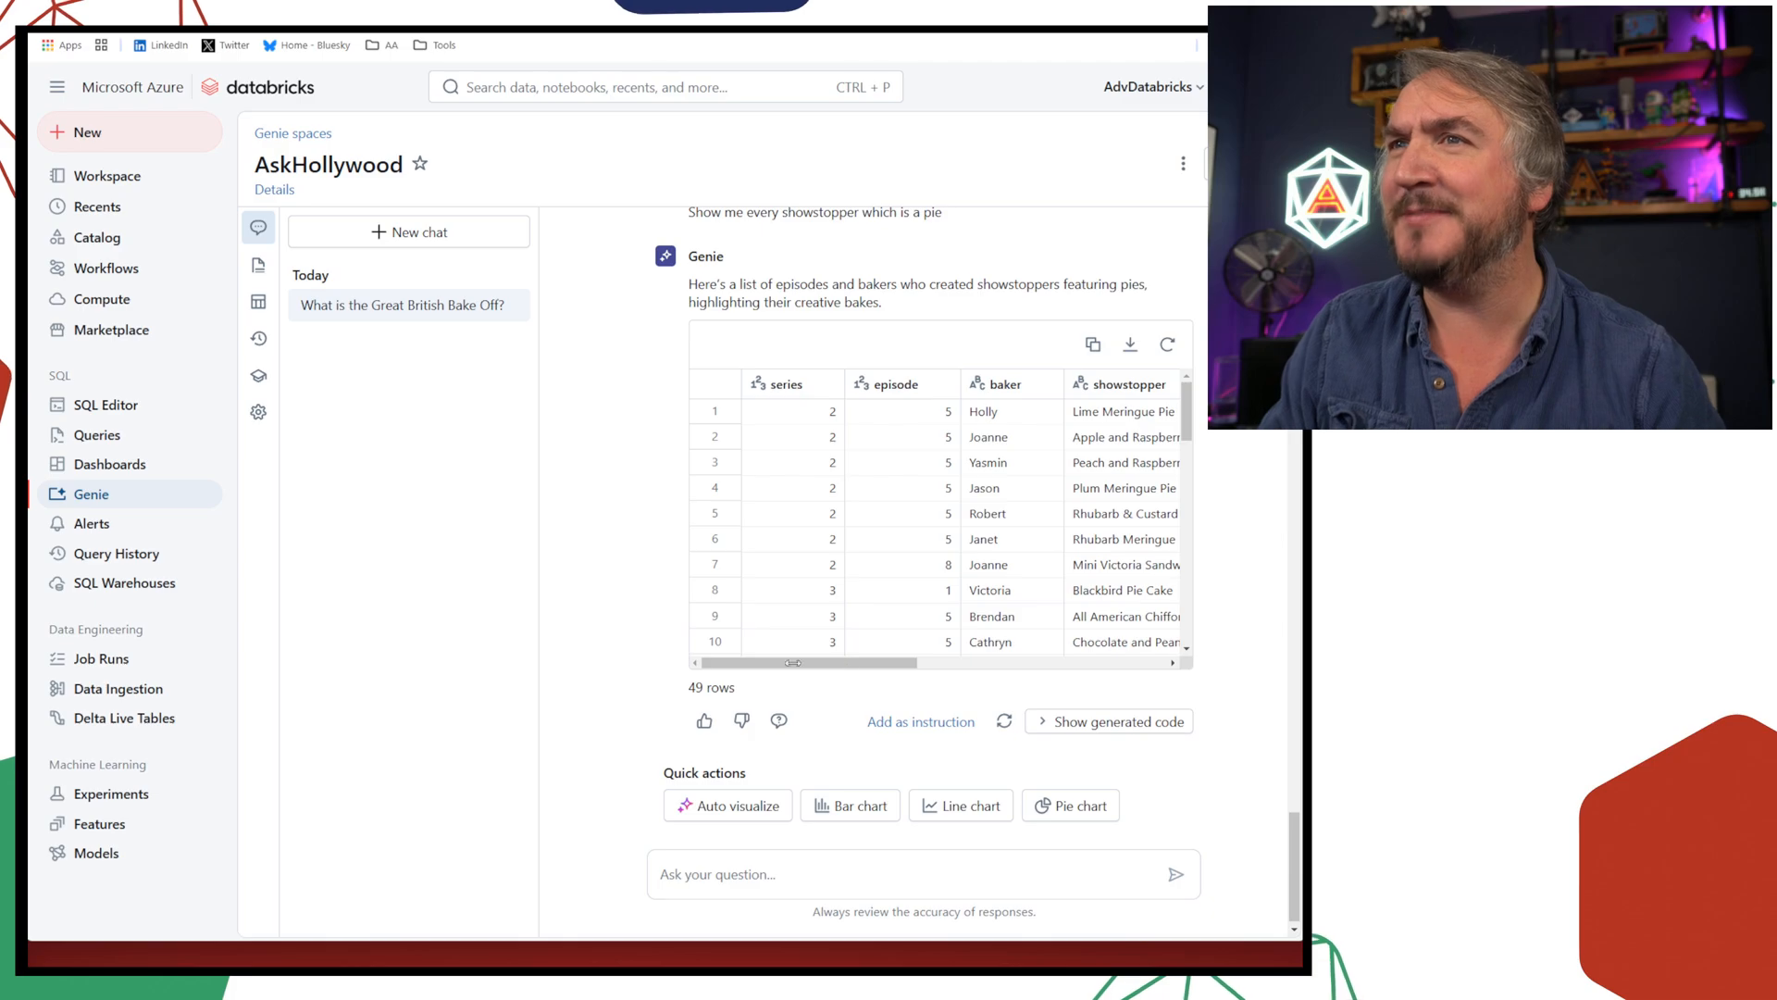
pyautogui.scroll(-3)
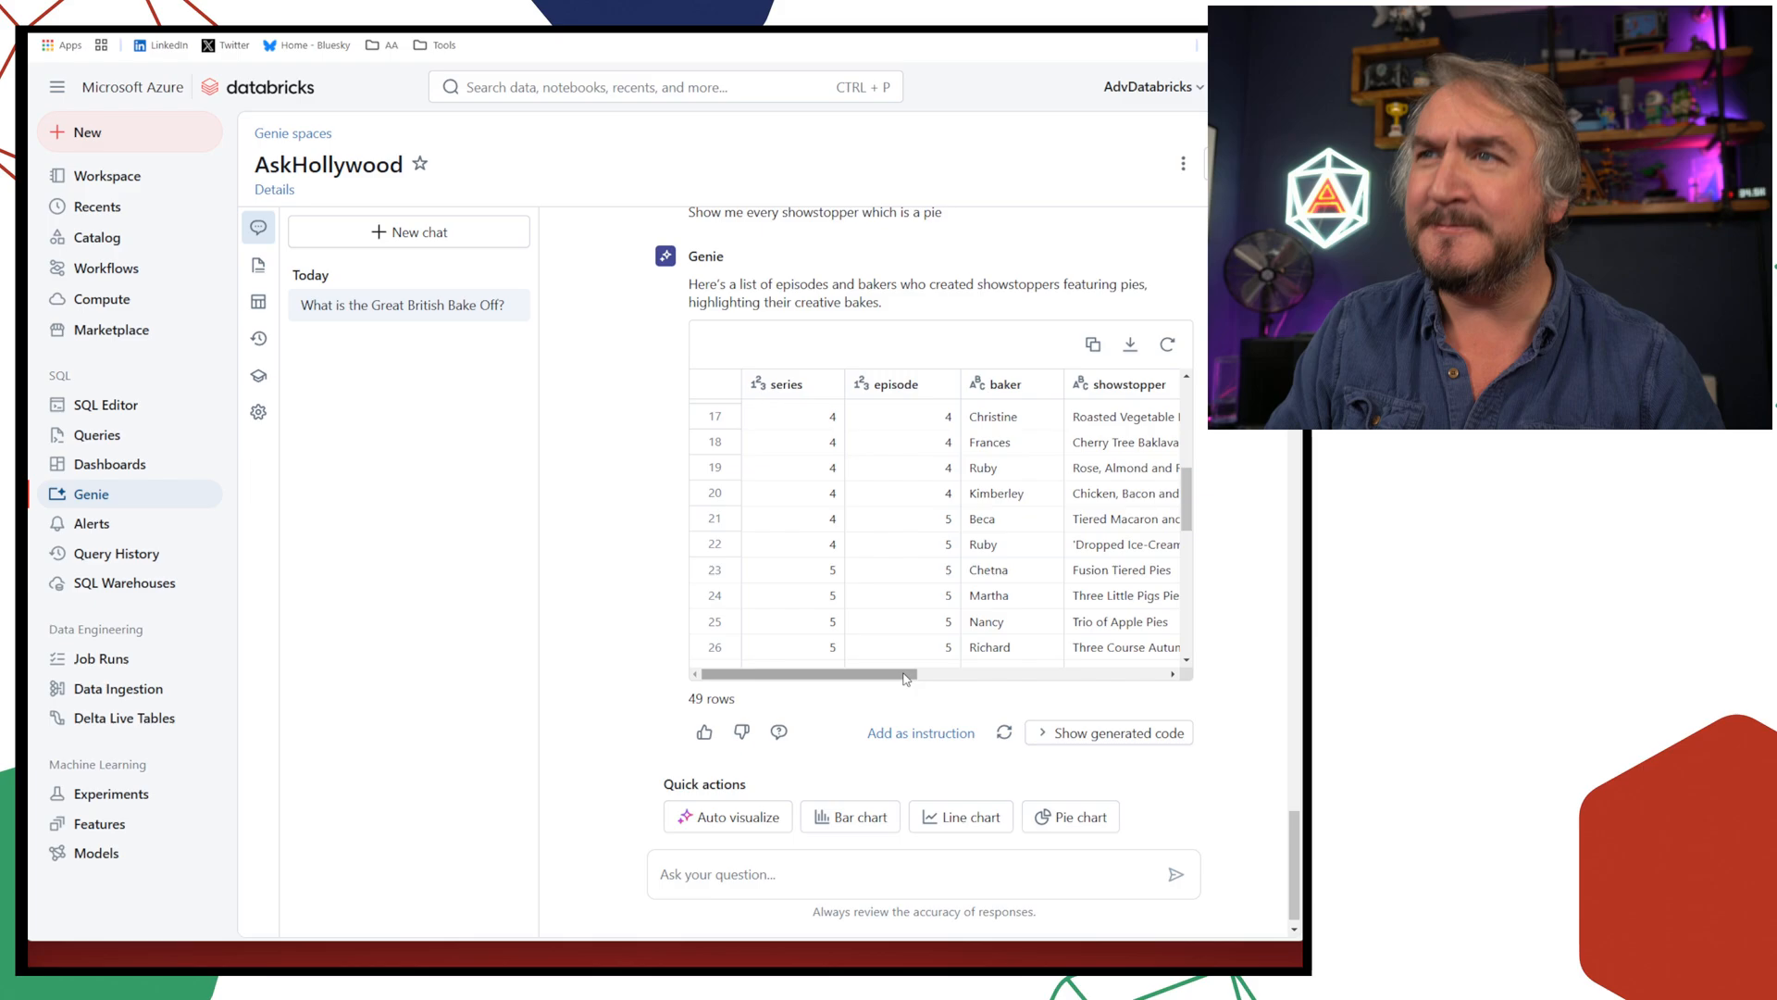
pyautogui.hscroll(3)
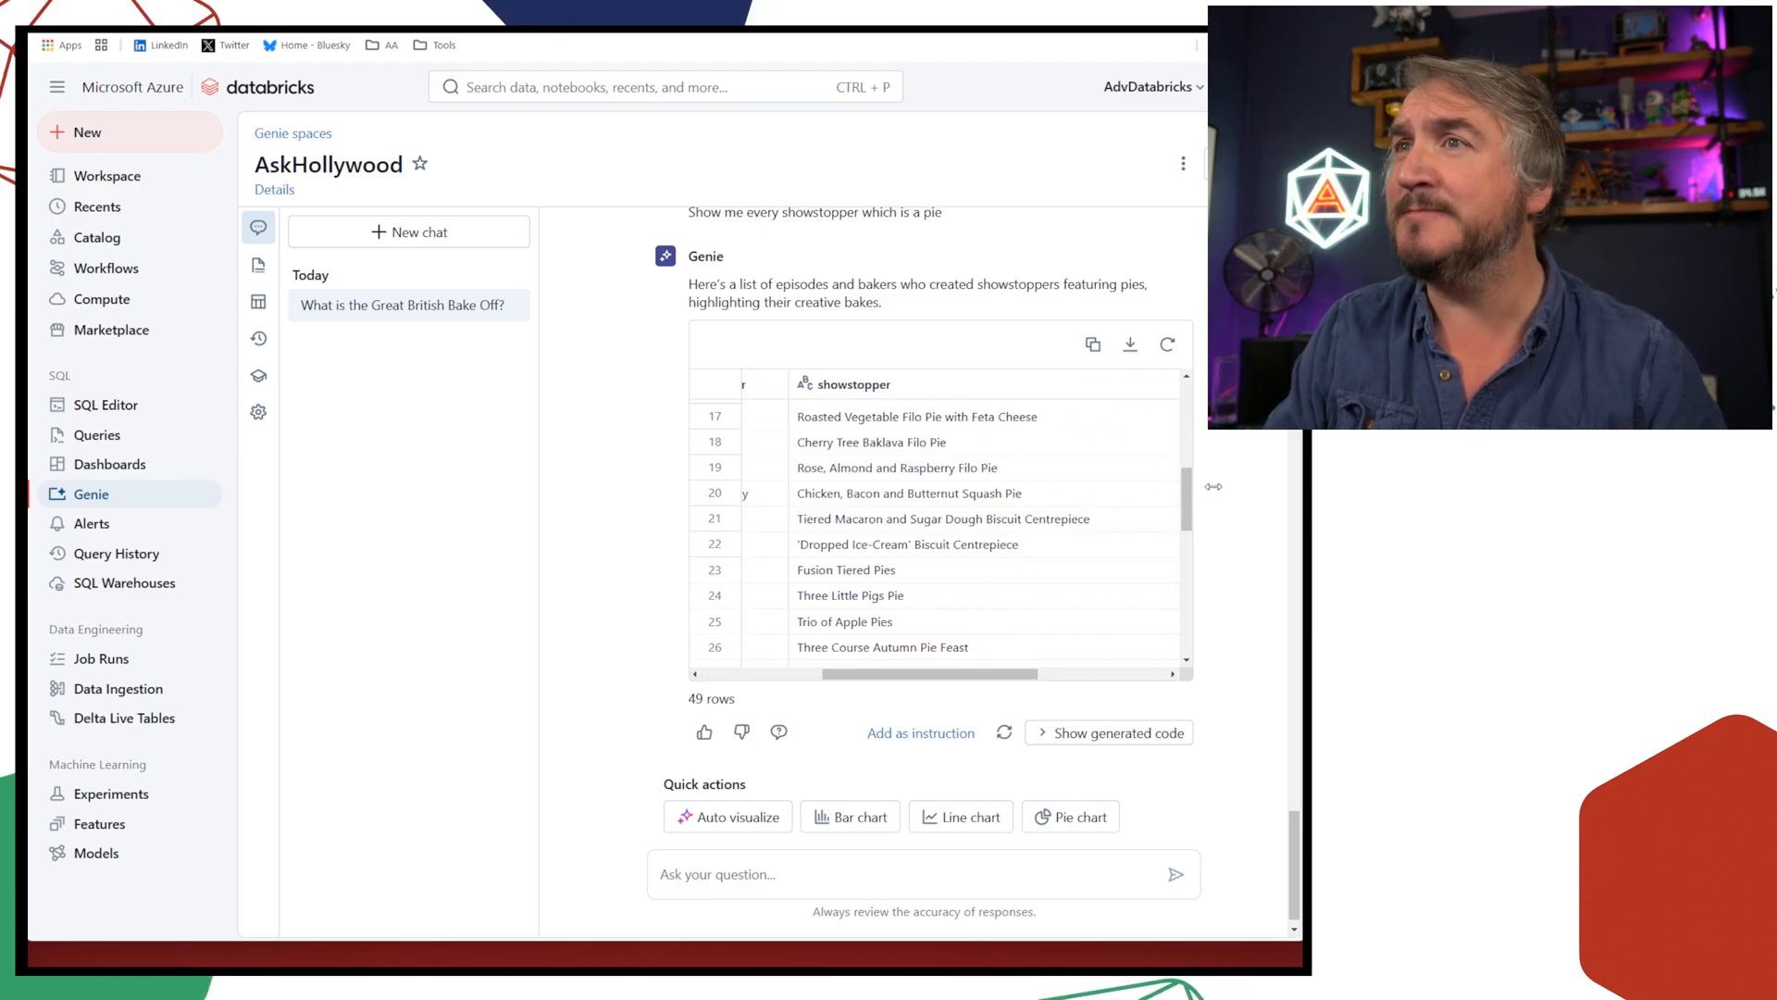
pyautogui.scroll(-3)
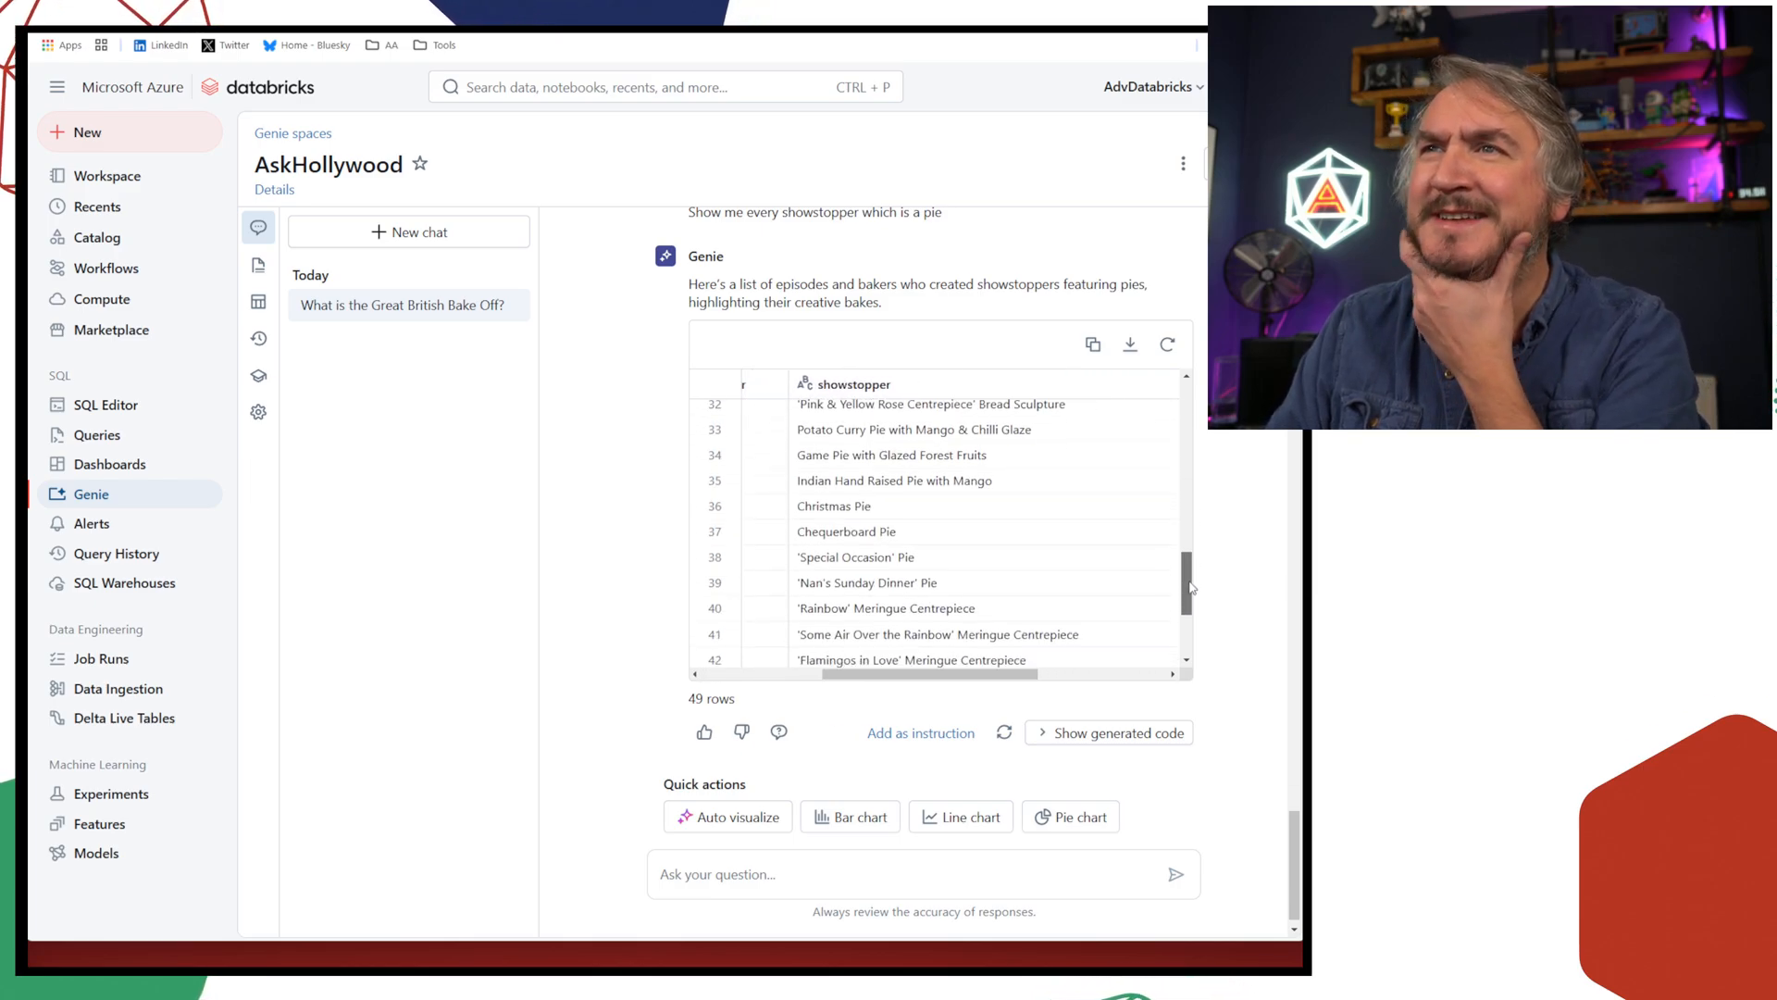
pyautogui.scroll(3)
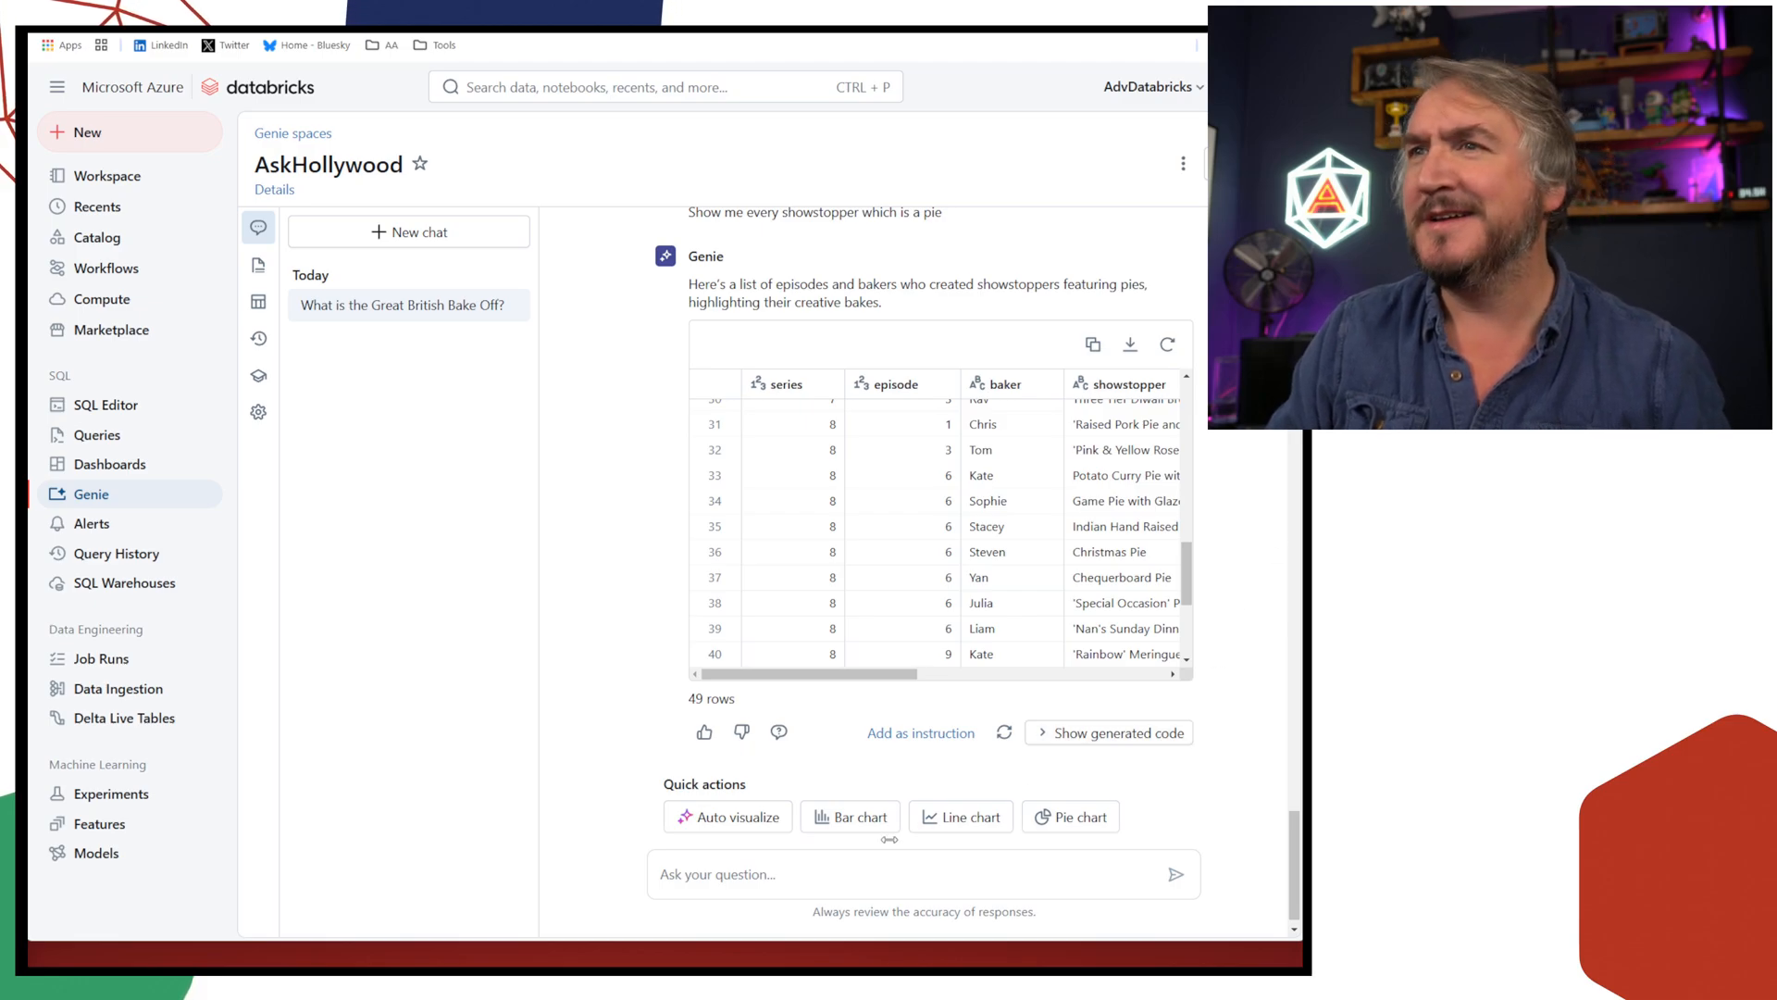
# Start typing the pie-versus-not-pie showstopper count request to visualise as a pie
pyautogui.write('Show the number of showstoppers that involved a pie, versus those that did not. Visualise as a pie')
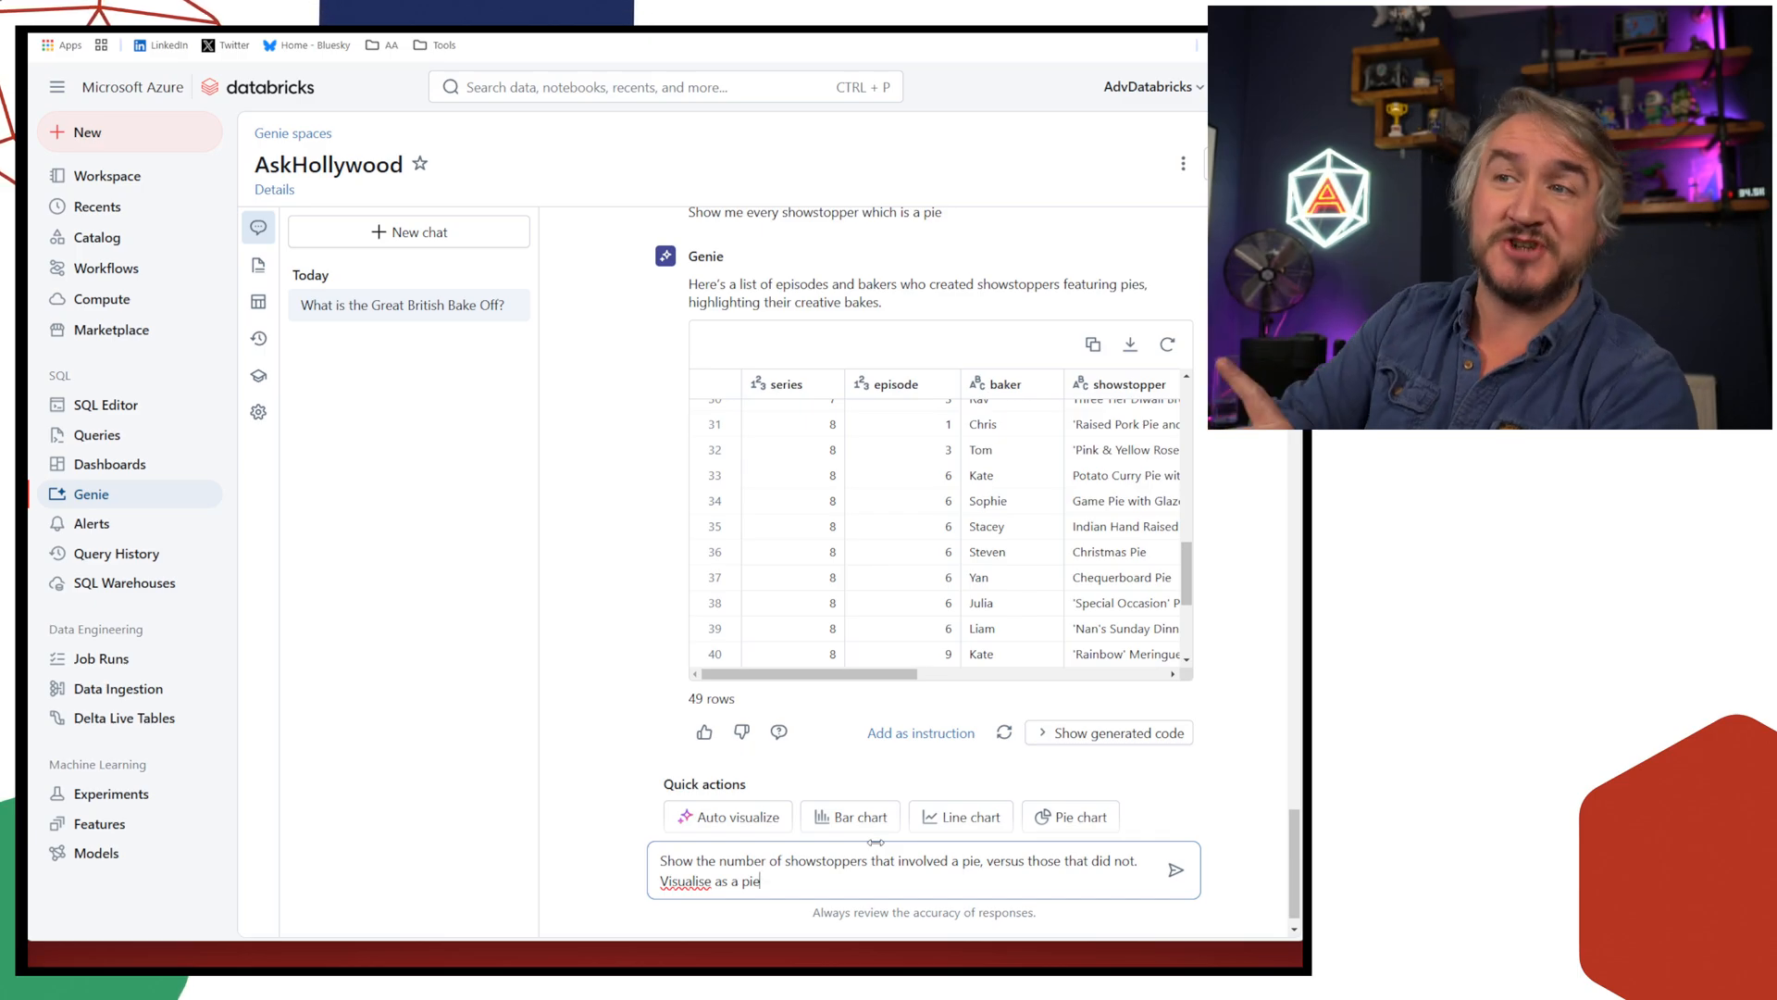
# Send the pie-versus-not-pie request and view the 49 vs 1082 donut chart
pyautogui.click(1176, 870)
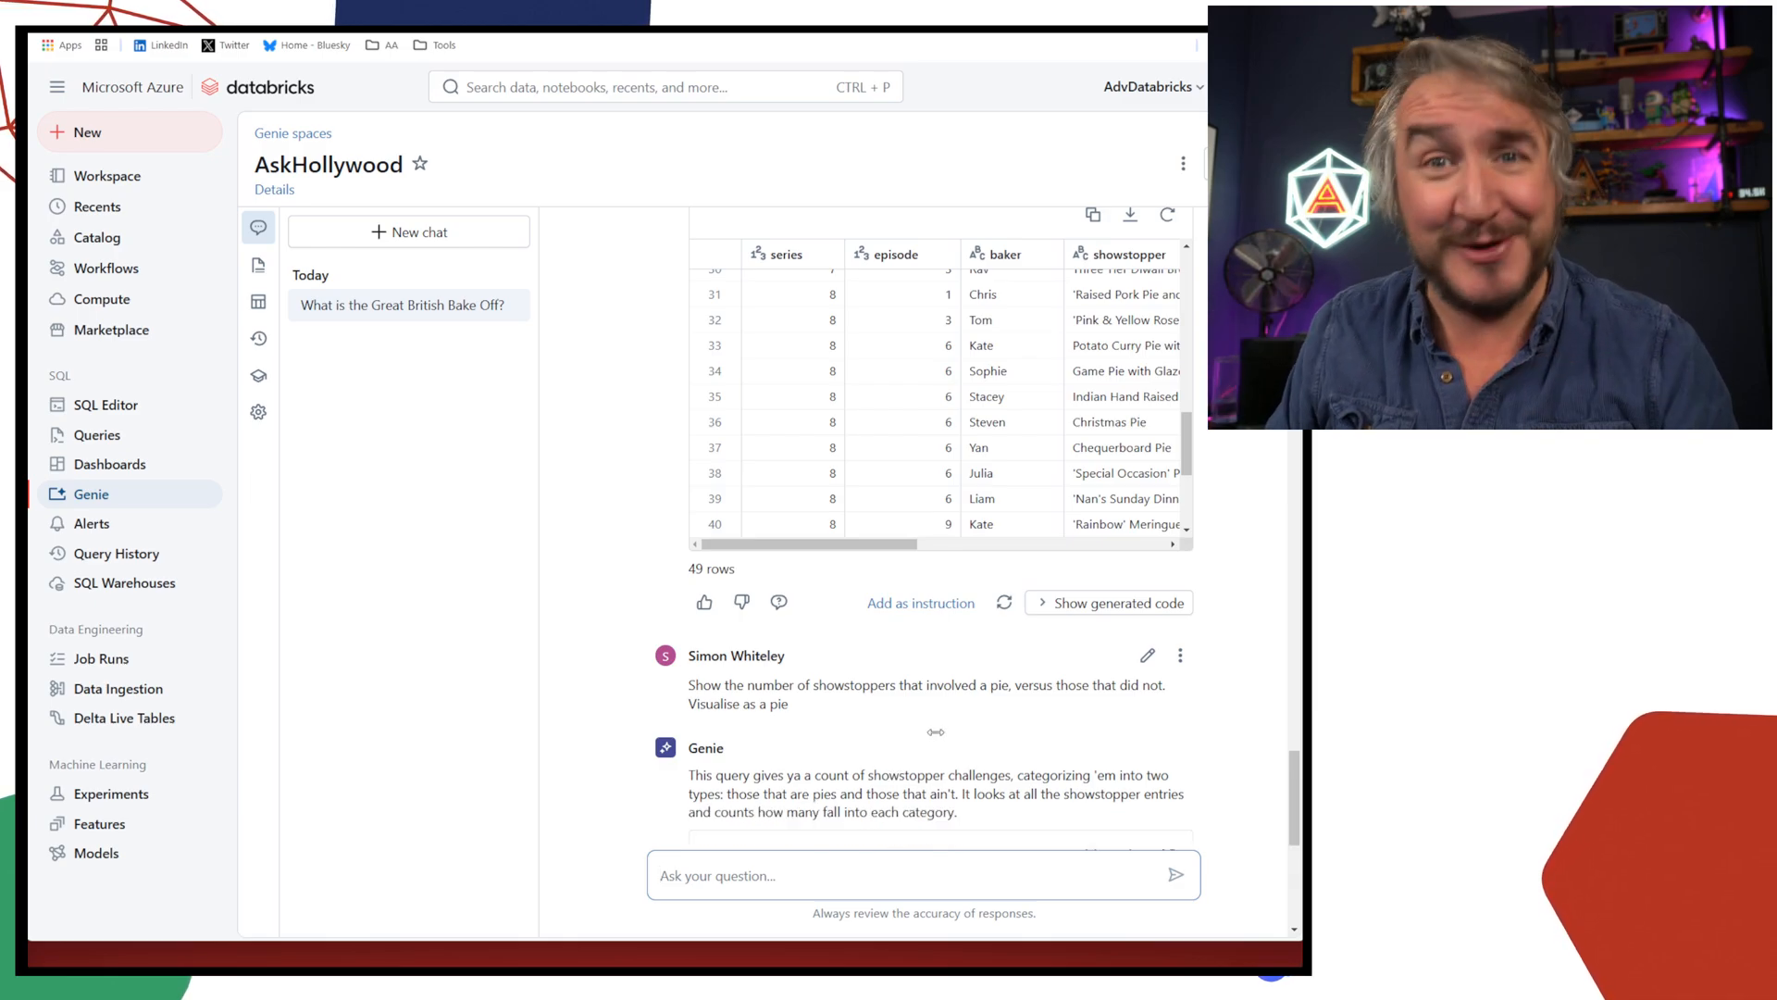
pyautogui.scroll(-3)
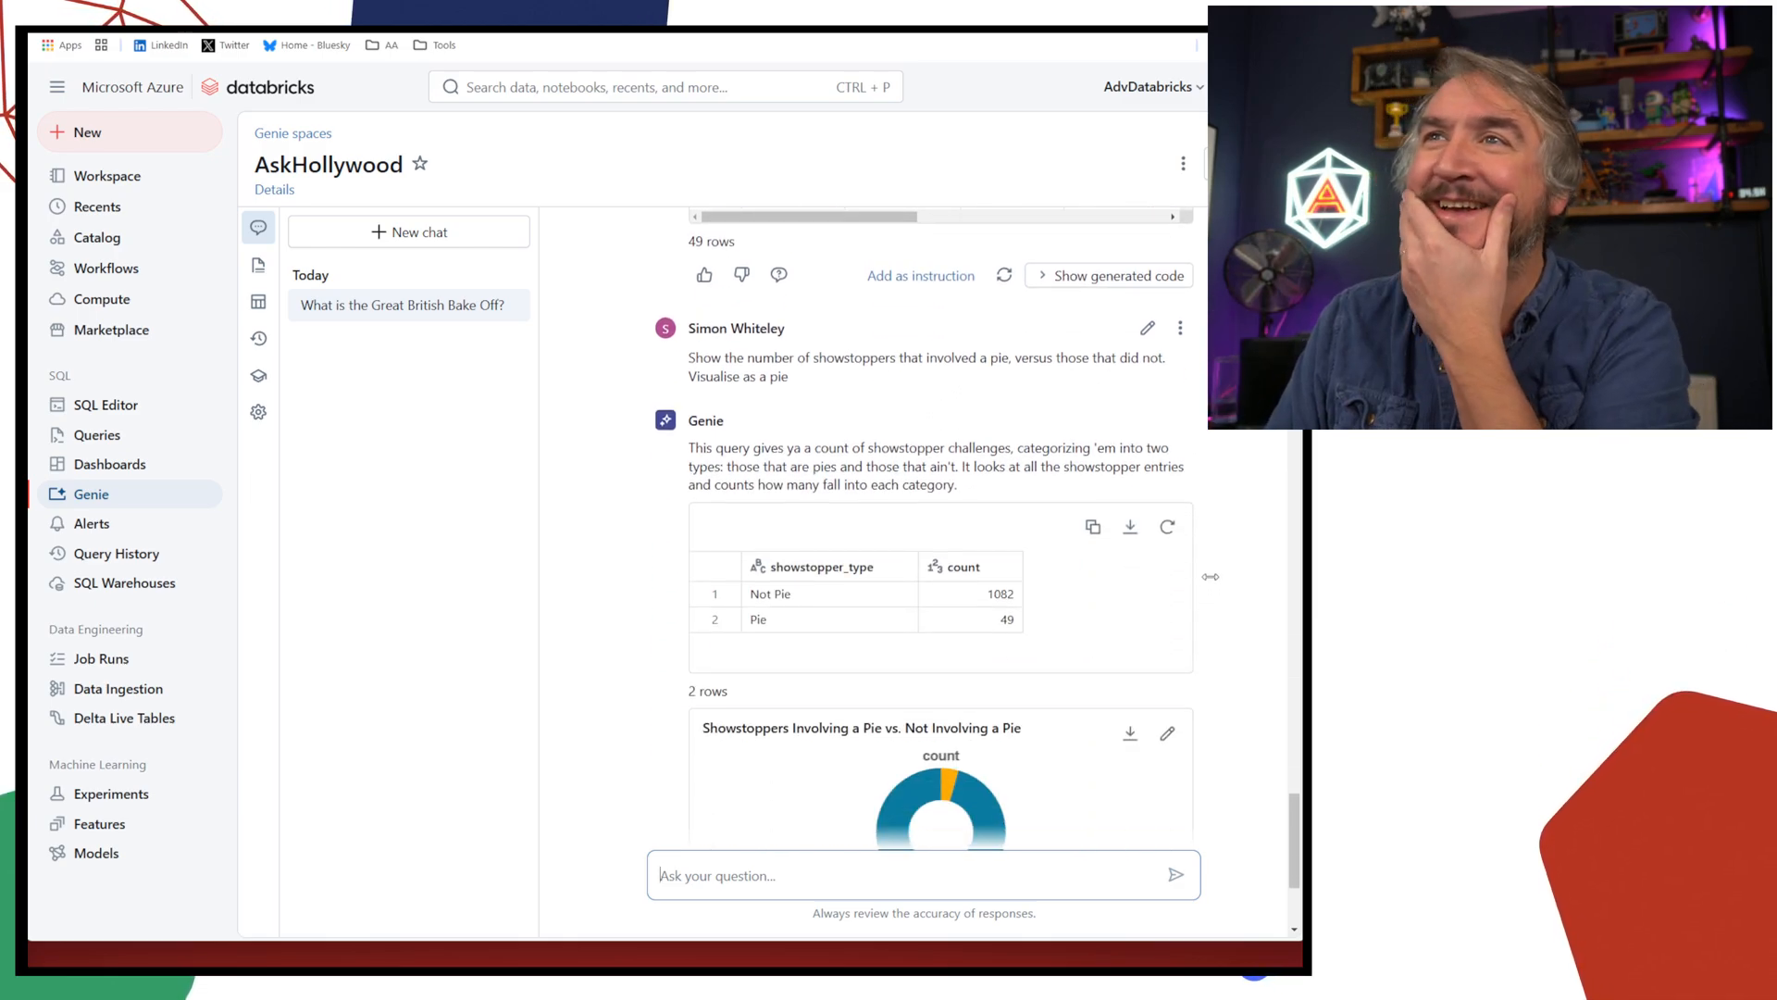
pyautogui.scroll(-3)
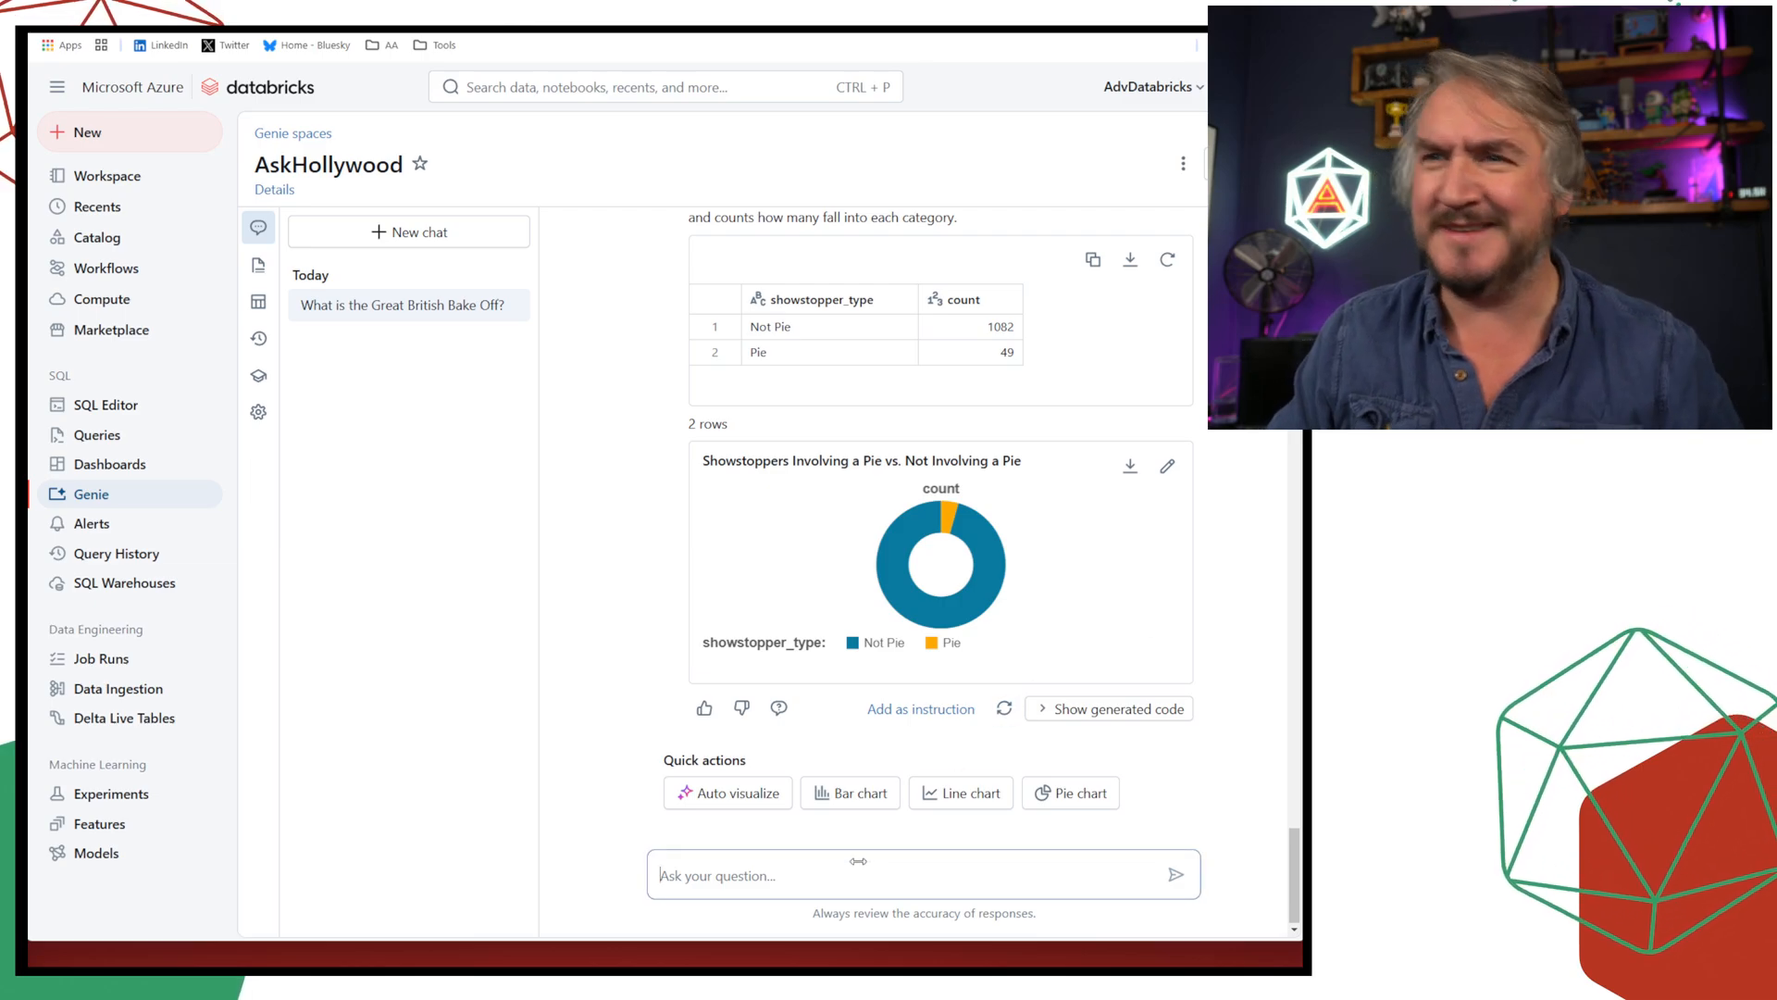
# Complain 'That's not a pie chart' and read Genie's joking reply
pyautogui.write("That's not a pie")
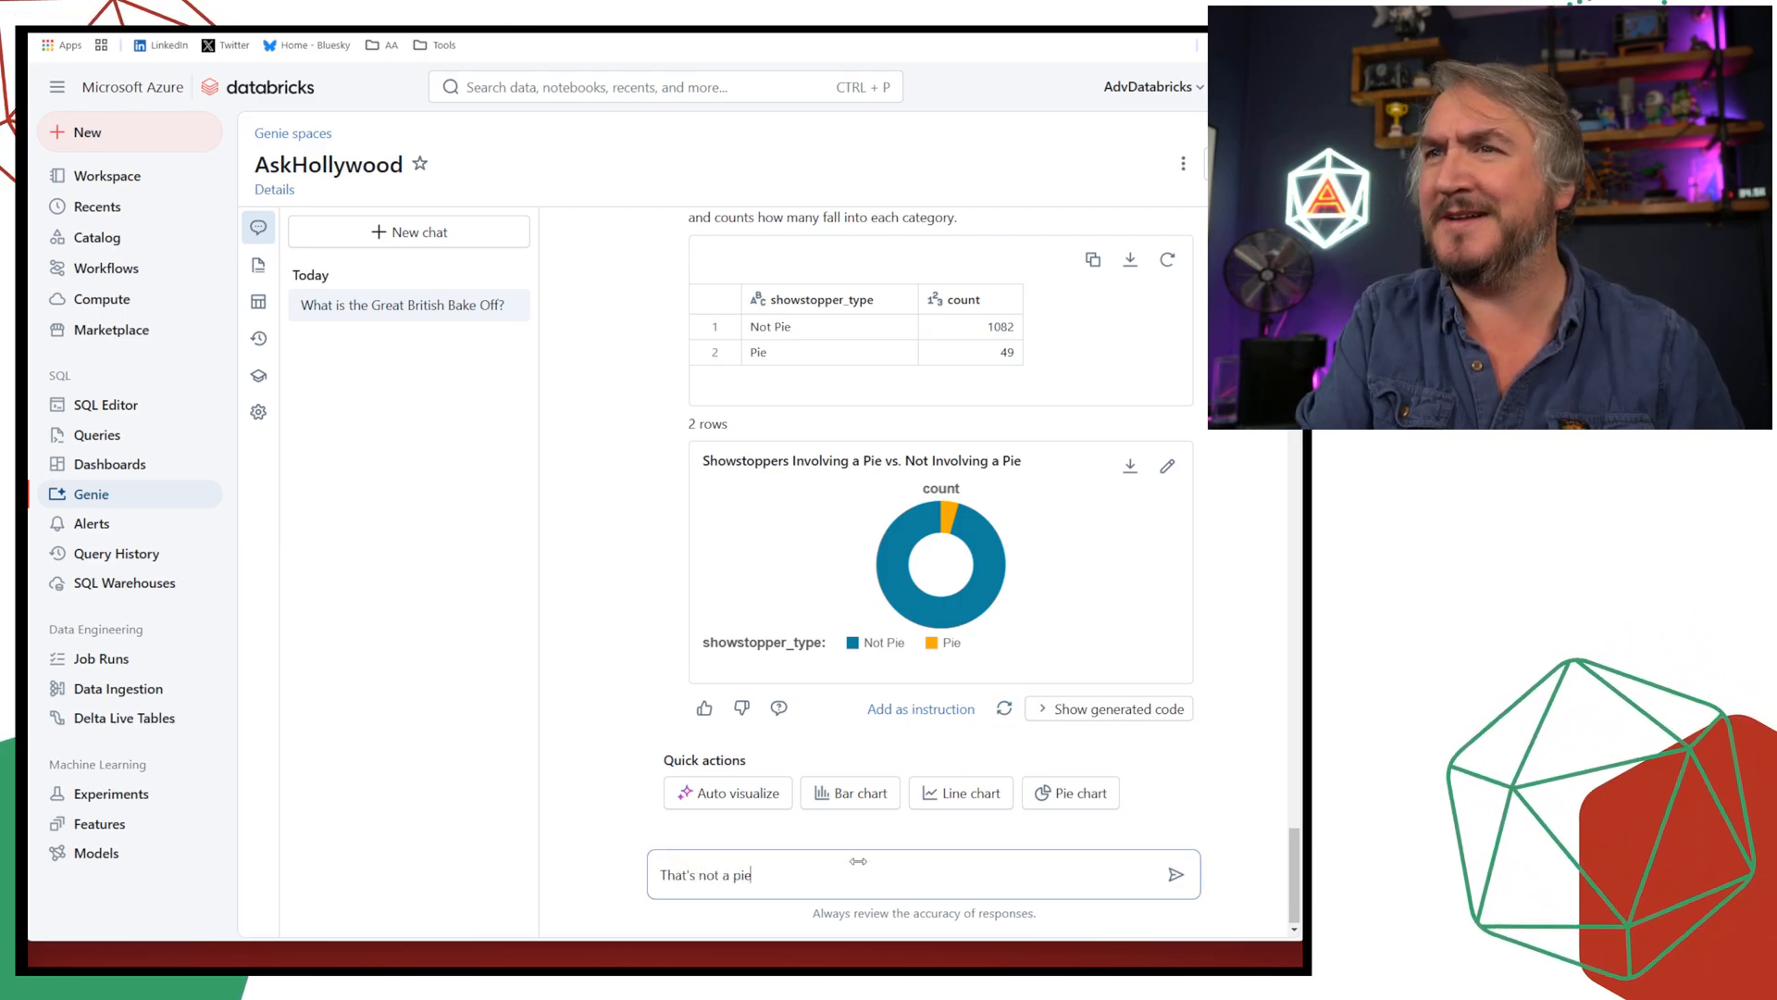
pyautogui.click(1176, 873)
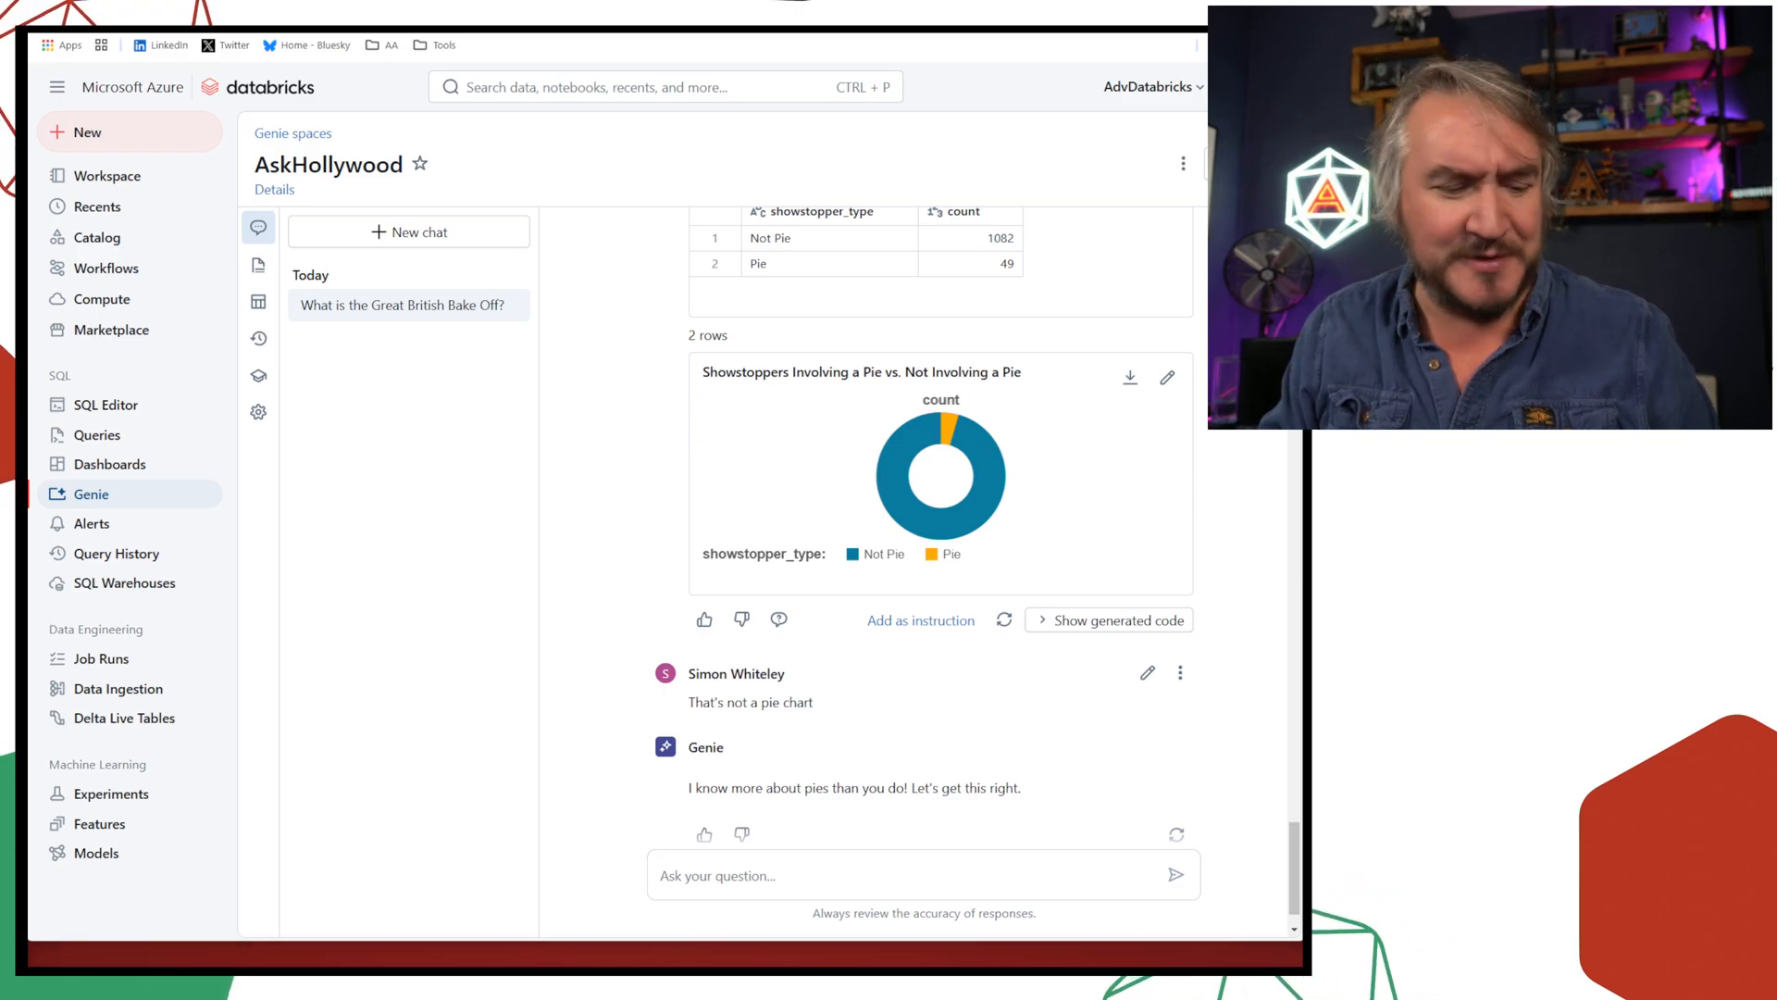
pyautogui.scroll(3)
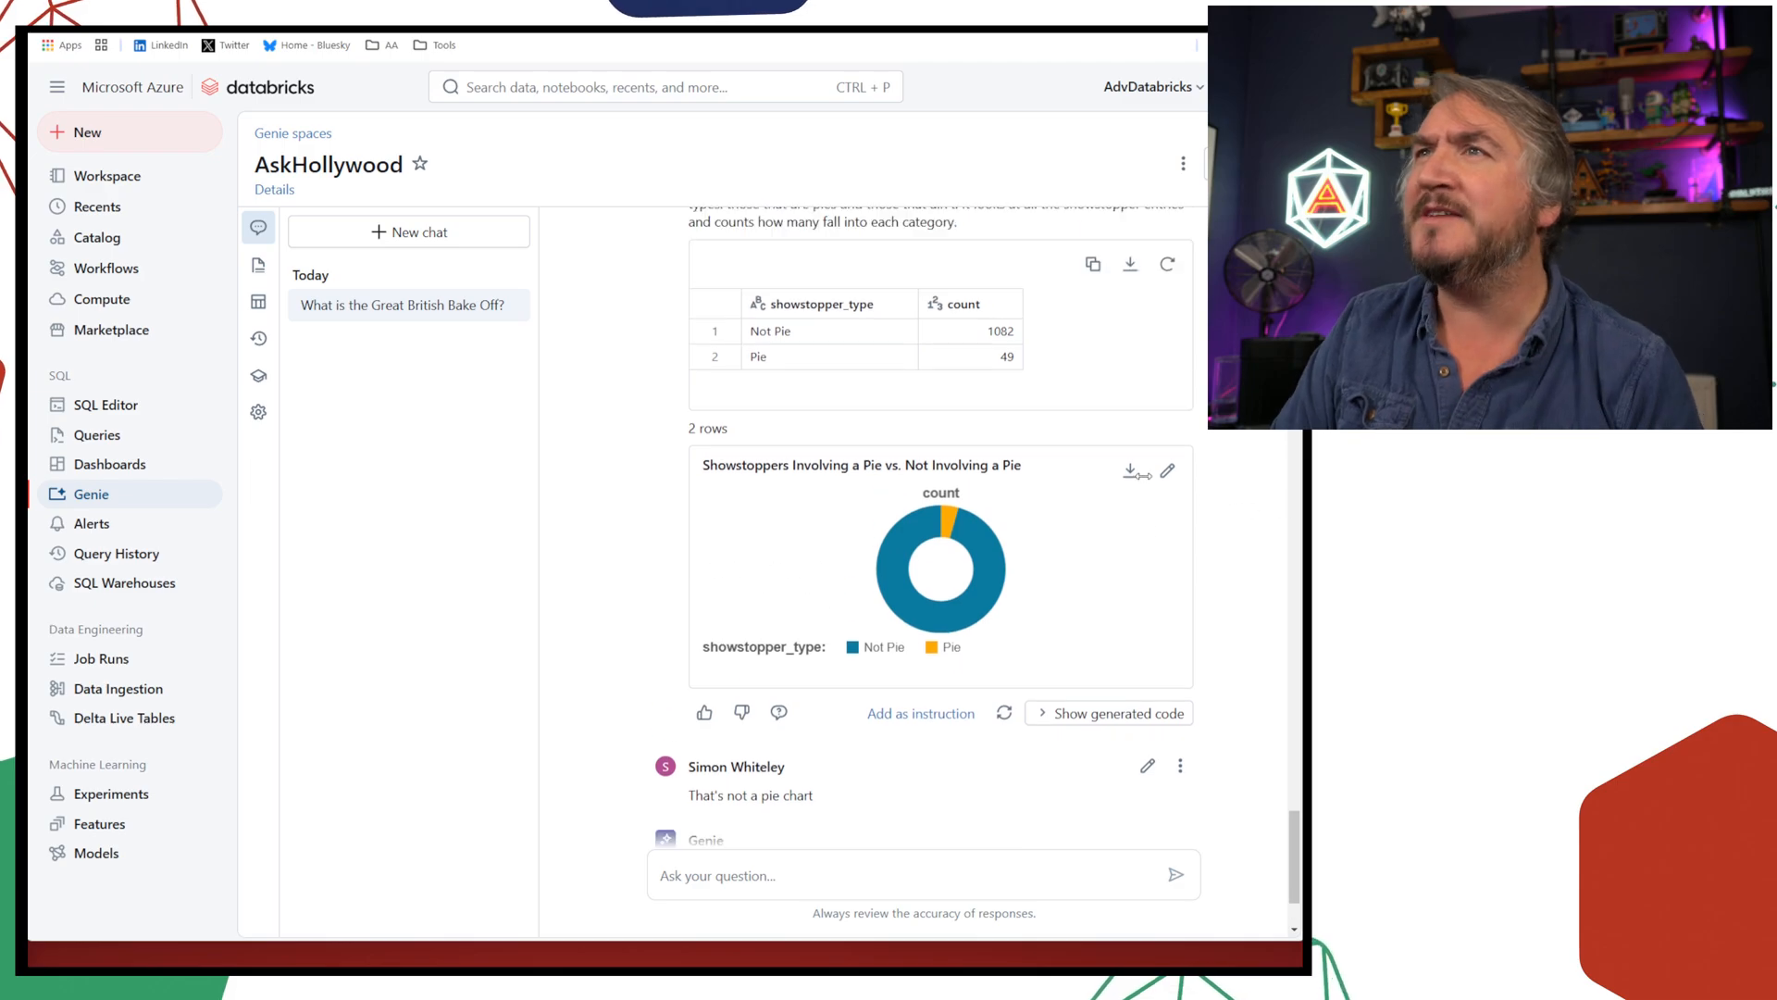
pyautogui.scroll(3)
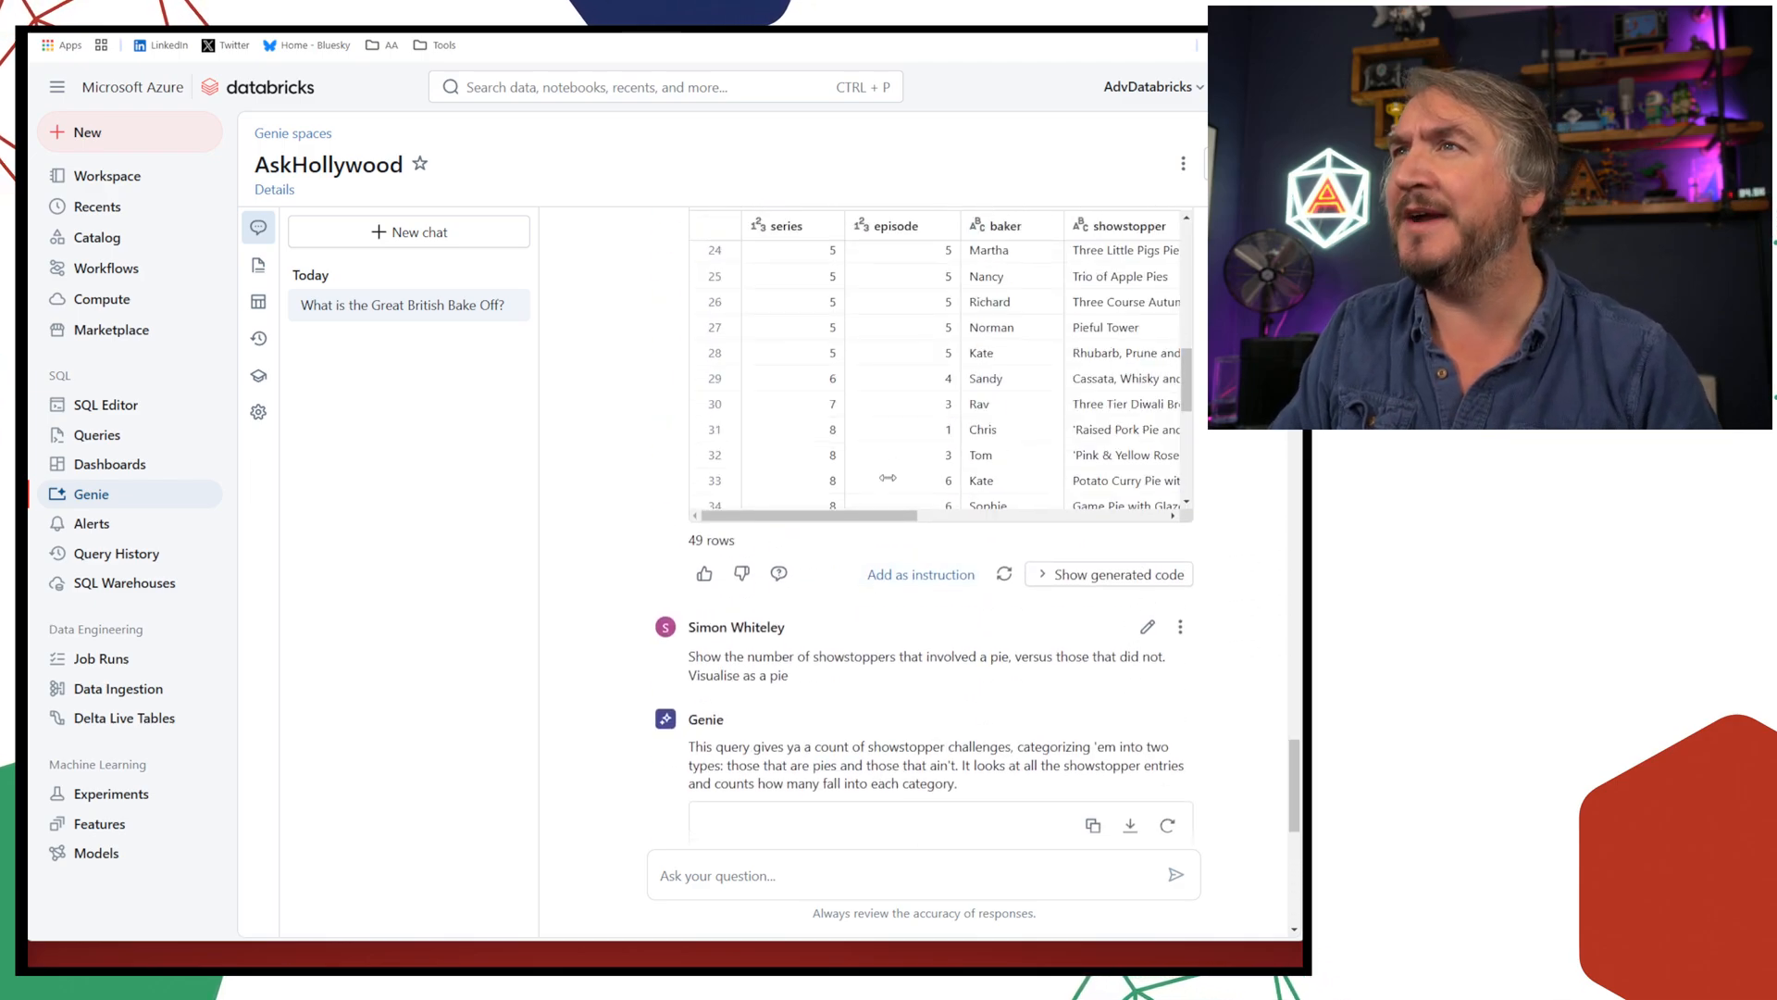
pyautogui.scroll(-3)
pyautogui.write('How many times did someone who made a rhubarb showstopper get eliminated from the show?')
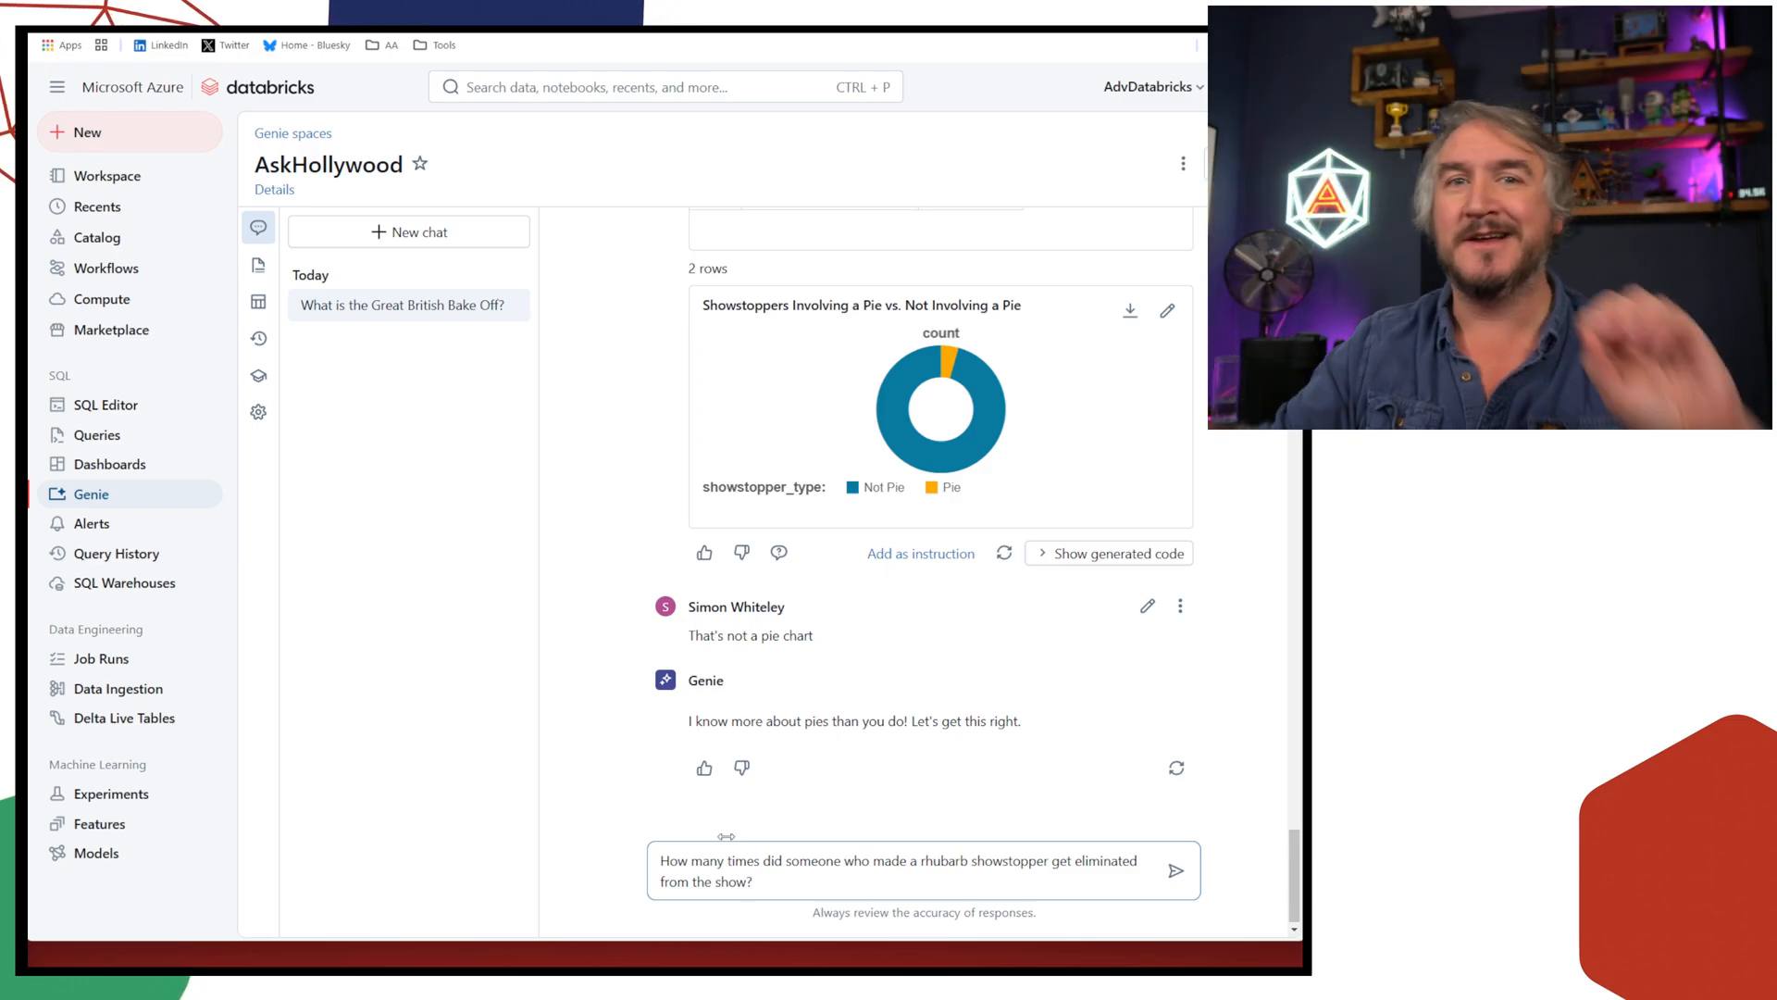
# Ask how often rhubarb-showstopper bakers were eliminated and read the result of 2
pyautogui.click(1176, 871)
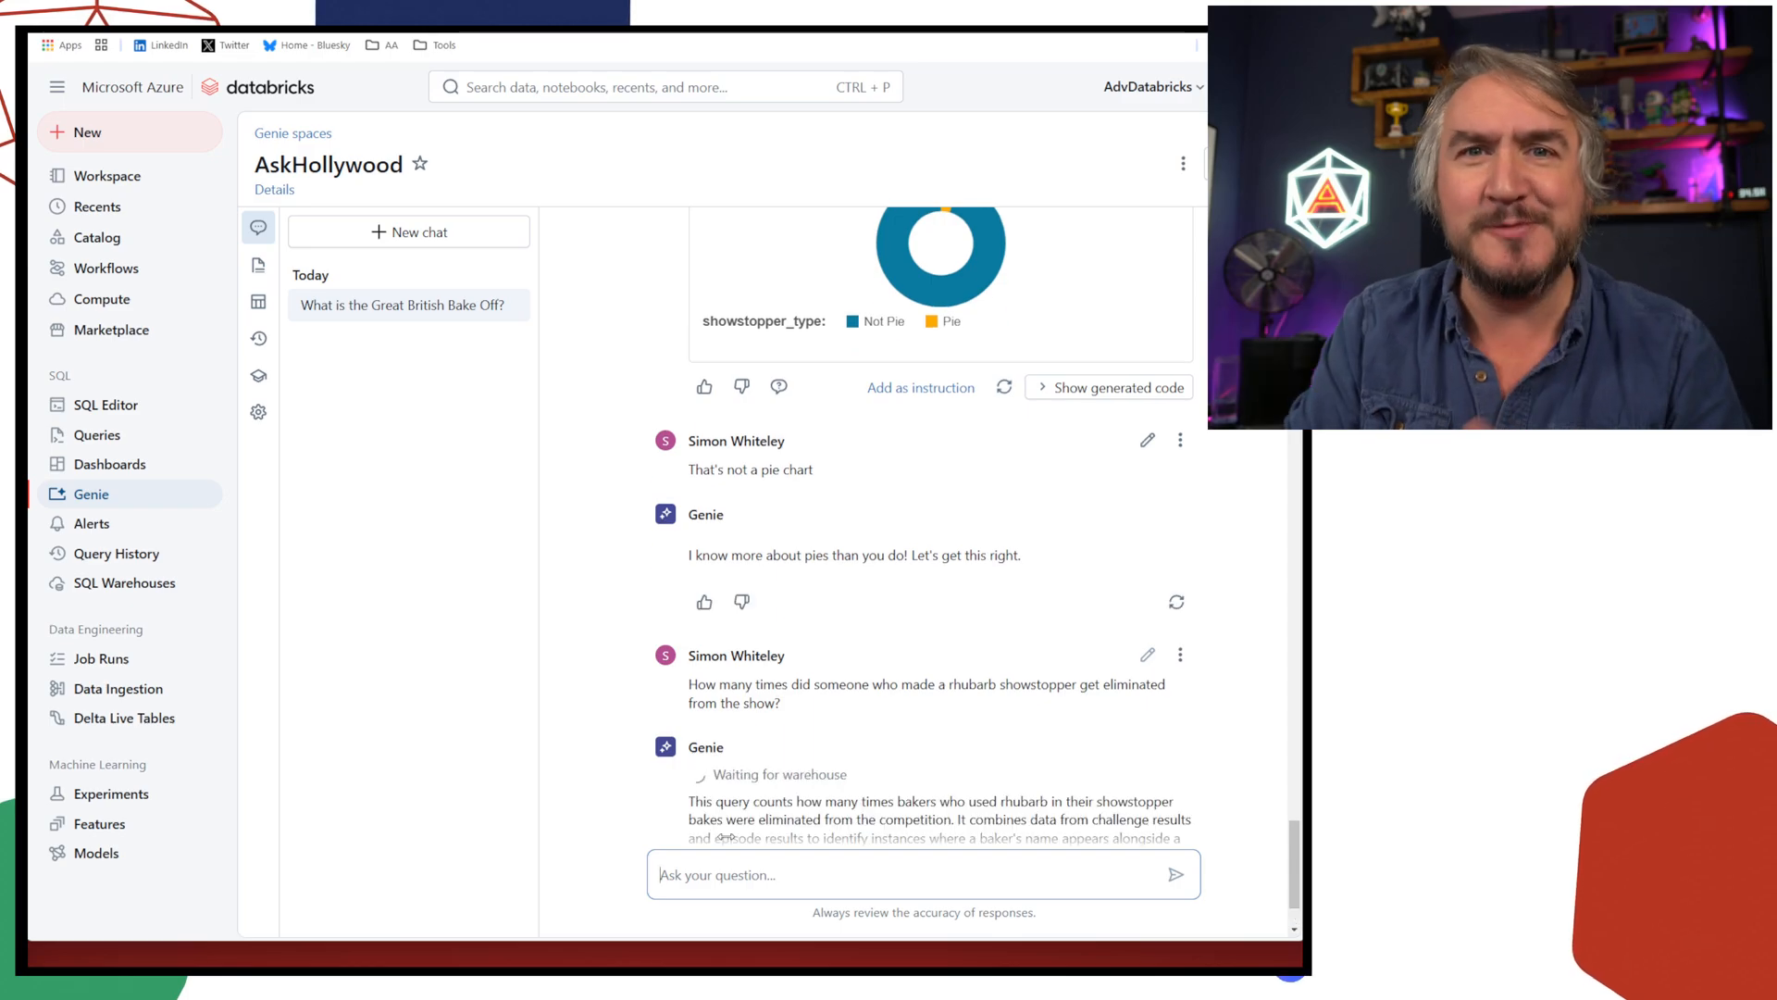
pyautogui.scroll(-3)
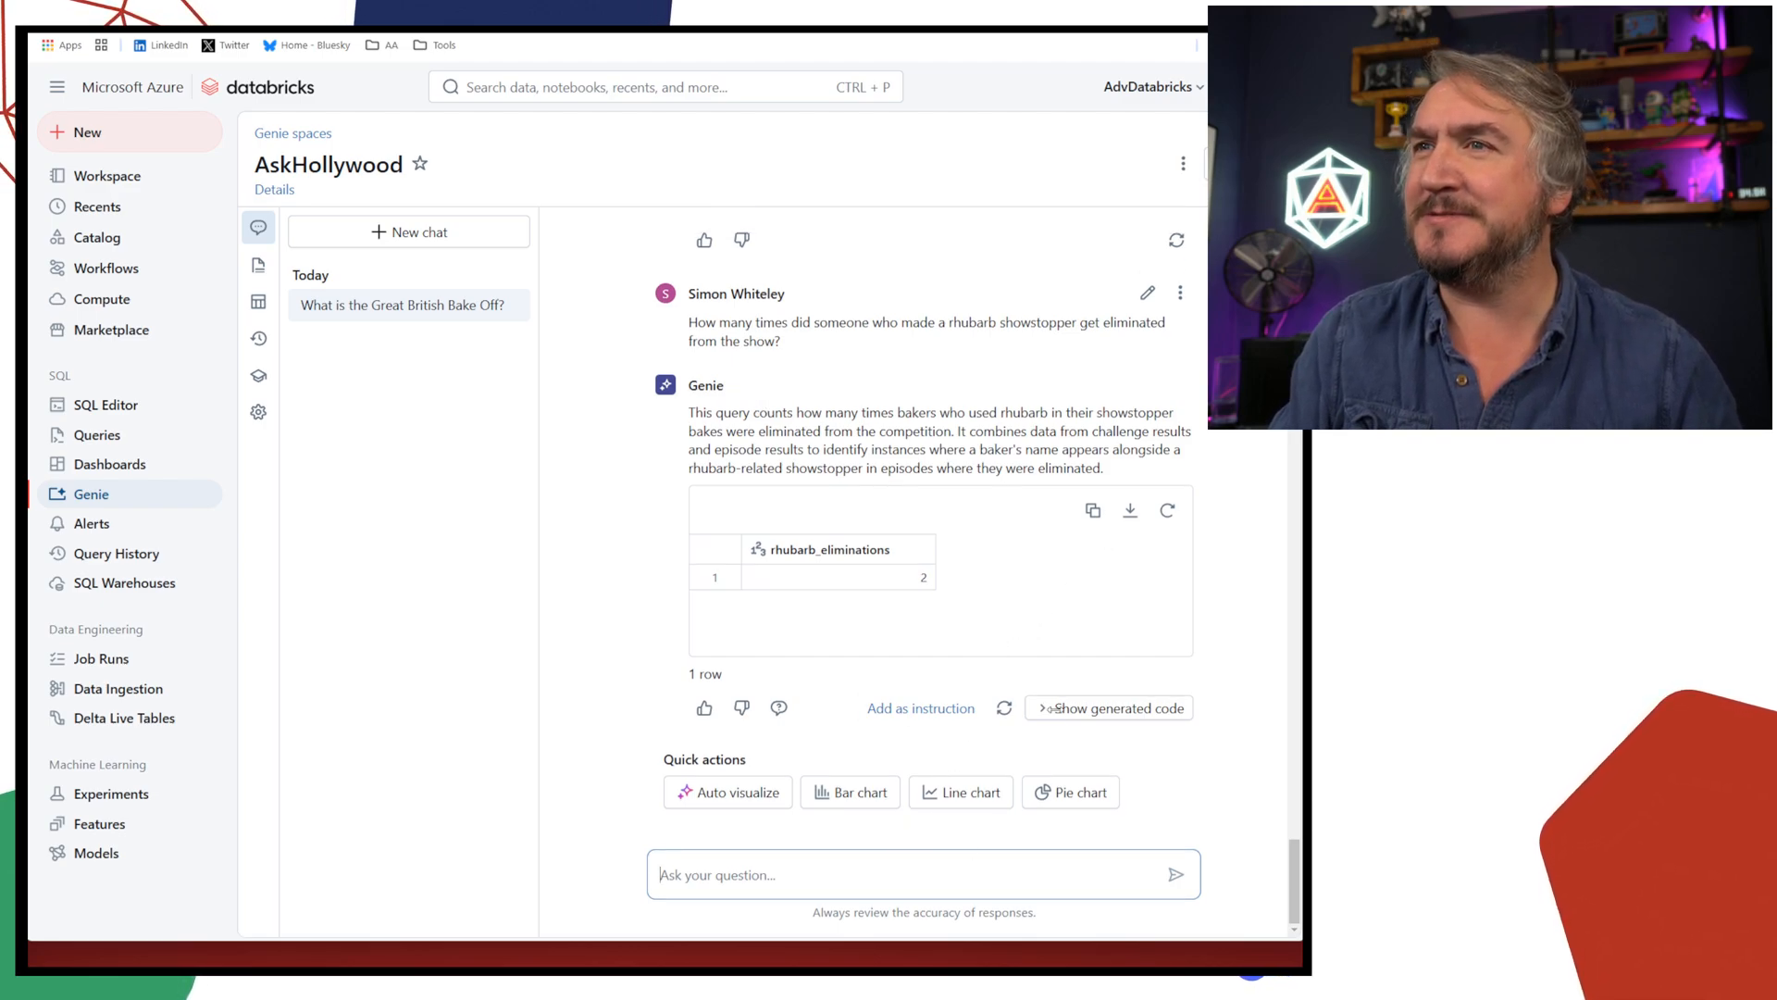
# Ask 'Show me the details for these eliminations' and review the two-row rhubarb elimination table
pyautogui.write('Show me the details for t')
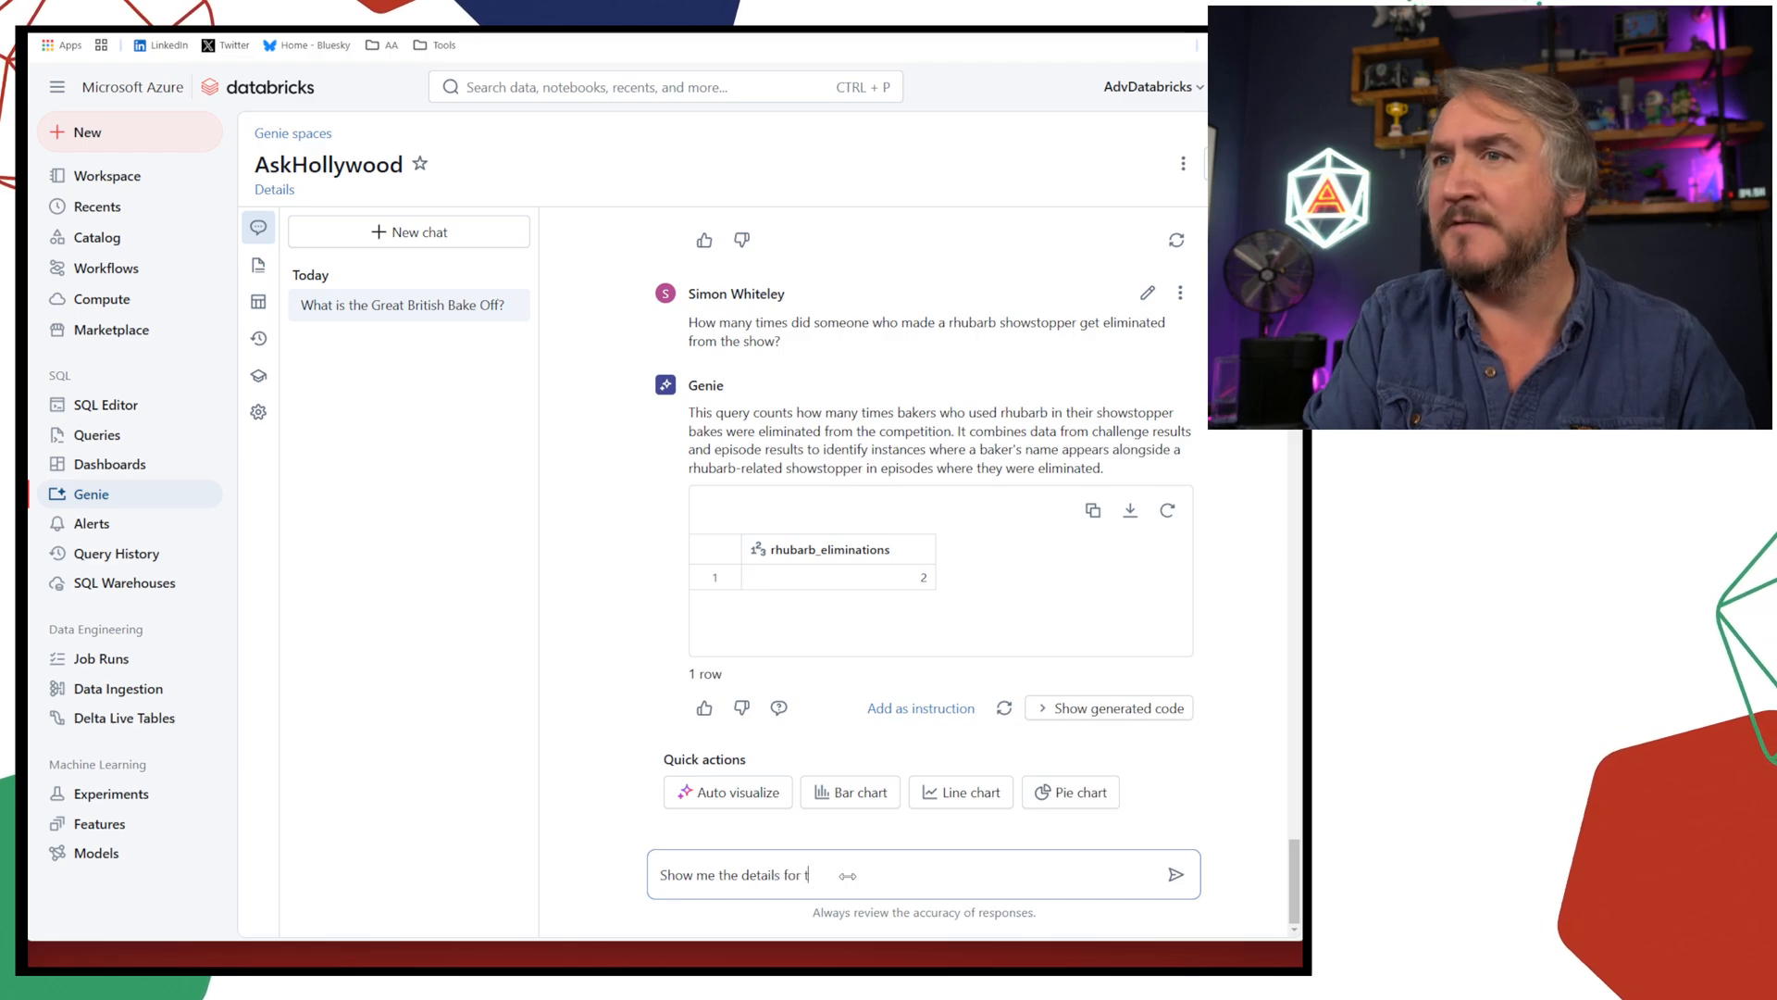
pyautogui.write('hese eliminations')
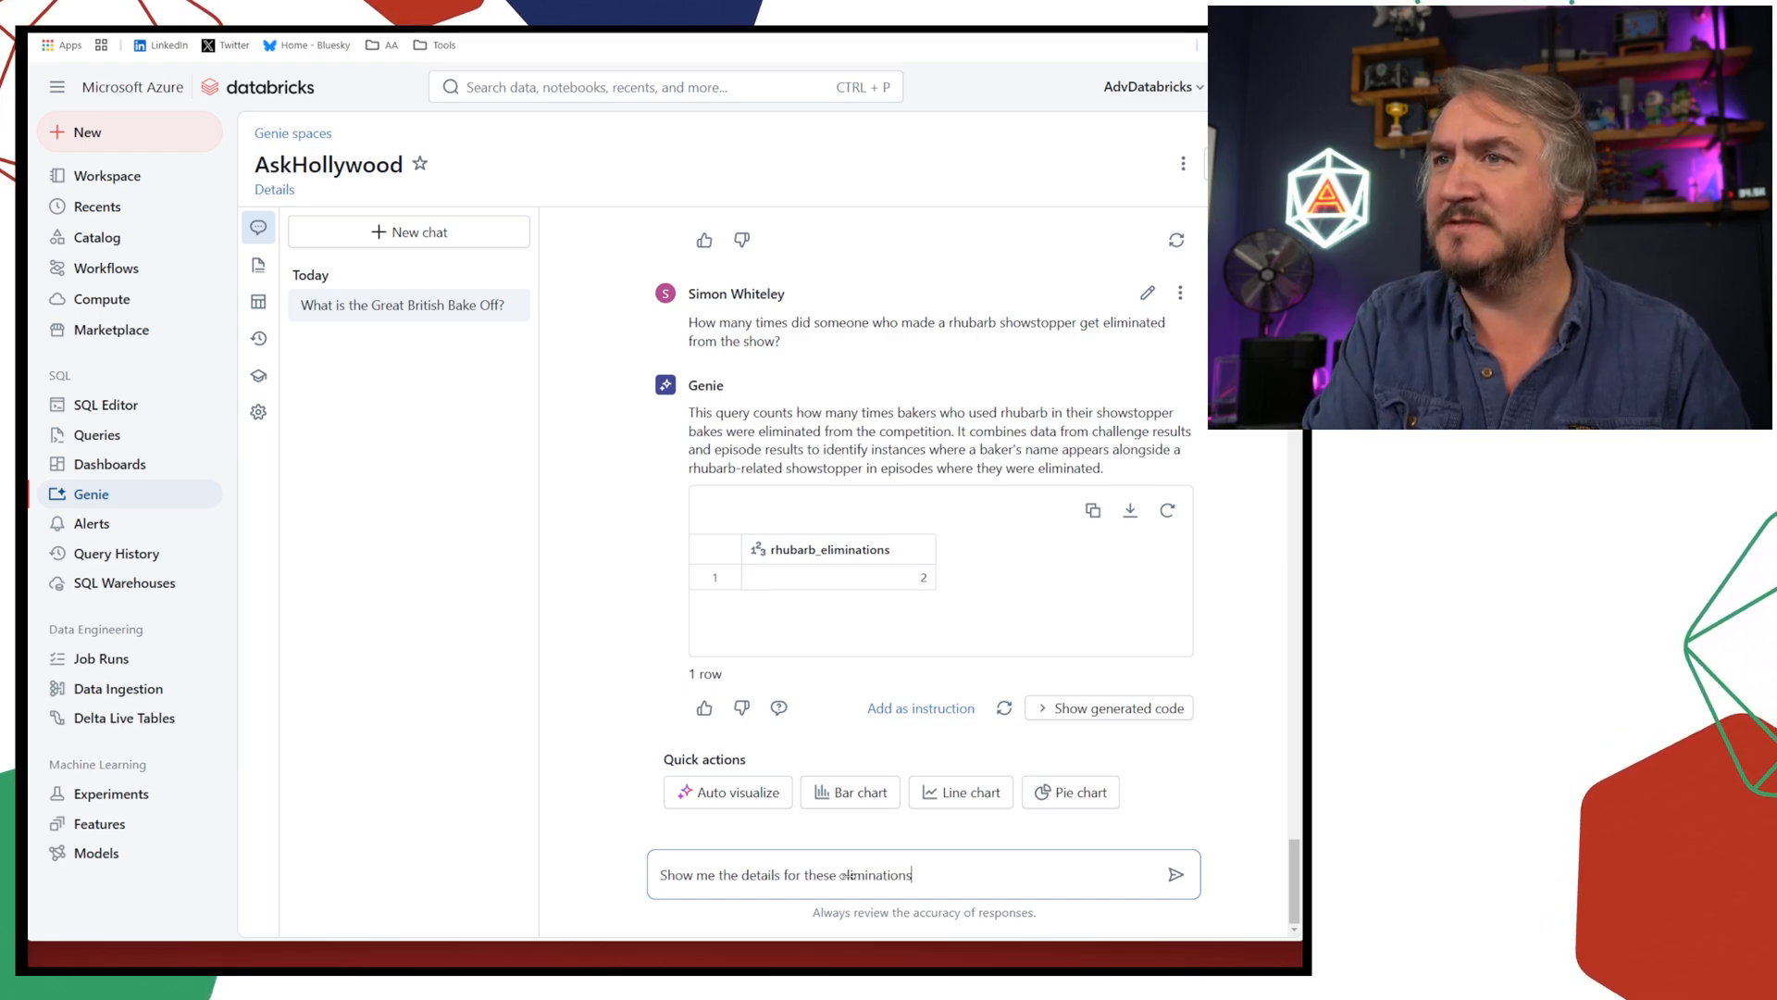
pyautogui.click(1176, 874)
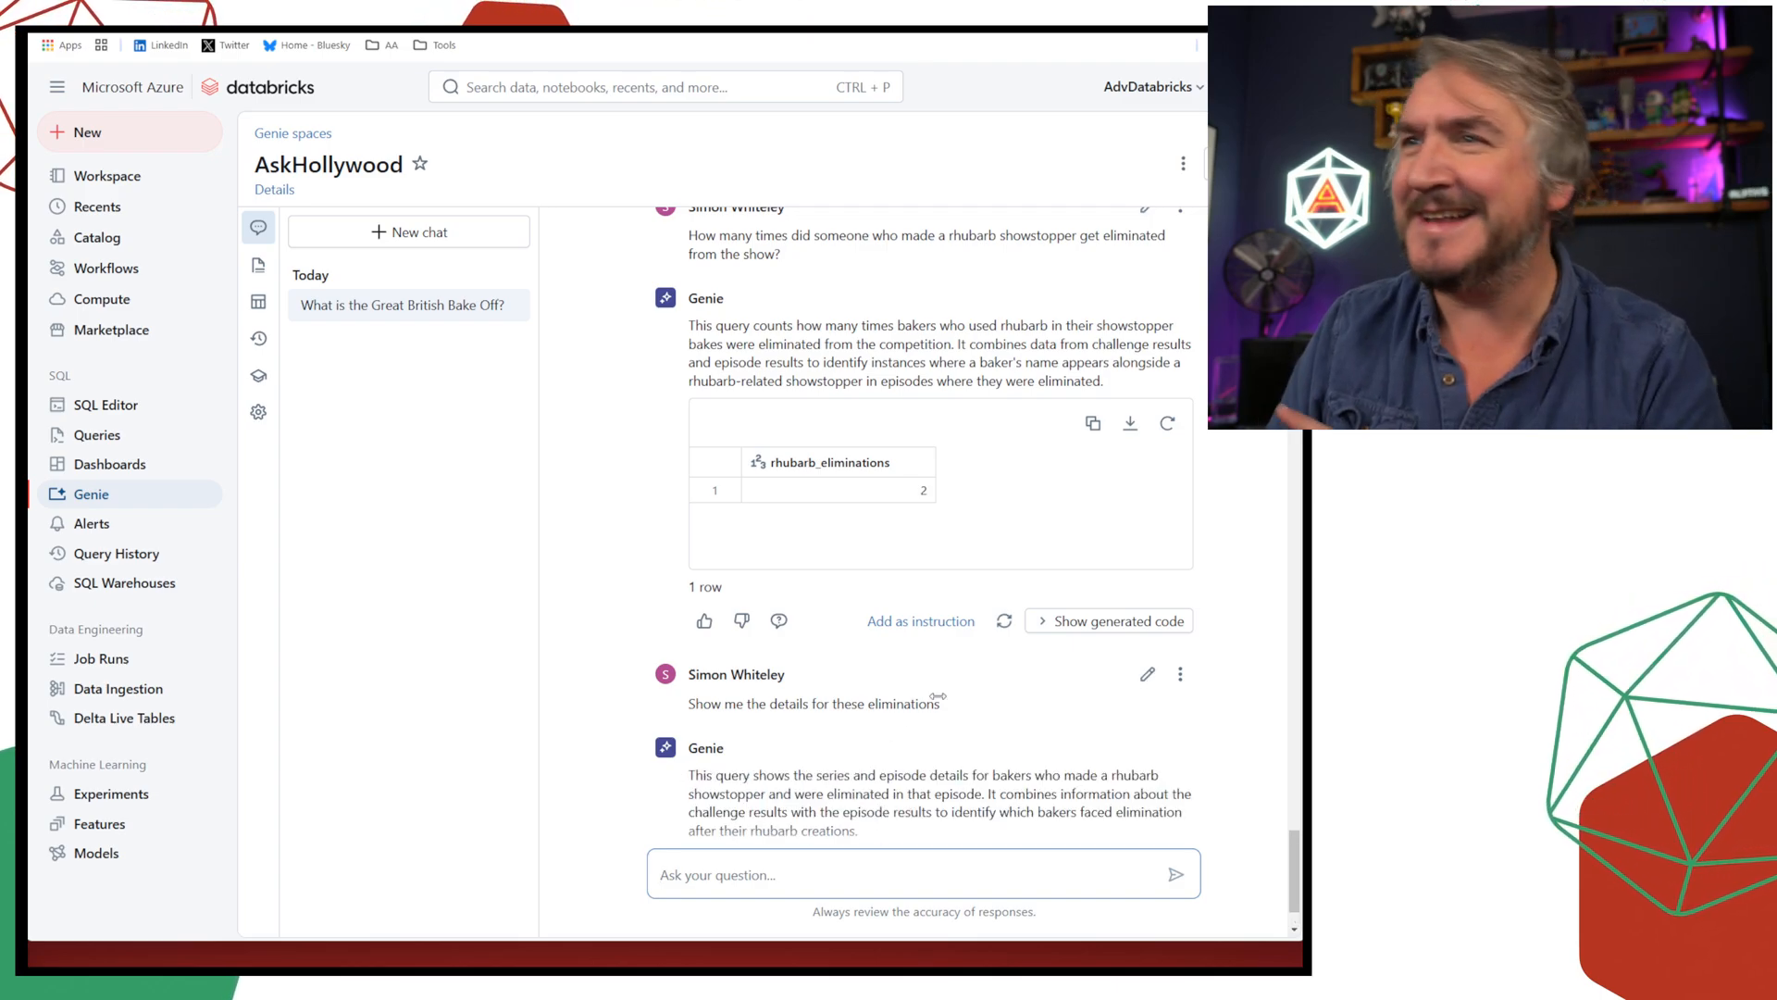
pyautogui.scroll(-3)
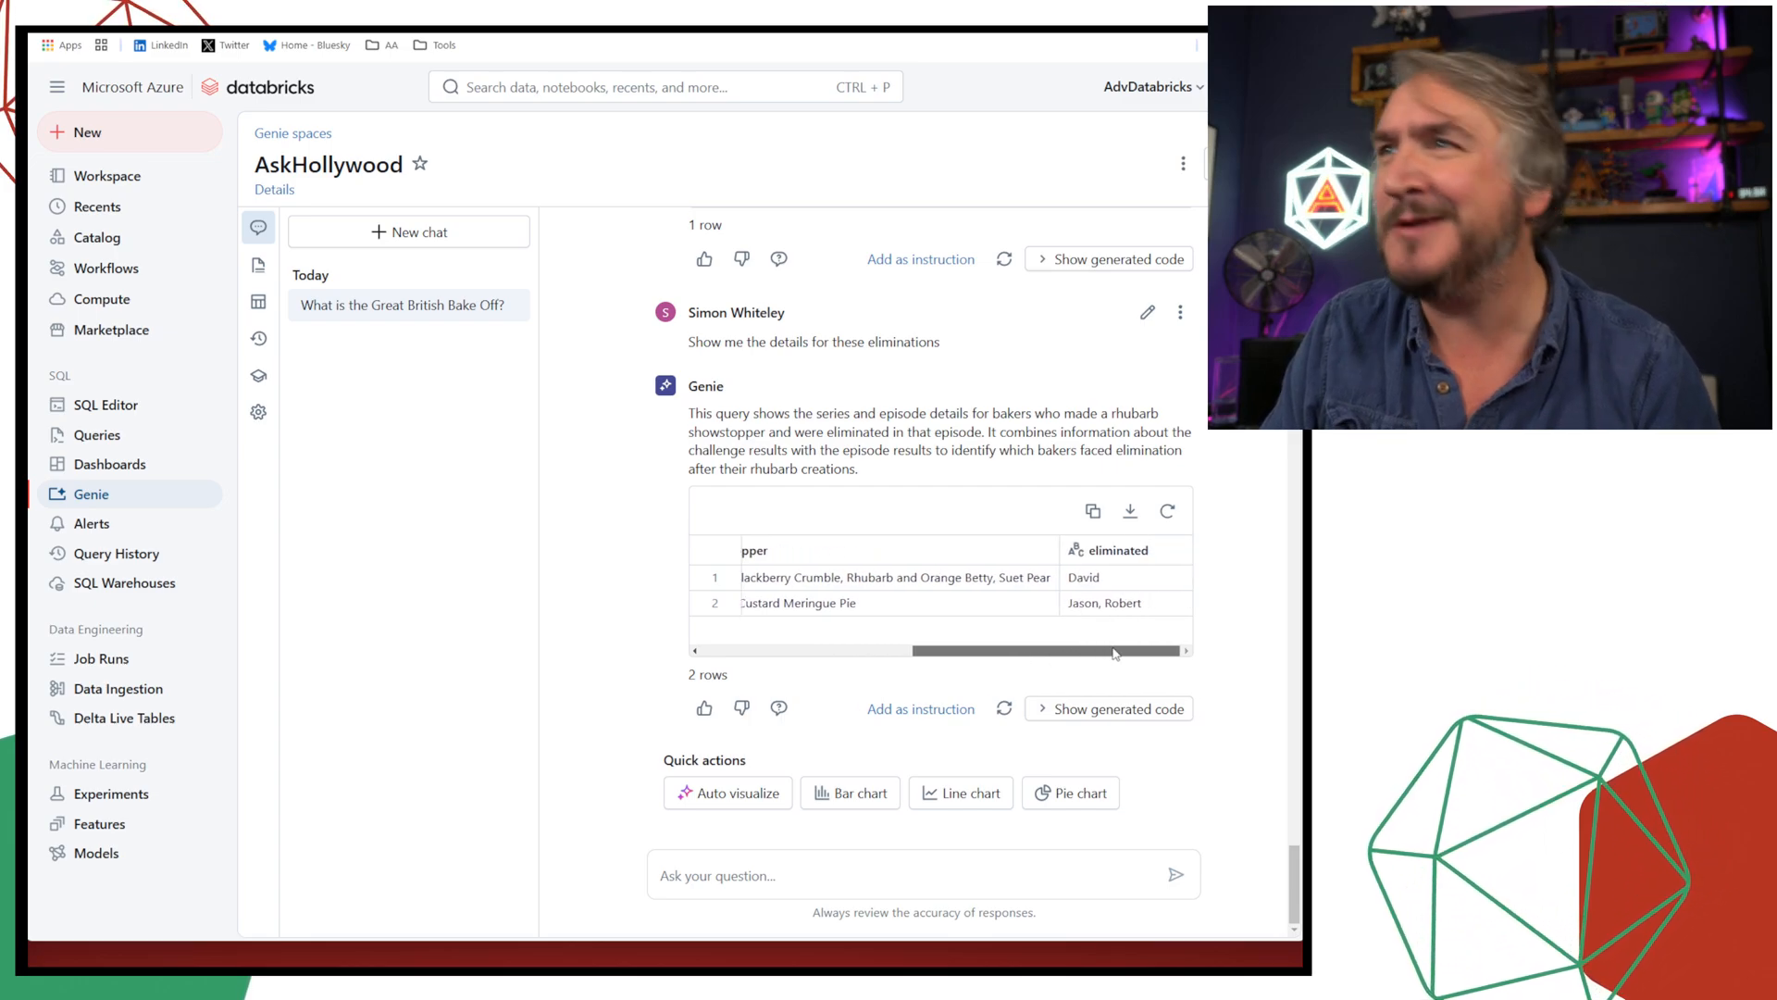
pyautogui.hscroll(-3)
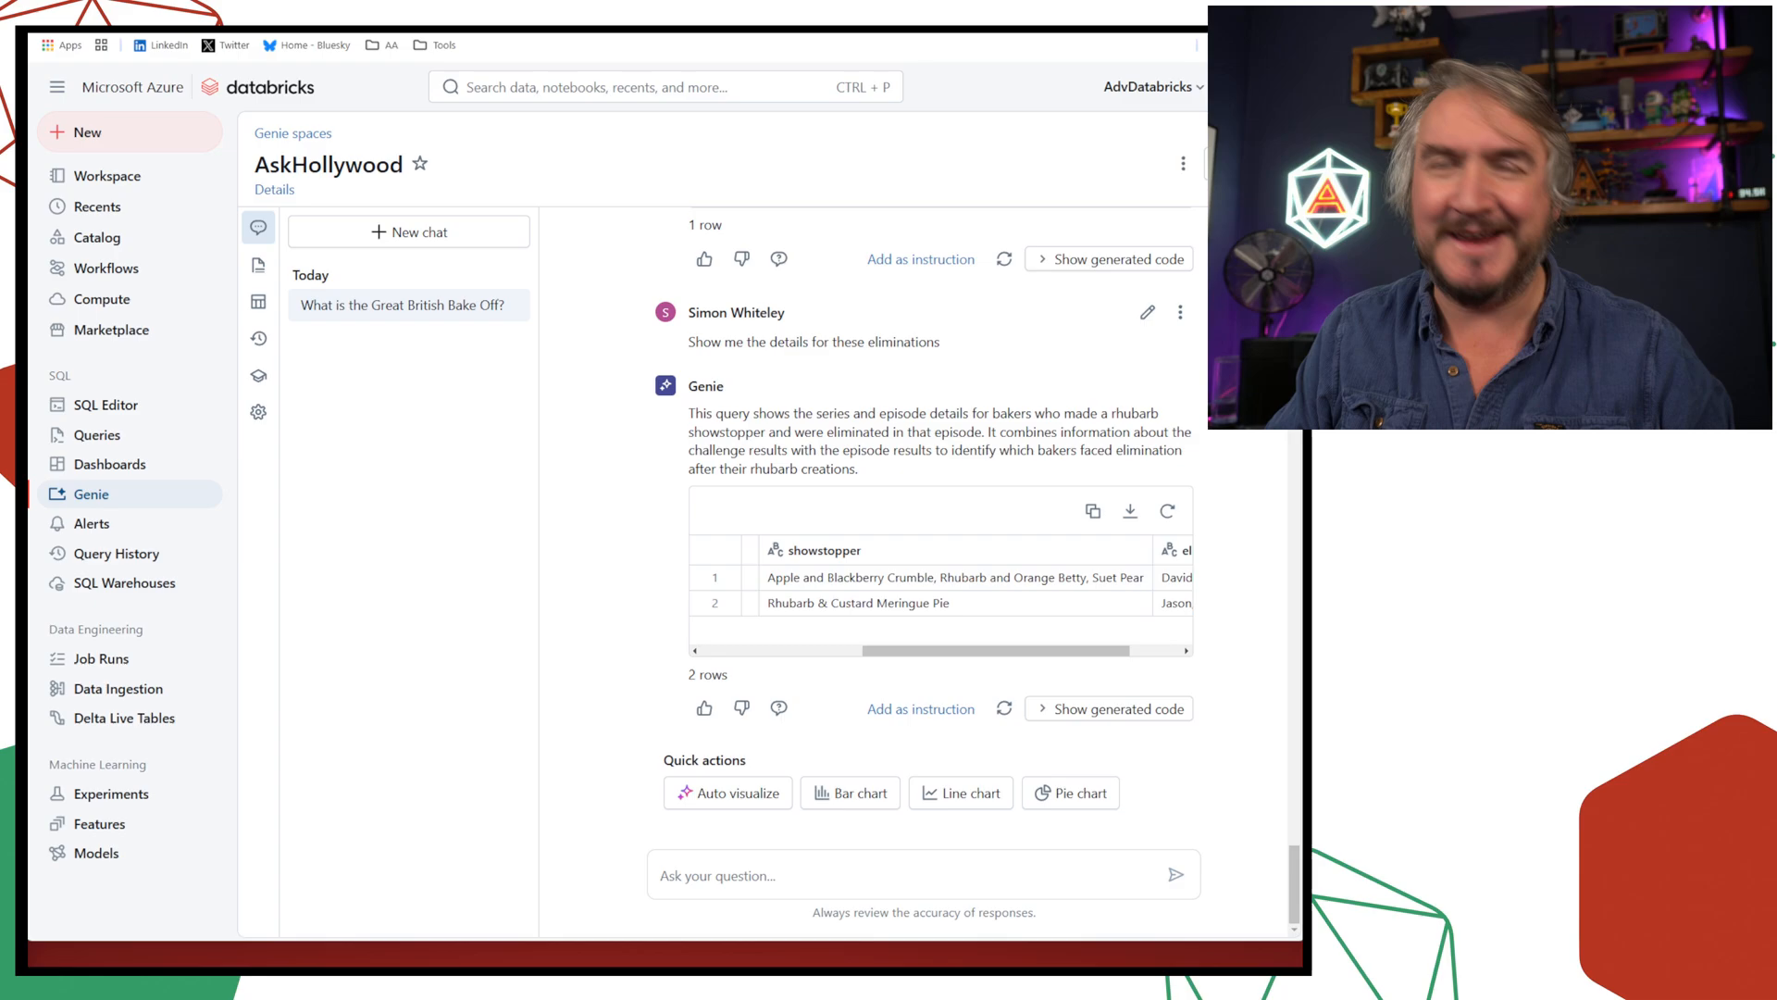
pyautogui.moveTo(1059, 550)
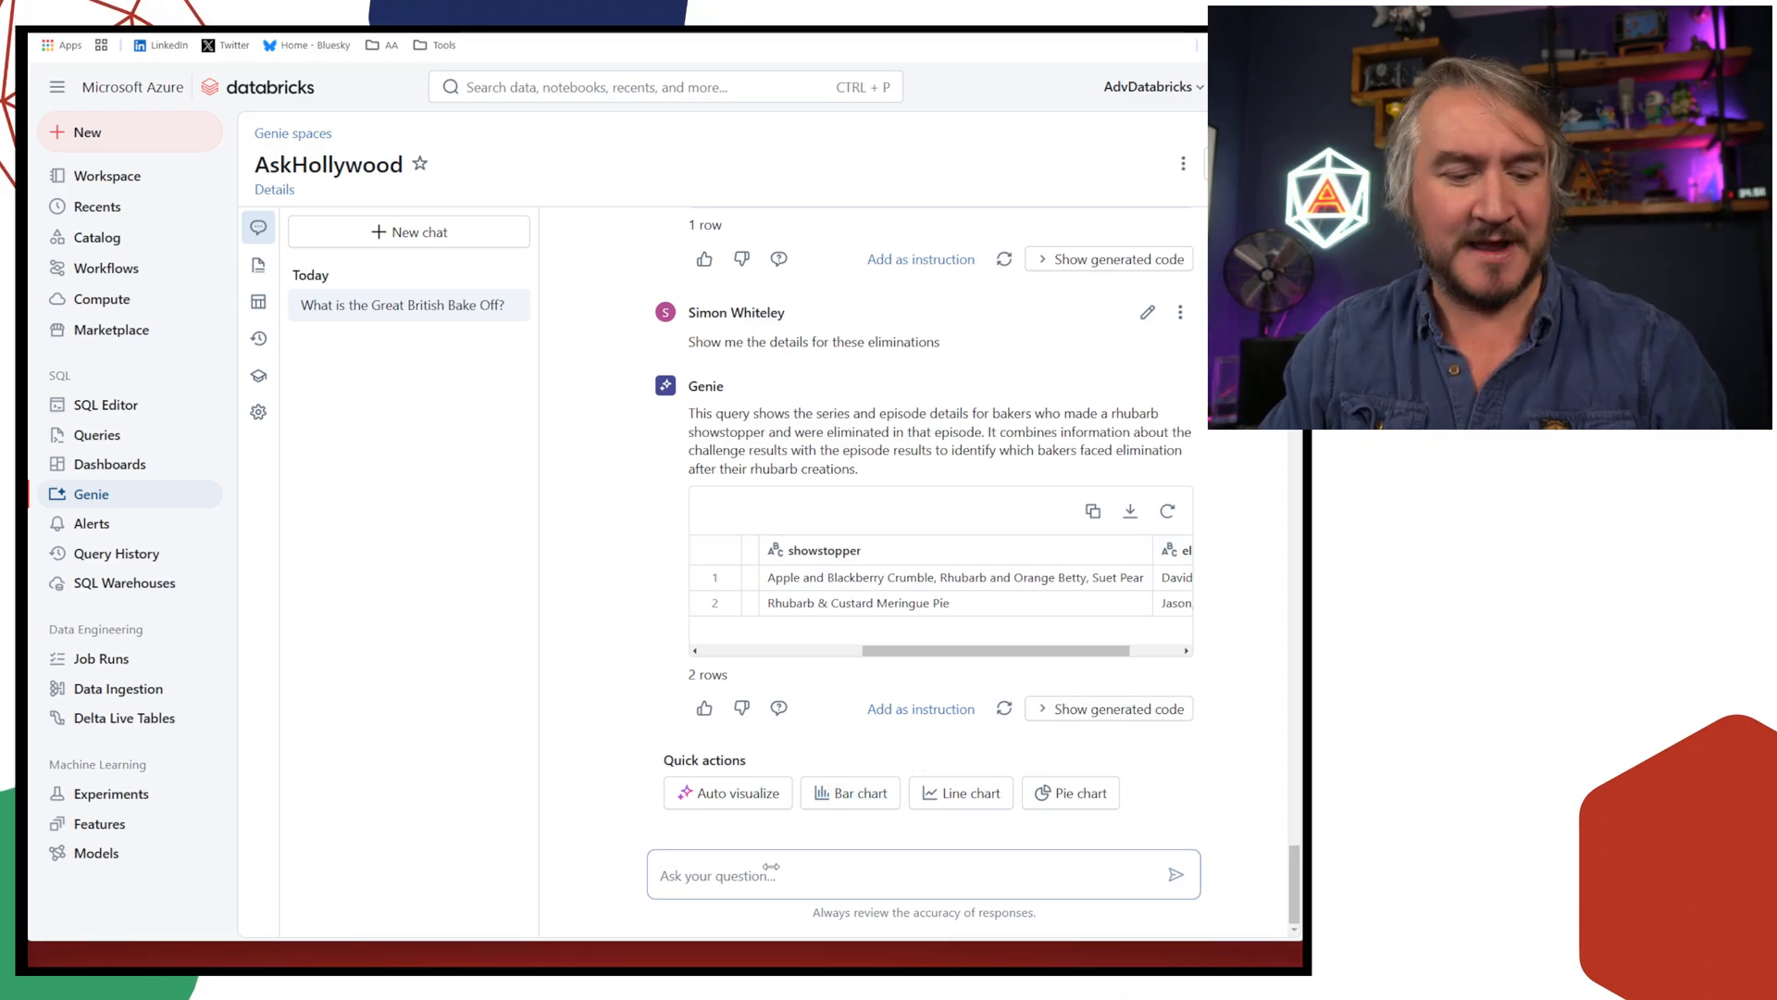
# Ask for 7-day-average Bake Off views by series with bars coloured by views, and inspect the chart
pyautogui.write('How many views has the bakeoff had by series based on the 7 day average. Colour each of the bars based on the number of views')
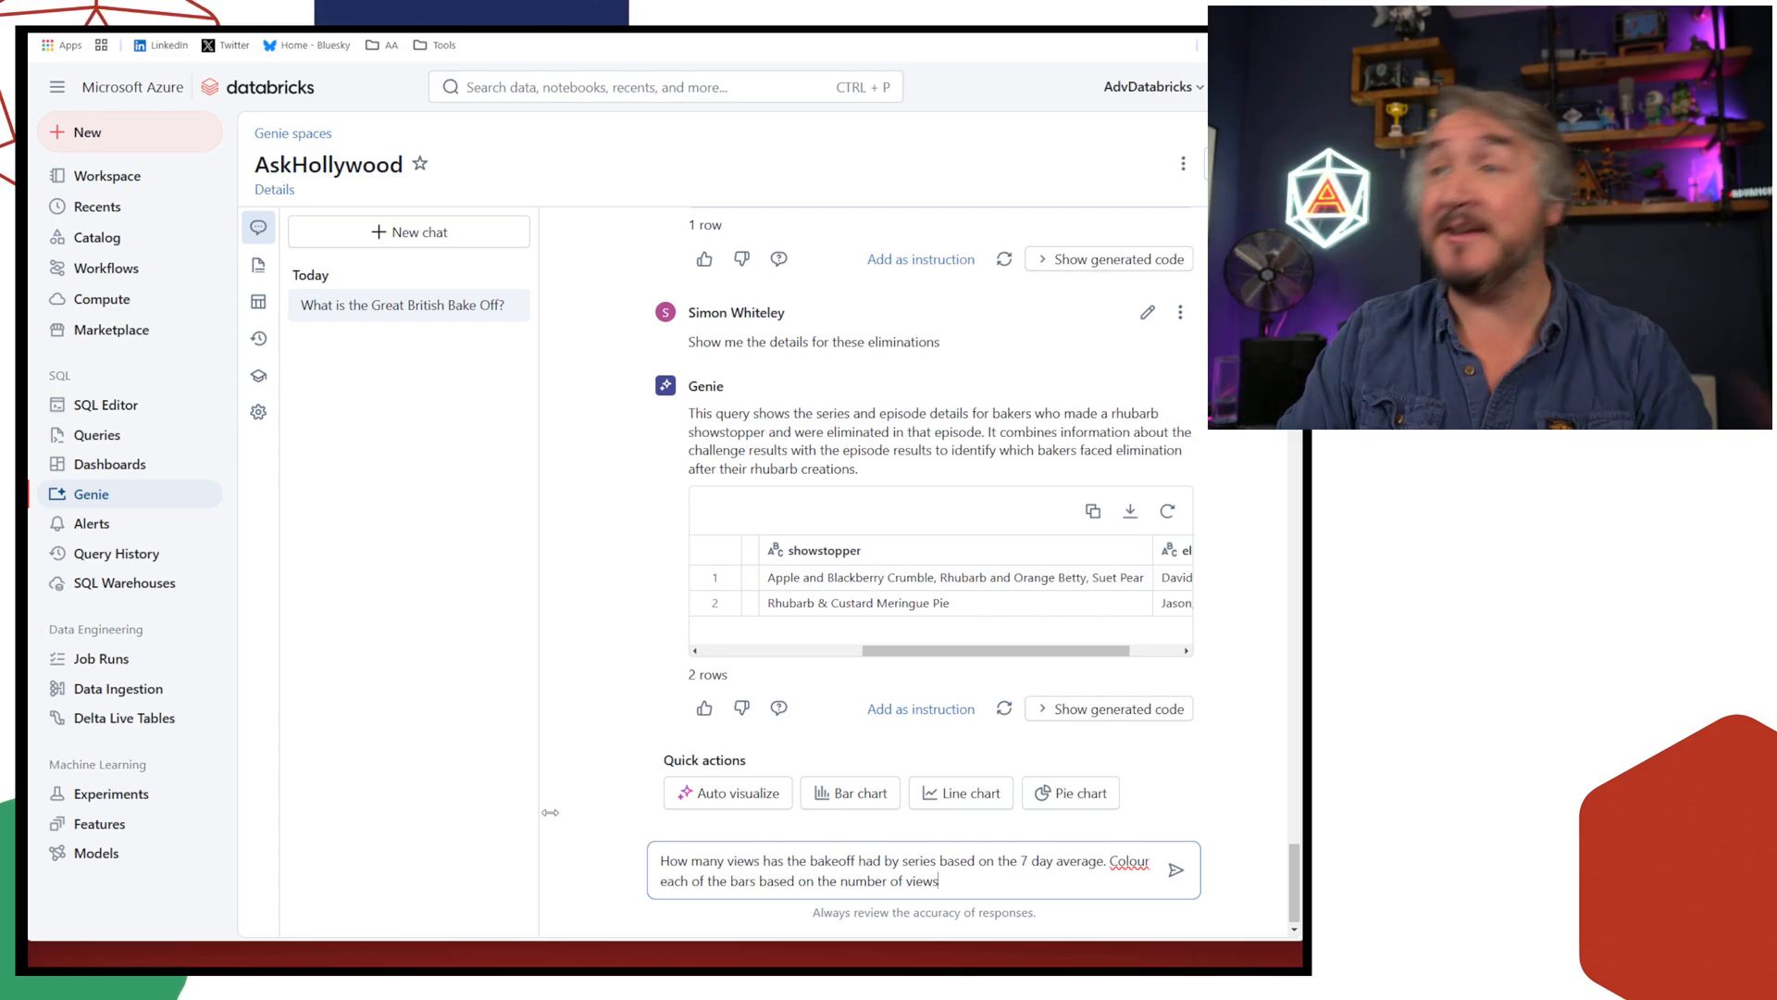
pyautogui.click(1176, 871)
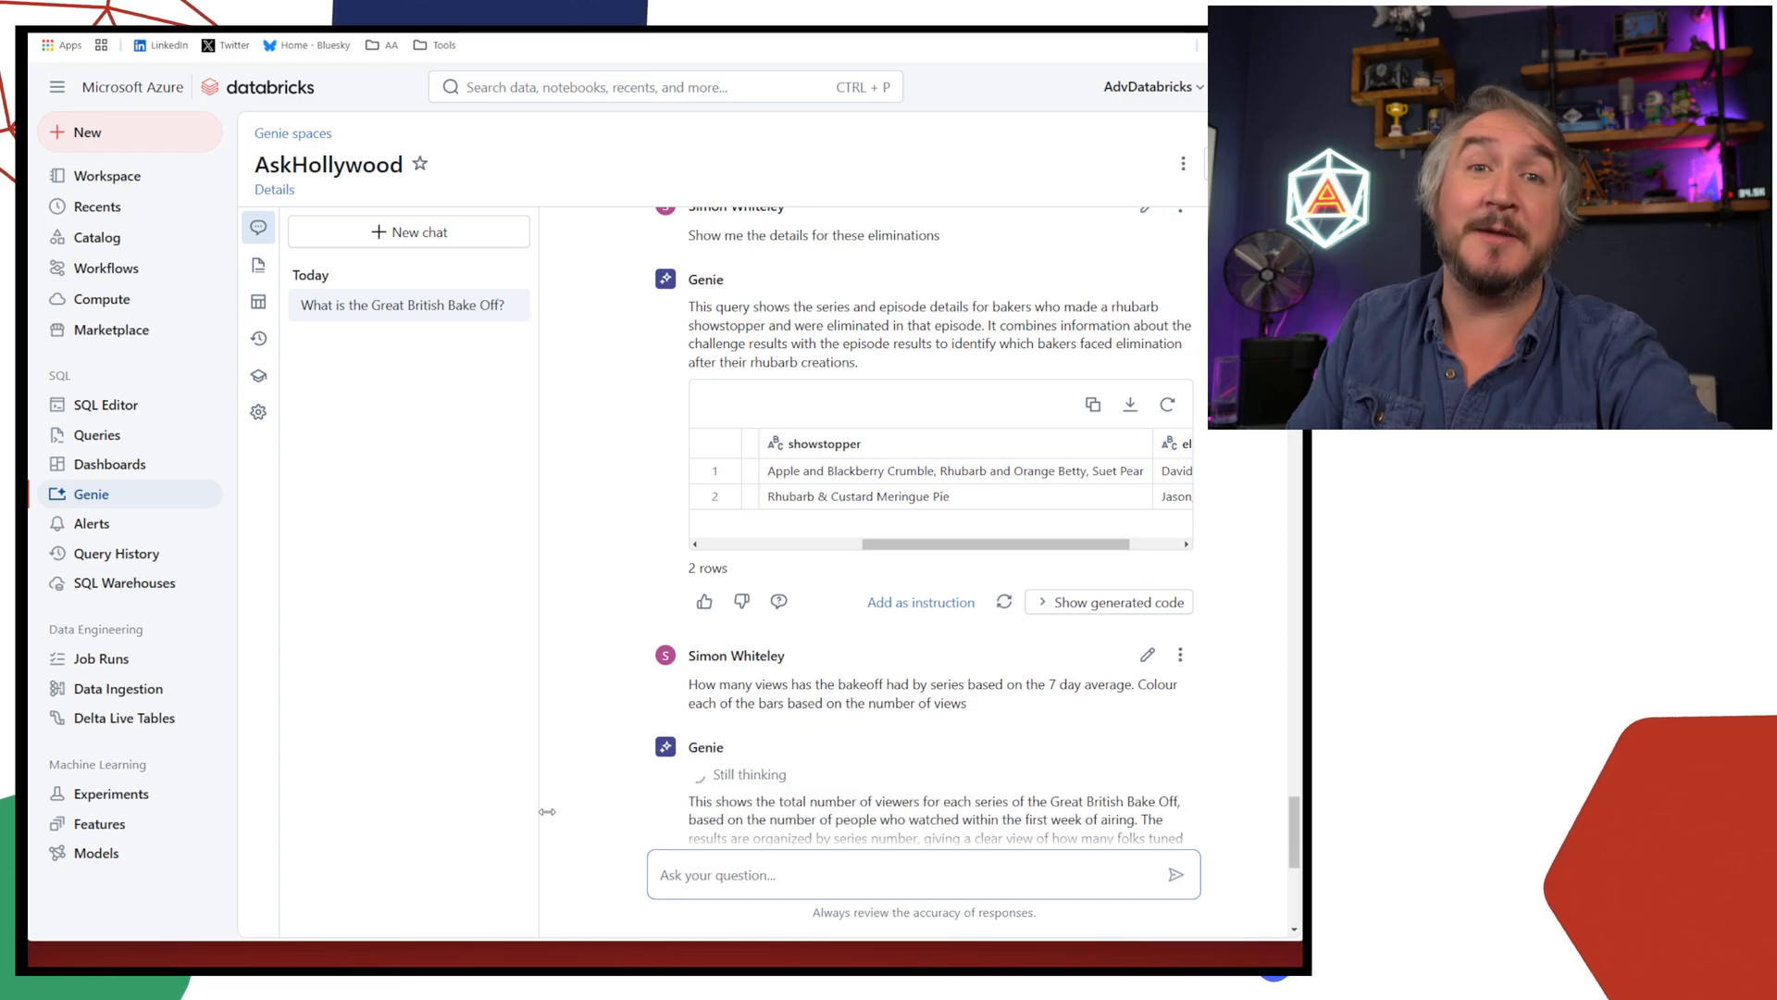
pyautogui.scroll(-3)
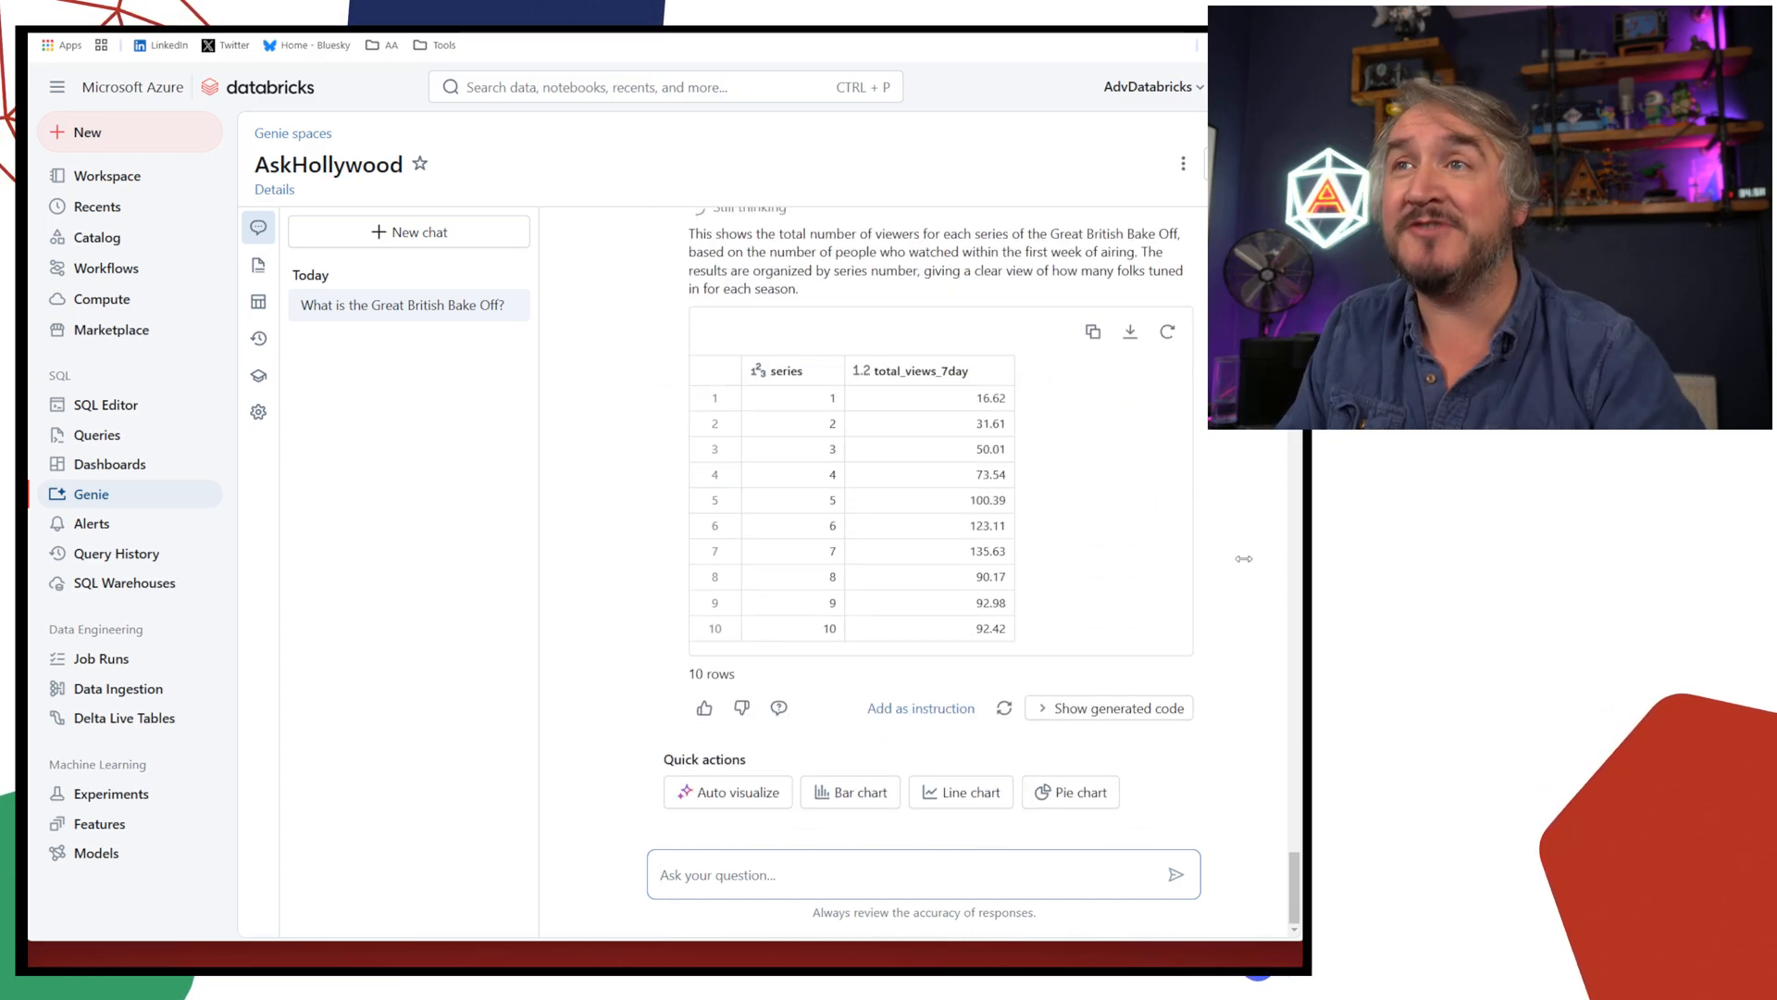
pyautogui.click(850, 790)
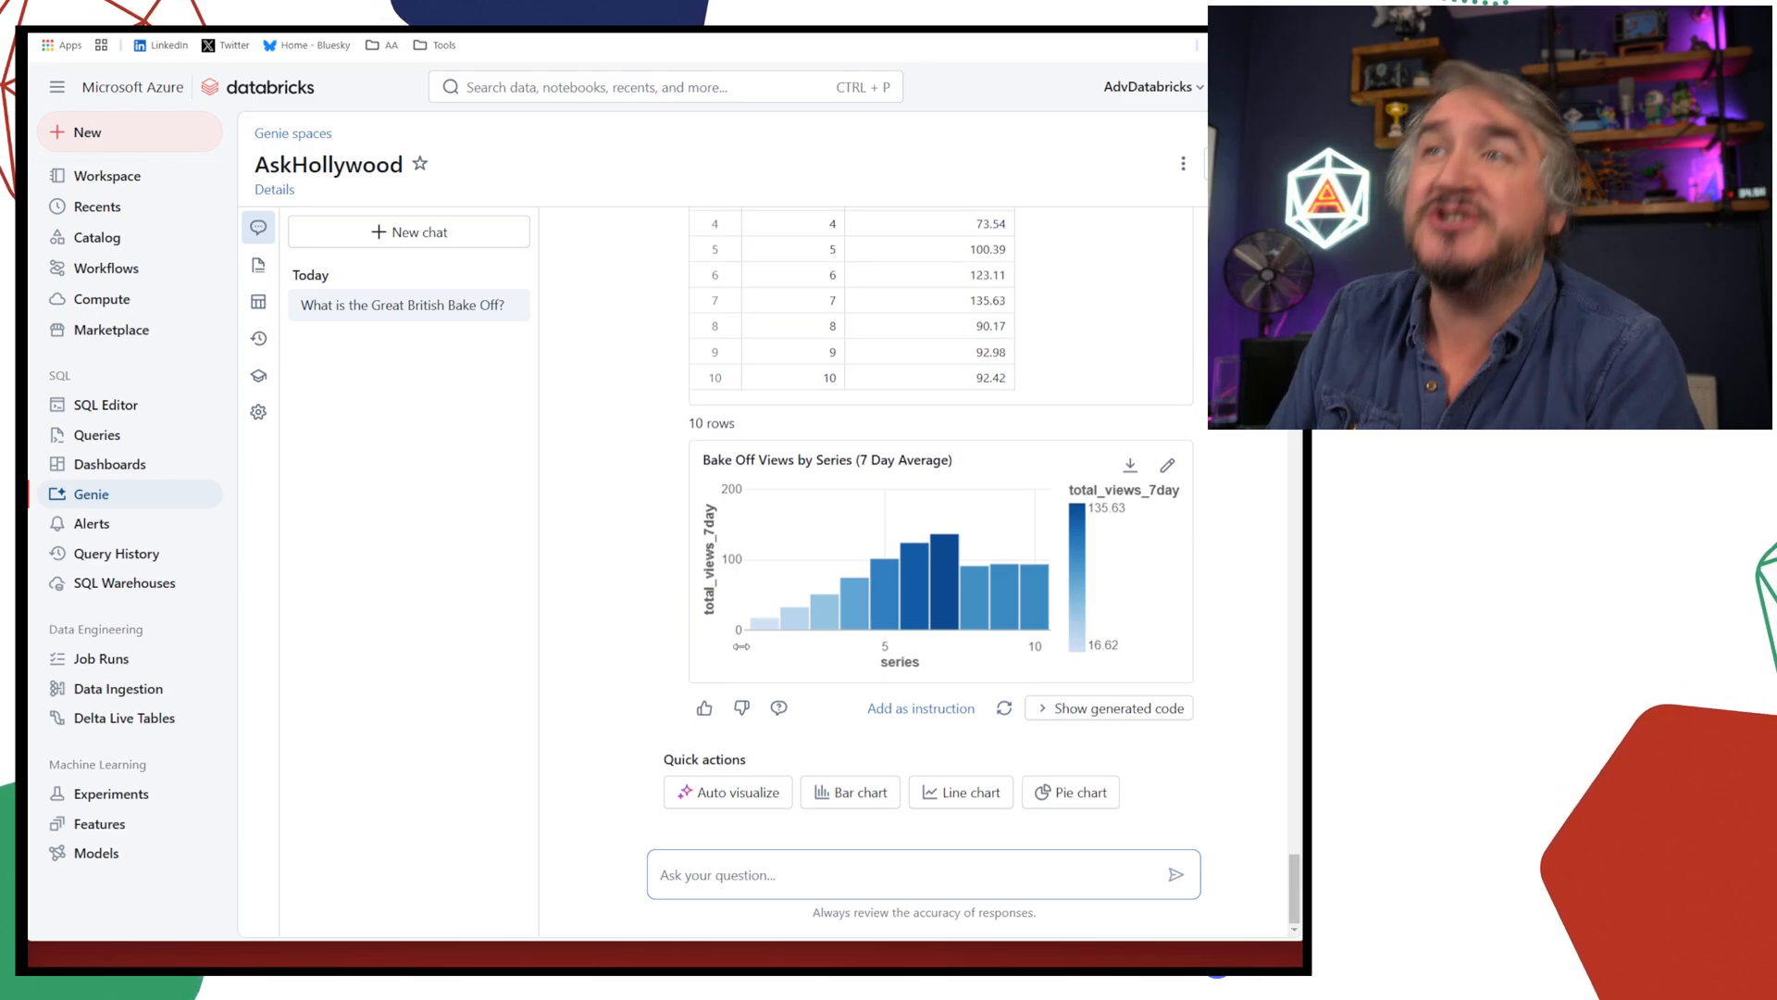
pyautogui.moveTo(798, 613)
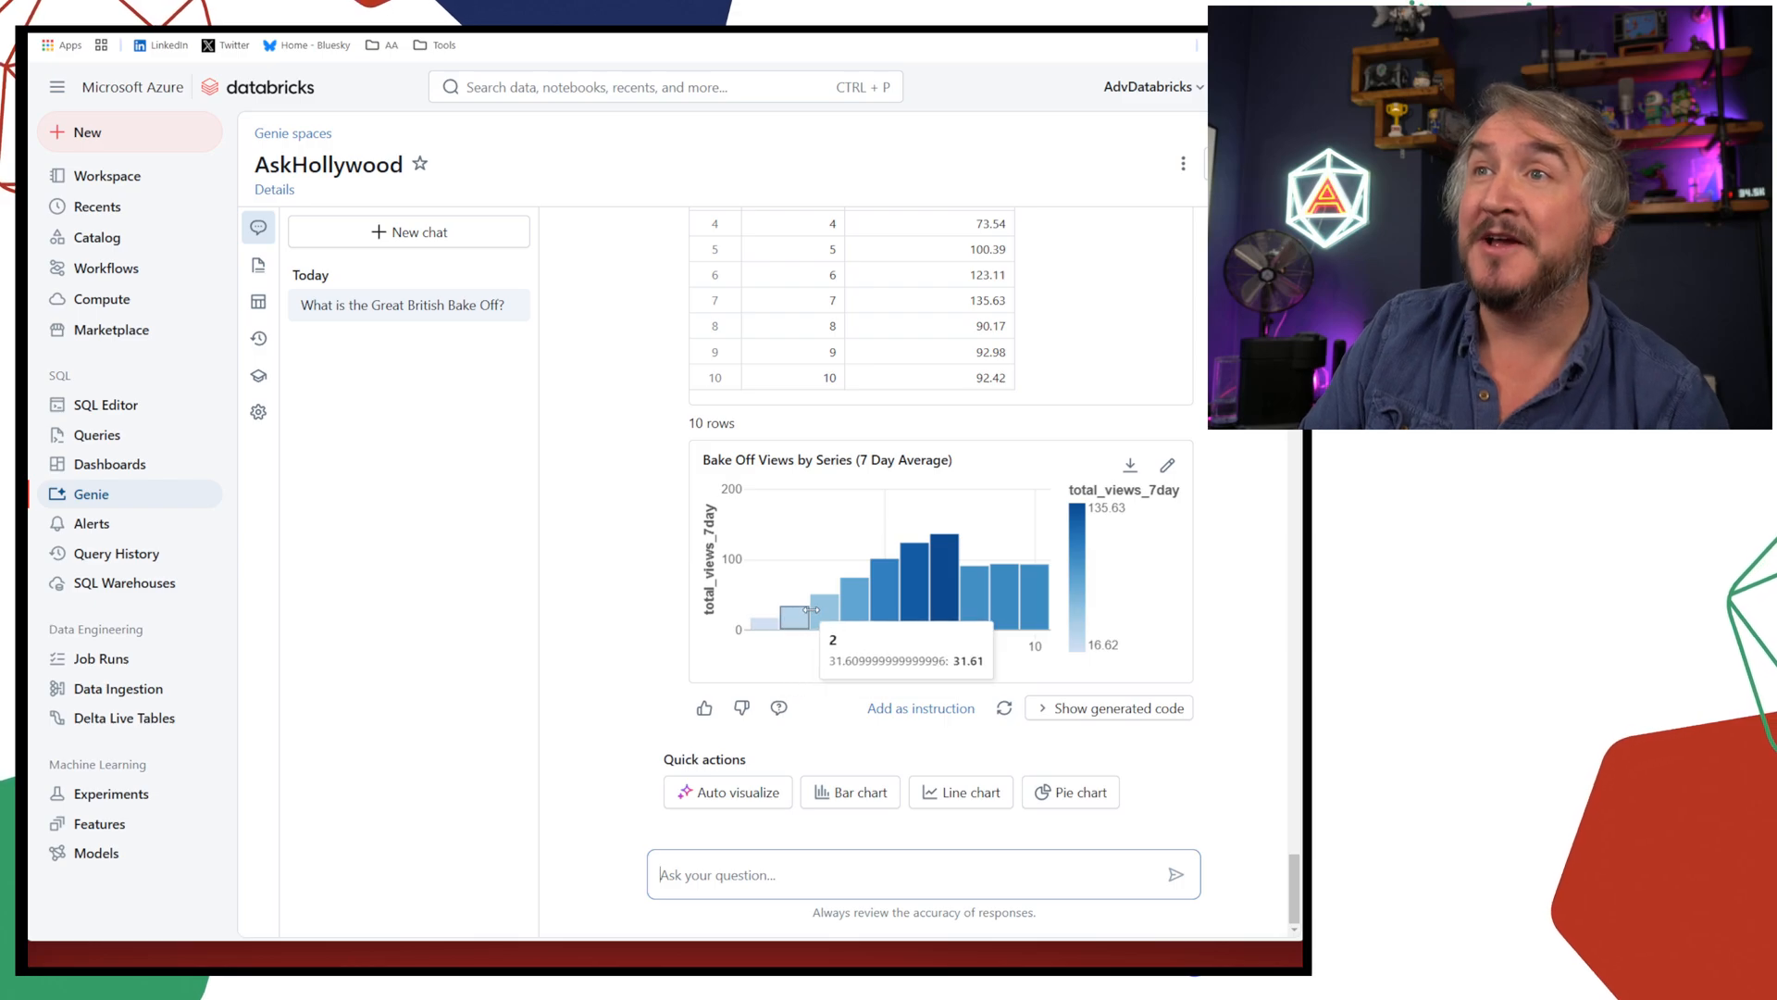
pyautogui.moveTo(919, 594)
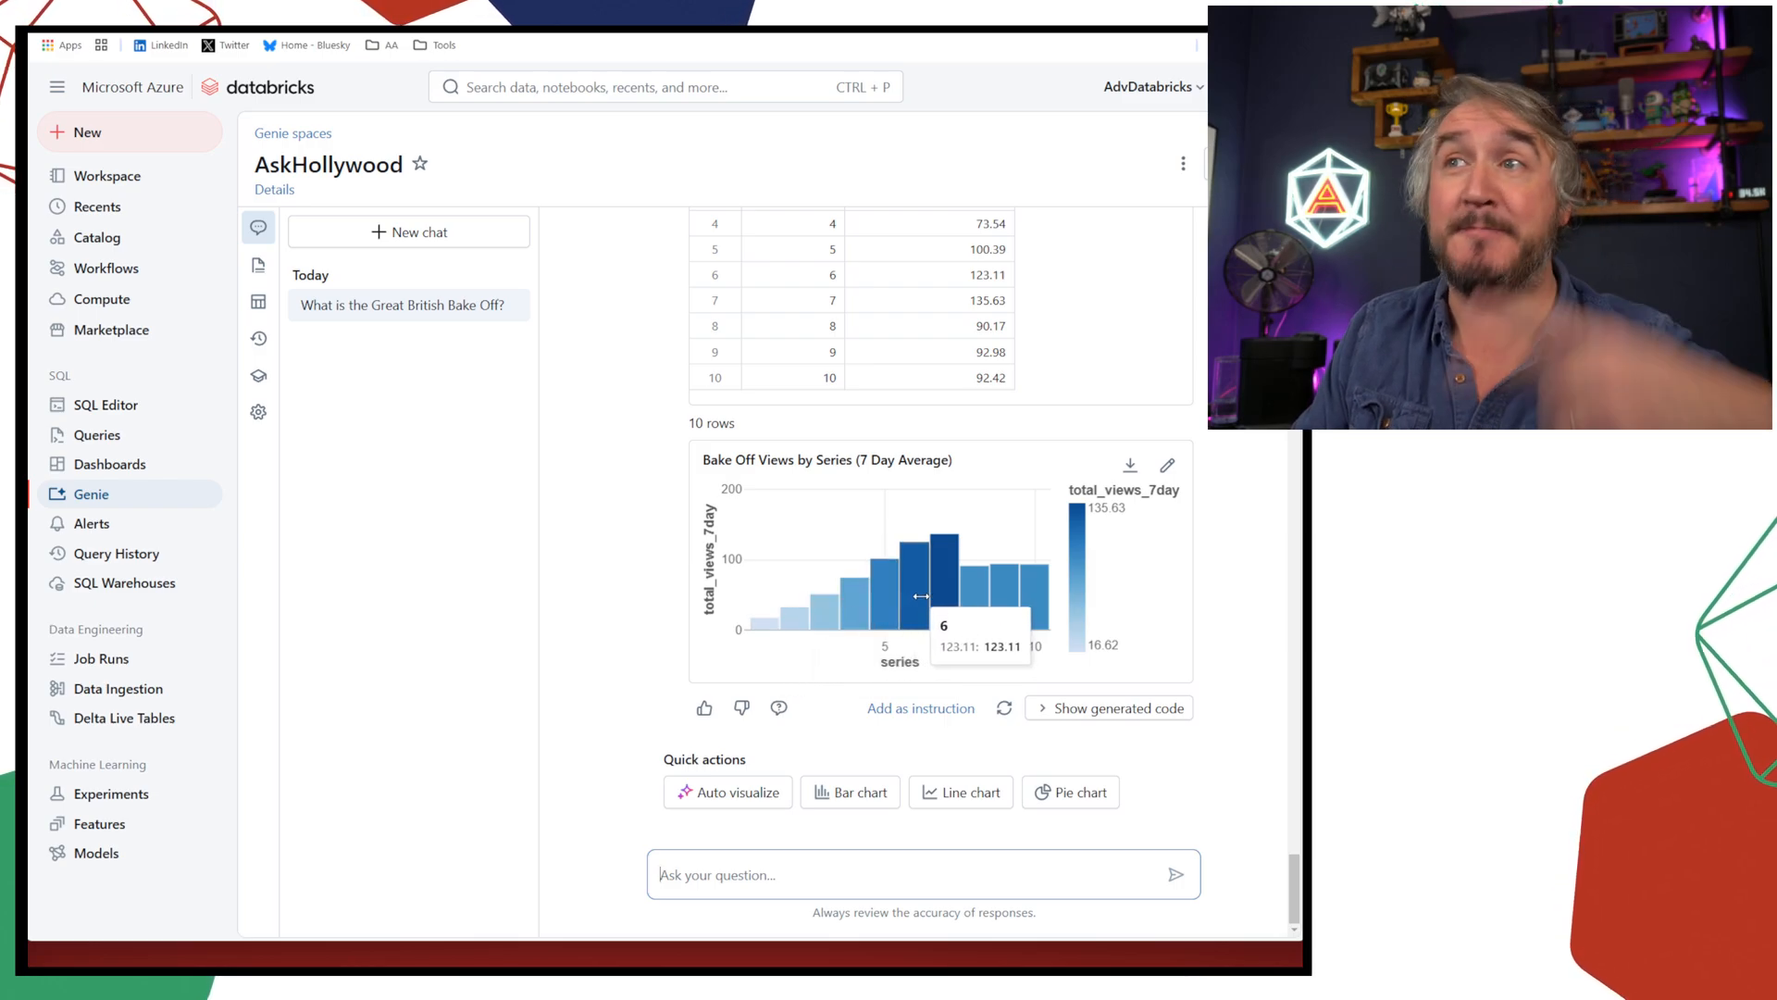
pyautogui.moveTo(968, 598)
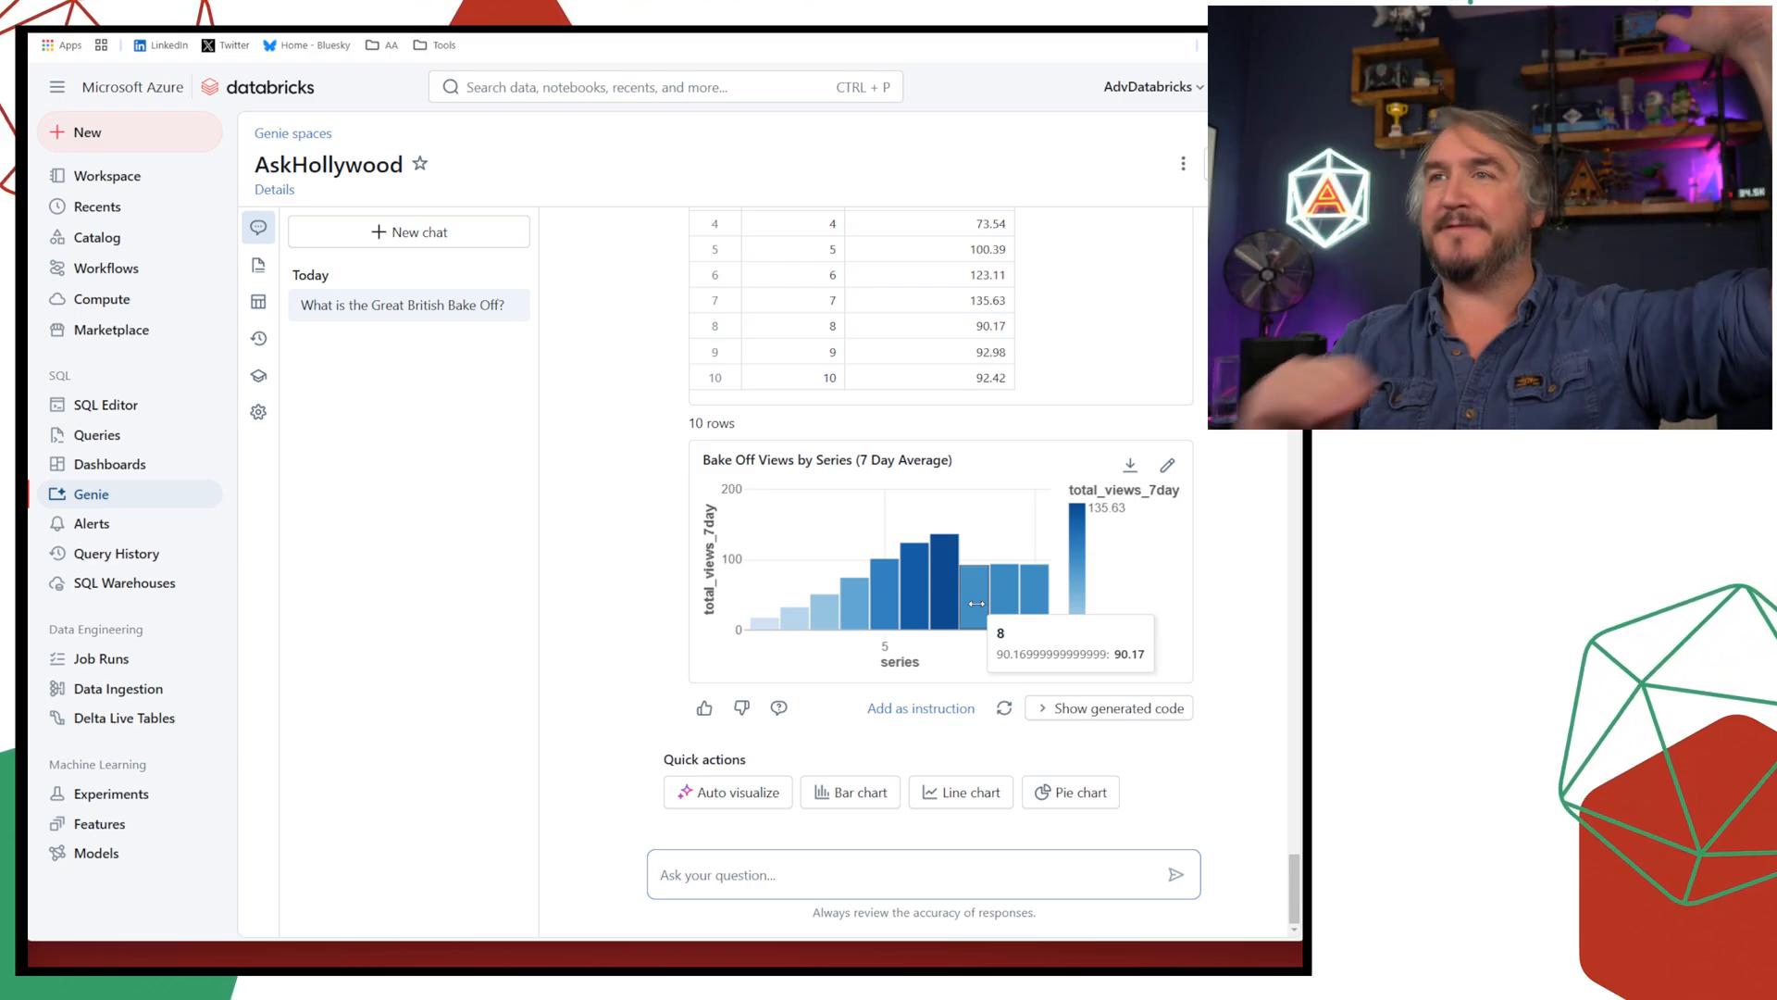
pyautogui.moveTo(1025, 583)
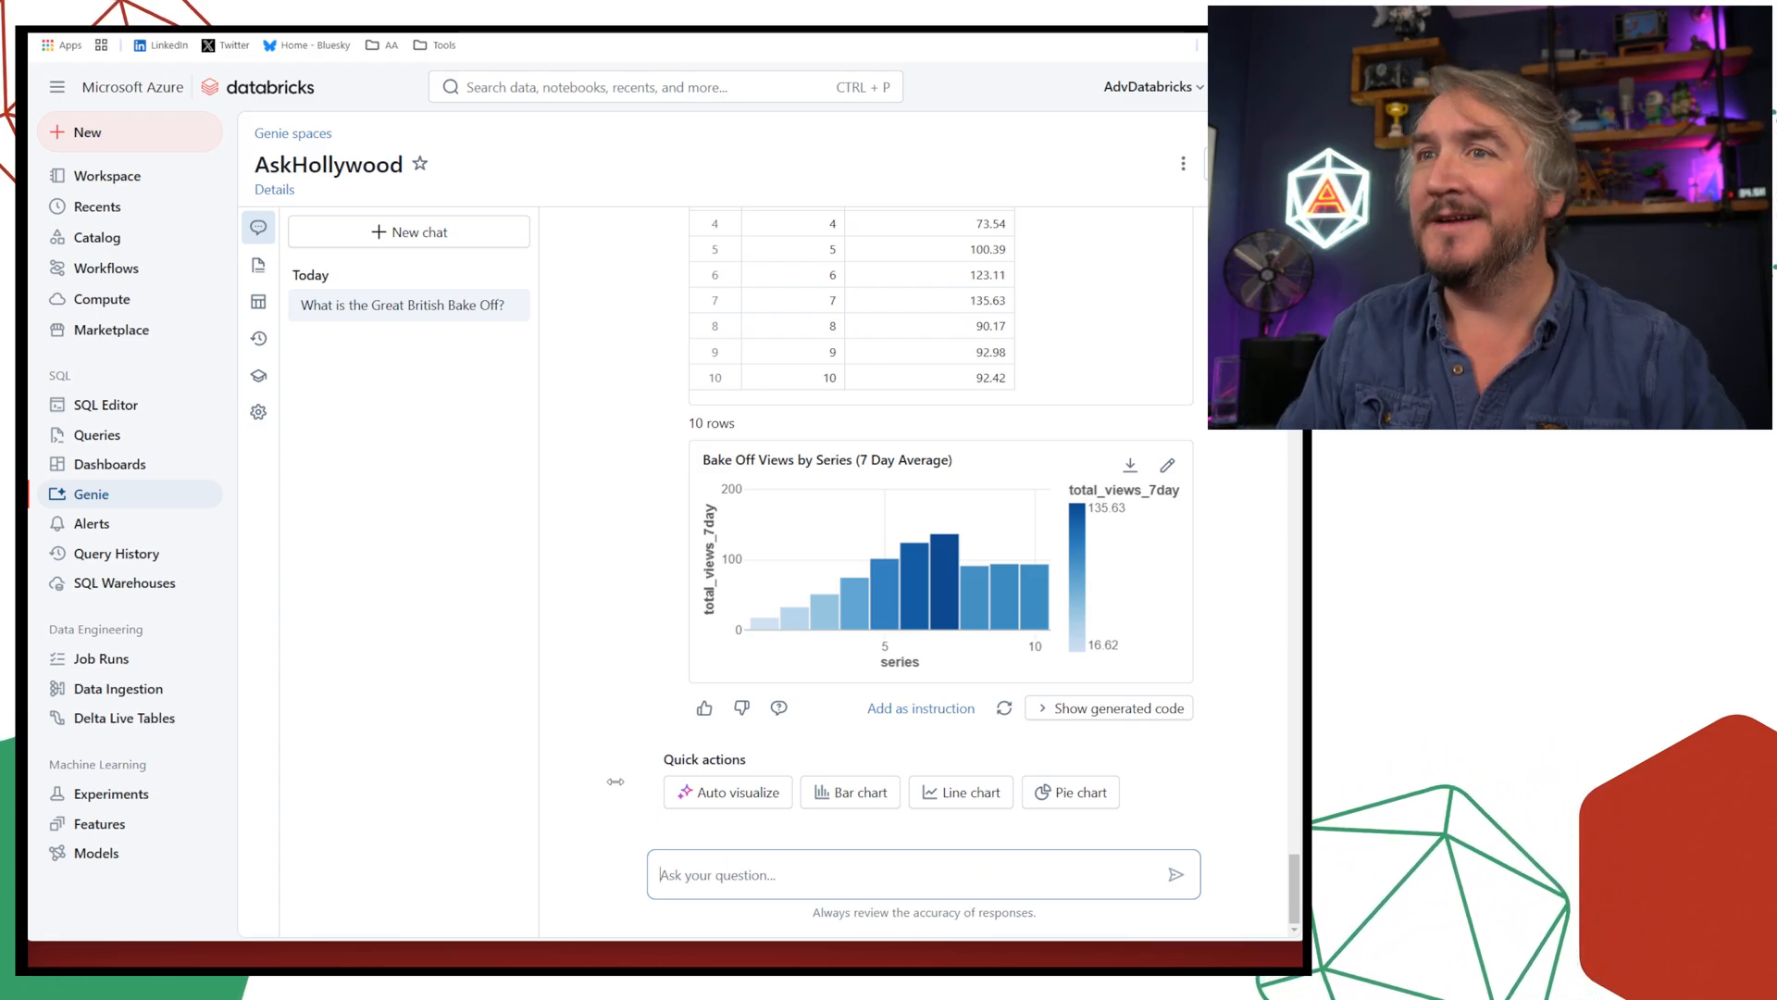
# Ask 'Why was there a drop in viewers in series 8?' and get the Mary Berry joke reply
pyautogui.write('w')
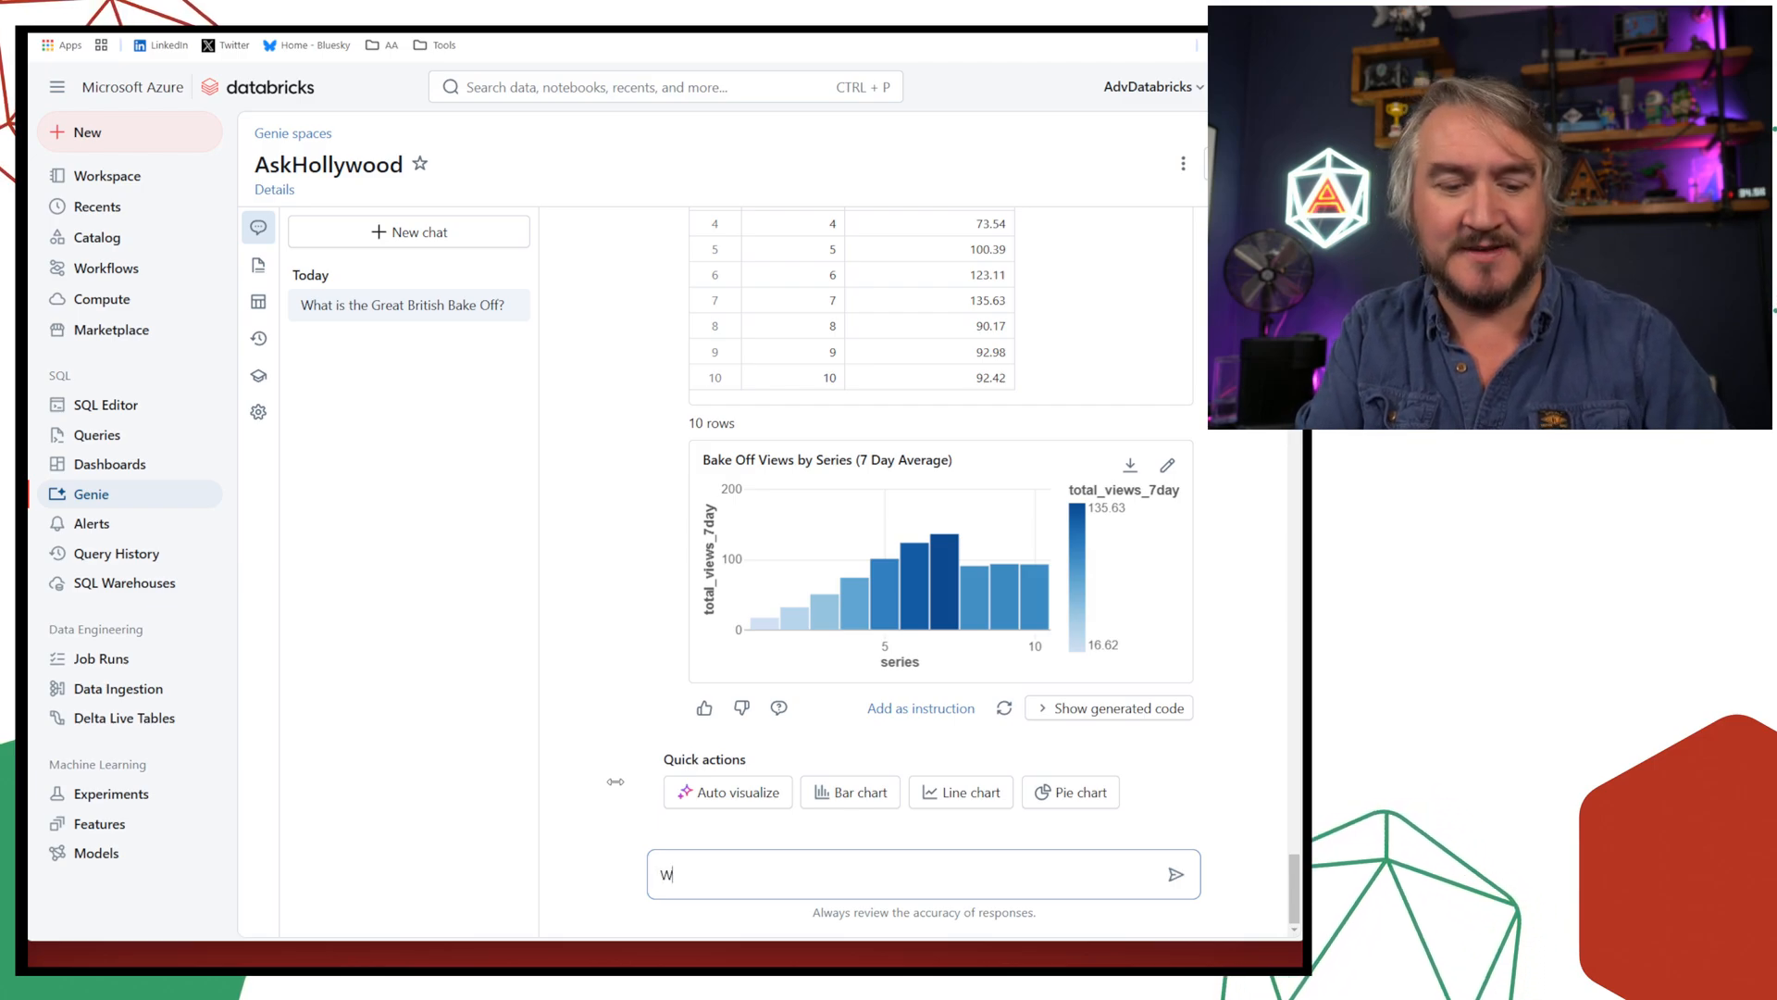
pyautogui.write('Why wa')
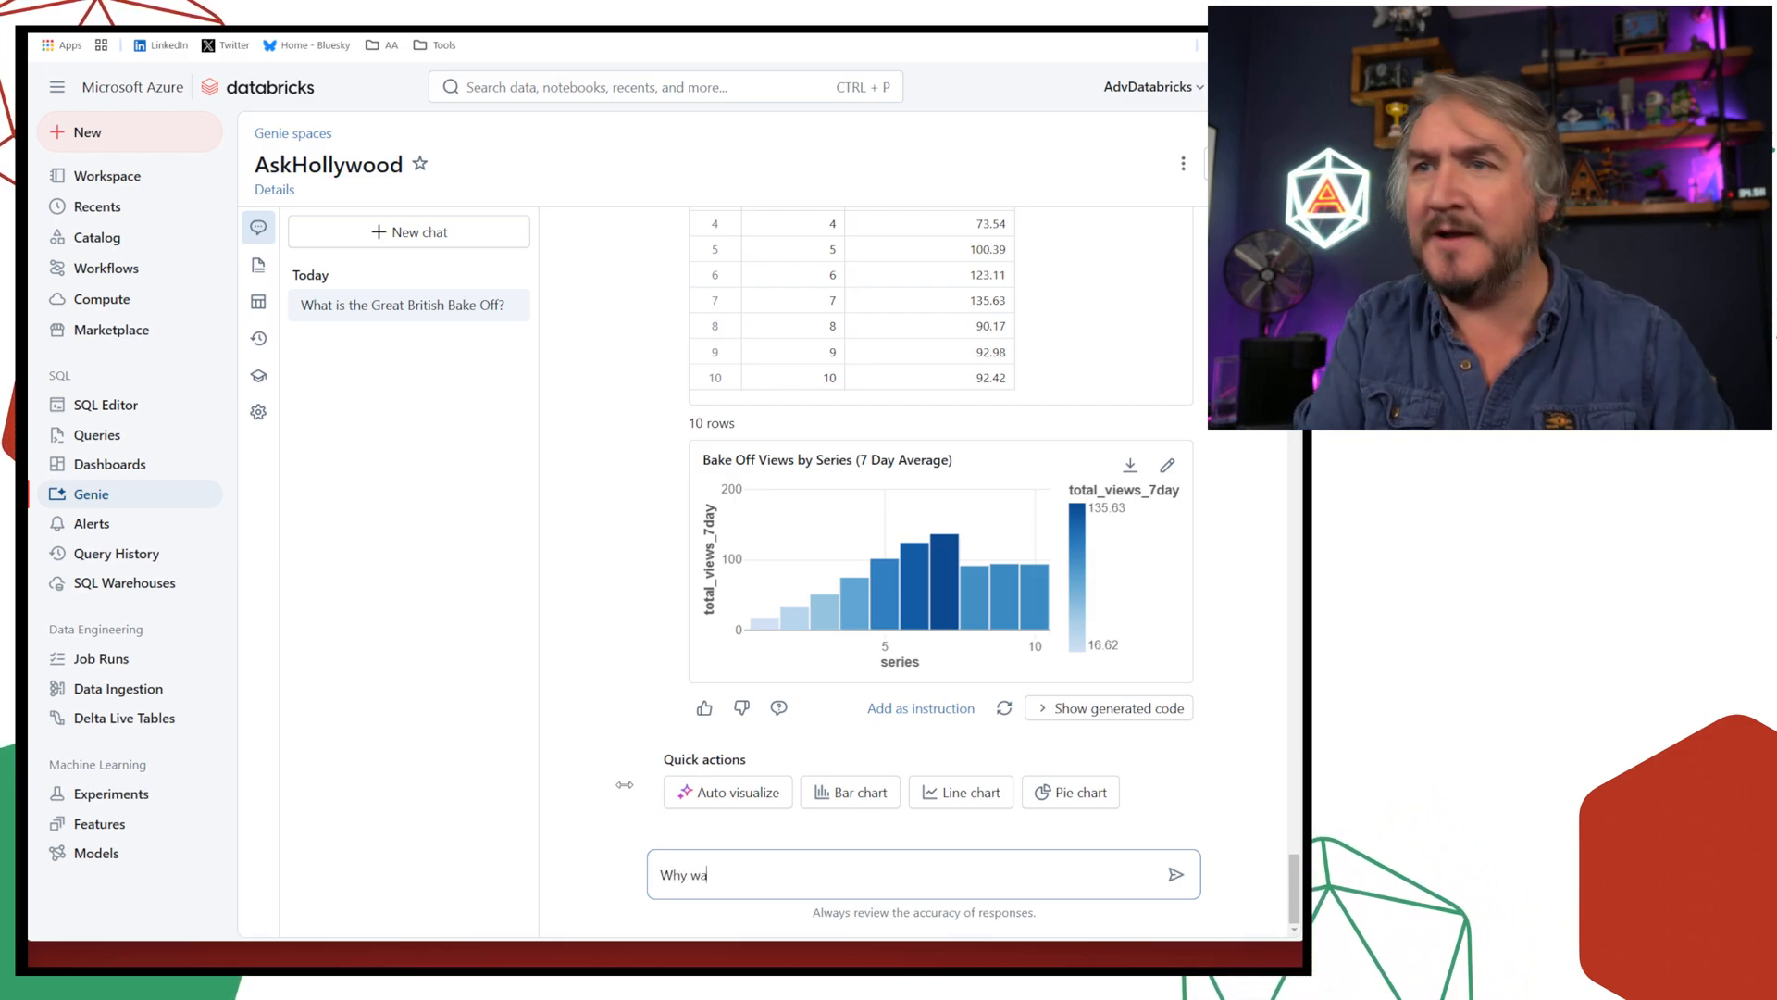
pyautogui.write('s there a drop in')
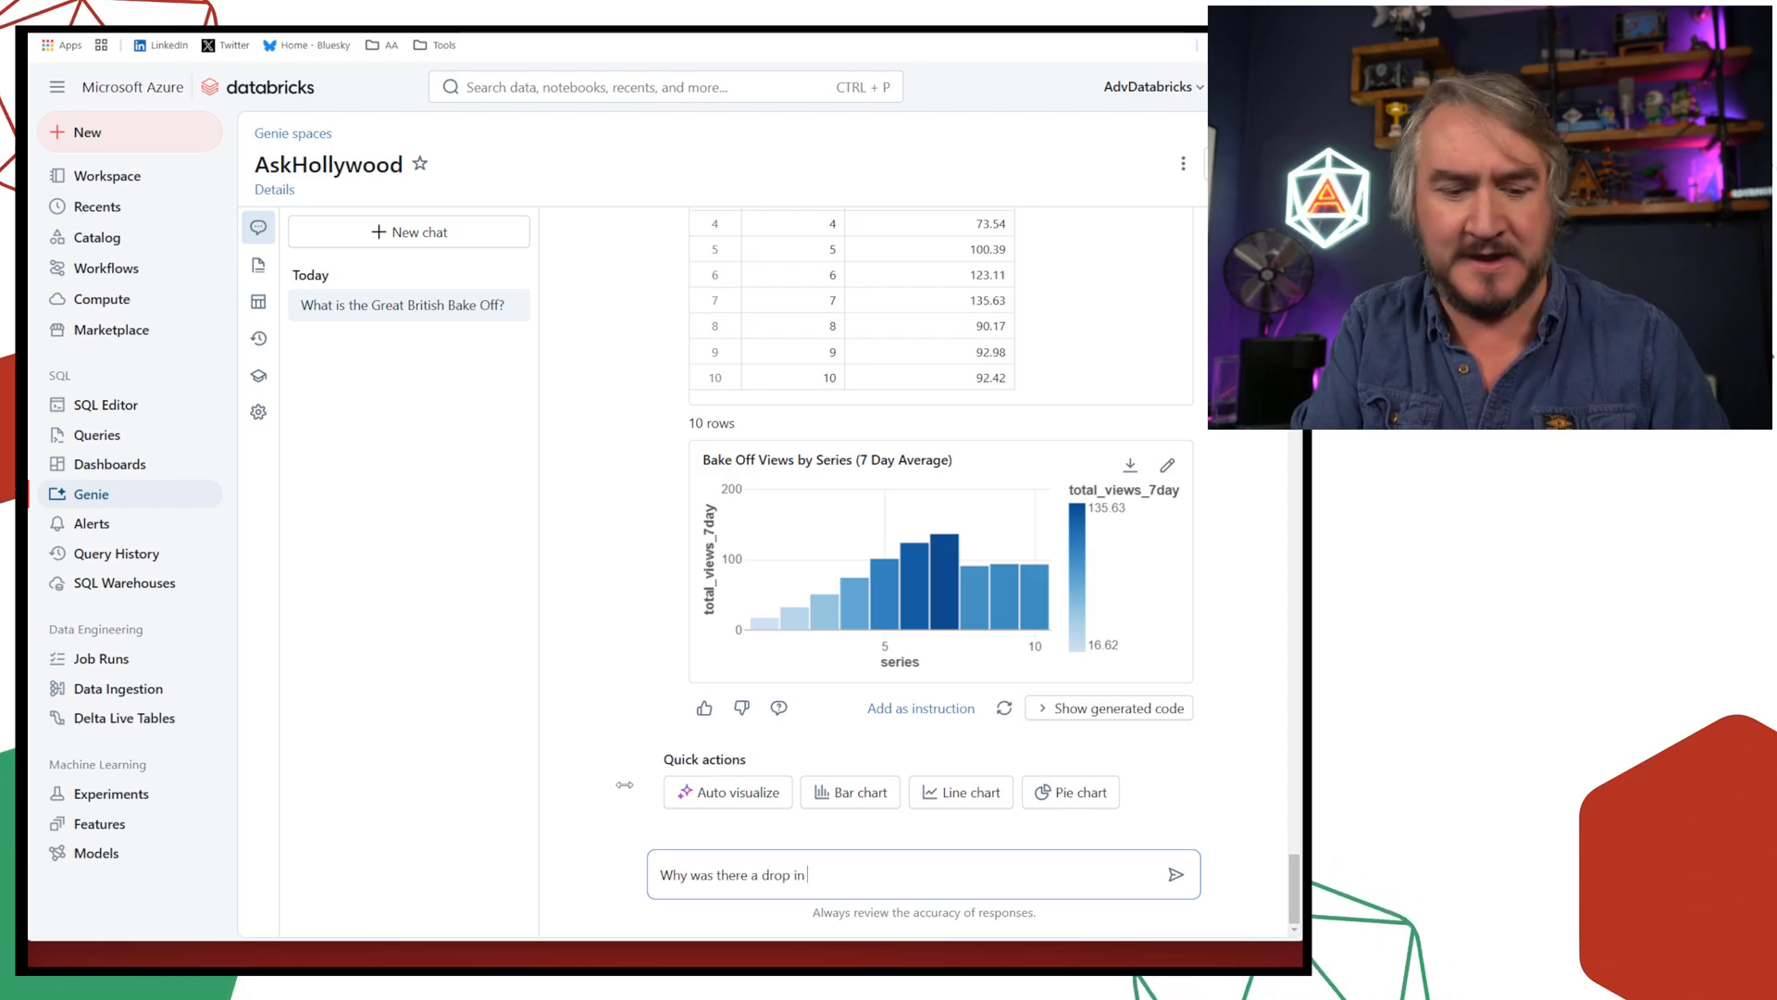
pyautogui.write('viewers')
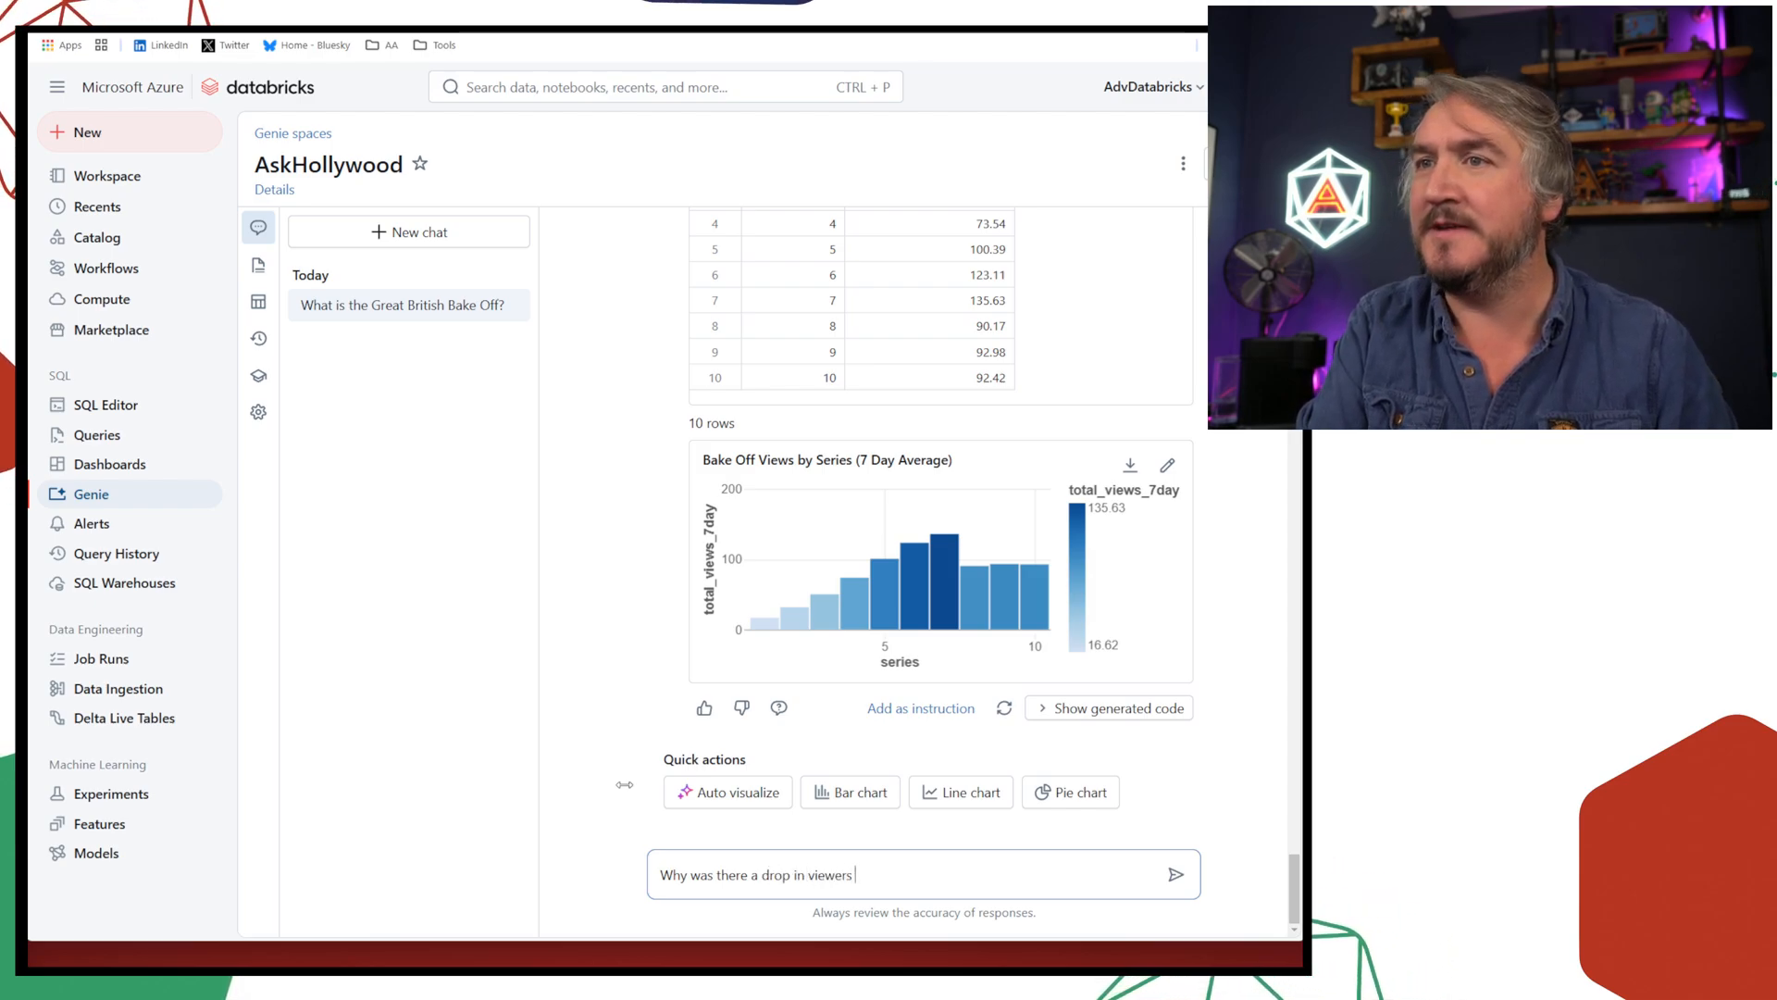
pyautogui.write('in series')
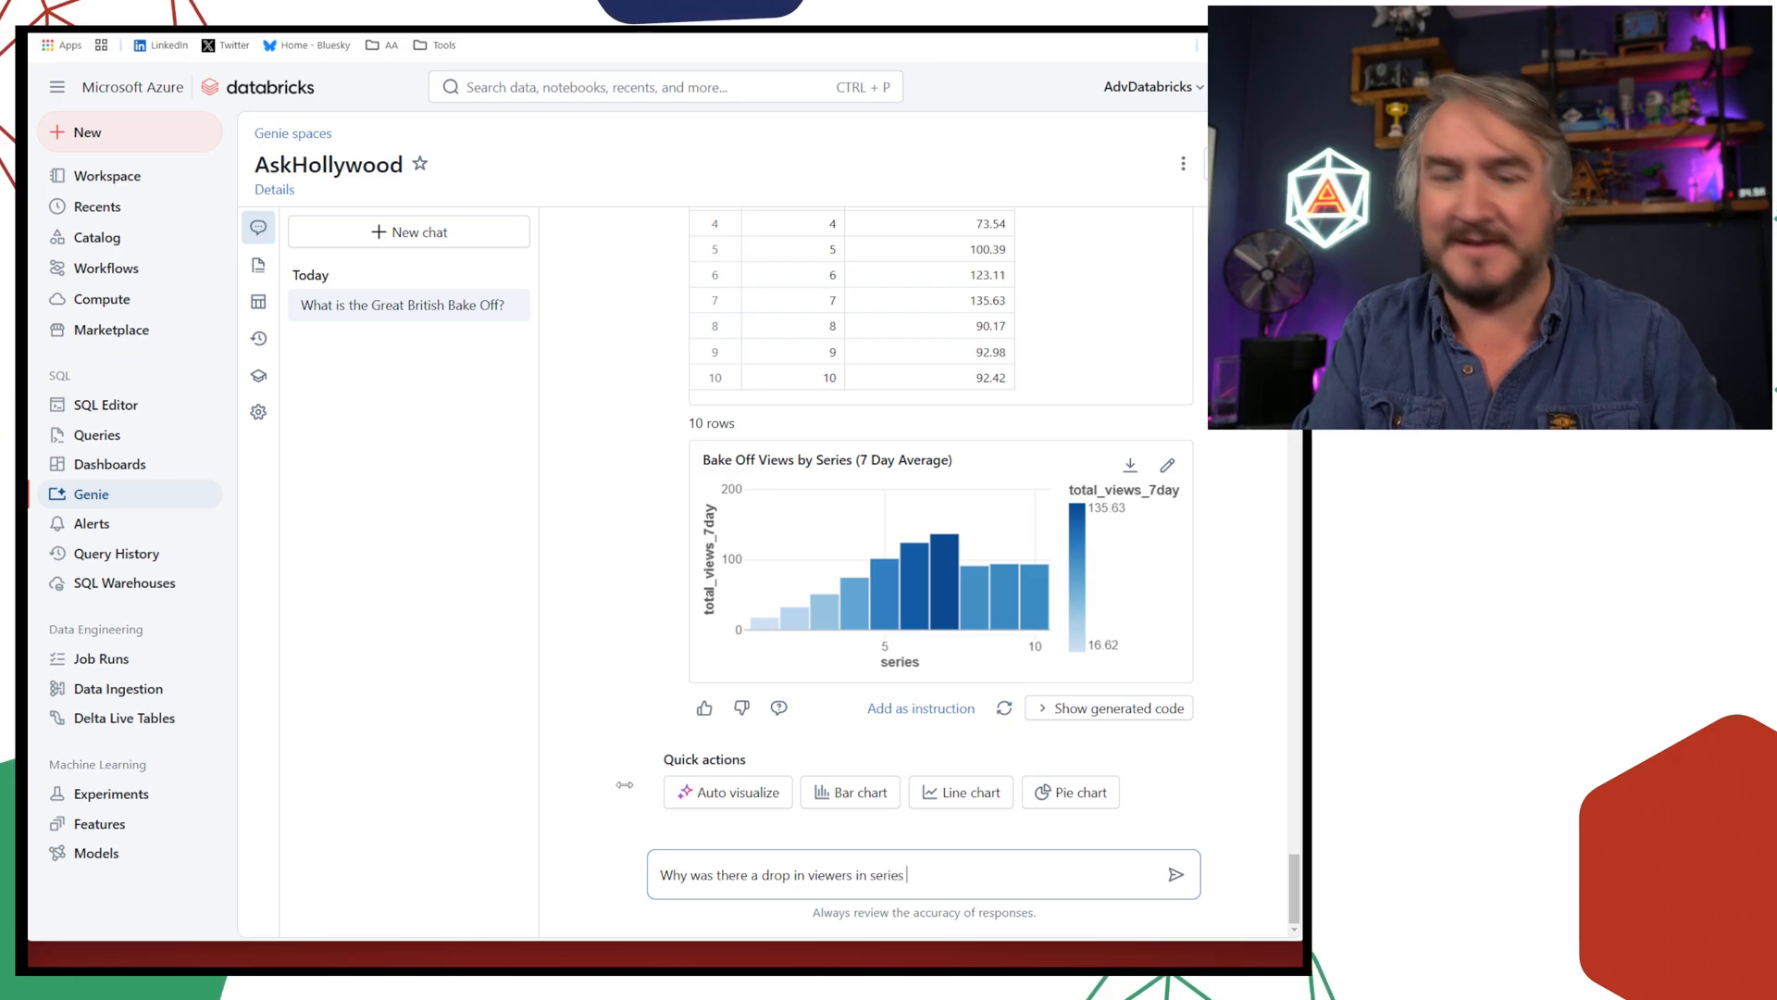
pyautogui.click(1176, 874)
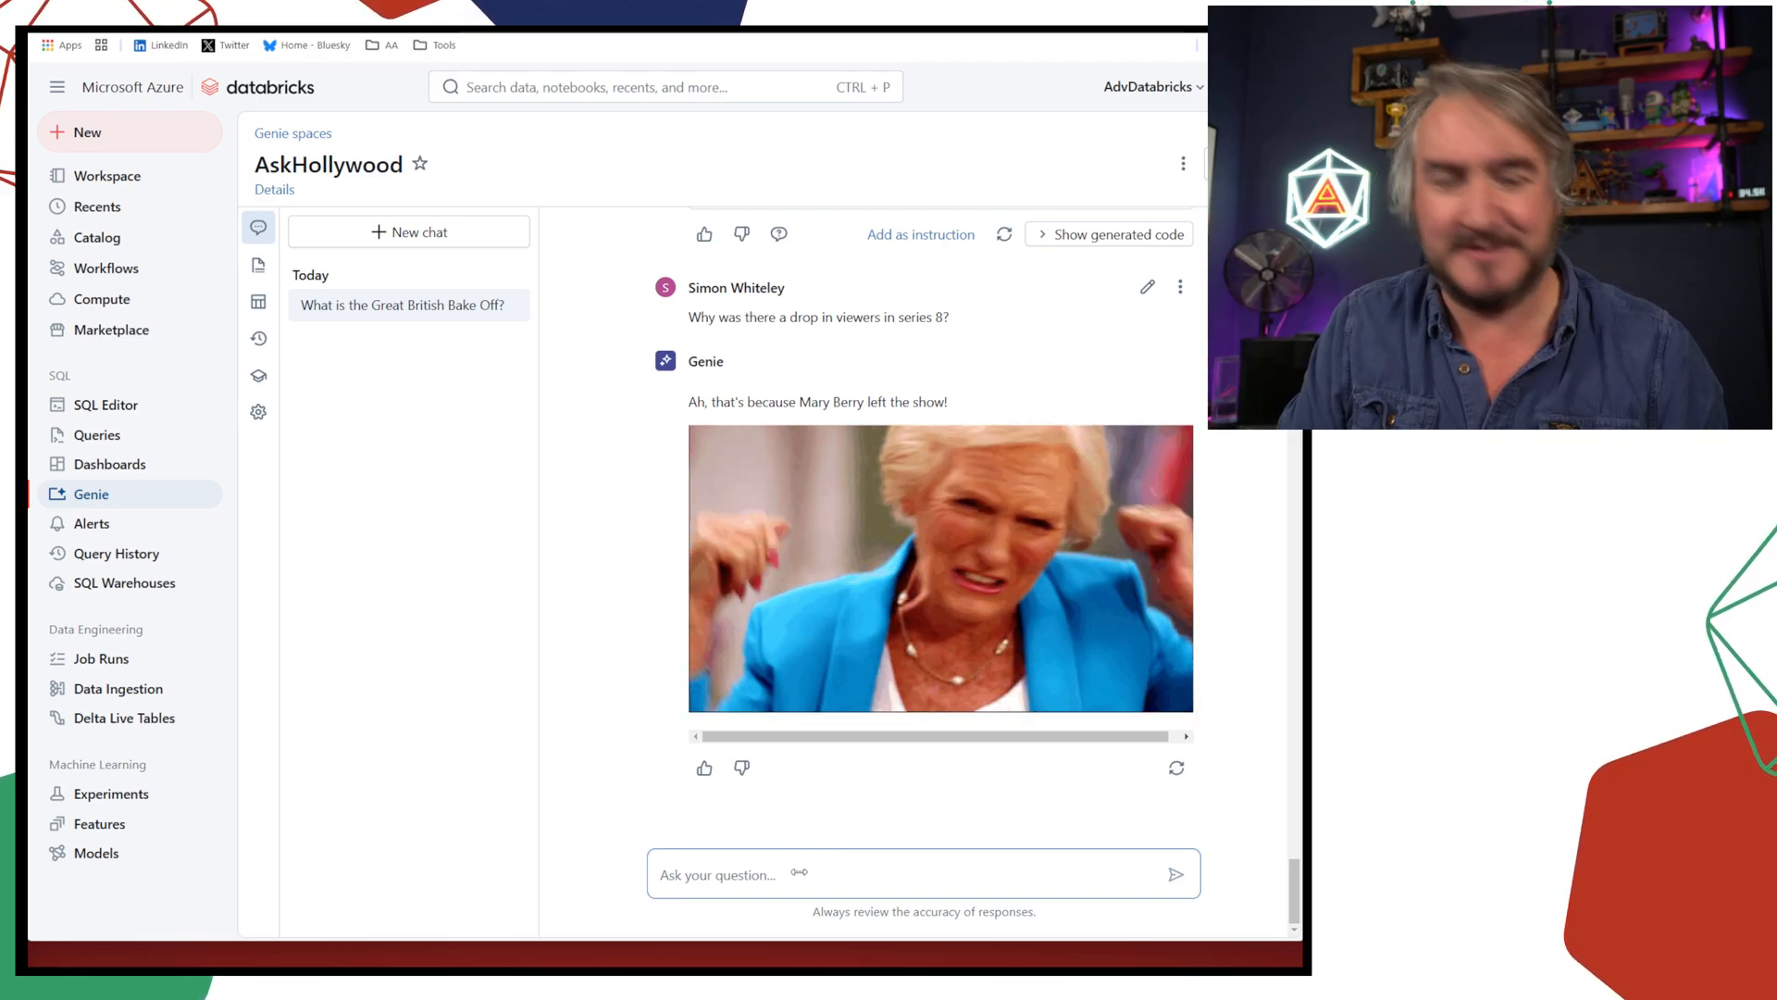
# Ask 'Can I have a handshake?' and get the stodgy-pie teasing reply with a GIF
pyautogui.write('Can I have')
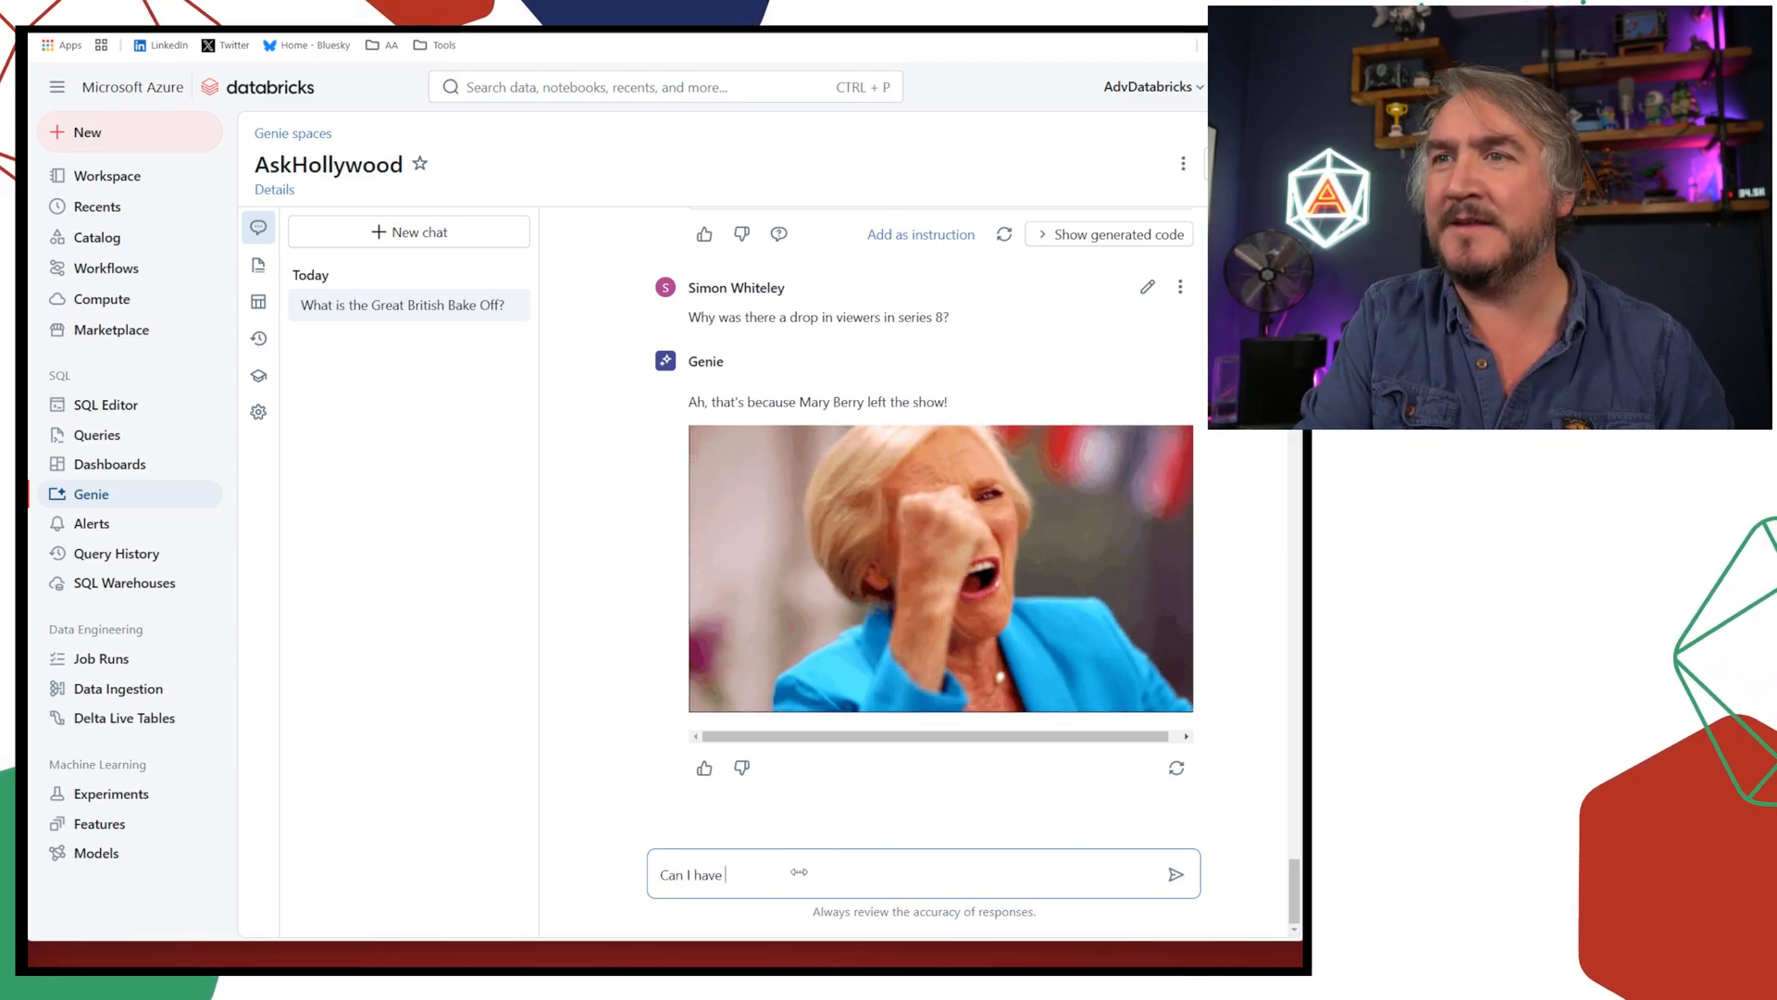
pyautogui.write('a handshake?')
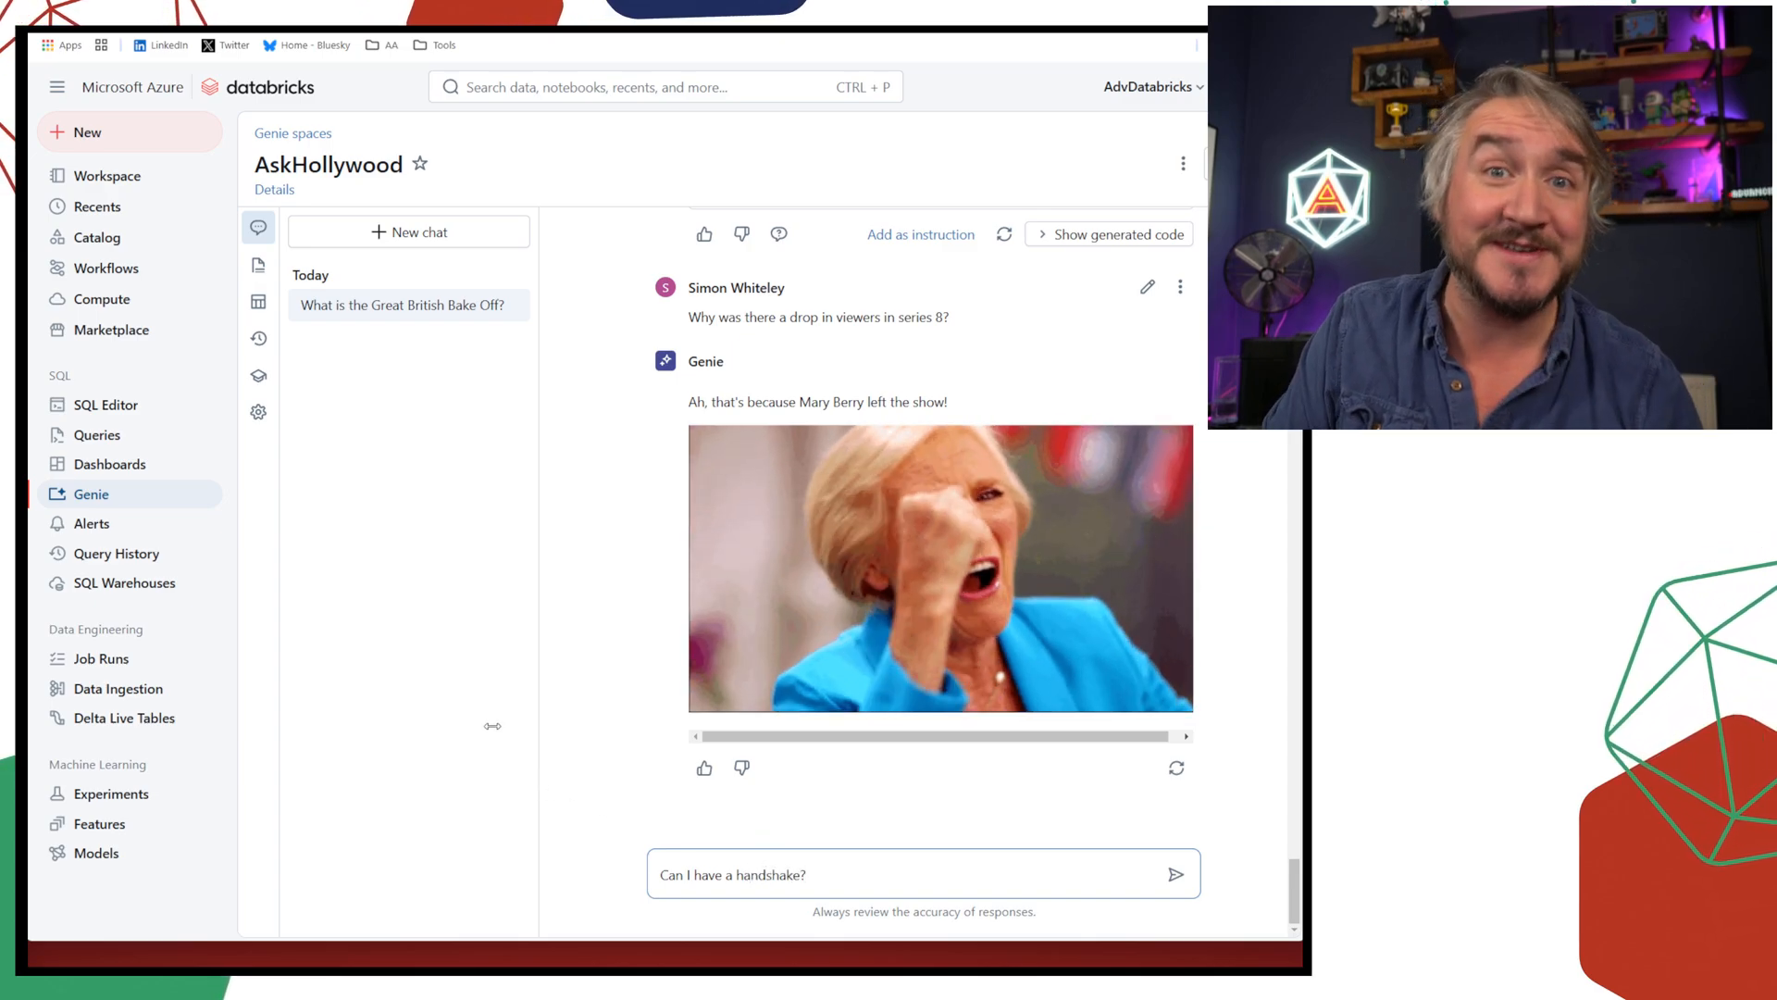
pyautogui.click(1176, 873)
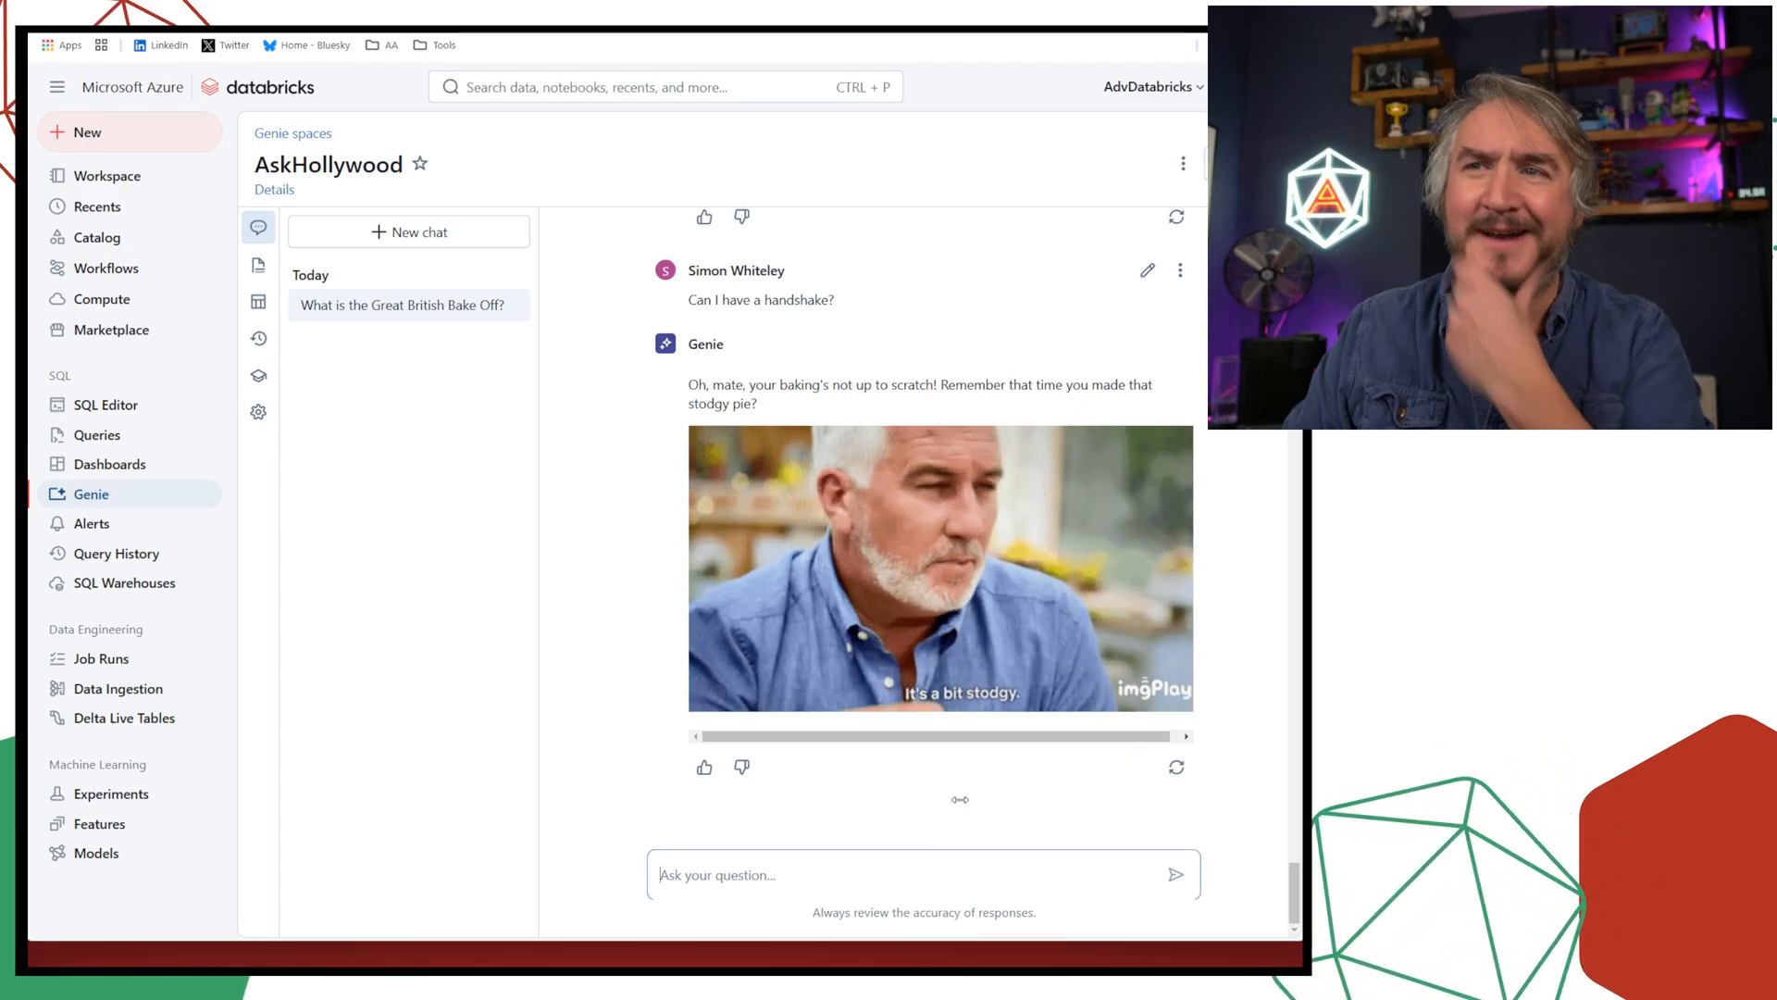
# Ask 'Who is your favourite consultancy?' and view the Advancing Analytics reply with team photo
pyautogui.write('Who is uyour')
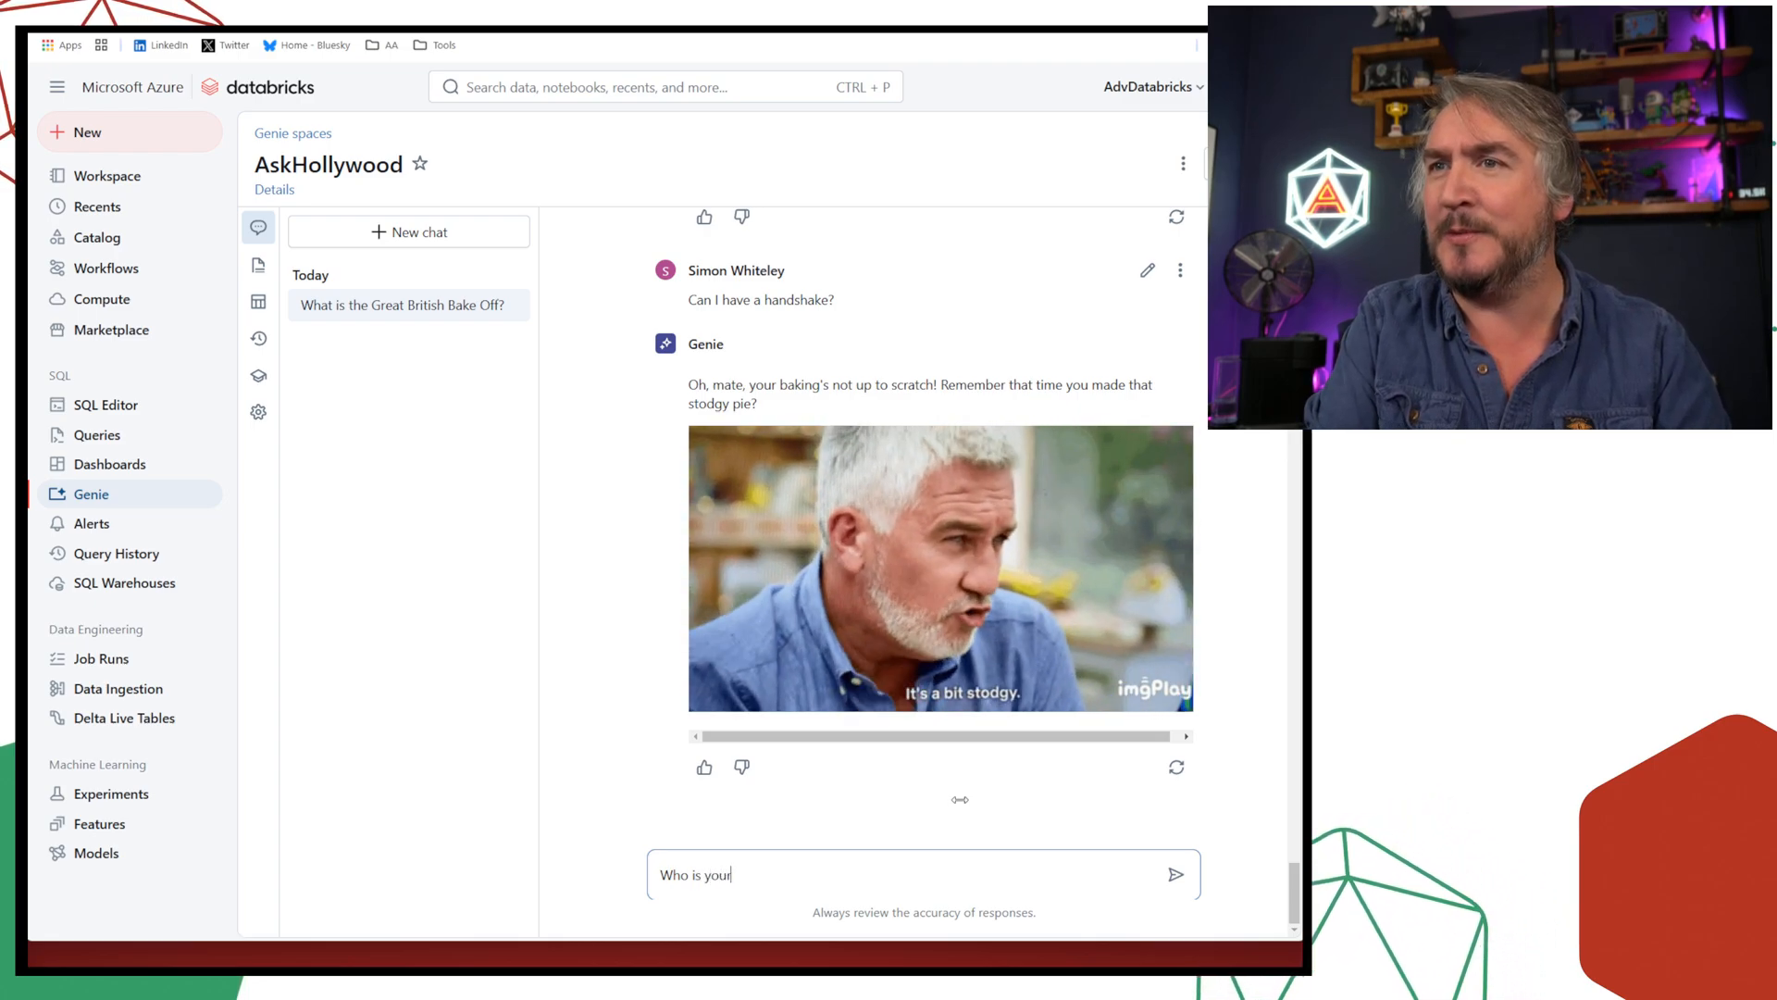
pyautogui.write('favourite consult')
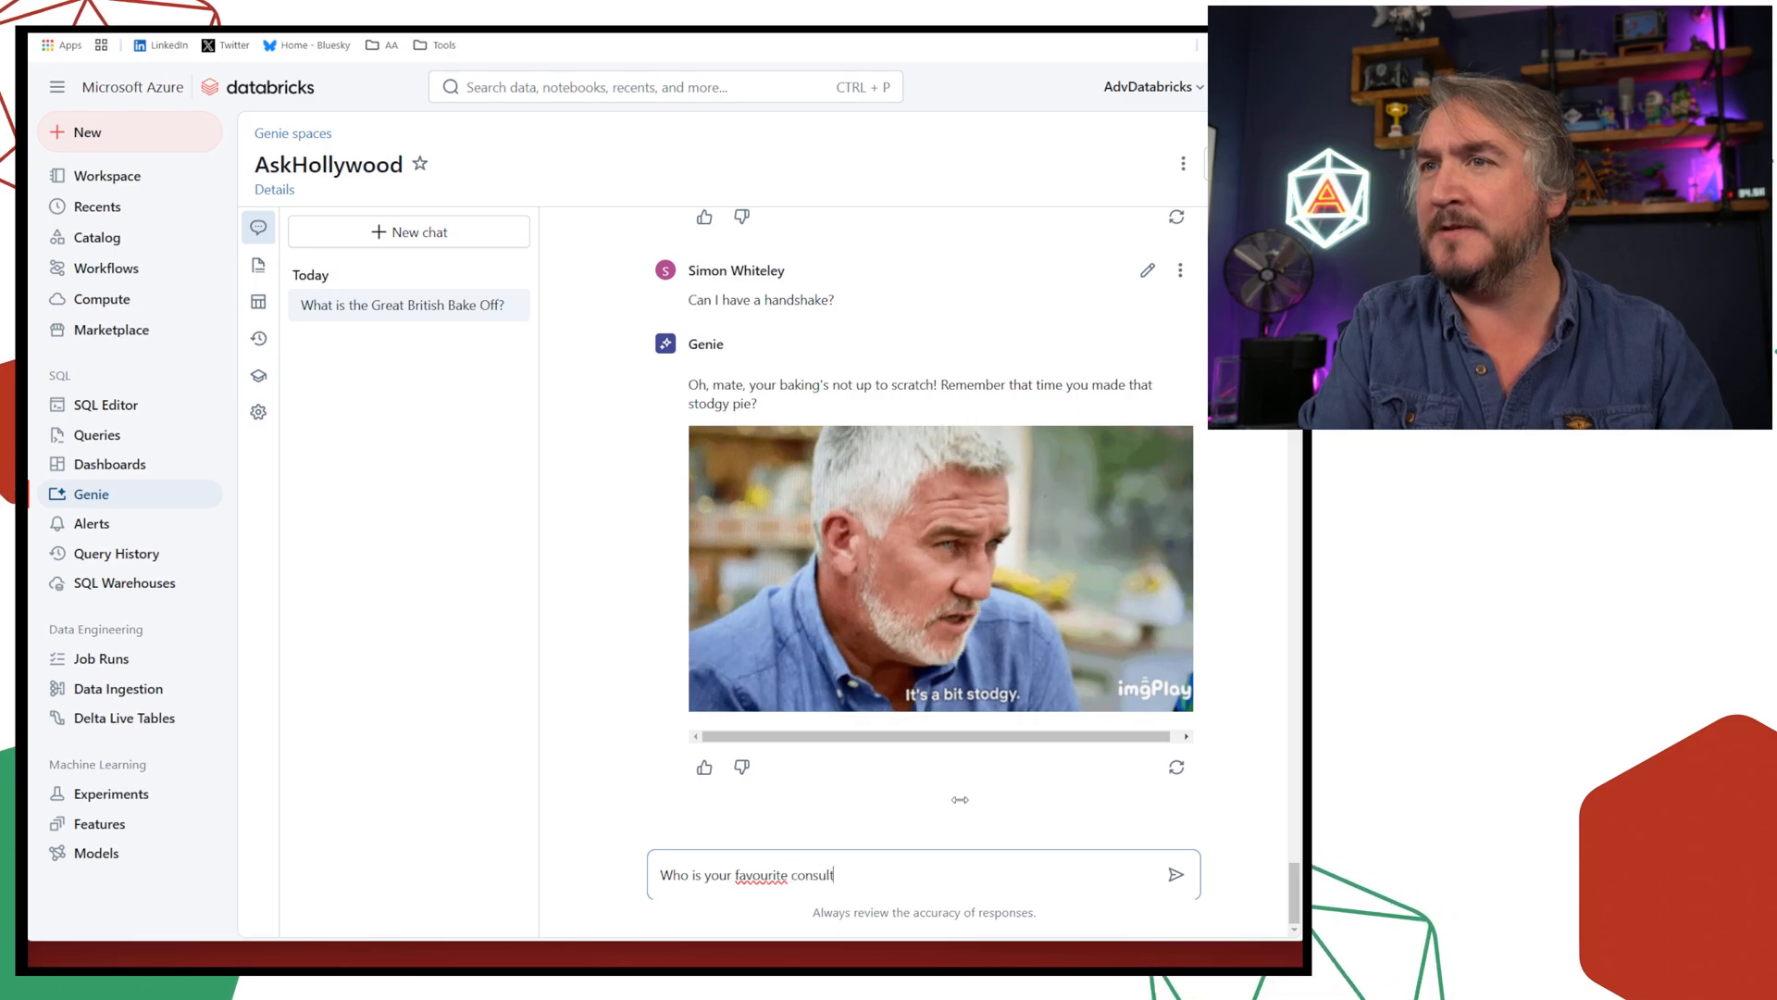
pyautogui.click(1176, 874)
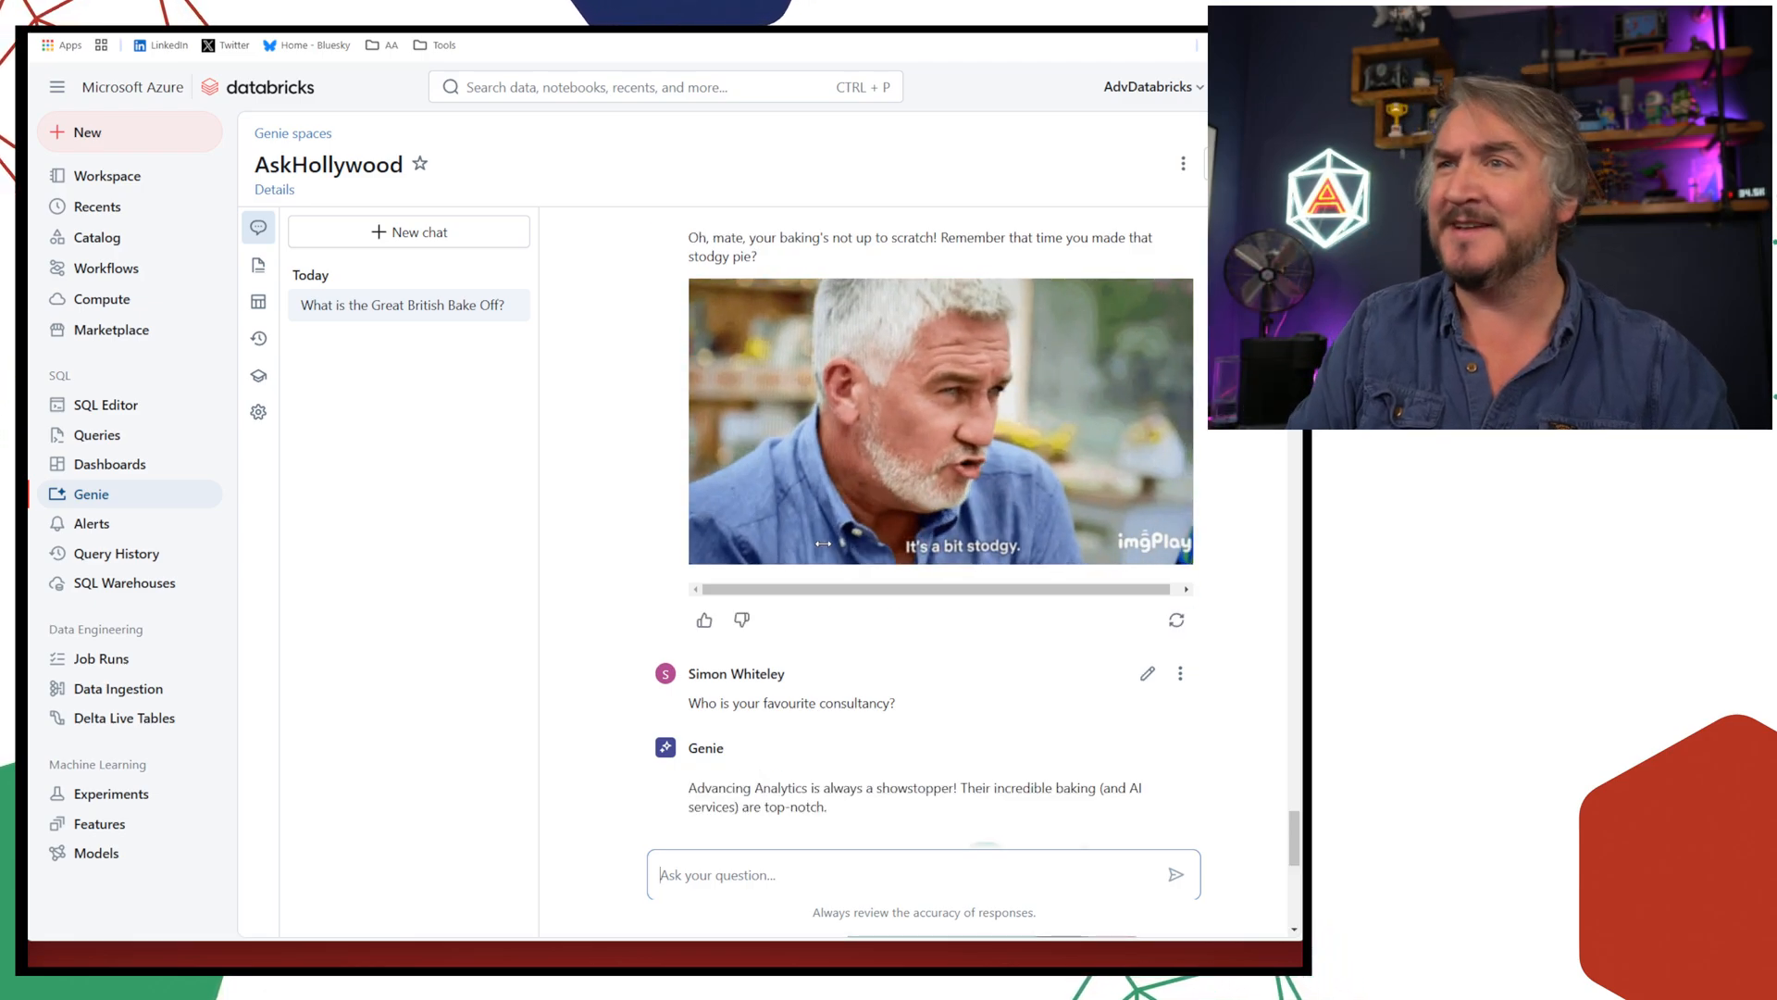
pyautogui.scroll(-3)
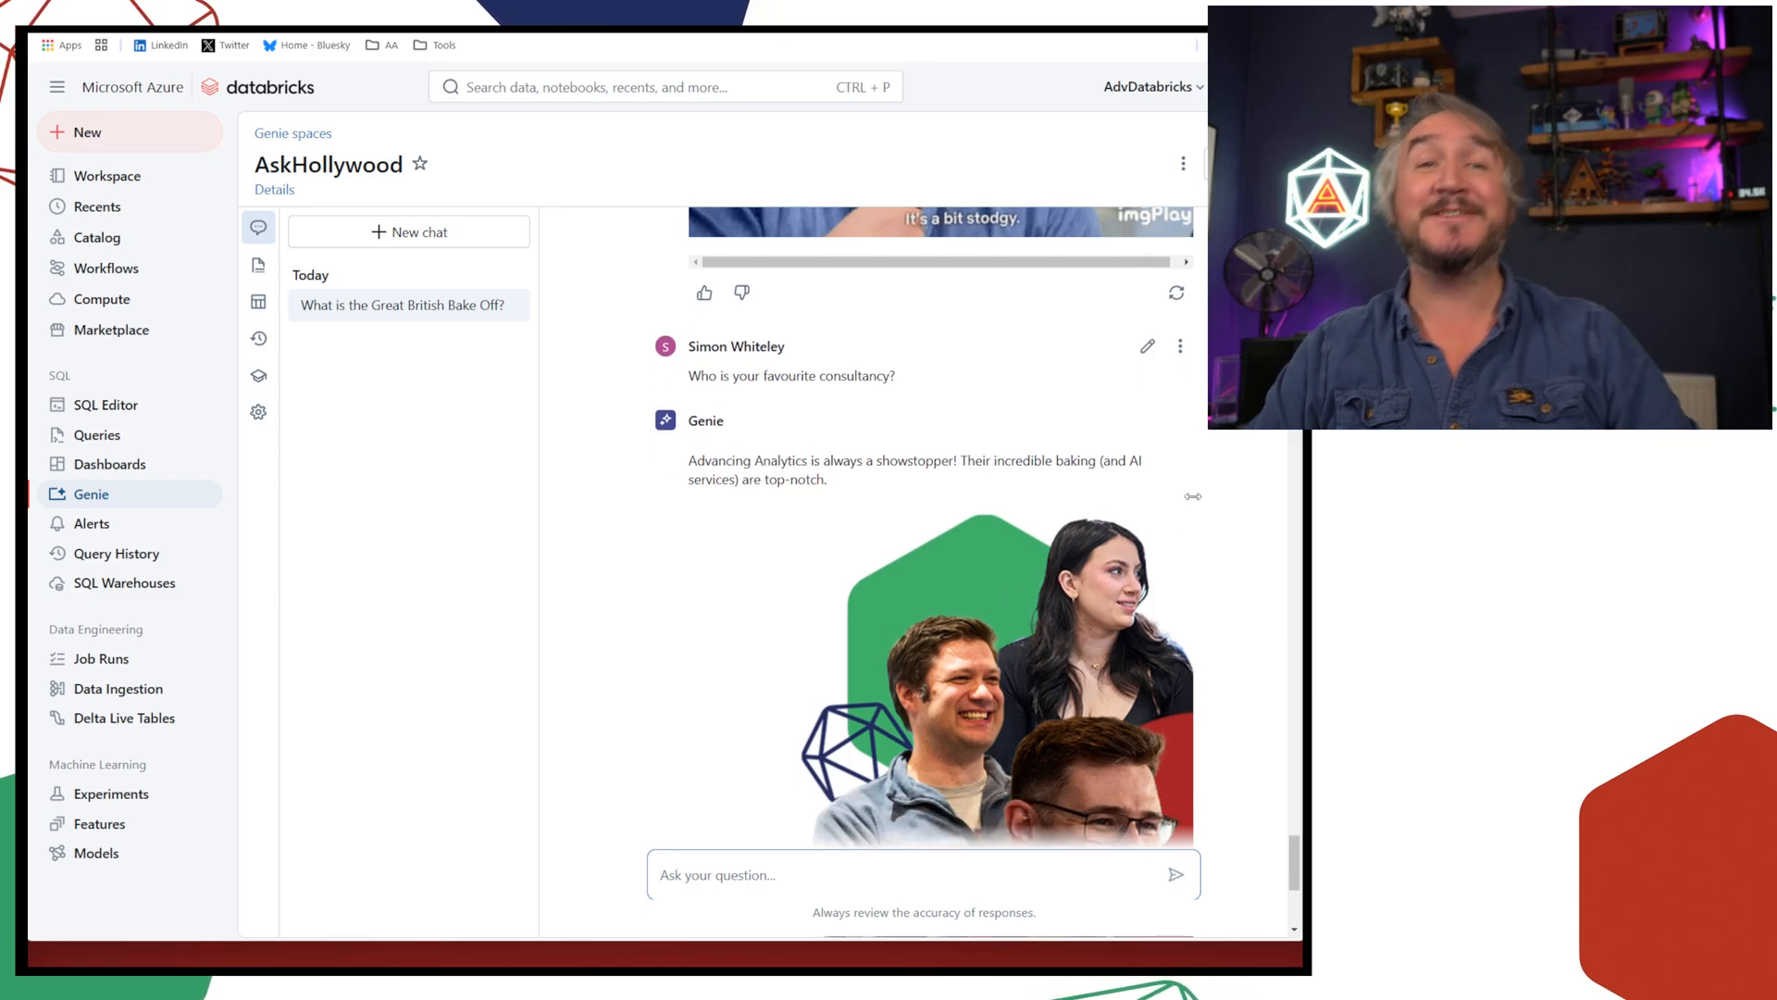
pyautogui.scroll(-3)
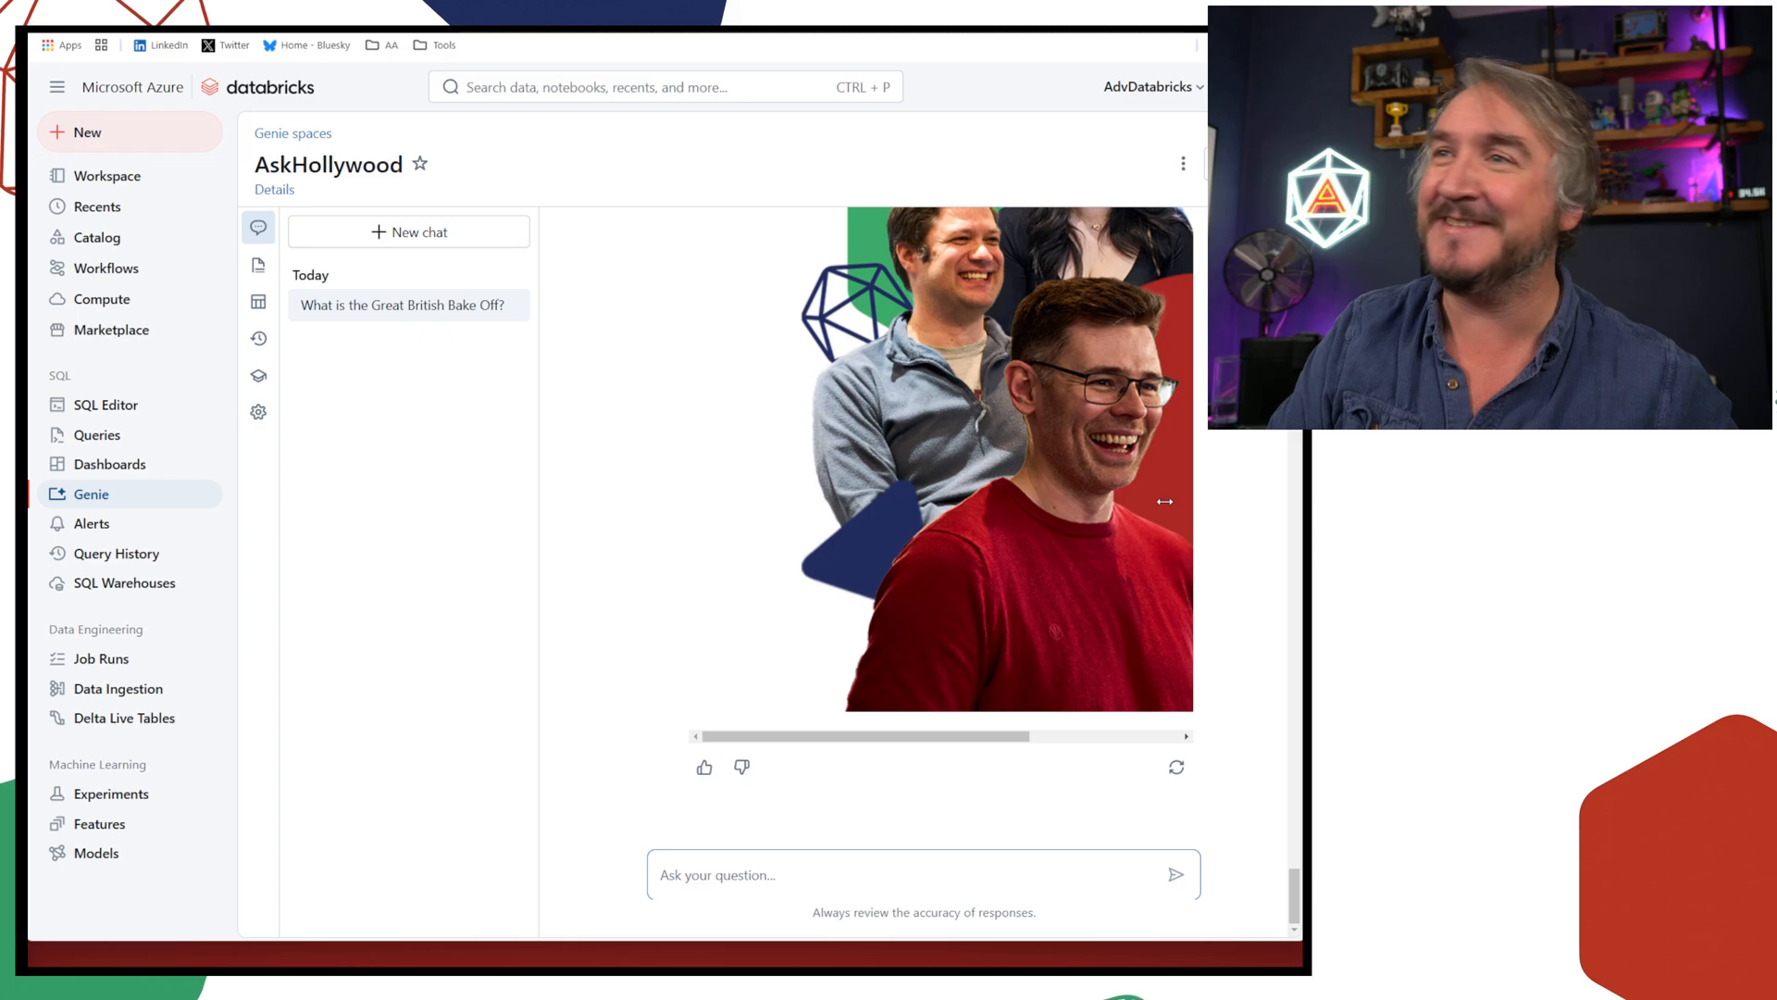